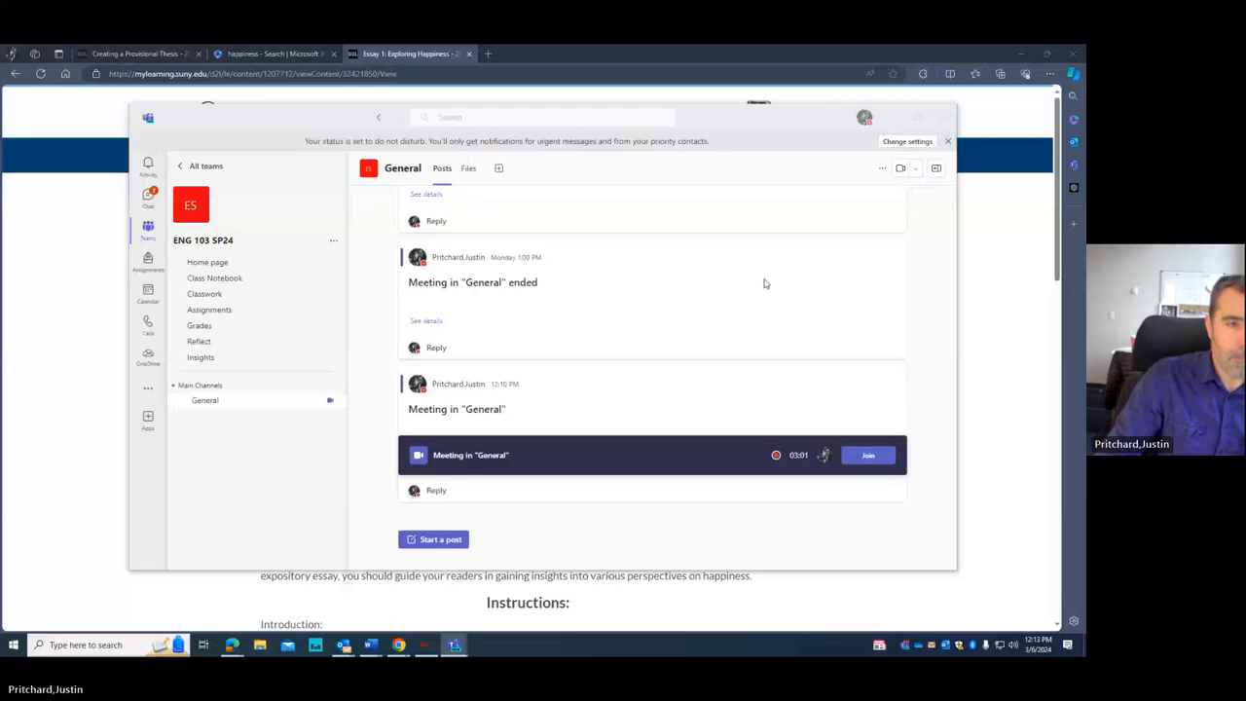
Step: Dismiss the Teams class channel window to reveal the Essay 1: Exploring Happiness prompt
{"action": "left_click", "coordinate": [948, 141]}
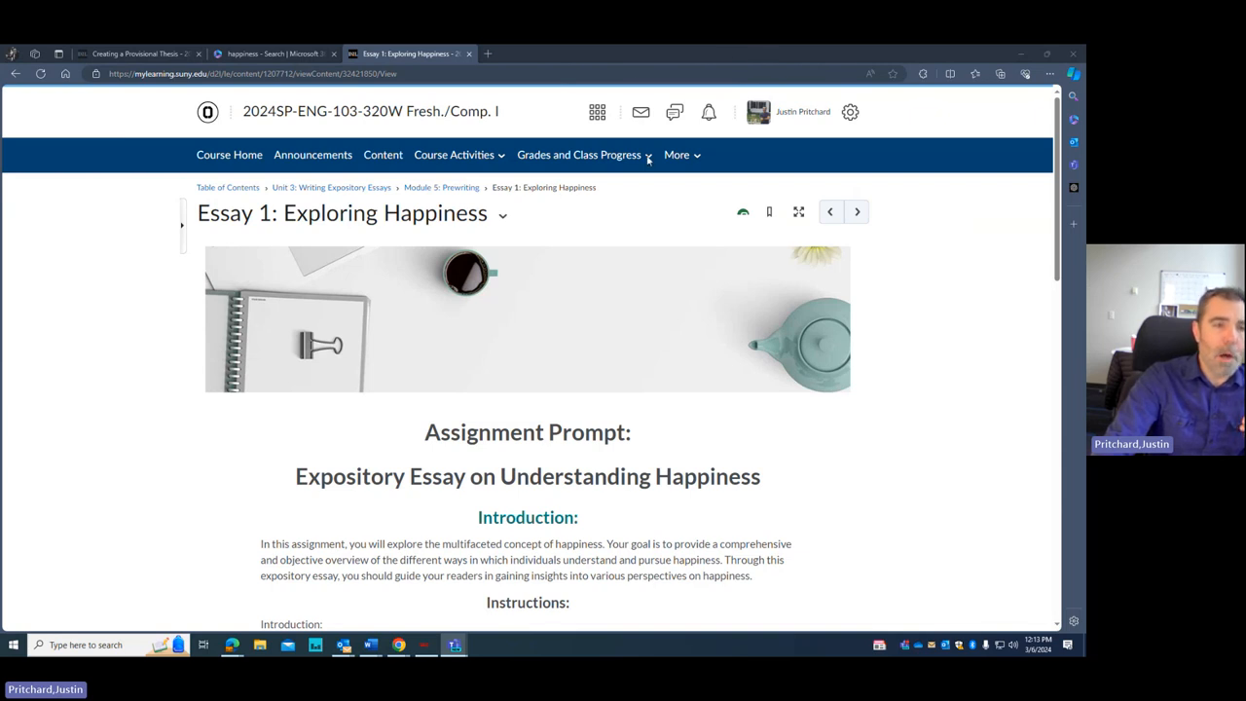
{"action": "mouse_move", "coordinate": [1053, 181]}
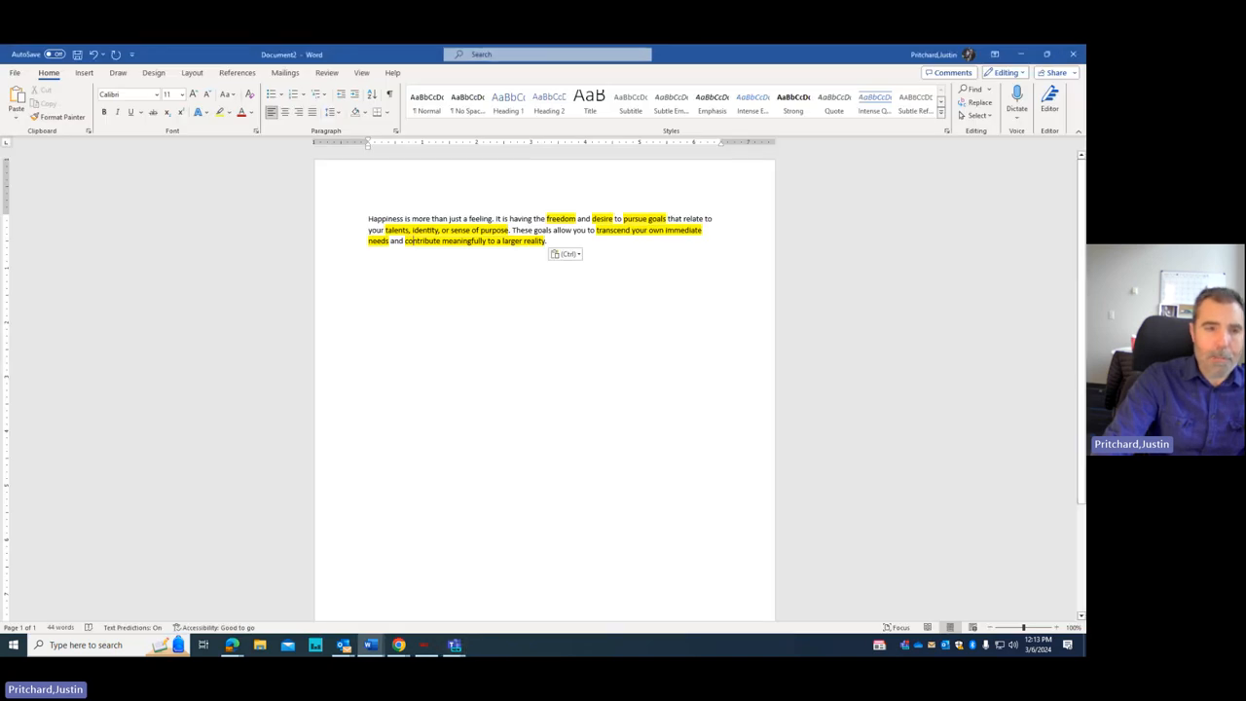
{"action": "mouse_move", "coordinate": [453, 135]}
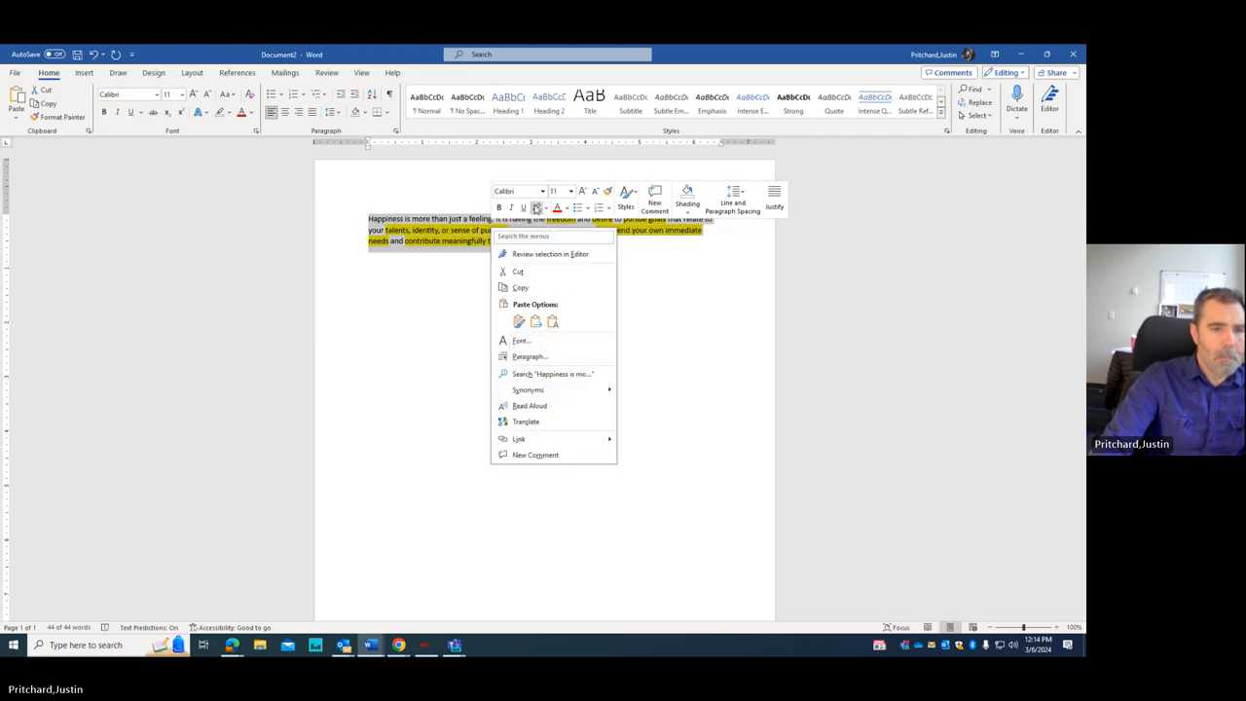
{"action": "left_click", "coordinate": [547, 208]}
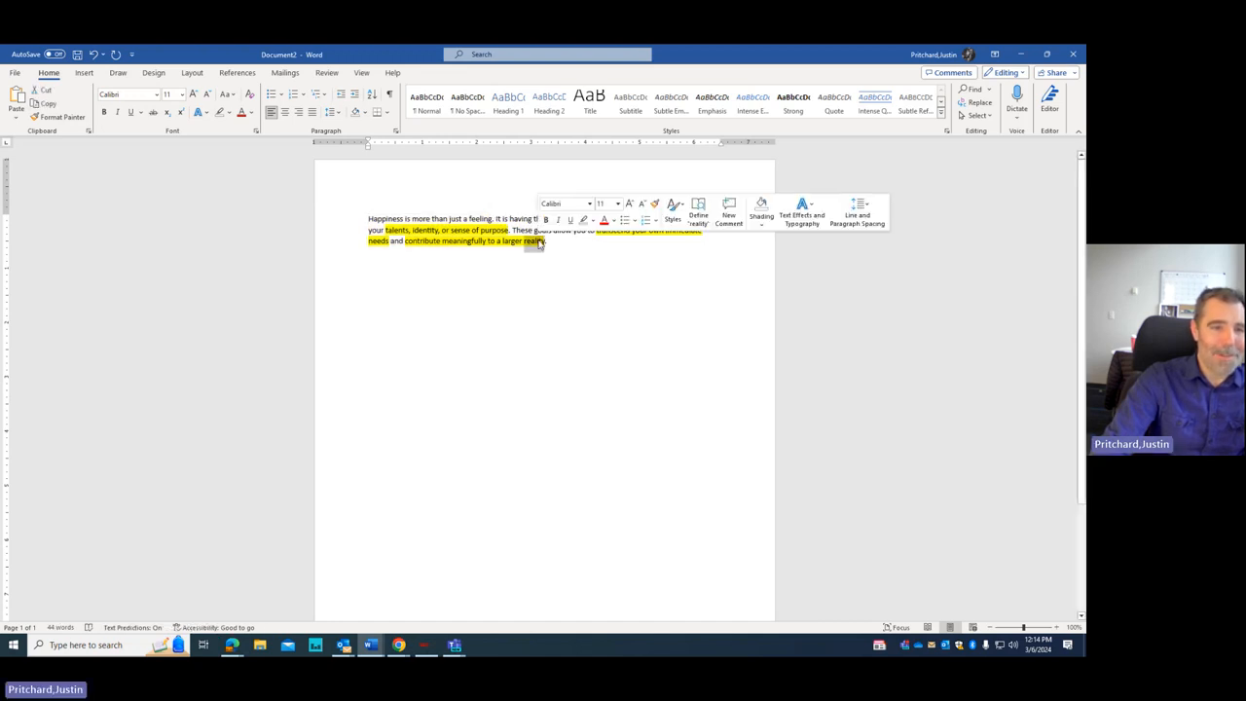
{"action": "left_click", "coordinate": [539, 240]}
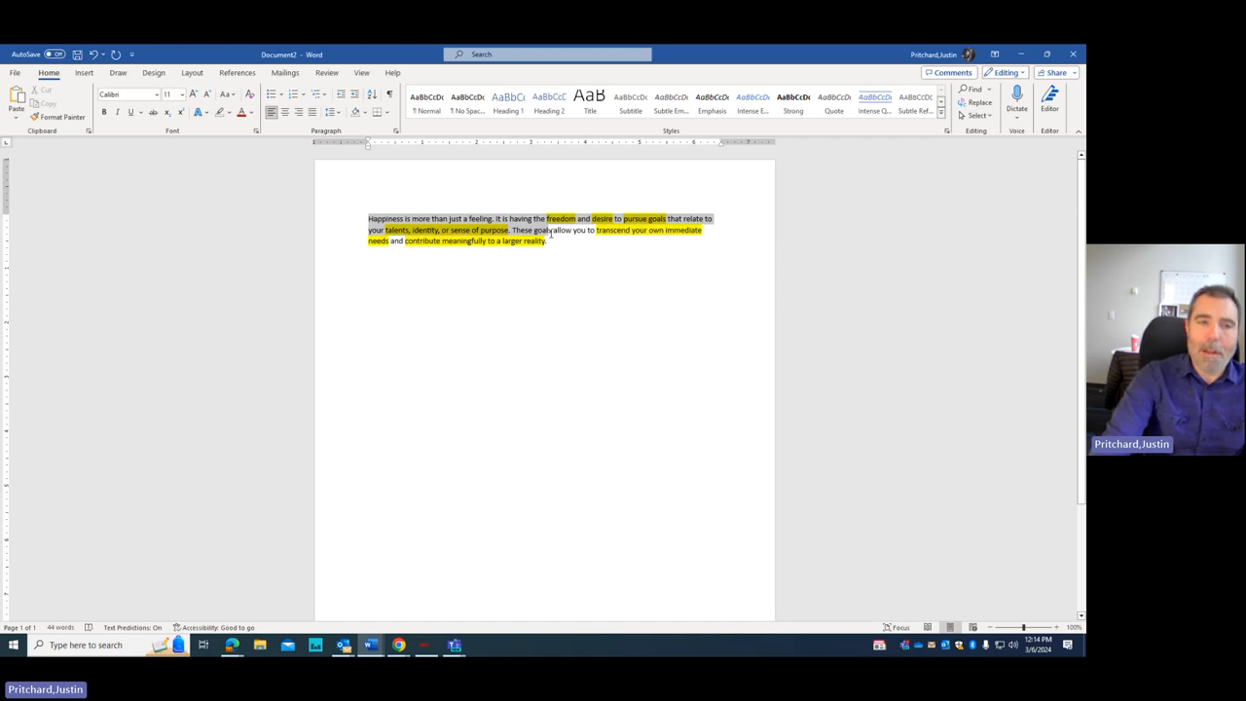
{"action": "left_click_drag", "start_coordinate": [369, 217], "coordinate": [548, 240]}
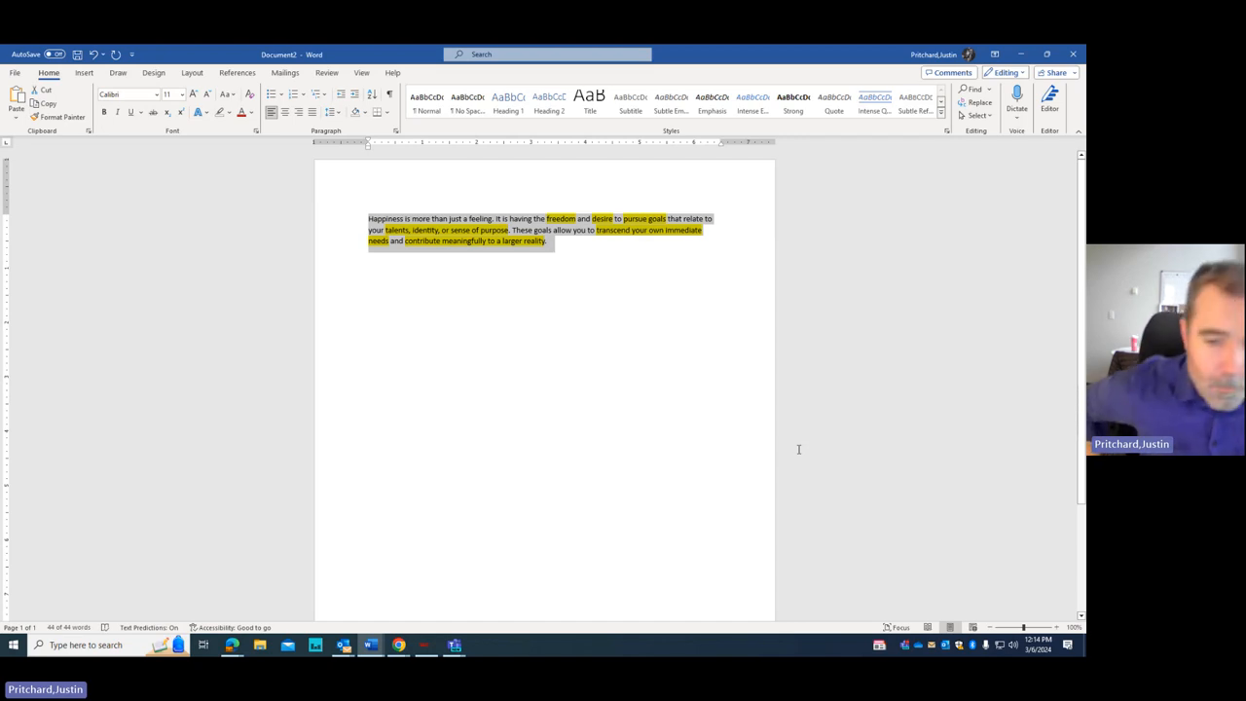
{"action": "mouse_move", "coordinate": [526, 381]}
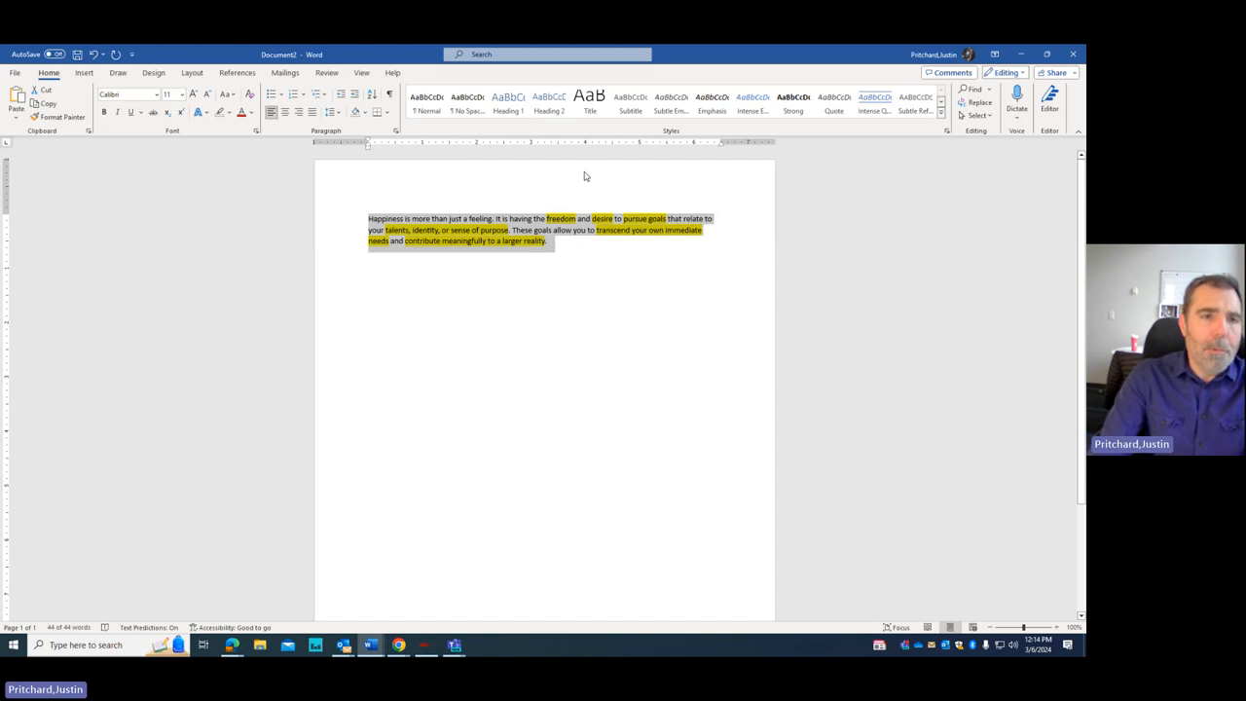
{"action": "mouse_move", "coordinate": [507, 212]}
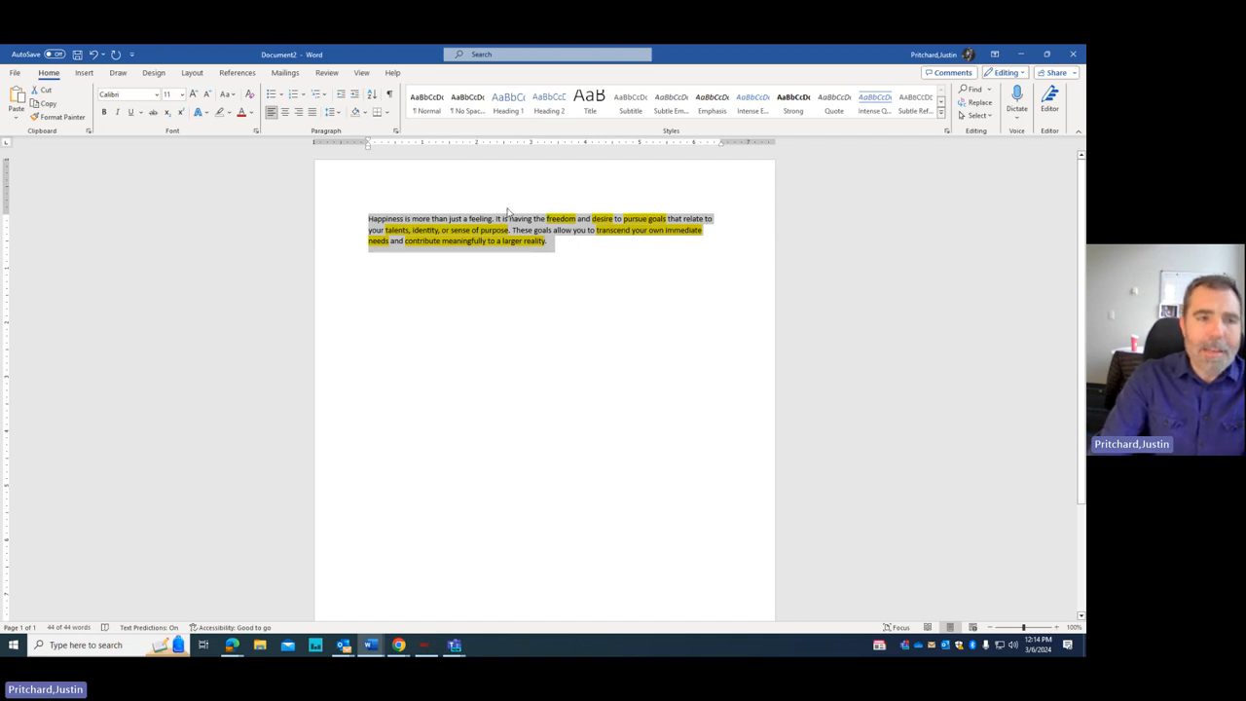
{"action": "mouse_move", "coordinate": [707, 232]}
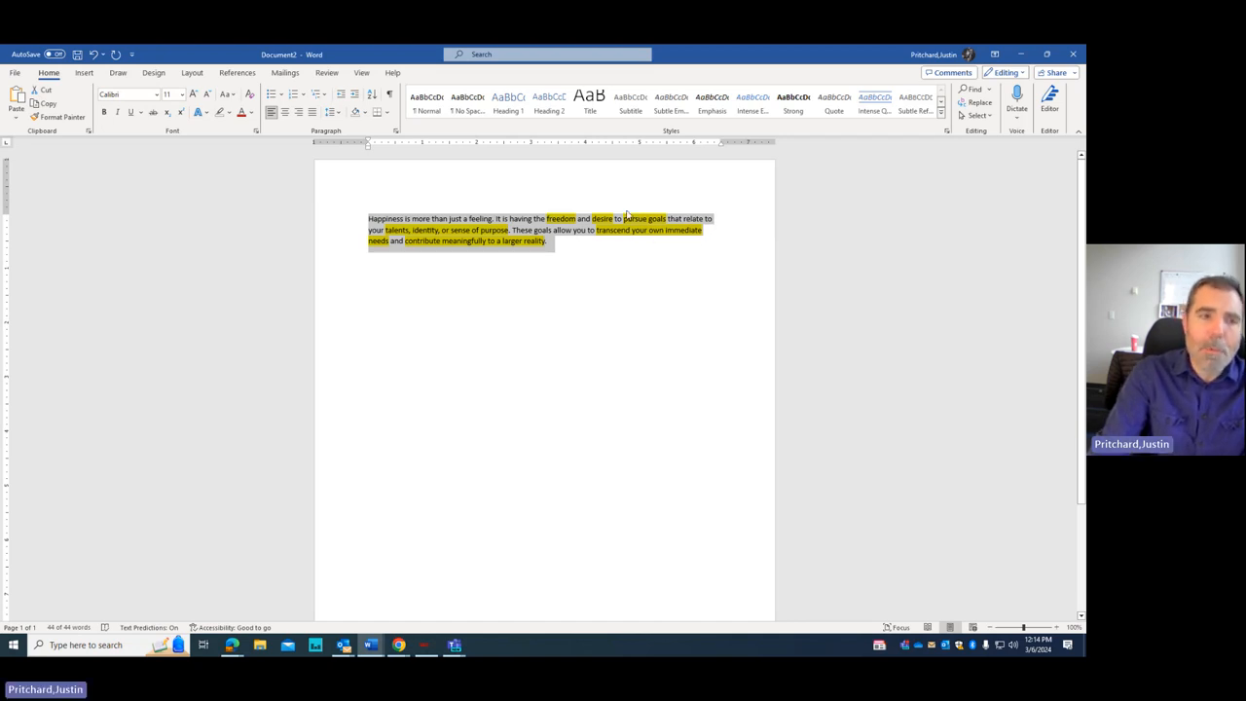
{"action": "left_click", "coordinate": [497, 219]}
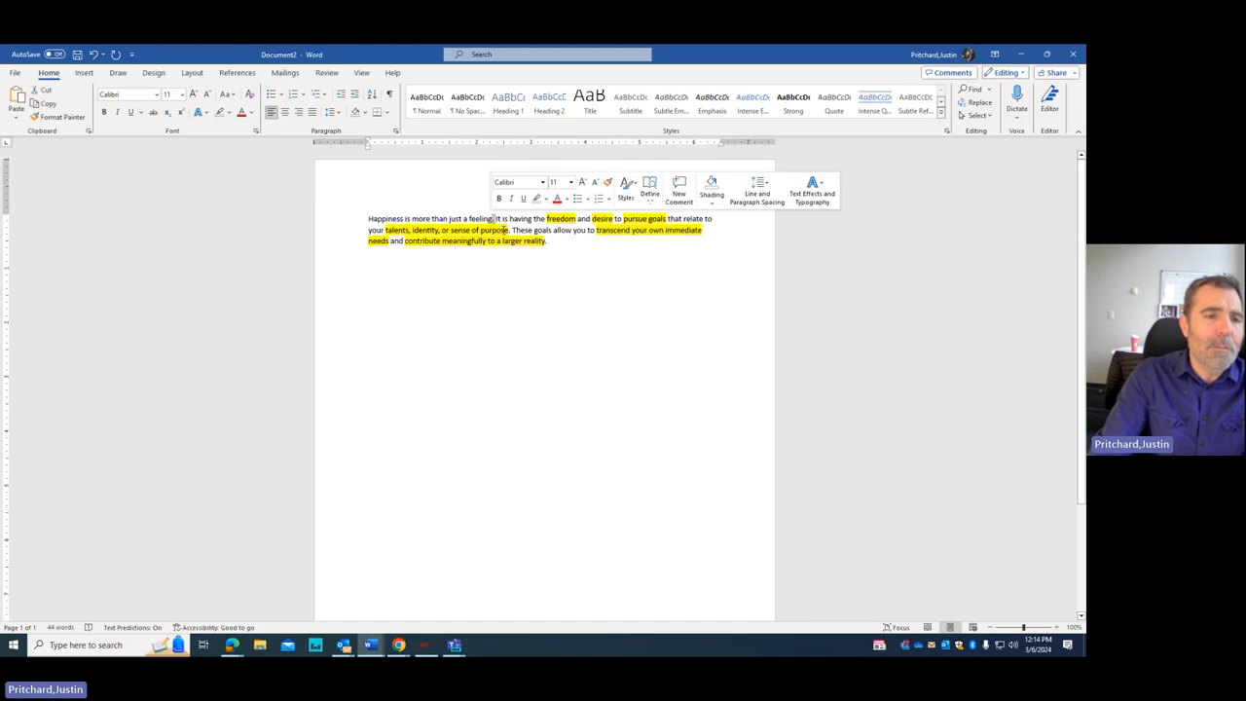
Step: Highlight the phrase 'is more than just a feeling.' in yellow
{"action": "left_click", "coordinate": [431, 230]}
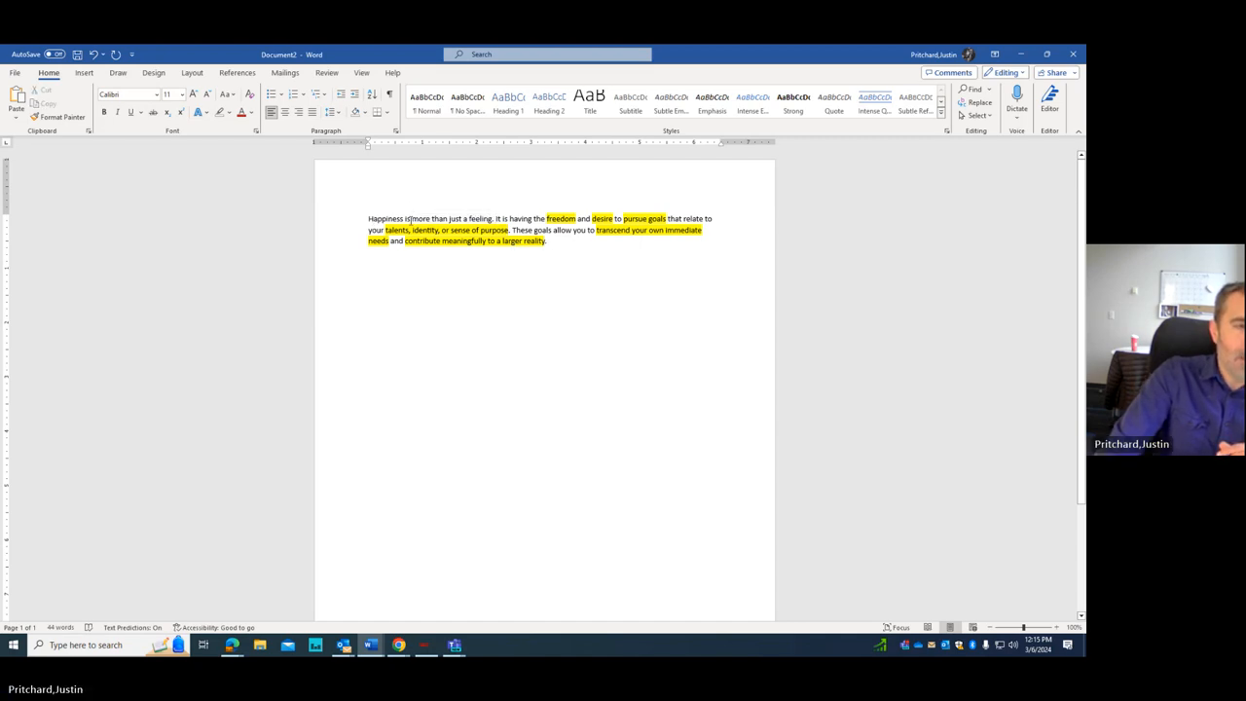
{"action": "left_click_drag", "start_coordinate": [406, 218], "coordinate": [495, 218]}
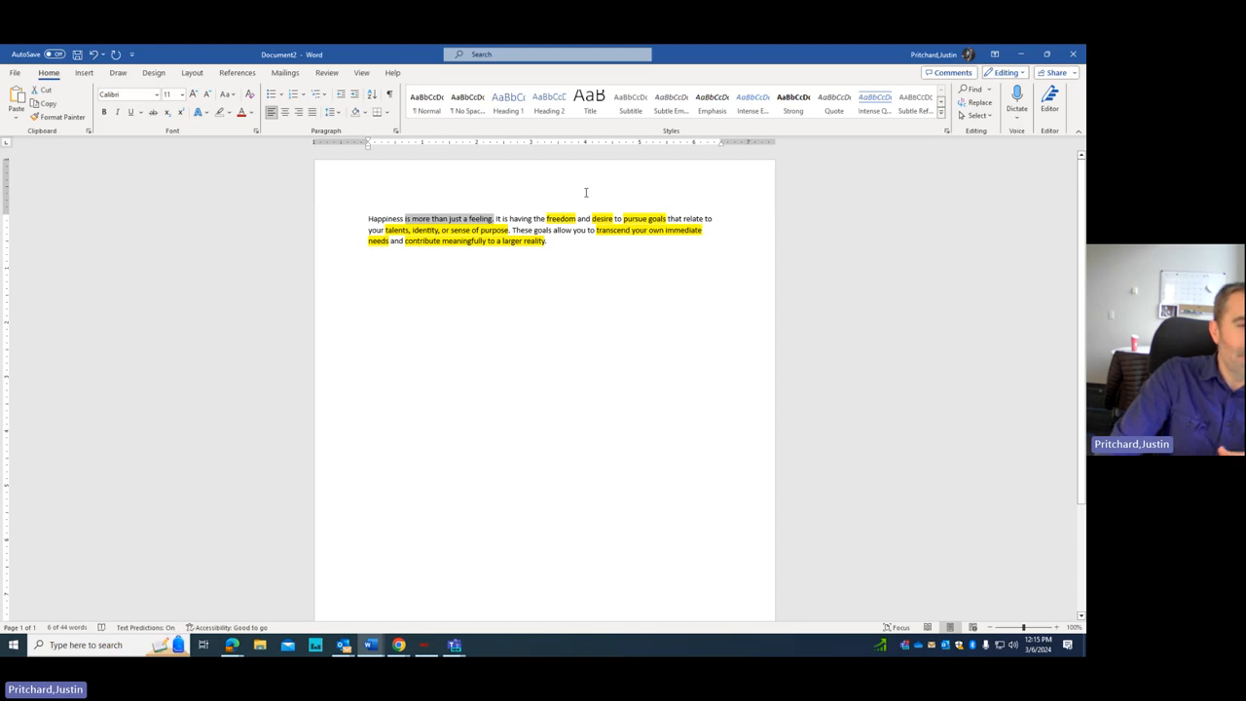
{"action": "left_click", "coordinate": [230, 111]}
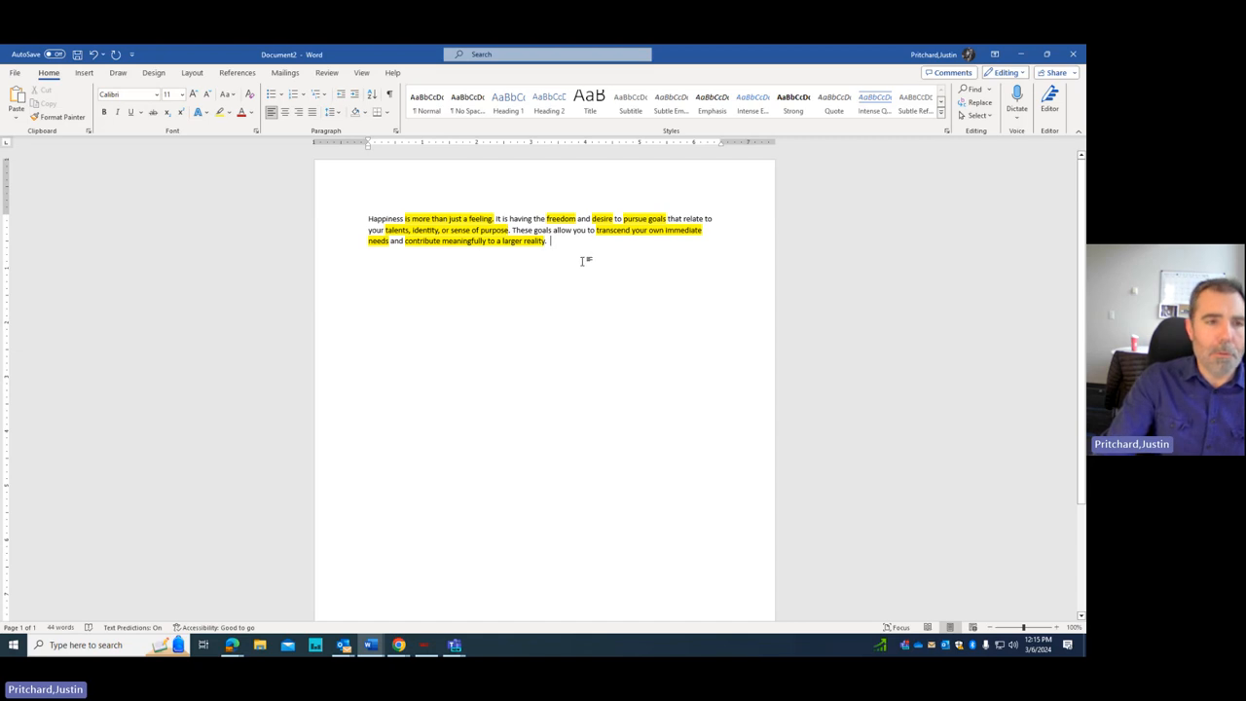
{"action": "mouse_move", "coordinate": [463, 275]}
{"action": "type", "text": "1."}
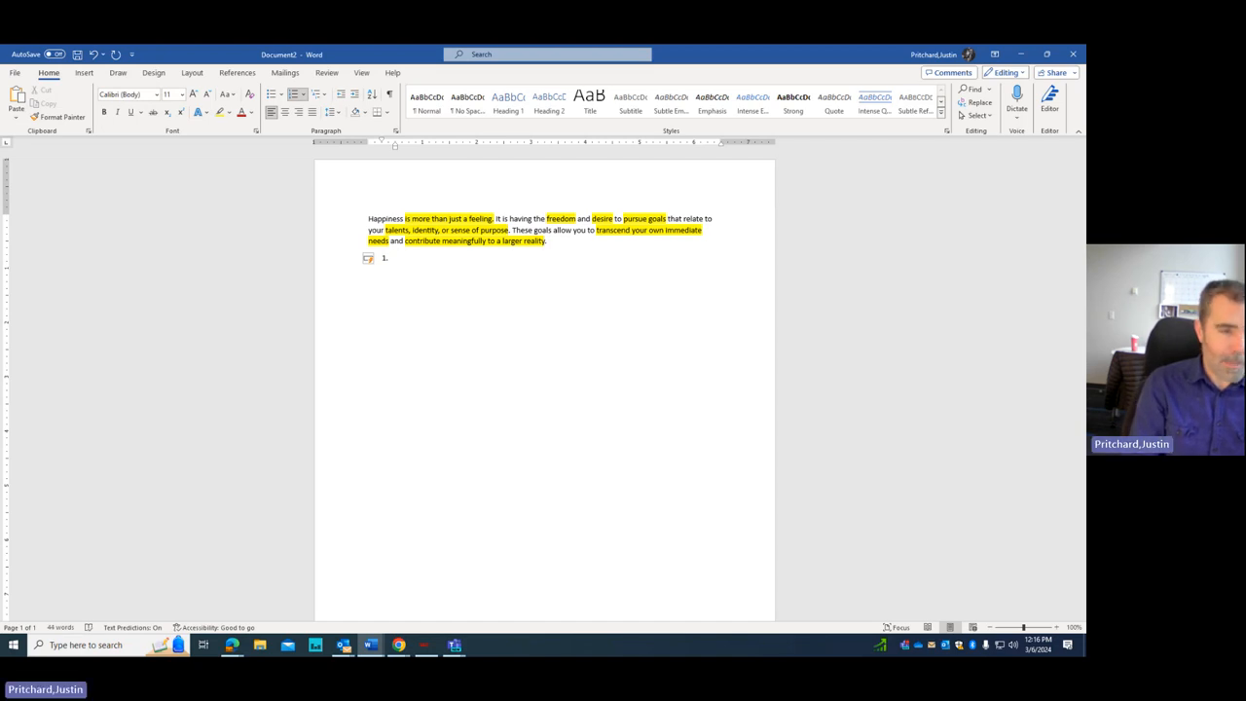
Step: Type outline point 1: 'How is happiness more than a feeling?'
{"action": "type", "text": "How is"}
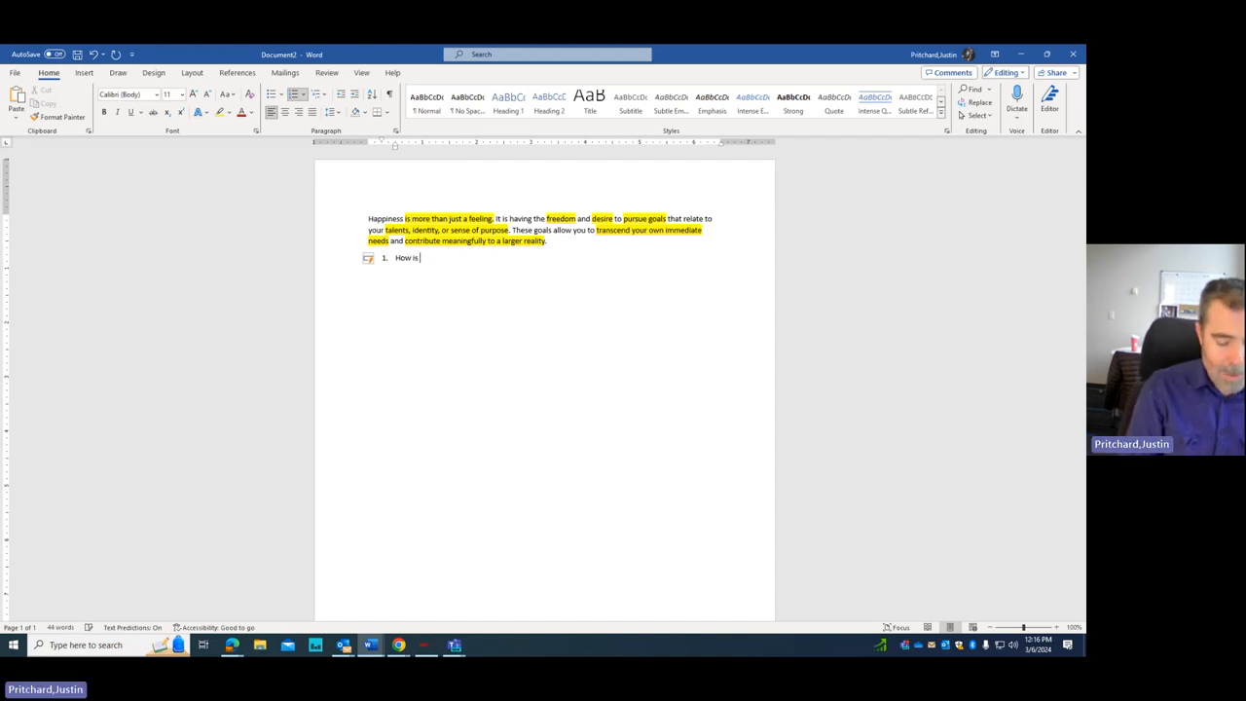
{"action": "type", "text": "happiness"}
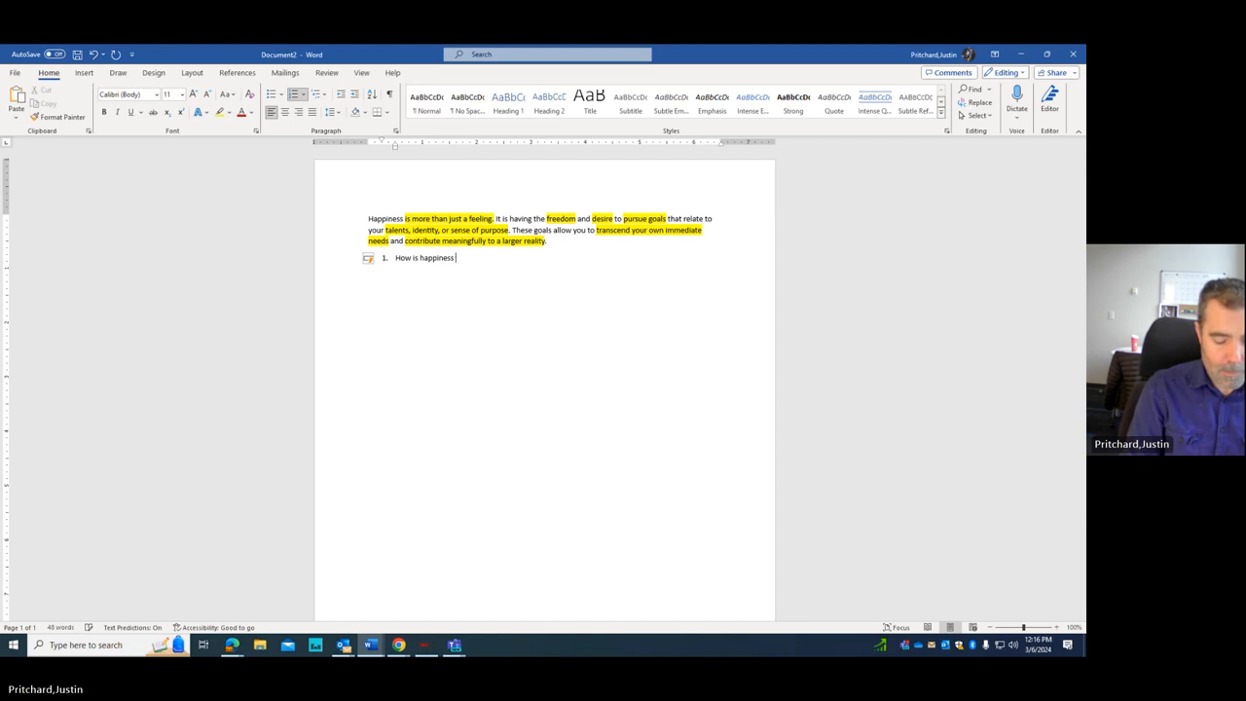
{"action": "type", "text": "more than a feeling?"}
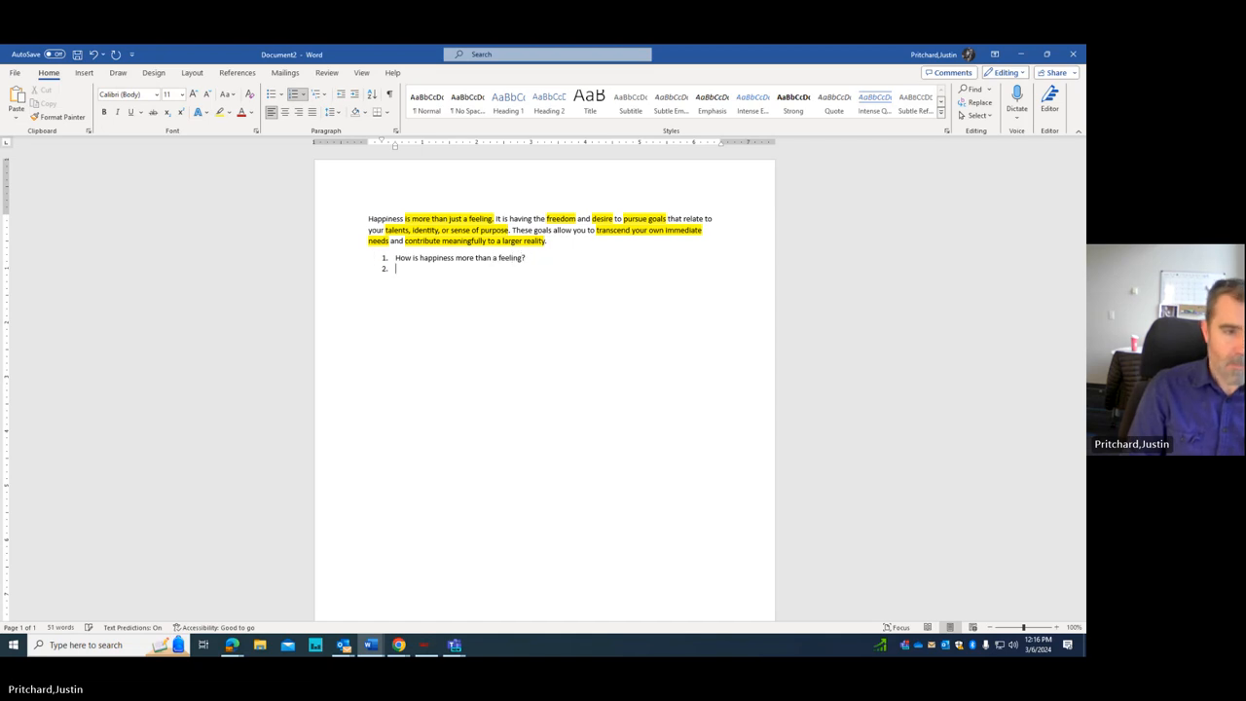
Step: Add indented sub-points Eudaemonic/Hedonic Happiness, Common Conceptions (Storr), and Other
{"action": "key", "text": "Tab"}
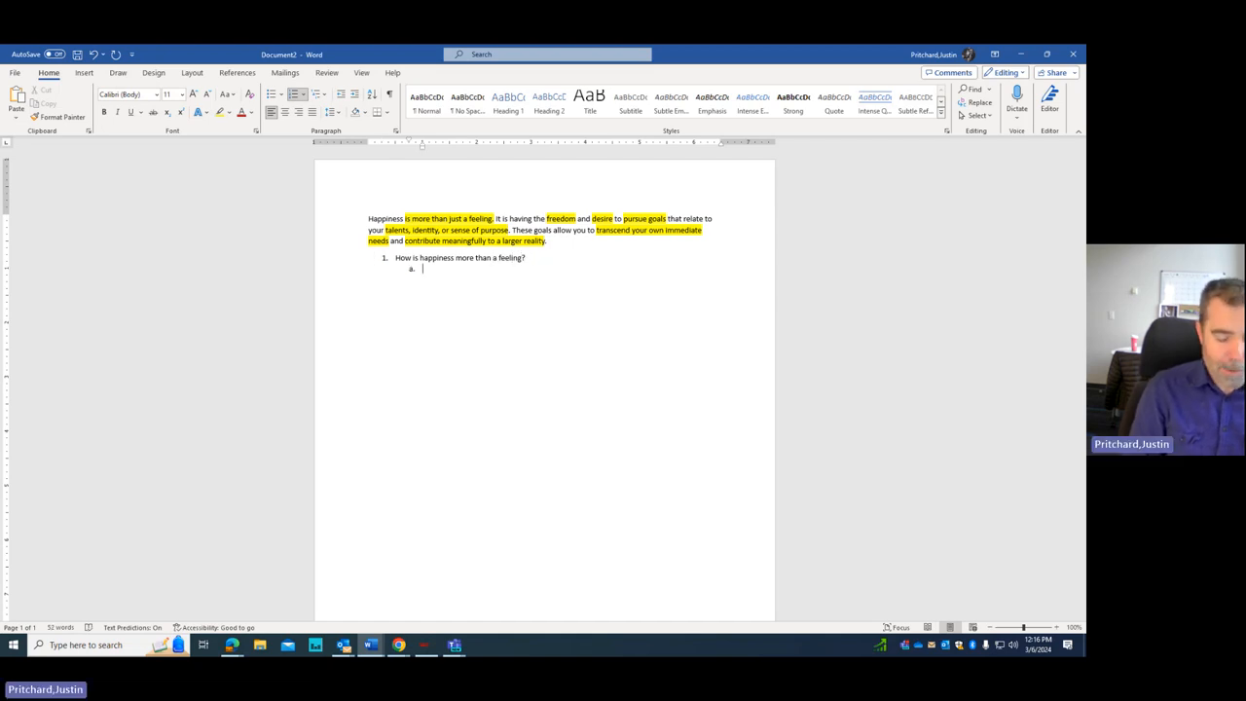
{"action": "type", "text": "Eudae"}
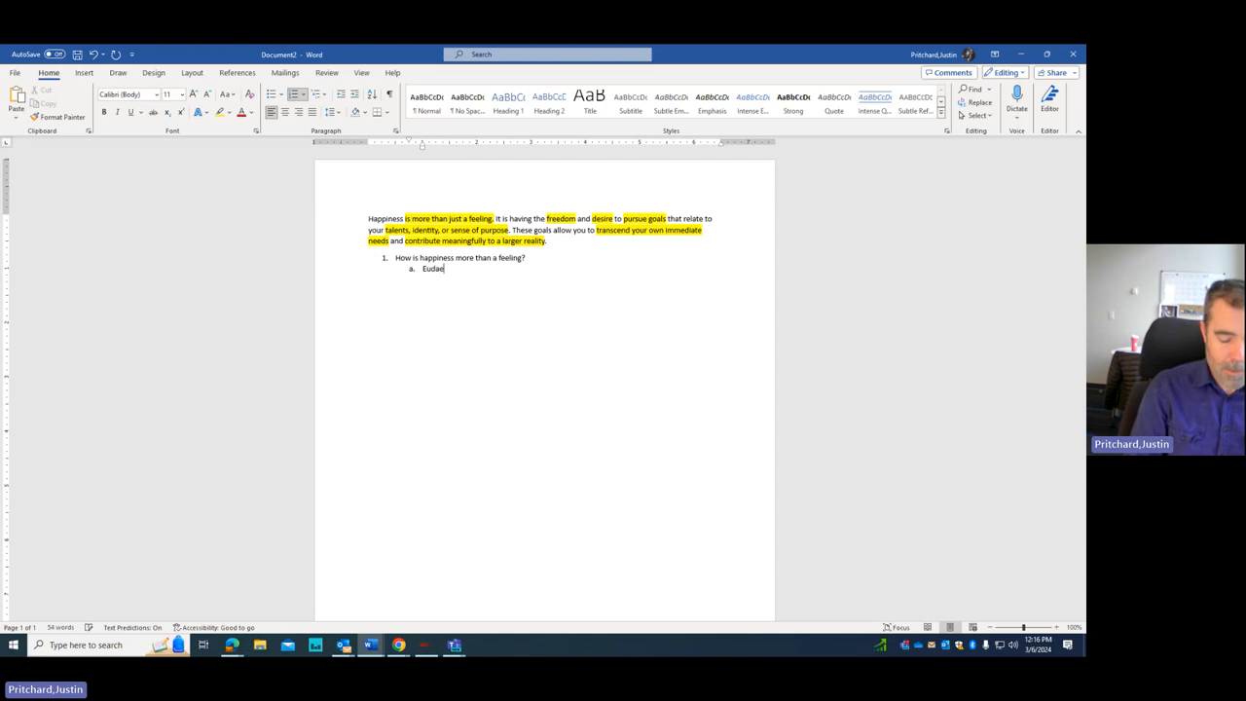
{"action": "type", "text": "monic"}
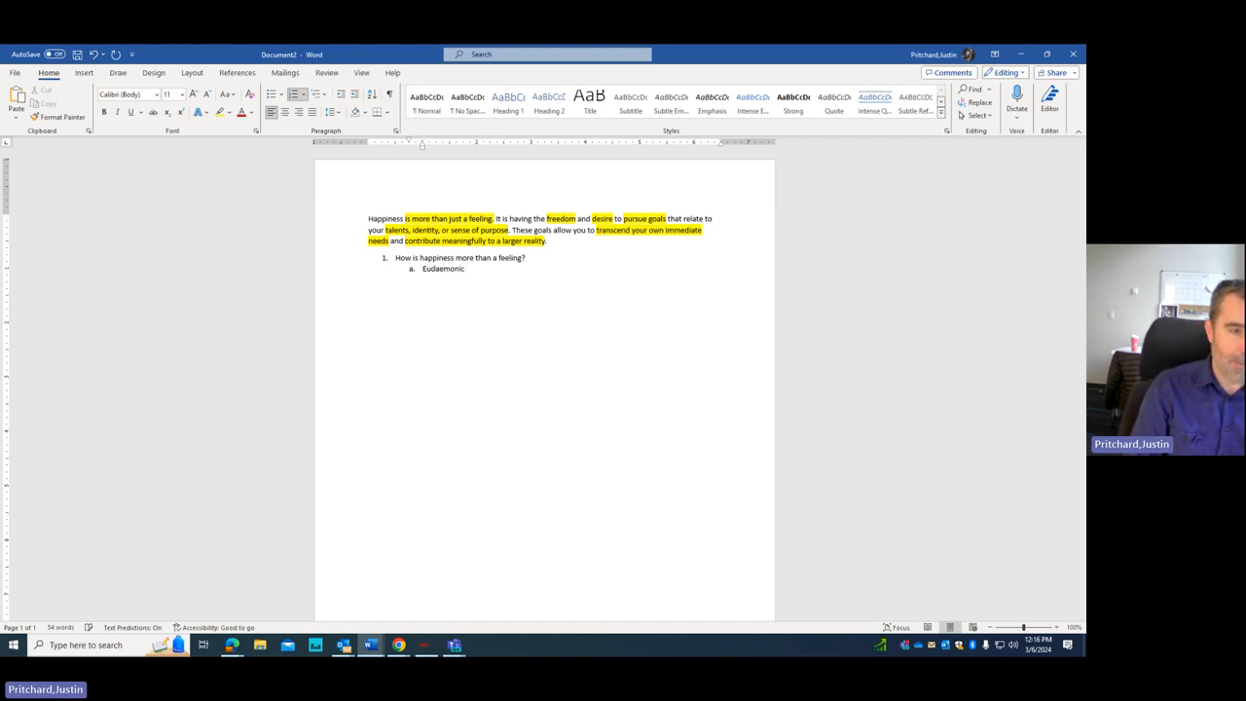
{"action": "type", "text": "Happi"}
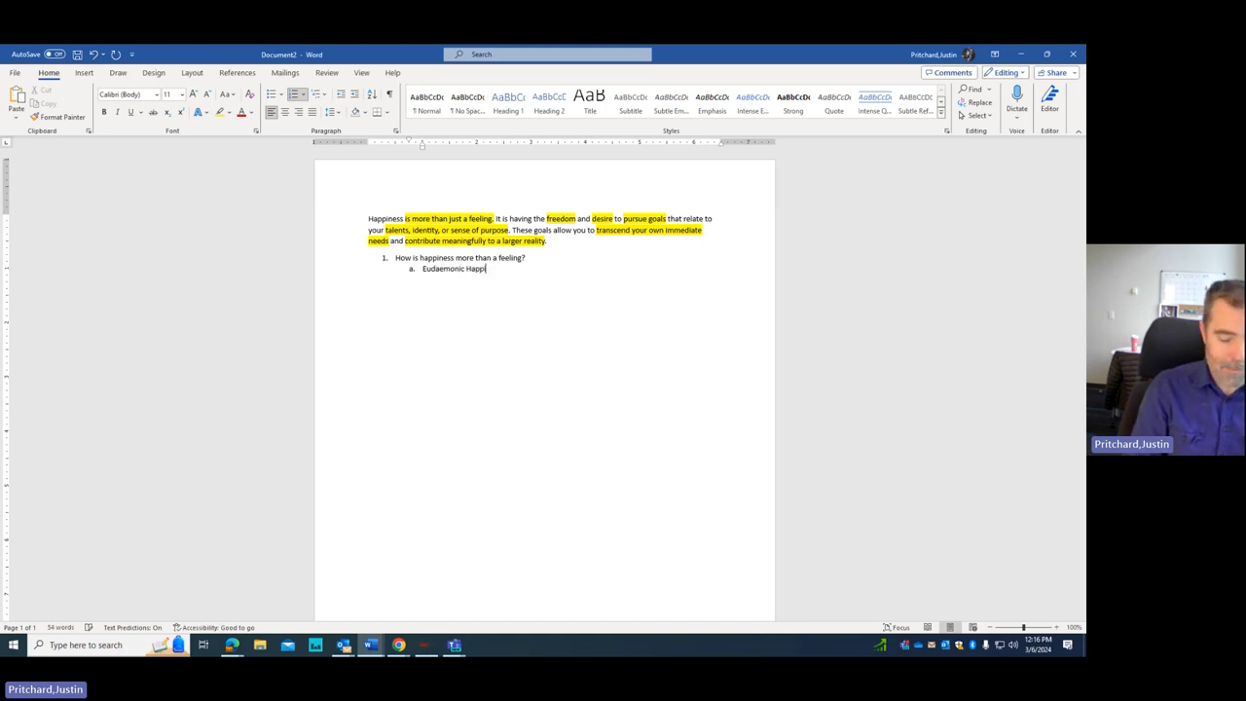
{"action": "type", "text": "iness//"}
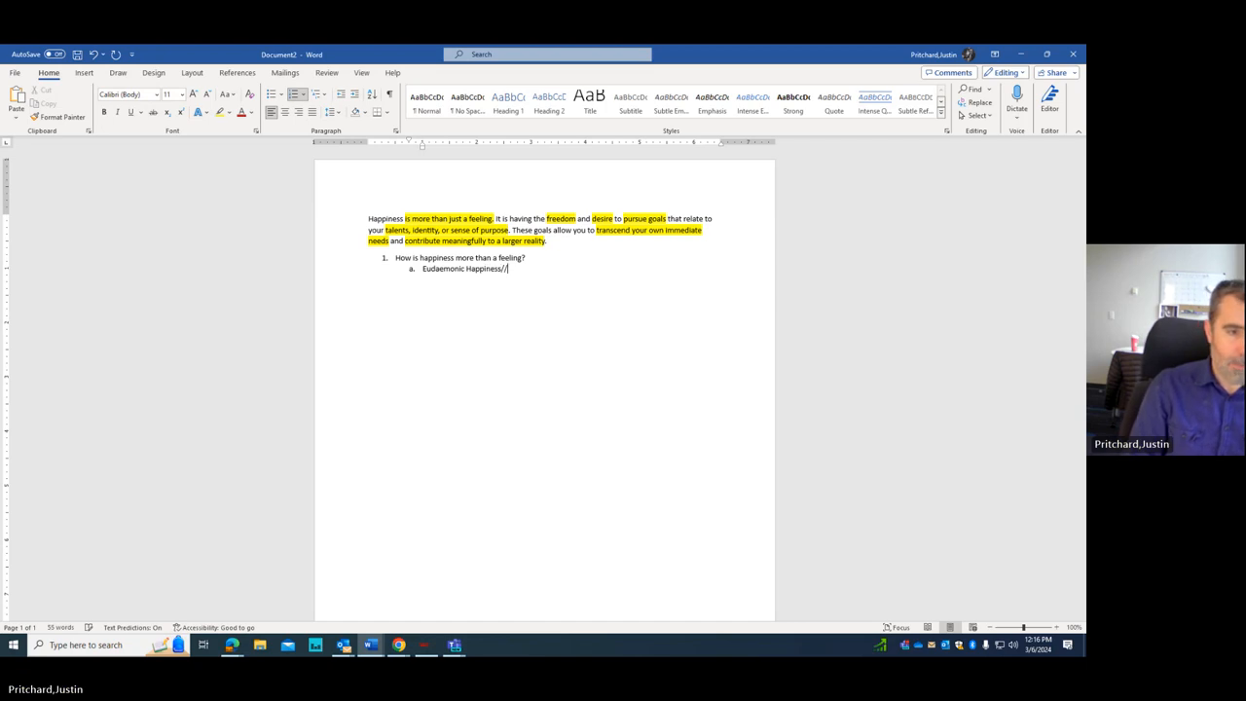
{"action": "type", "text": "Hedon"}
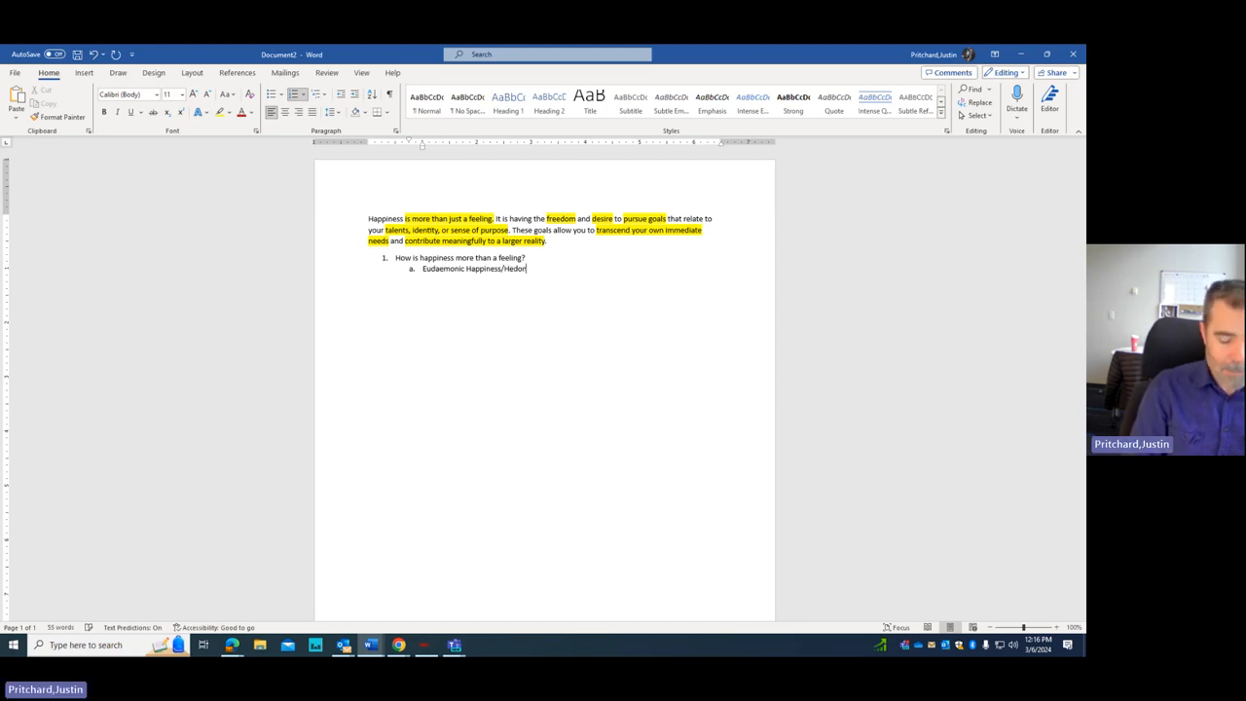
{"action": "type", "text": "/Hedonic Happiness"}
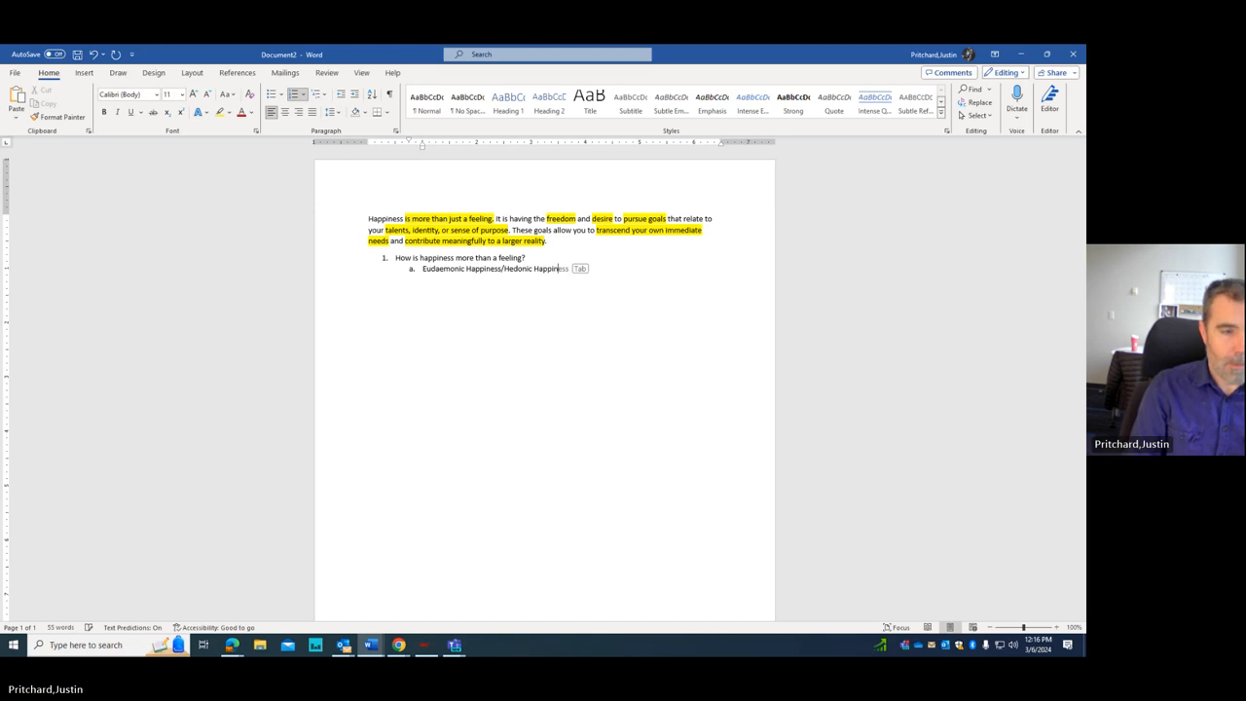
{"action": "key", "text": "enter"}
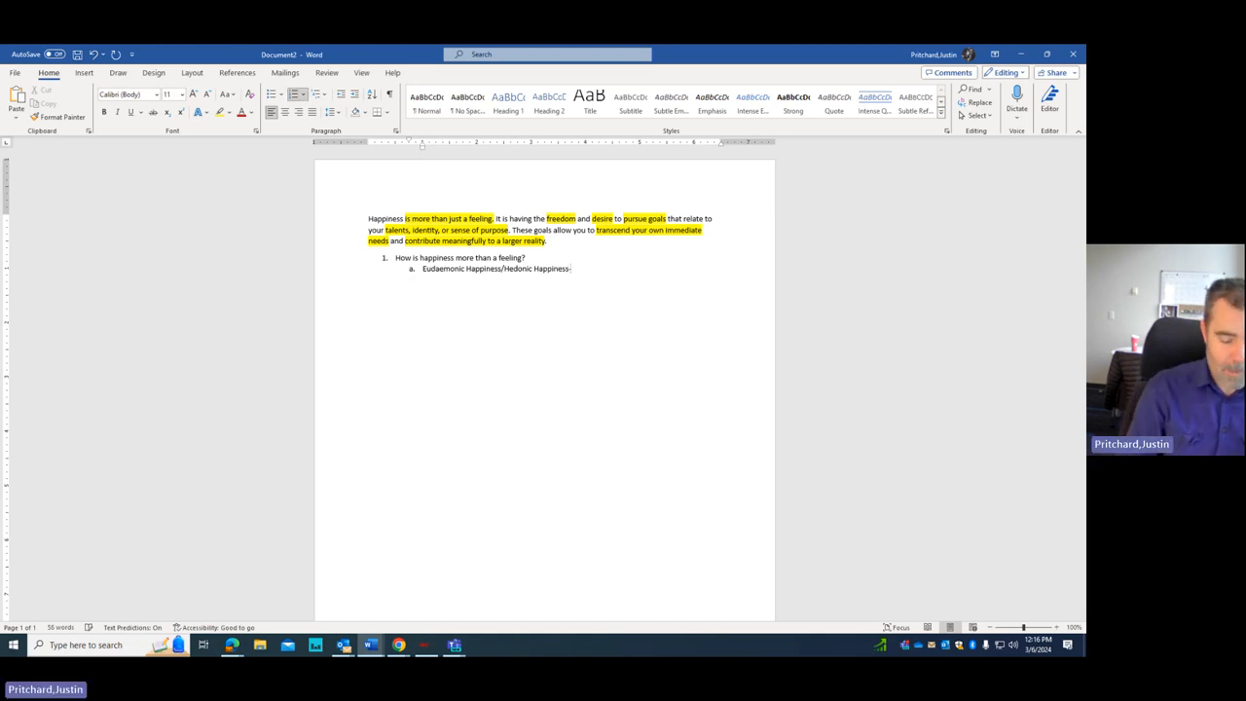
{"action": "type", "text": "Storr"}
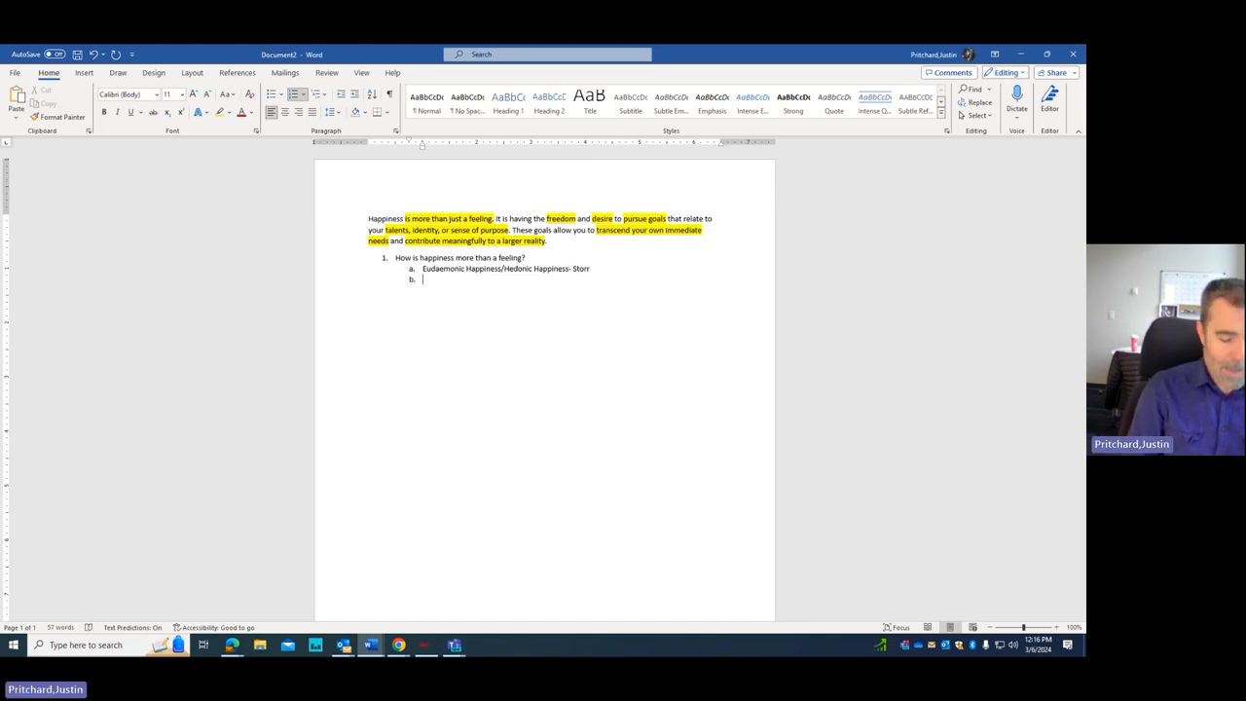
{"action": "type", "text": "Common Conce"}
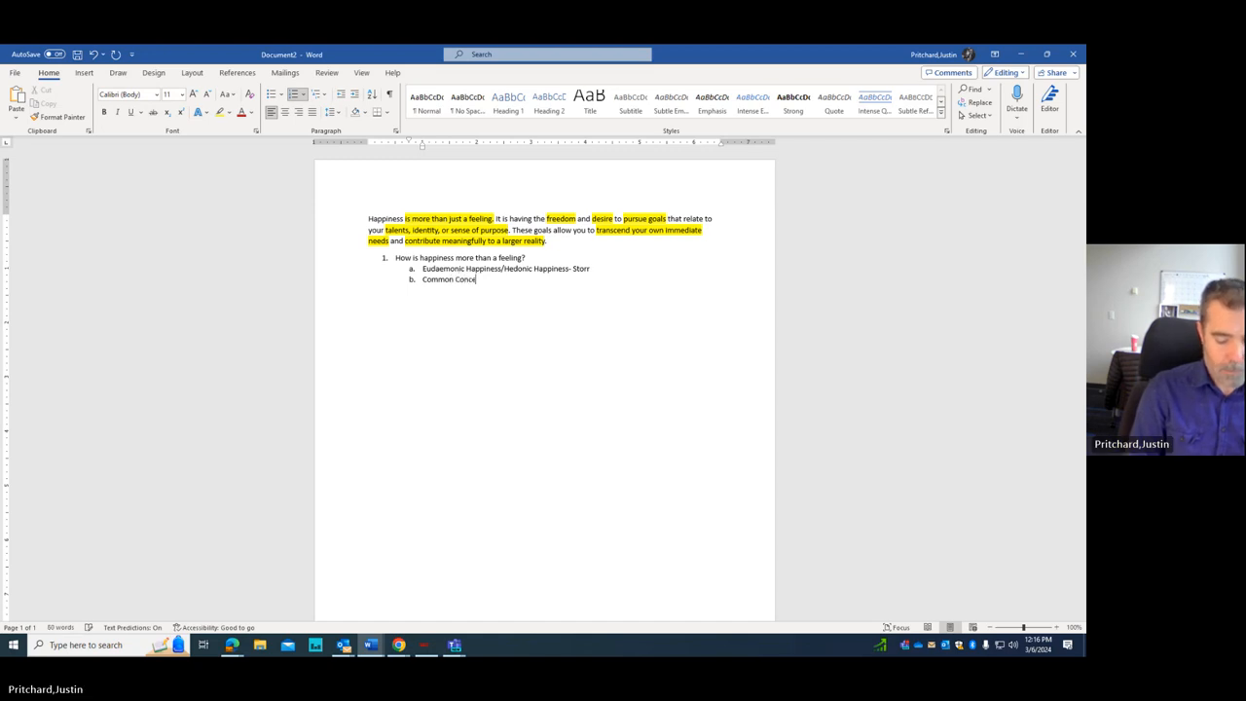
{"action": "type", "text": "ptions."}
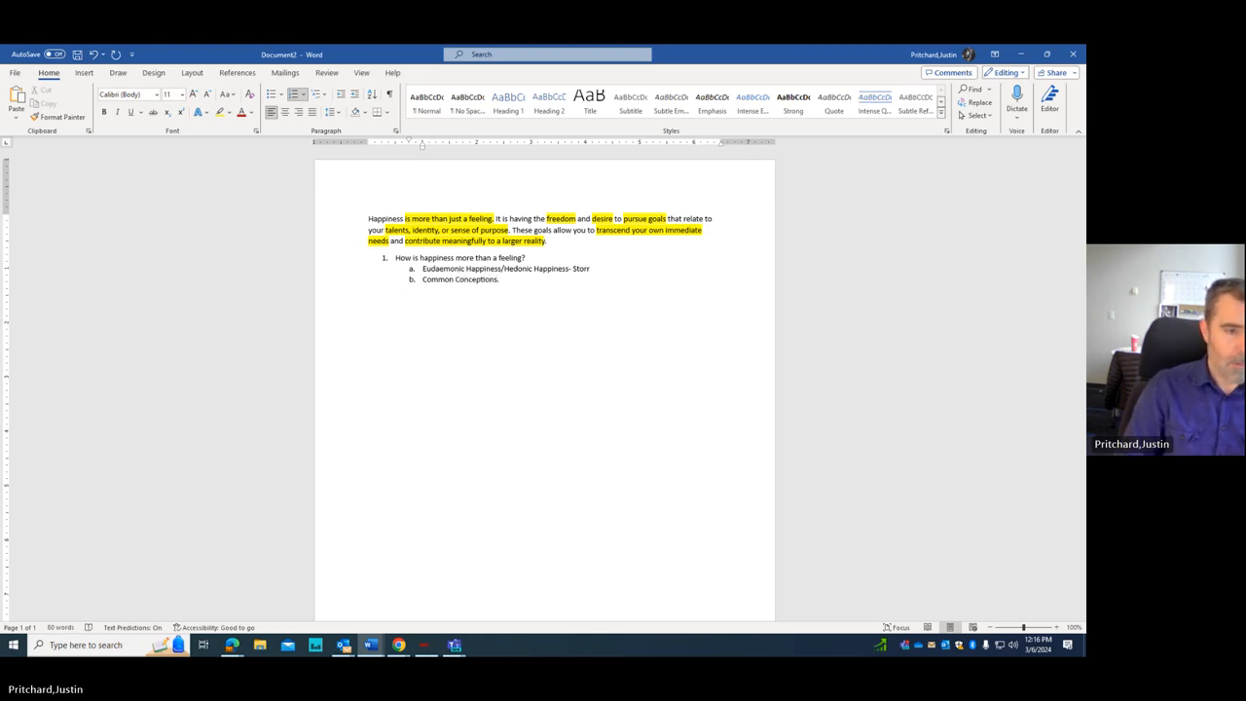
{"action": "type", "text": "Other?"}
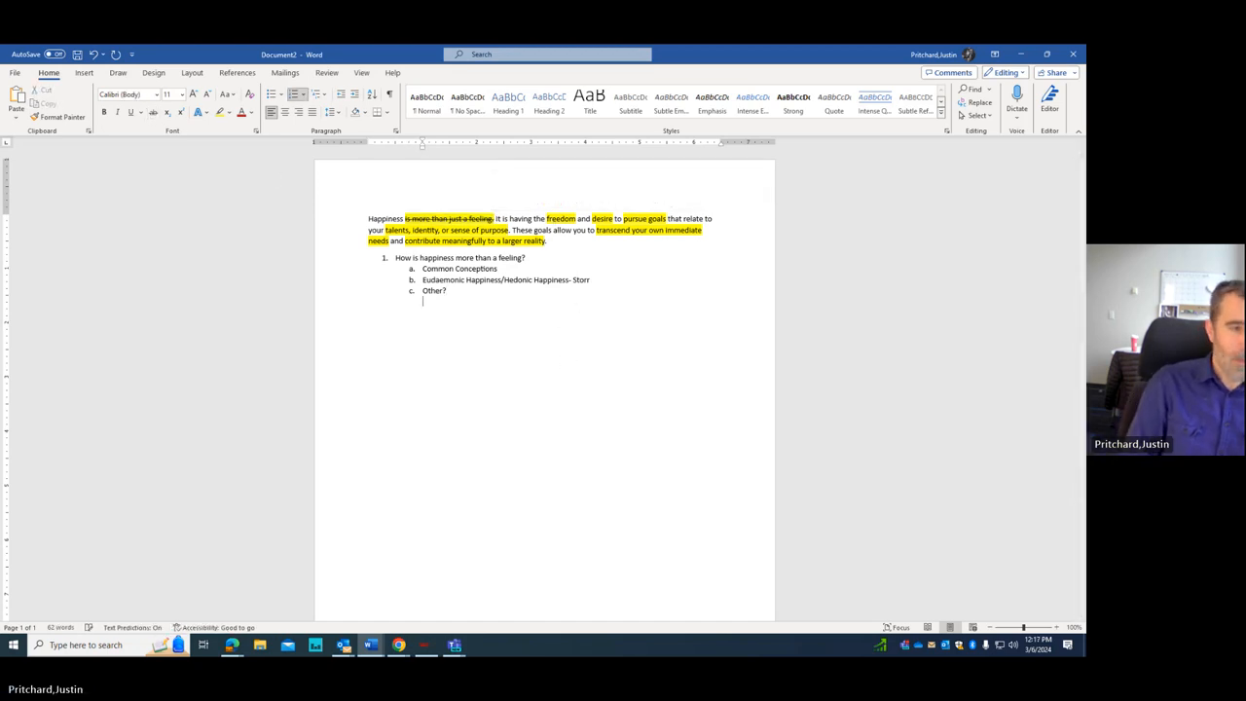
Step: Start outline point 2 asking why freedom is important
{"action": "type", "text": "2/"}
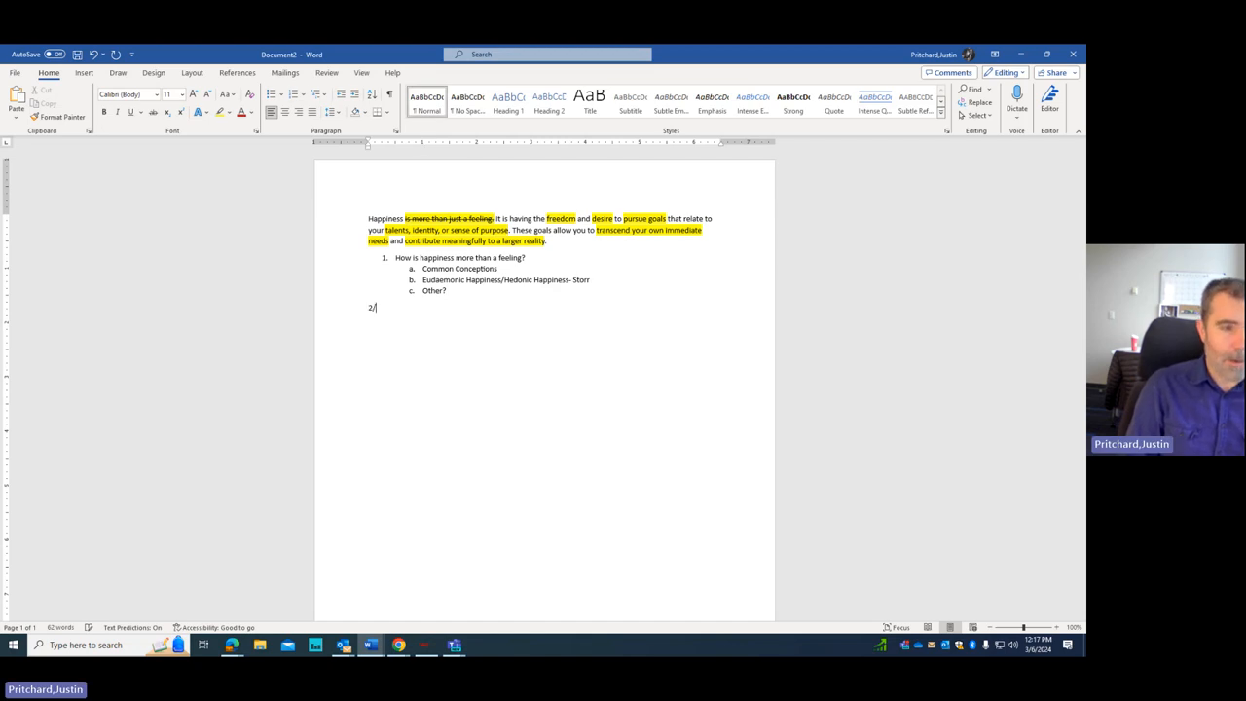
{"action": "key", "text": "enter"}
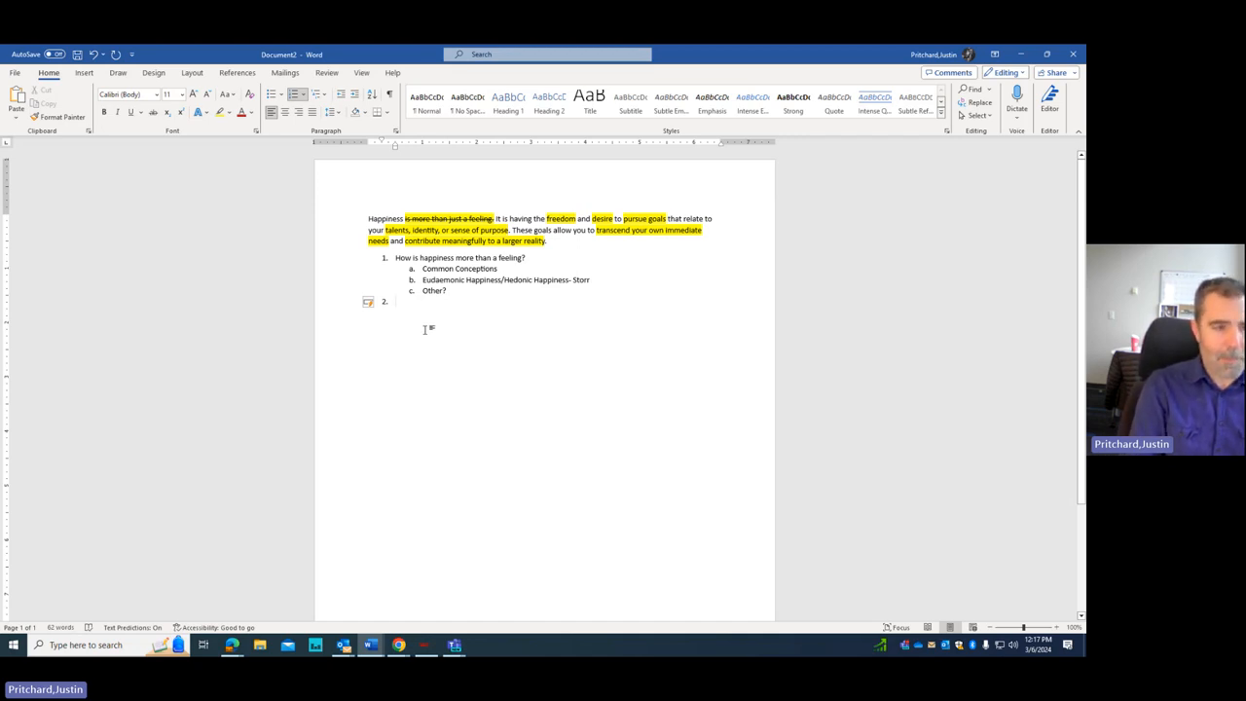
{"action": "type", "text": "Why is"}
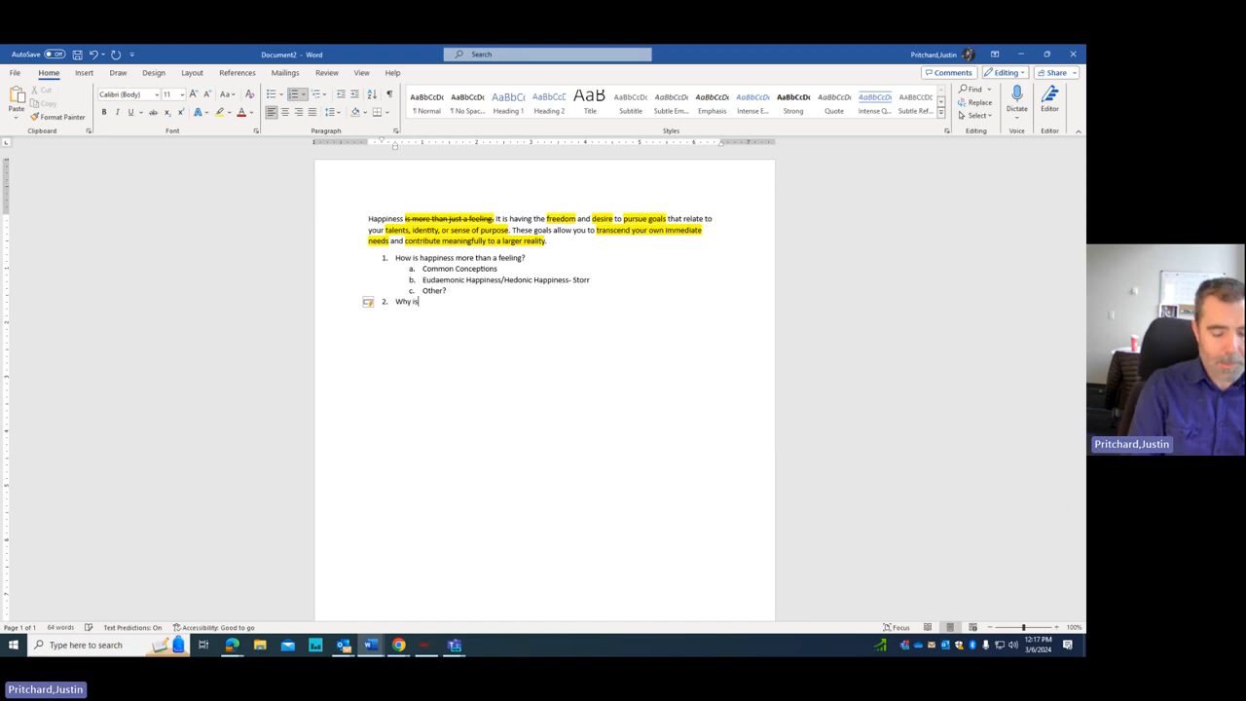
{"action": "type", "text": "freedo"}
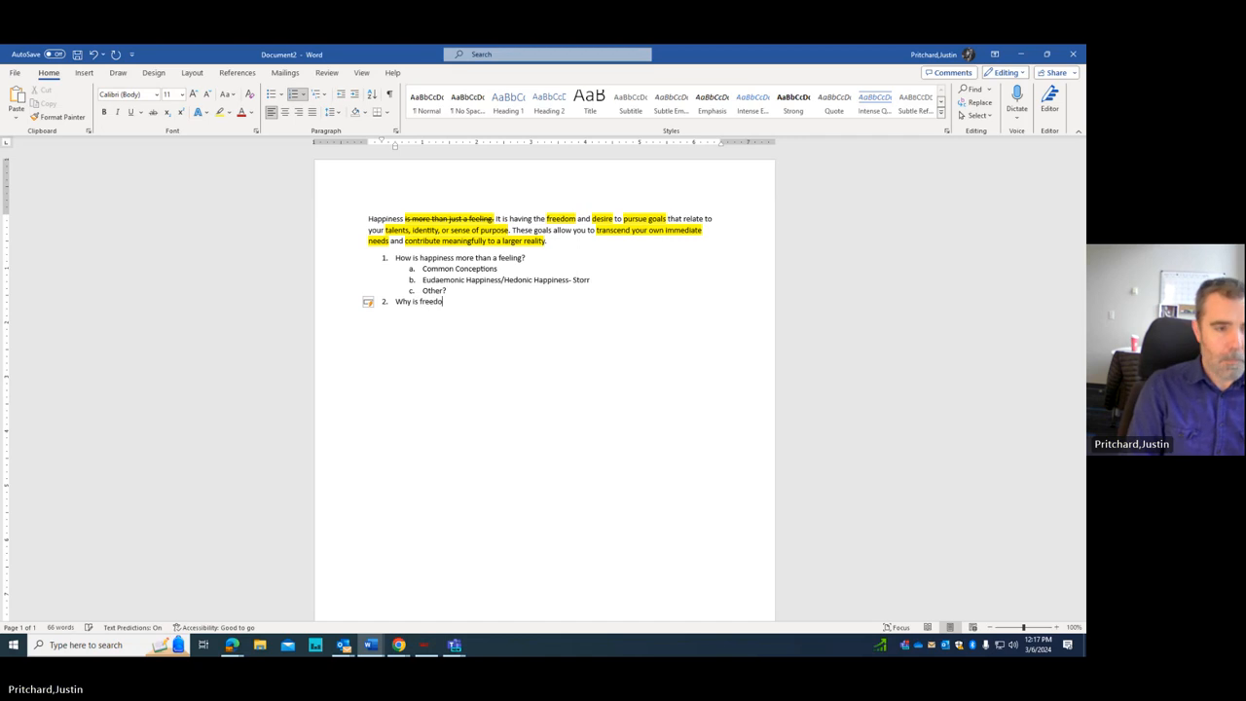
{"action": "type", "text": "important to happiness?"}
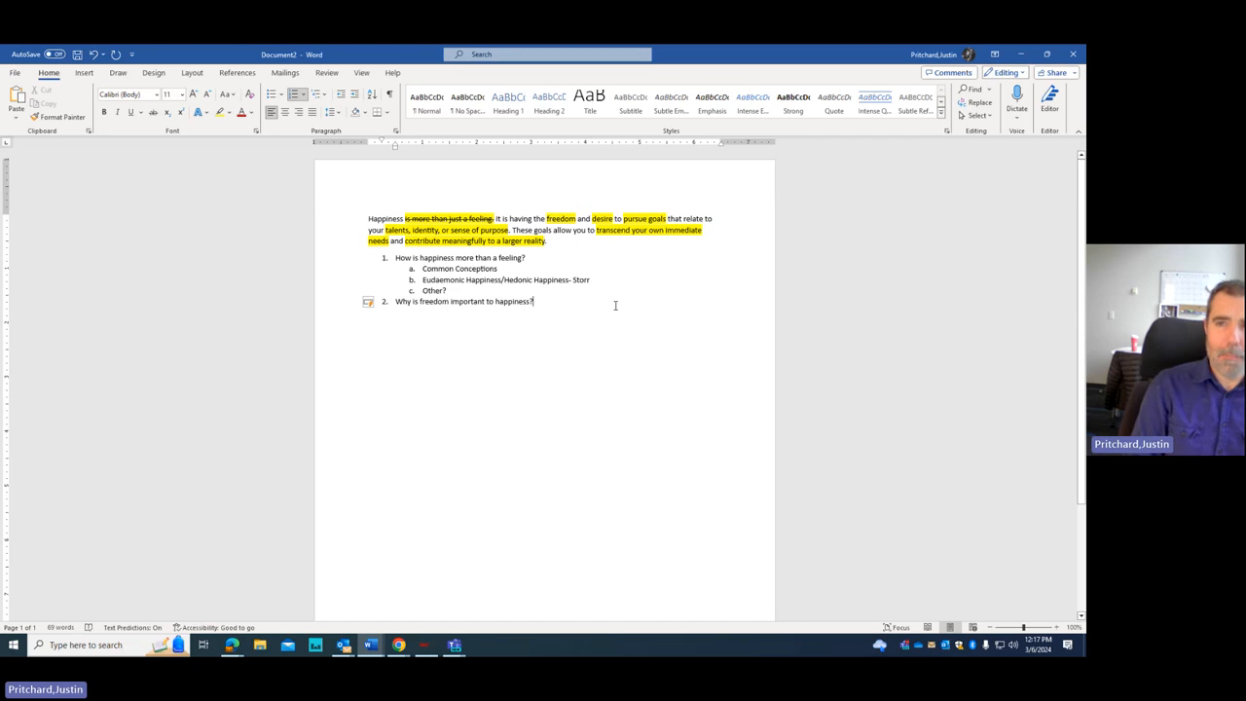
Step: Add a sub-point explaining freedom allows pursuing goals and paths that match our values
{"action": "key", "text": "enter"}
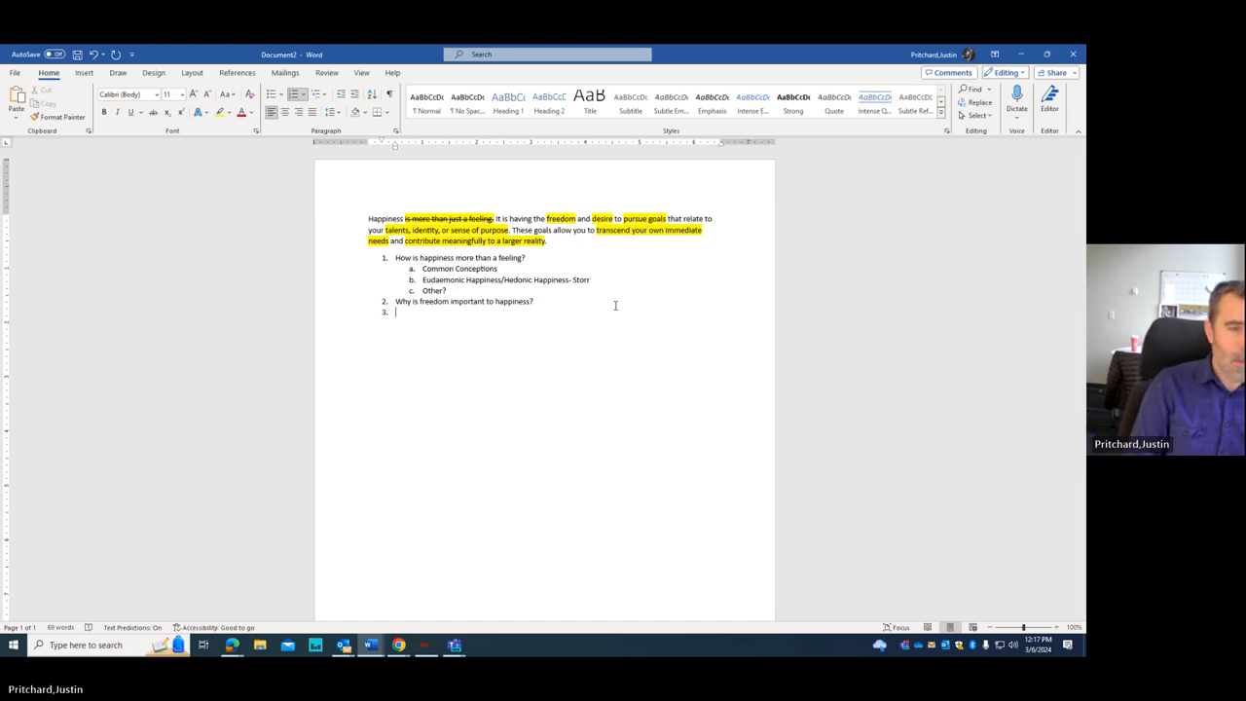
{"action": "key", "text": "Tab"}
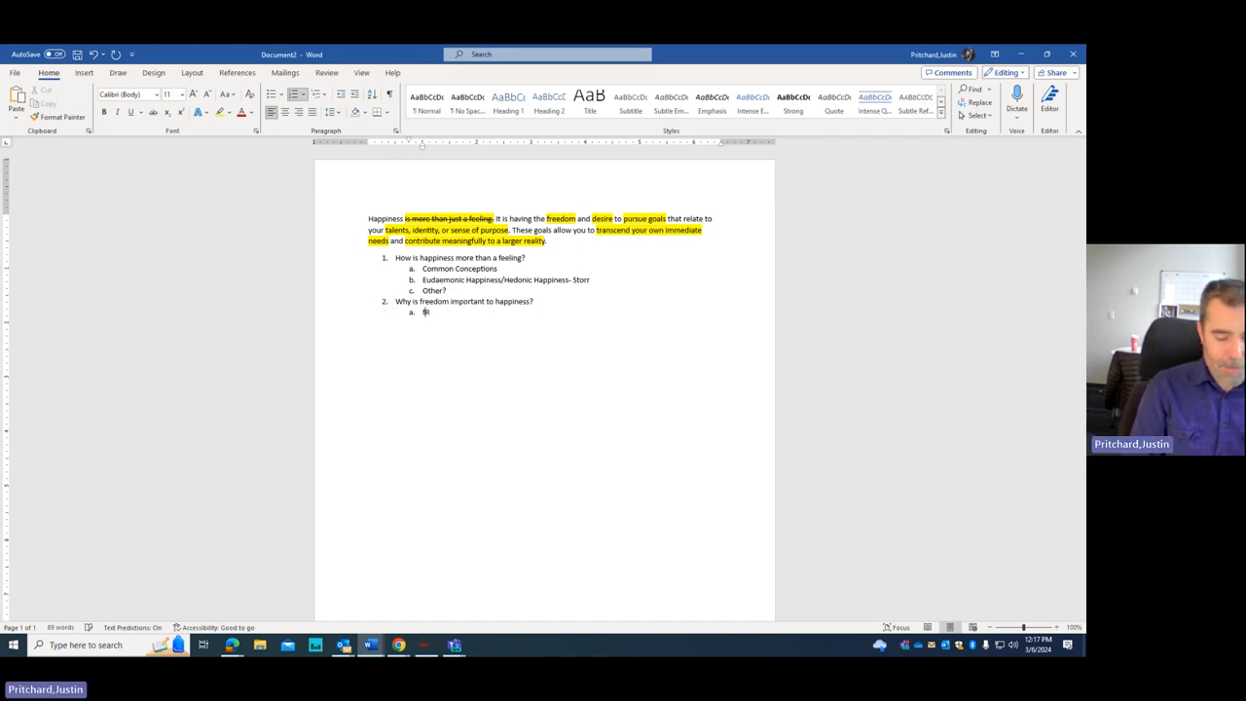
{"action": "type", "text": "Freedom is"}
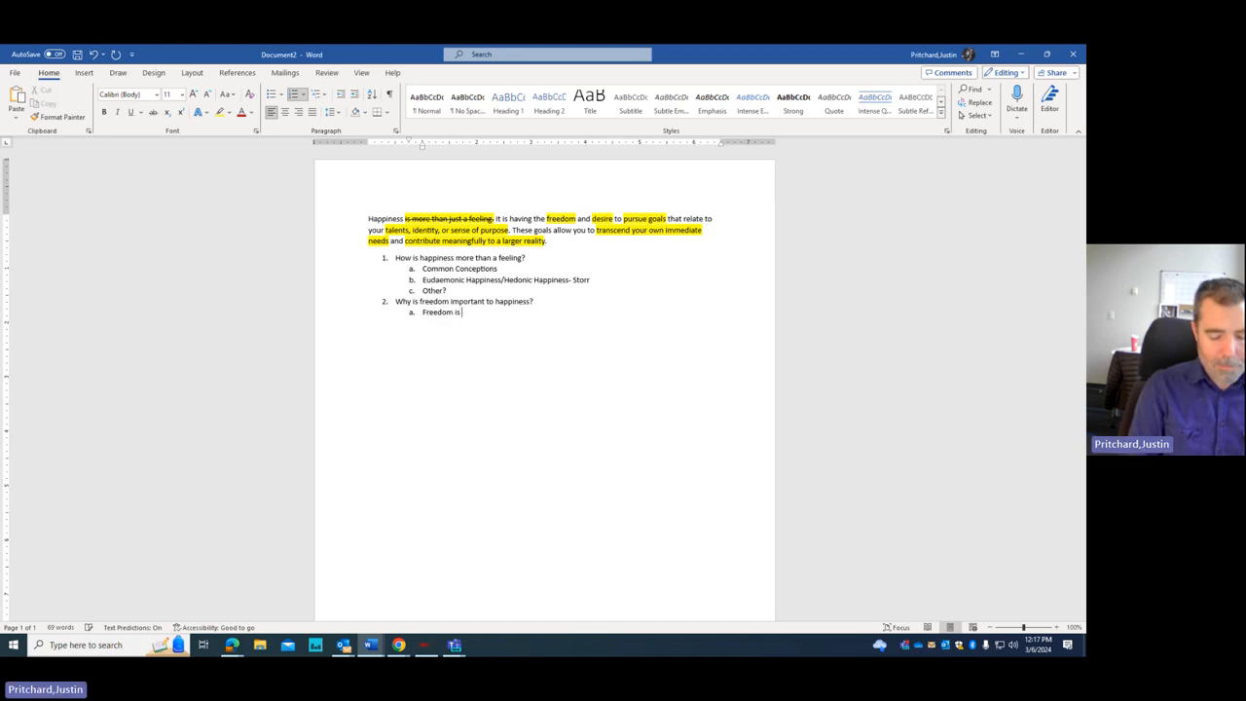
{"action": "type", "text": "important"}
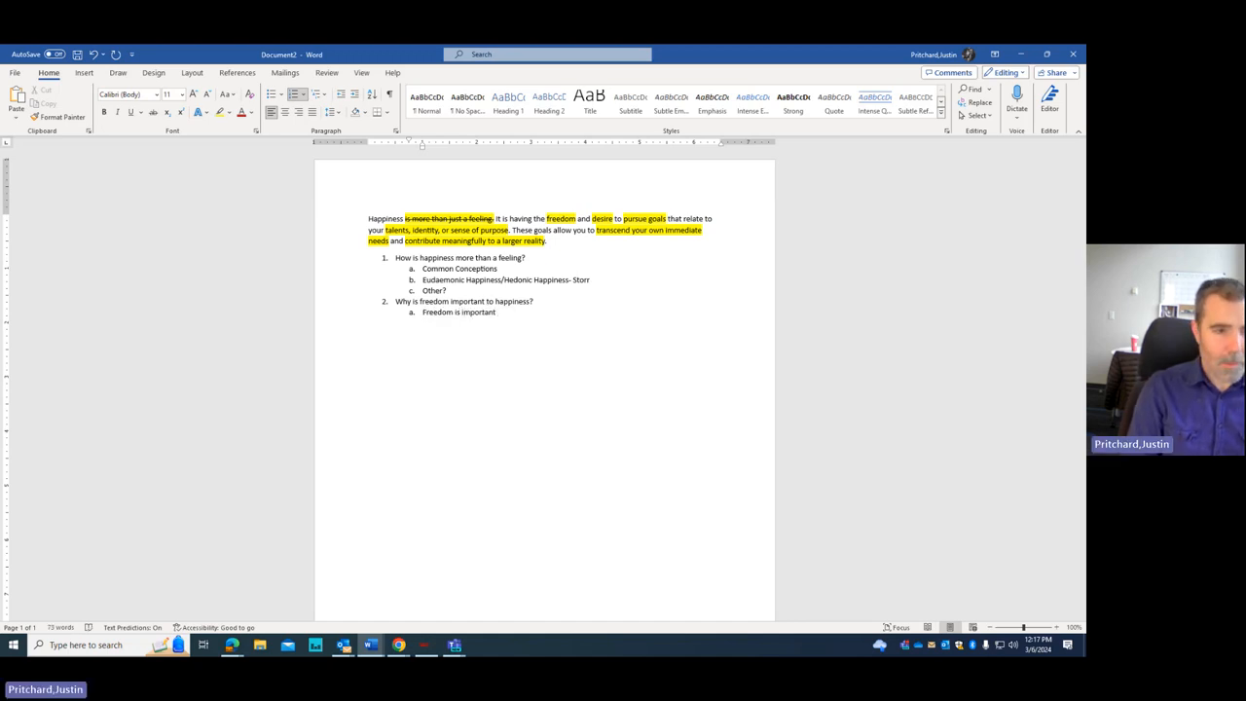
{"action": "type", "text": "because"}
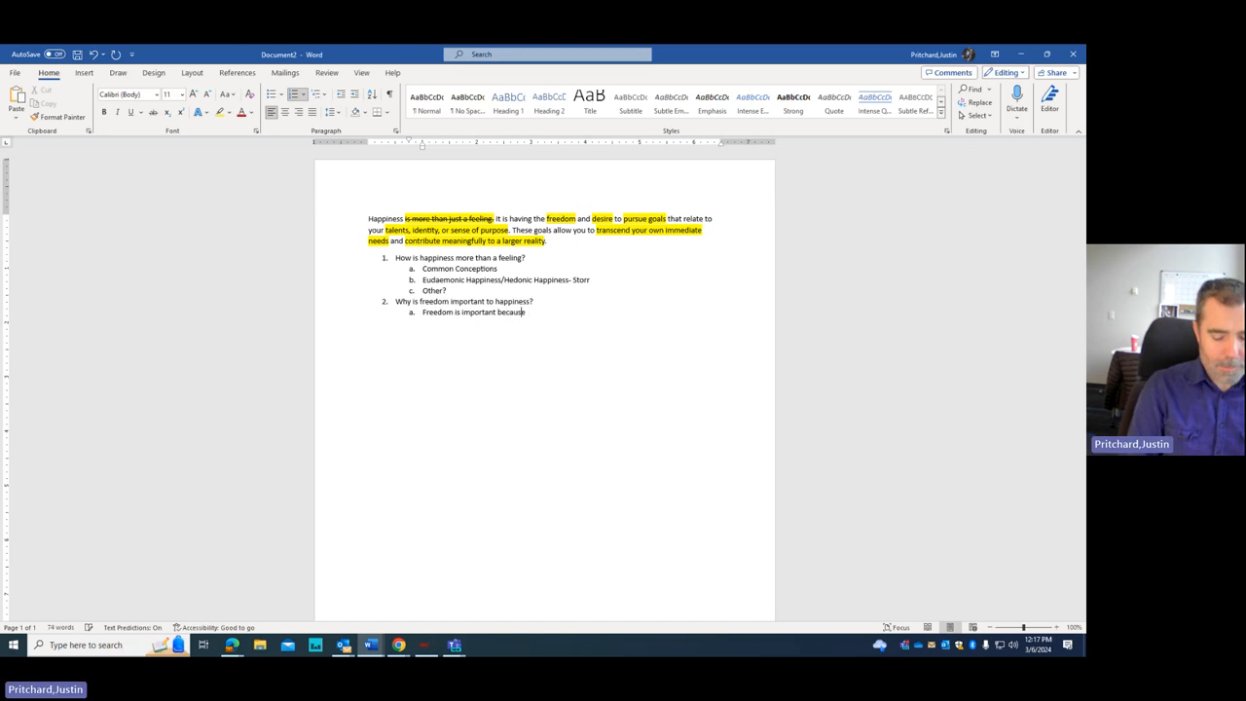
{"action": "type", "text": "it allows us to choose"}
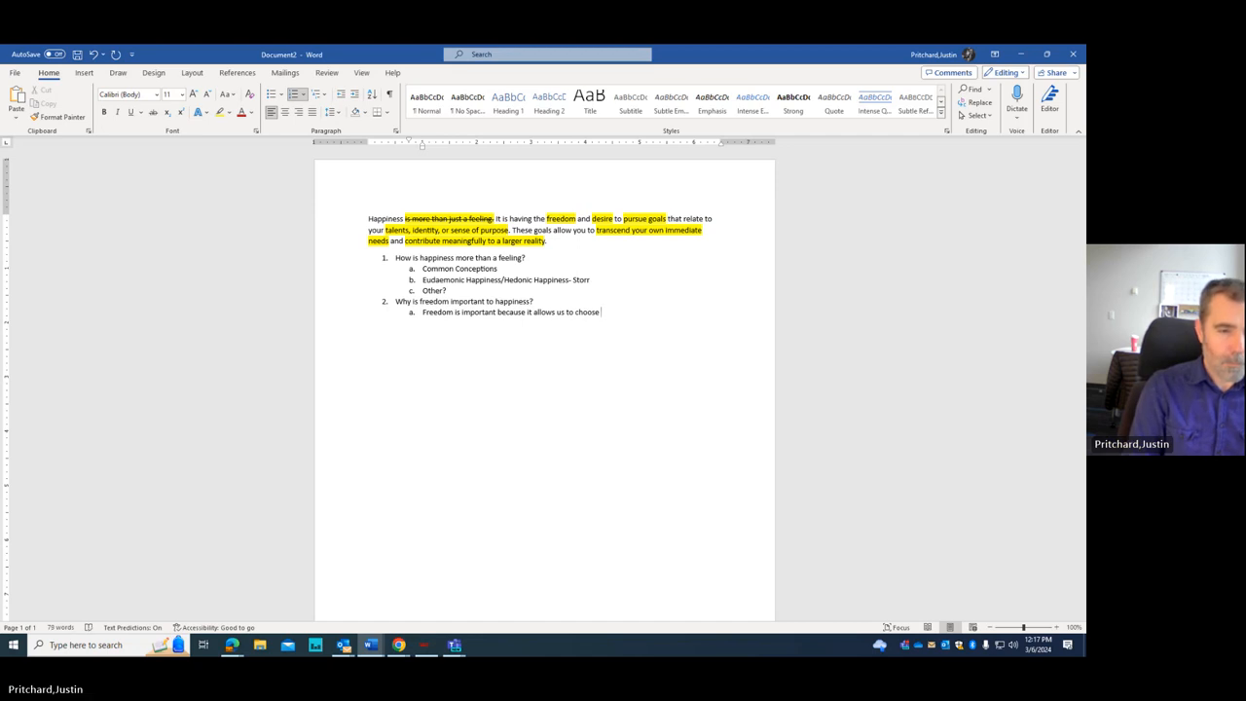
{"action": "type", "text": "goals/"}
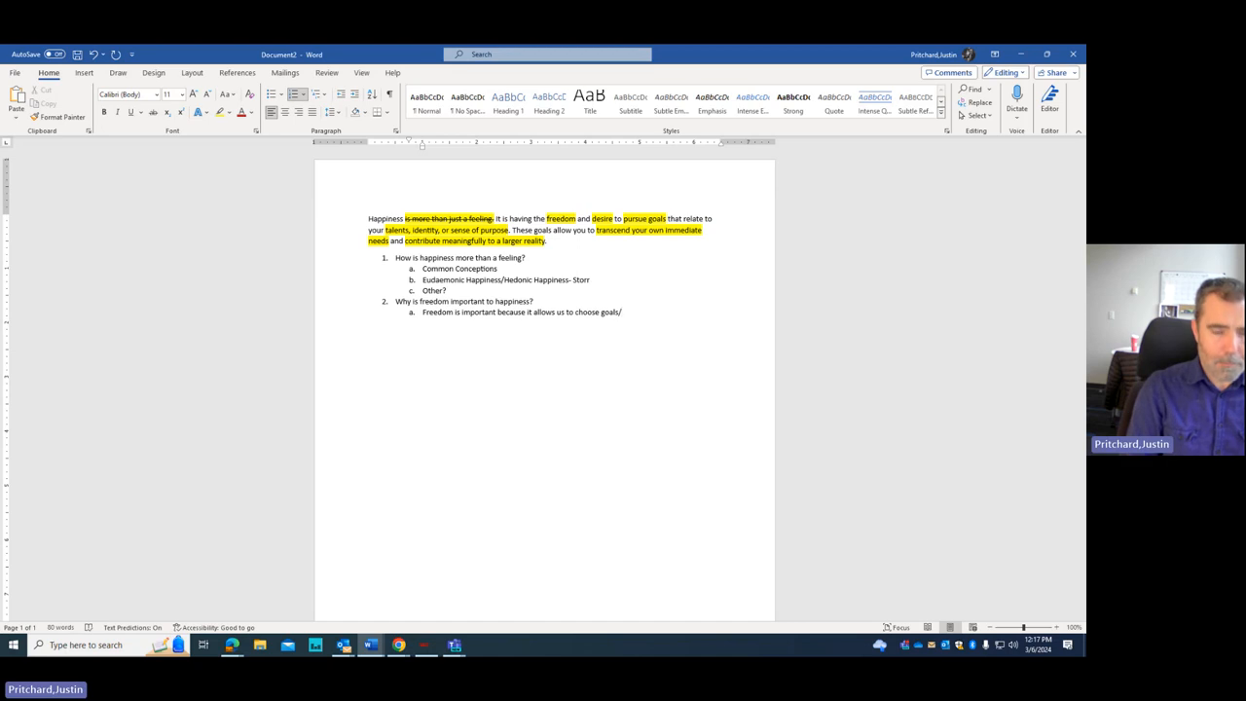
{"action": "type", "text": "paths that align t"}
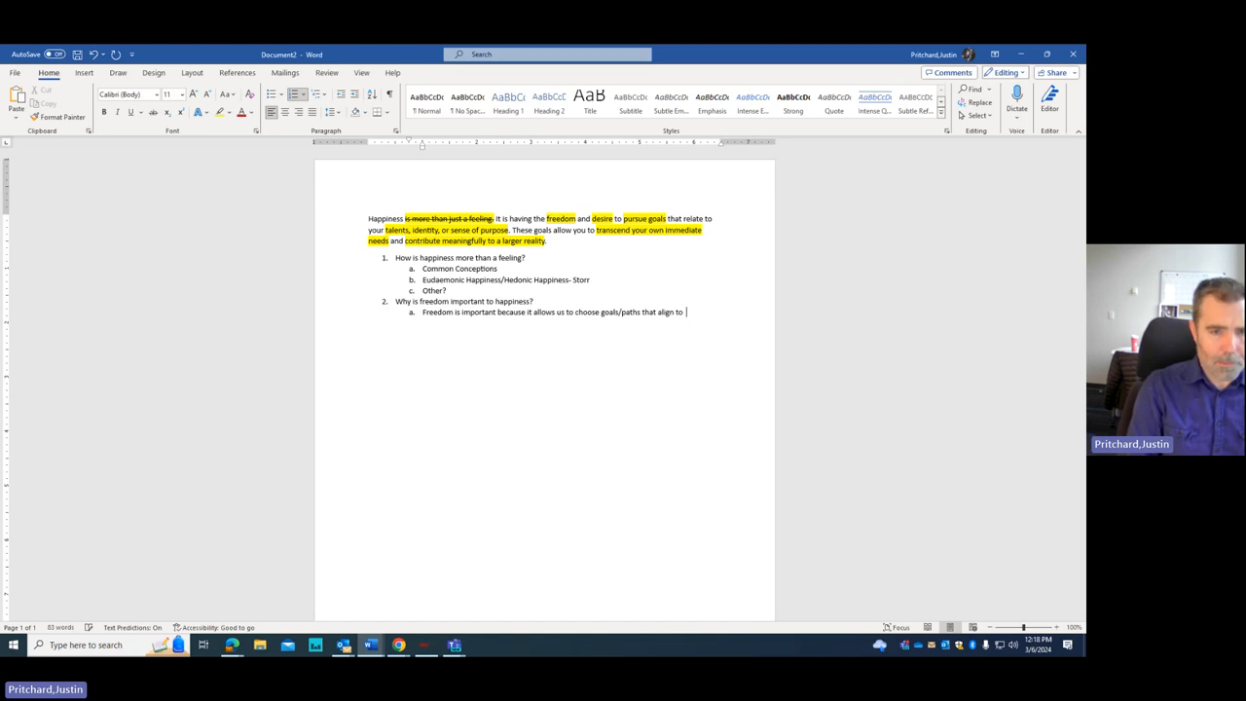
{"action": "type", "text": "our"}
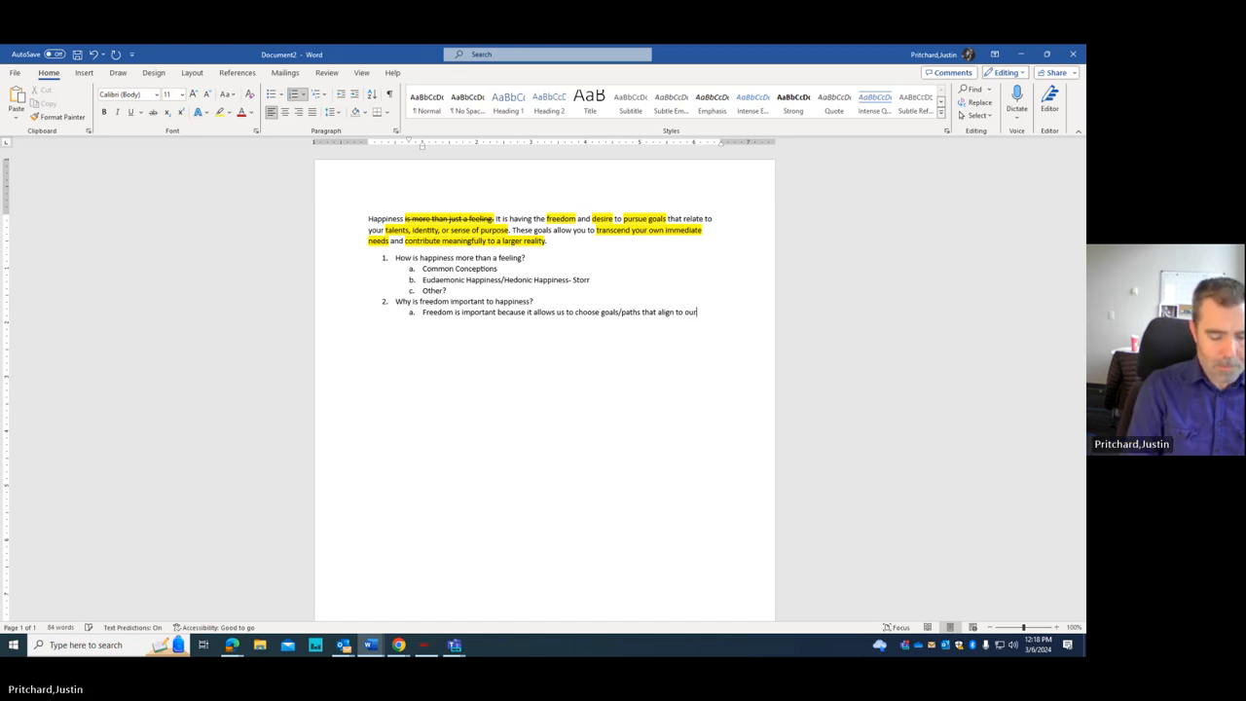
{"action": "type", "text": "values."}
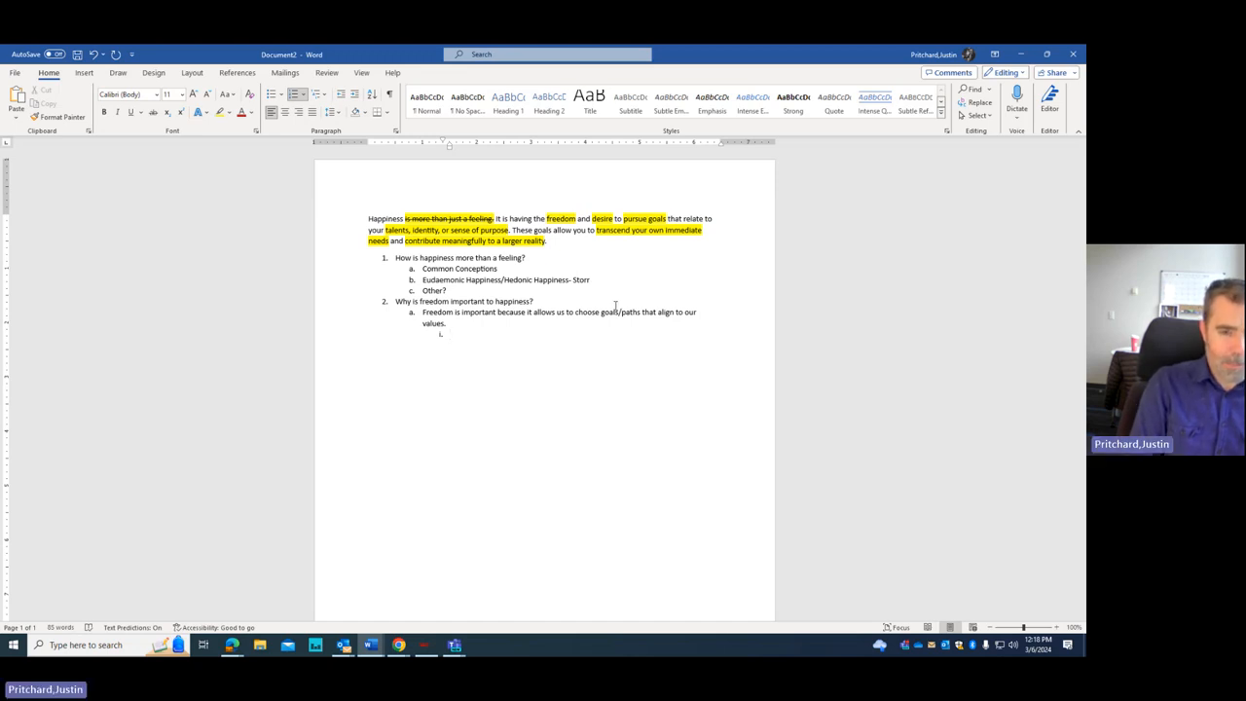
Step: List sources Storr, Esfahani Smith, and Achor under the explanation
{"action": "type", "text": "Storr"}
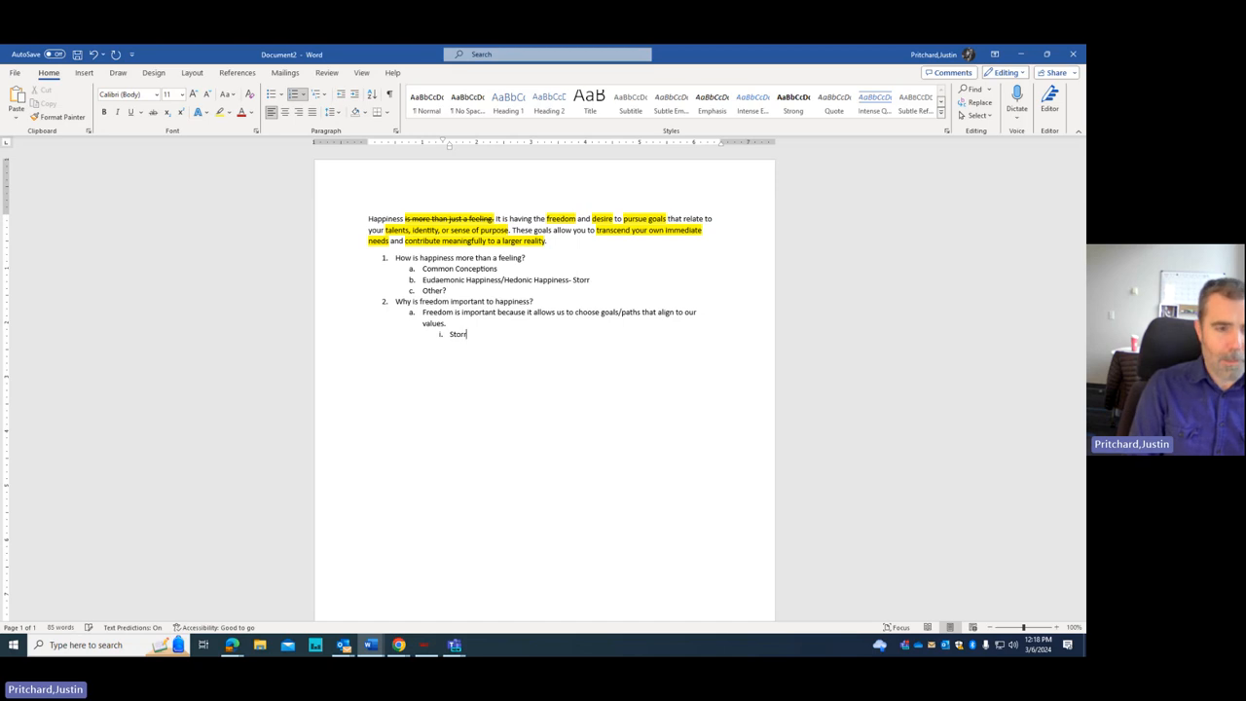
{"action": "key", "text": "enter"}
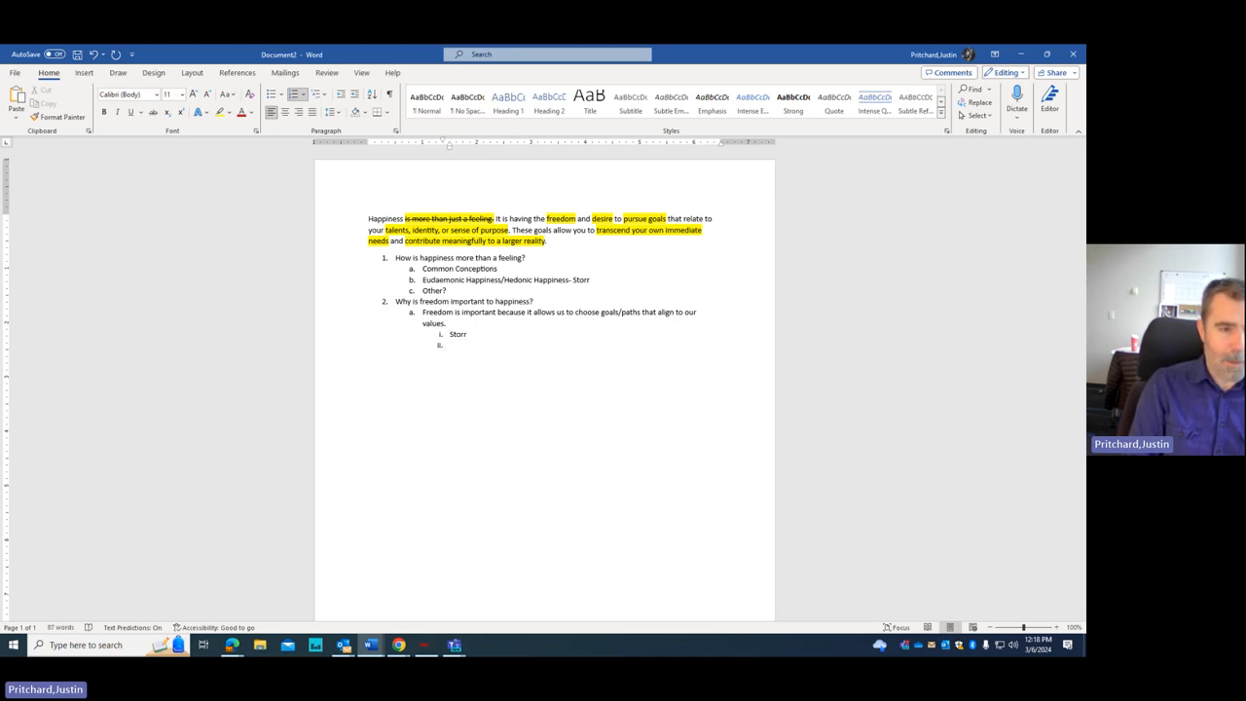
{"action": "type", "text": "Esfahani Smith"}
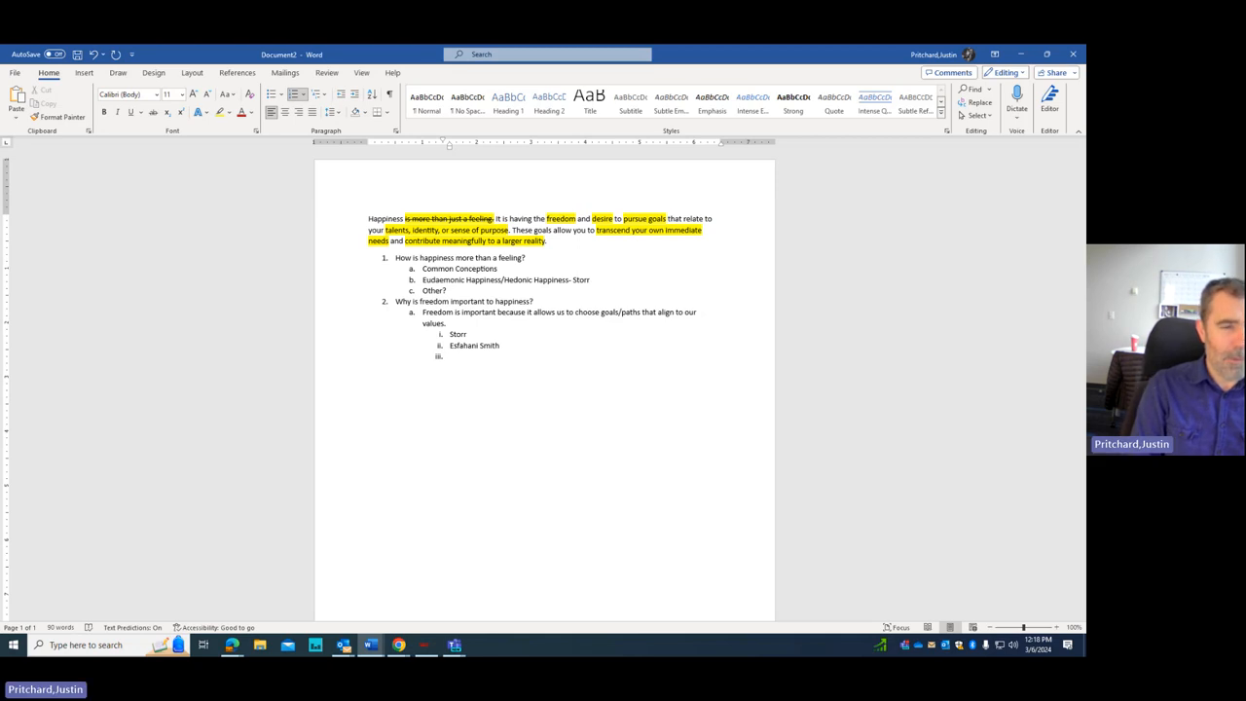
{"action": "type", "text": "Ach"}
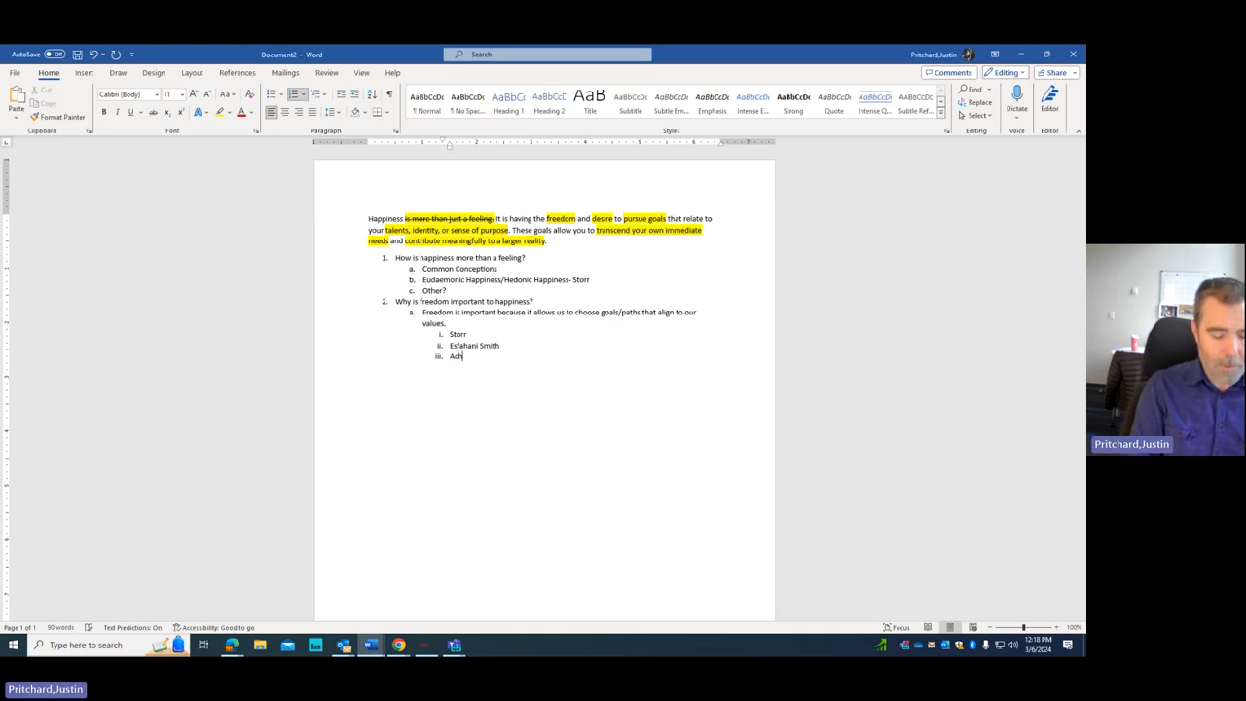
{"action": "type", "text": "or"}
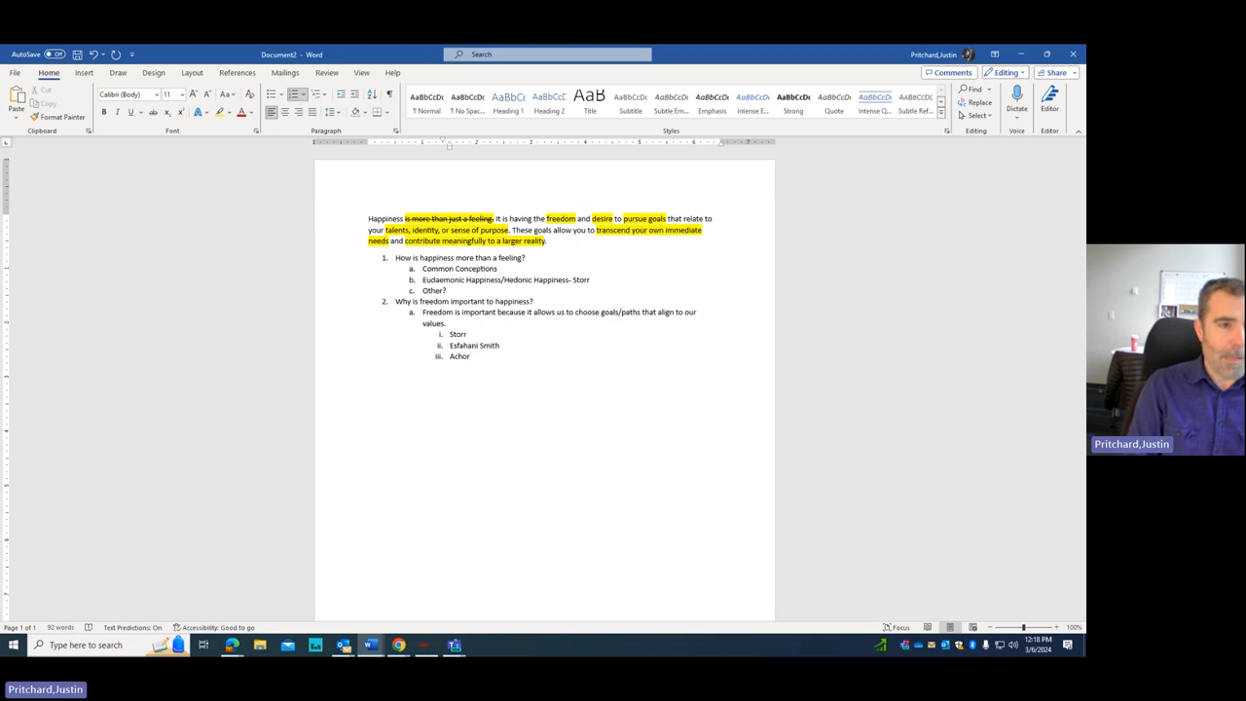
{"action": "key", "text": "enter"}
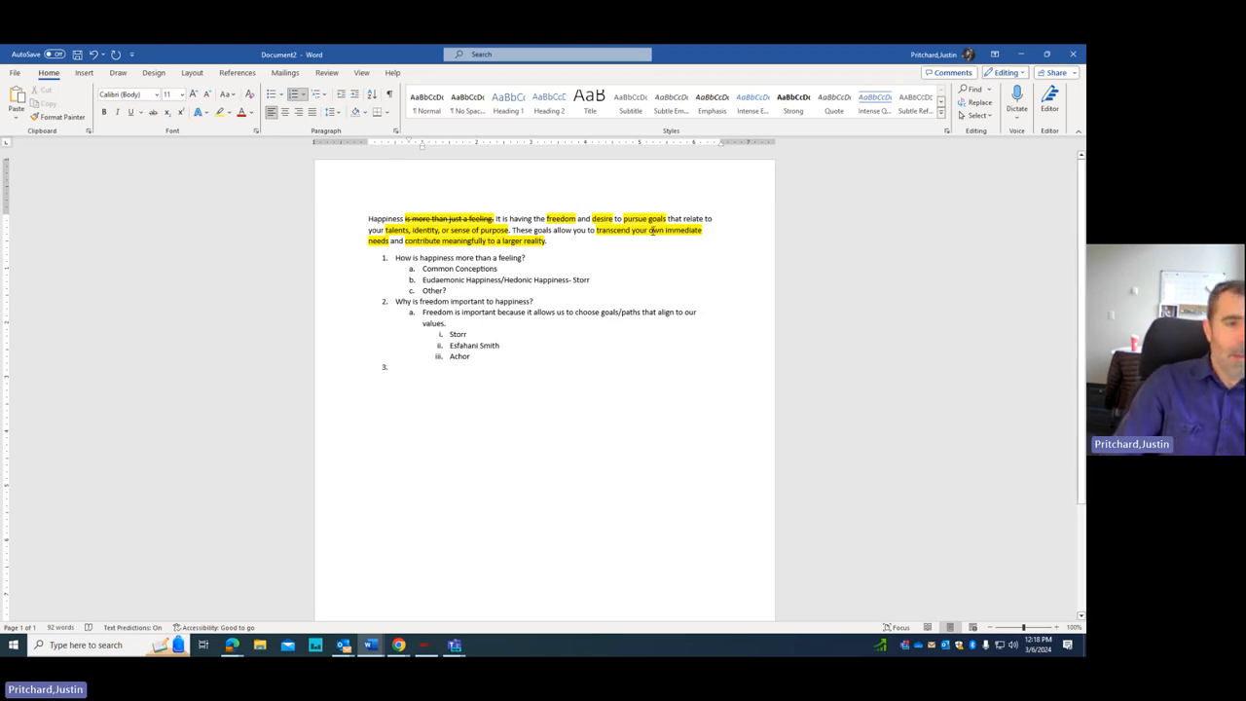
Step: Add a sub-point asking what desire has to do with happiness
{"action": "double_click", "coordinate": [561, 218]}
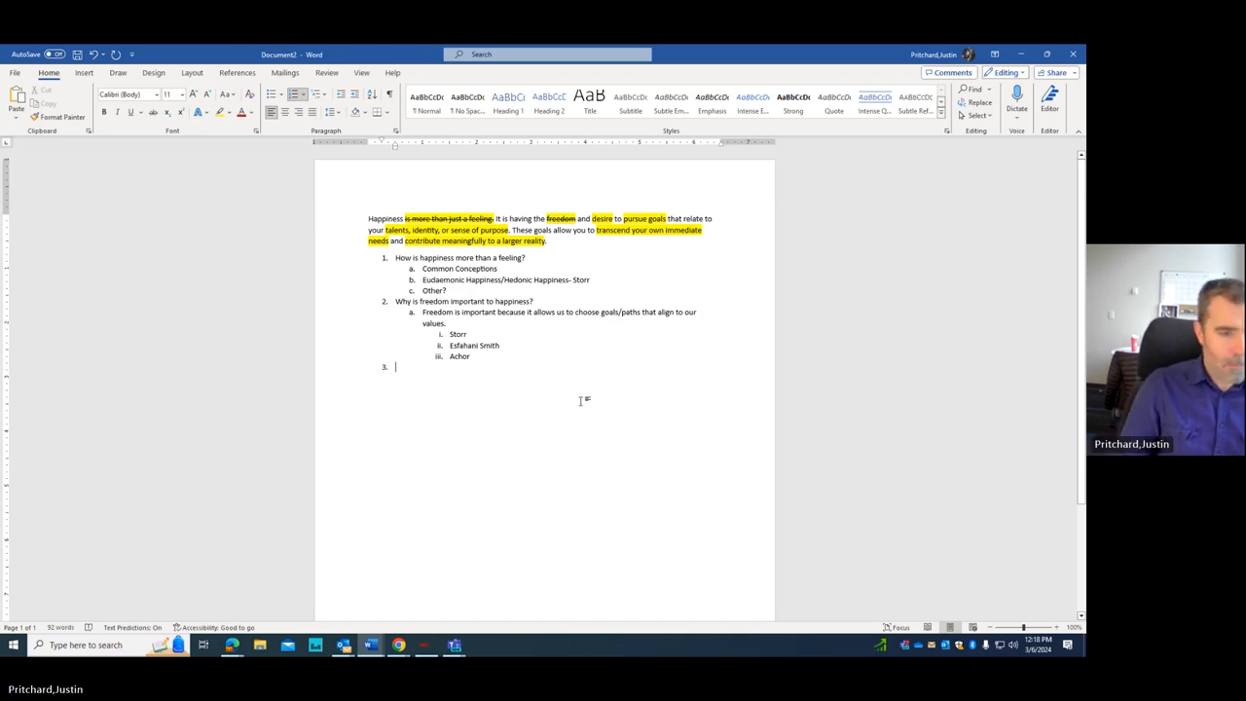
{"action": "type", "text": "Desire?"}
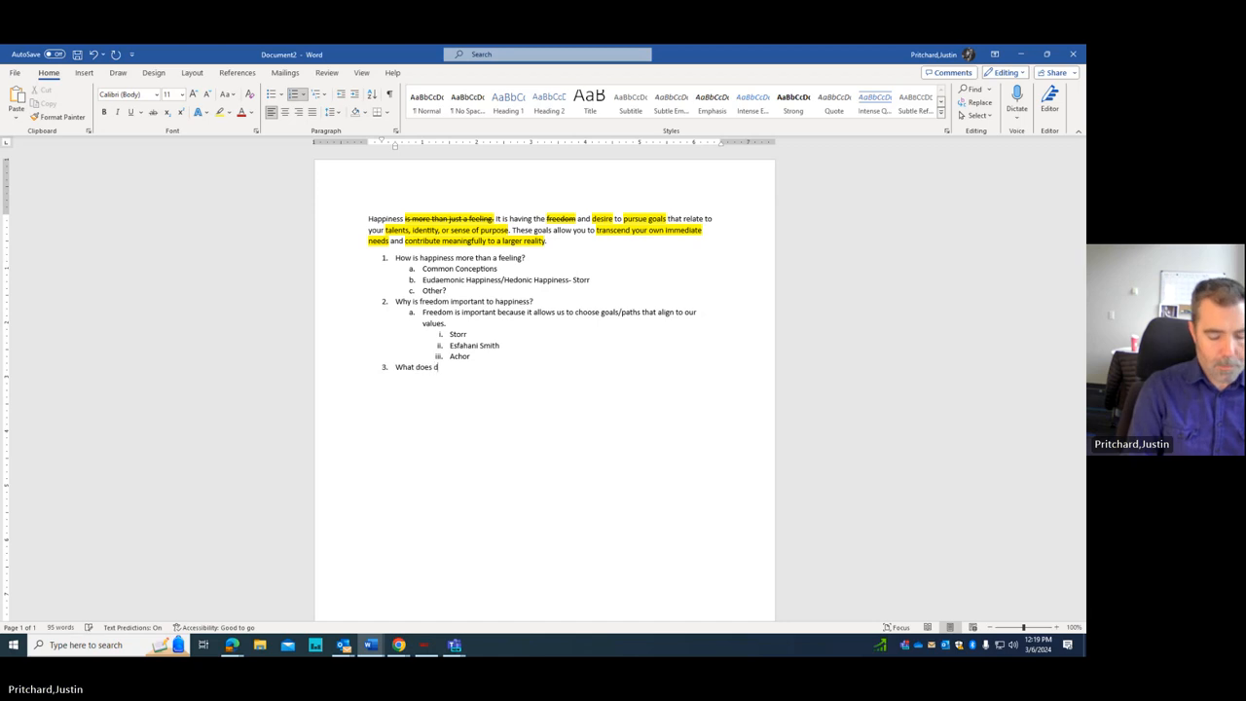
{"action": "type", "text": "esire have to do with ha"}
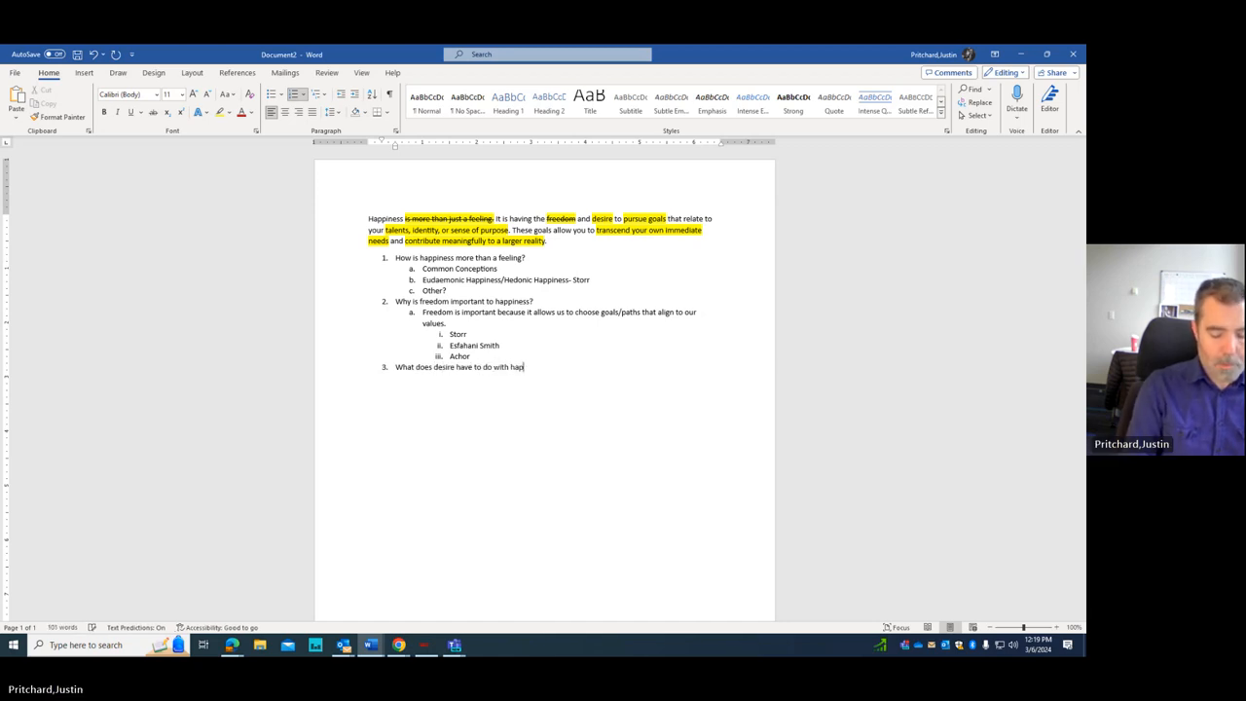
{"action": "type", "text": "piness?"}
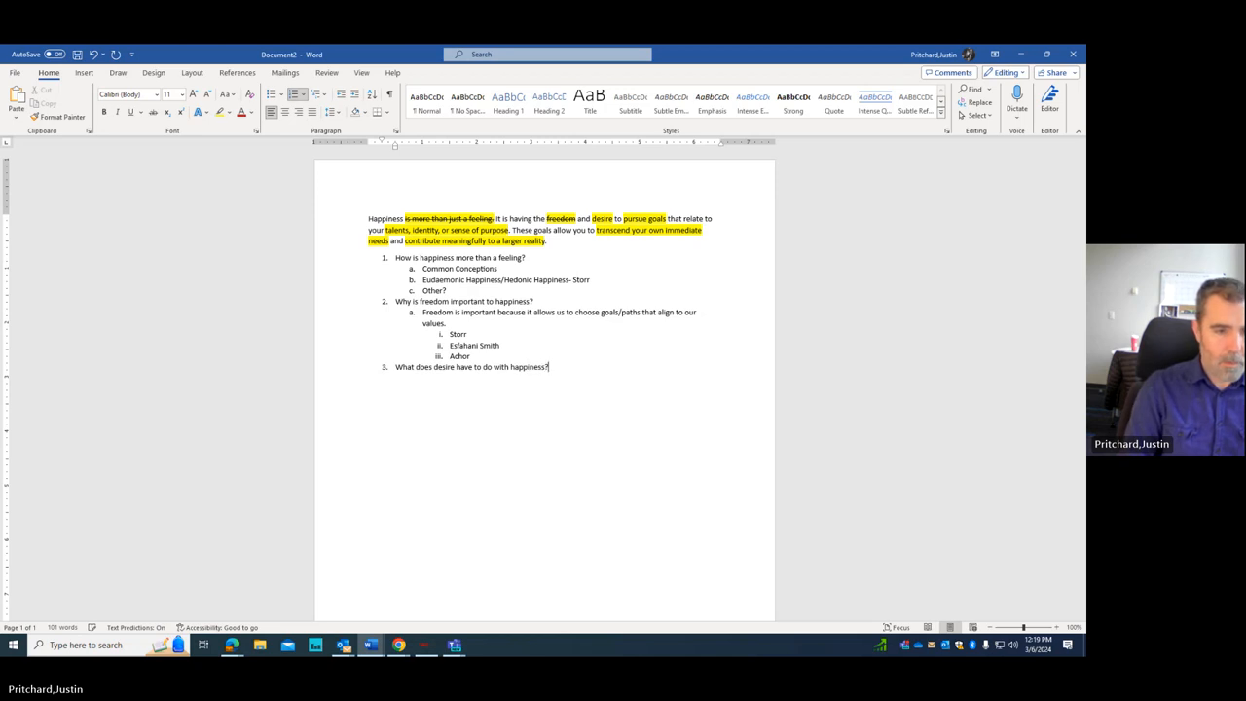
{"action": "key", "text": "enter"}
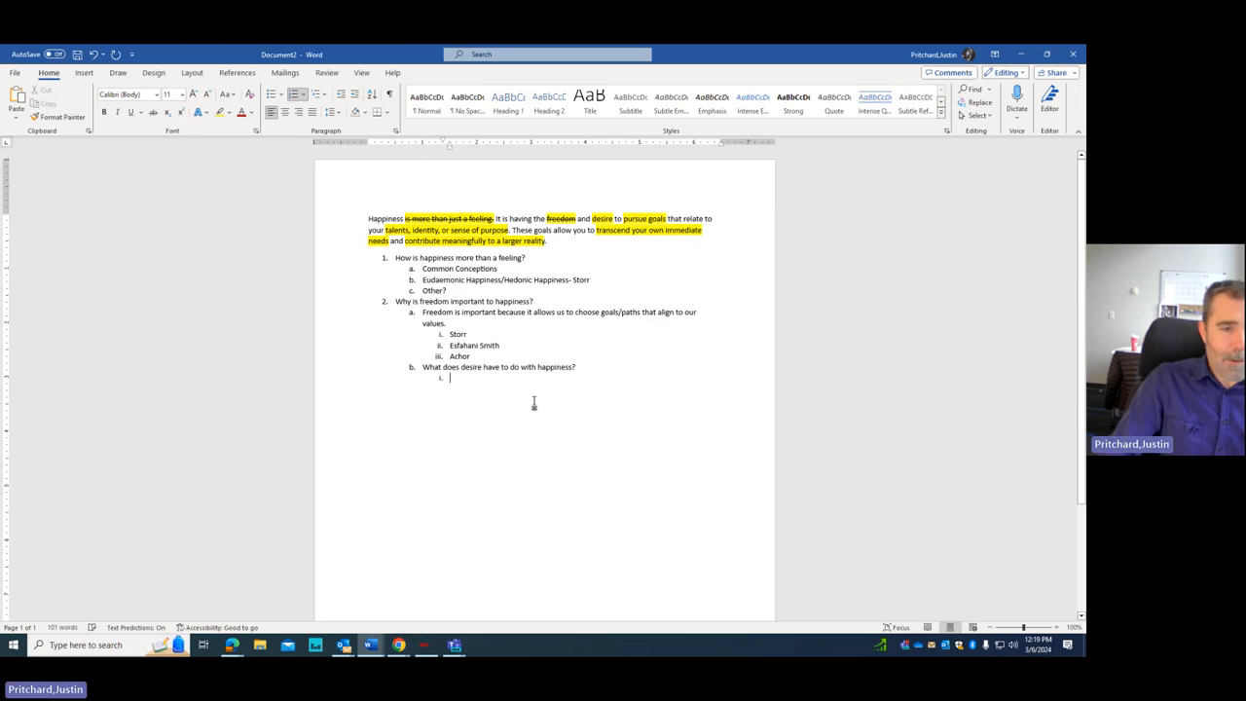
{"action": "mouse_move", "coordinate": [505, 403]}
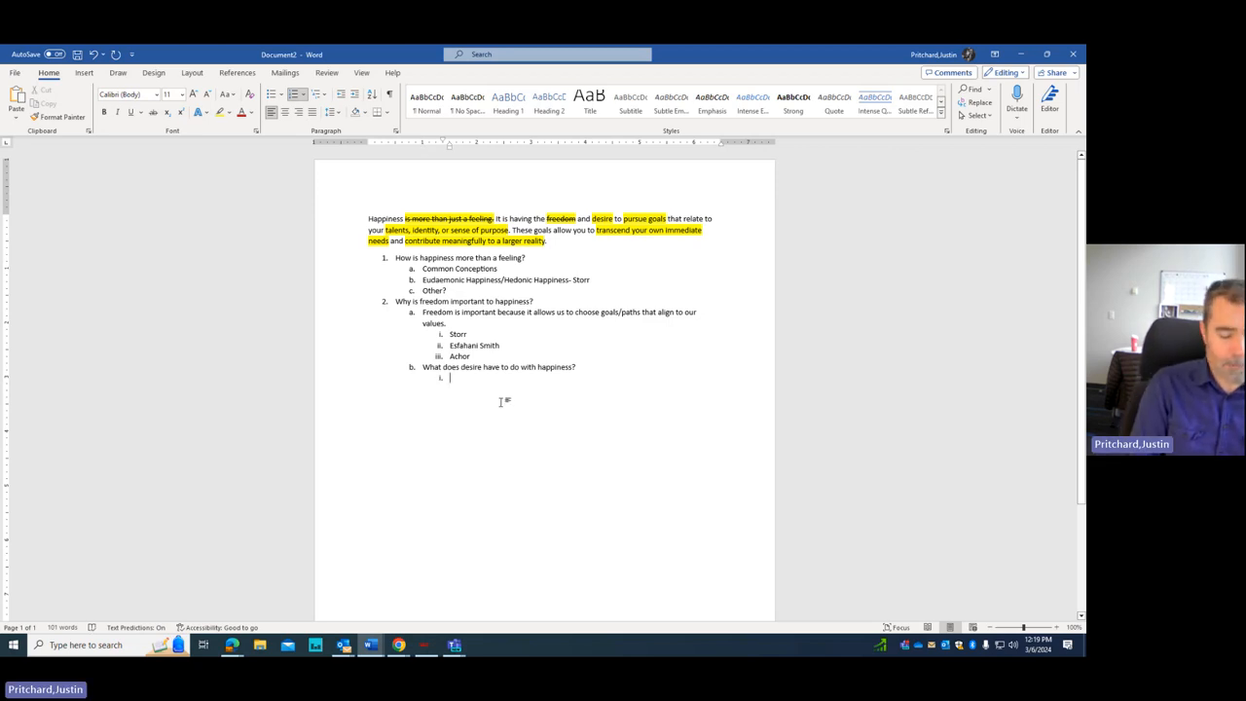
Step: Answer that a desire to be happy indicates a need for a purpose-driven life
{"action": "type", "text": "A desire to"}
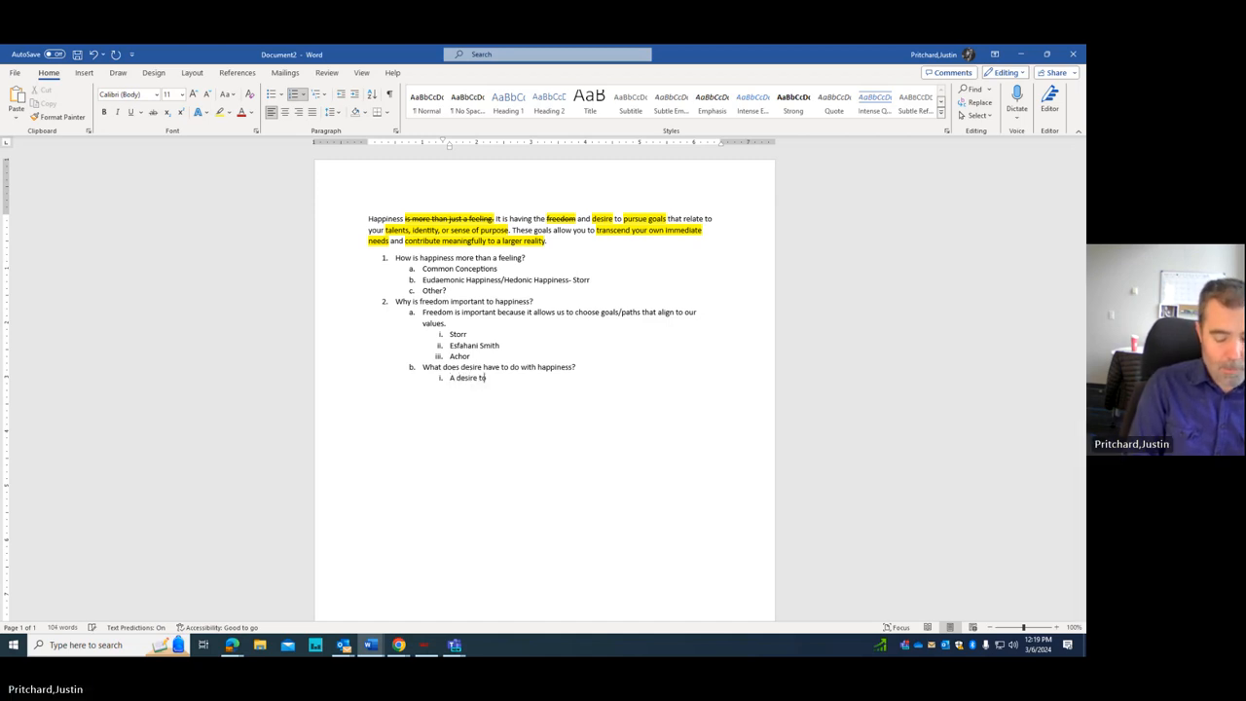
{"action": "type", "text": "be happy"}
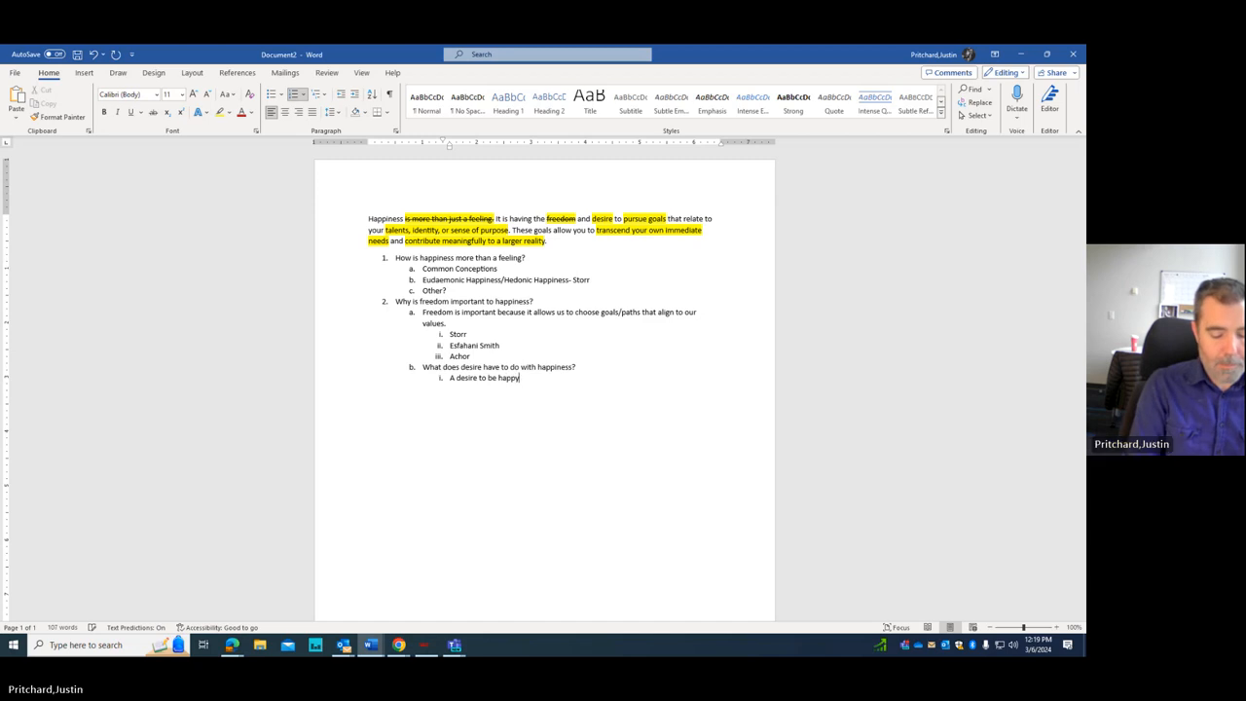
{"action": "type", "text": "ind"}
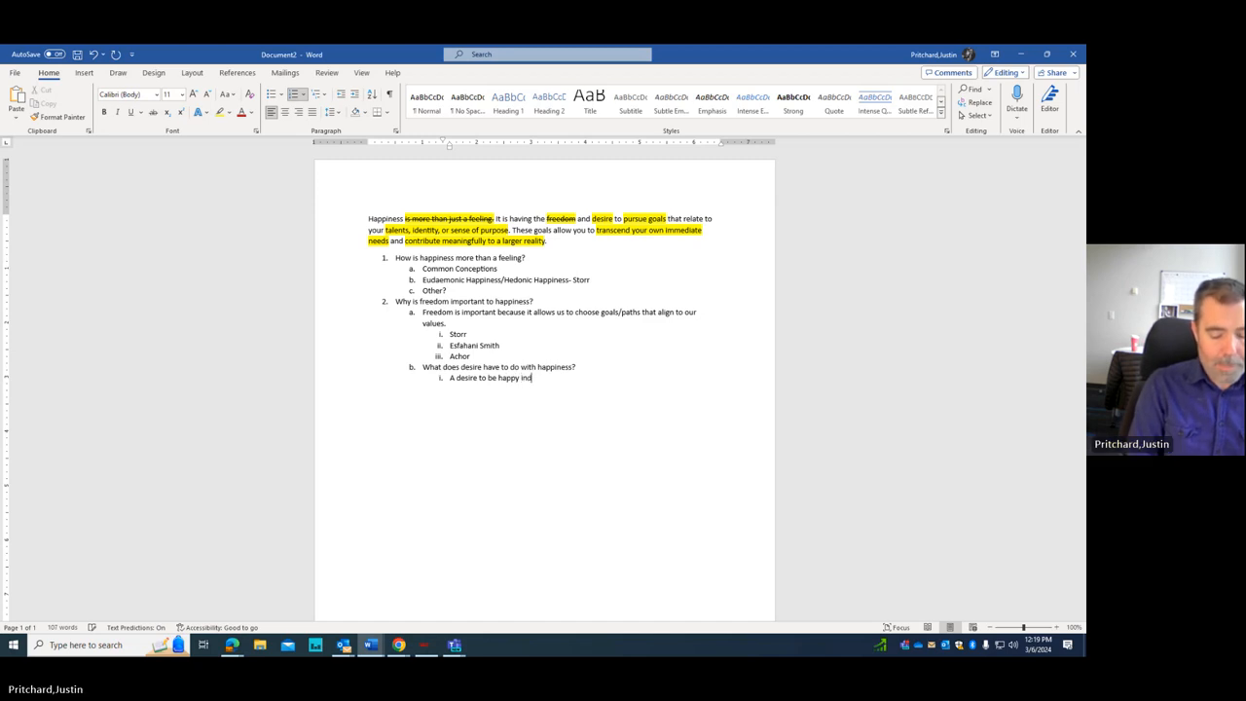
{"action": "type", "text": "indicates a"}
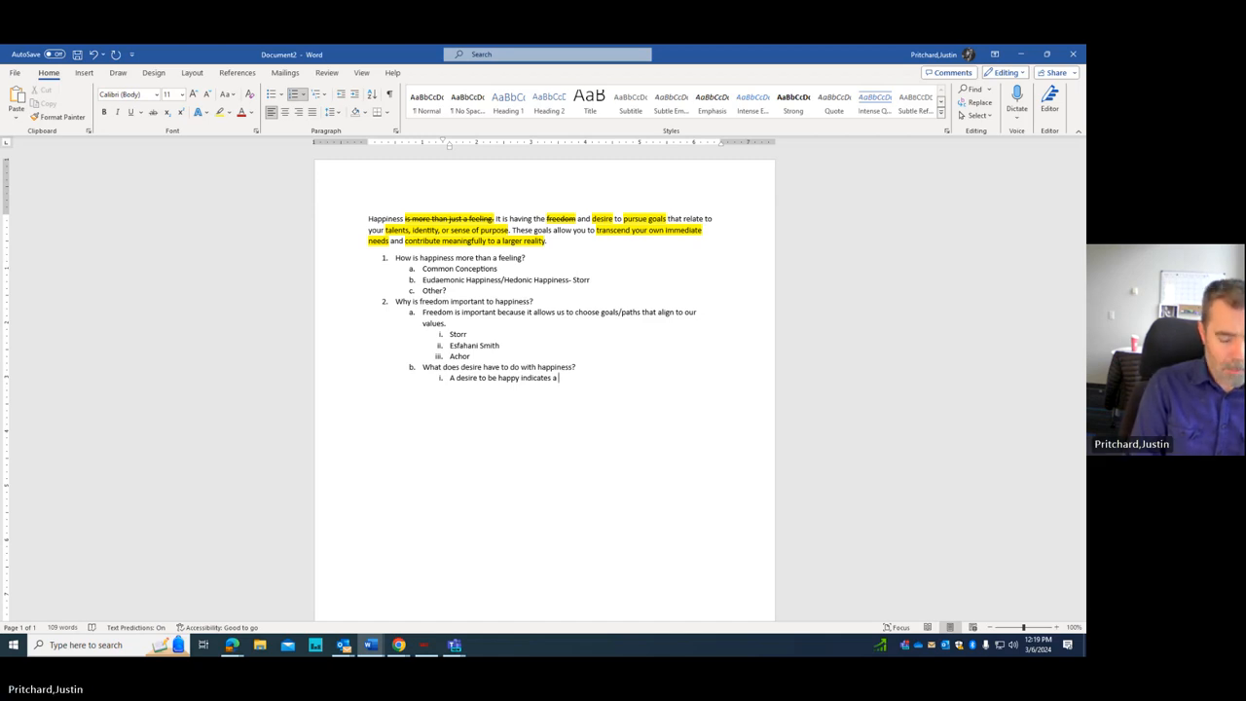
{"action": "type", "text": "need for happiness"}
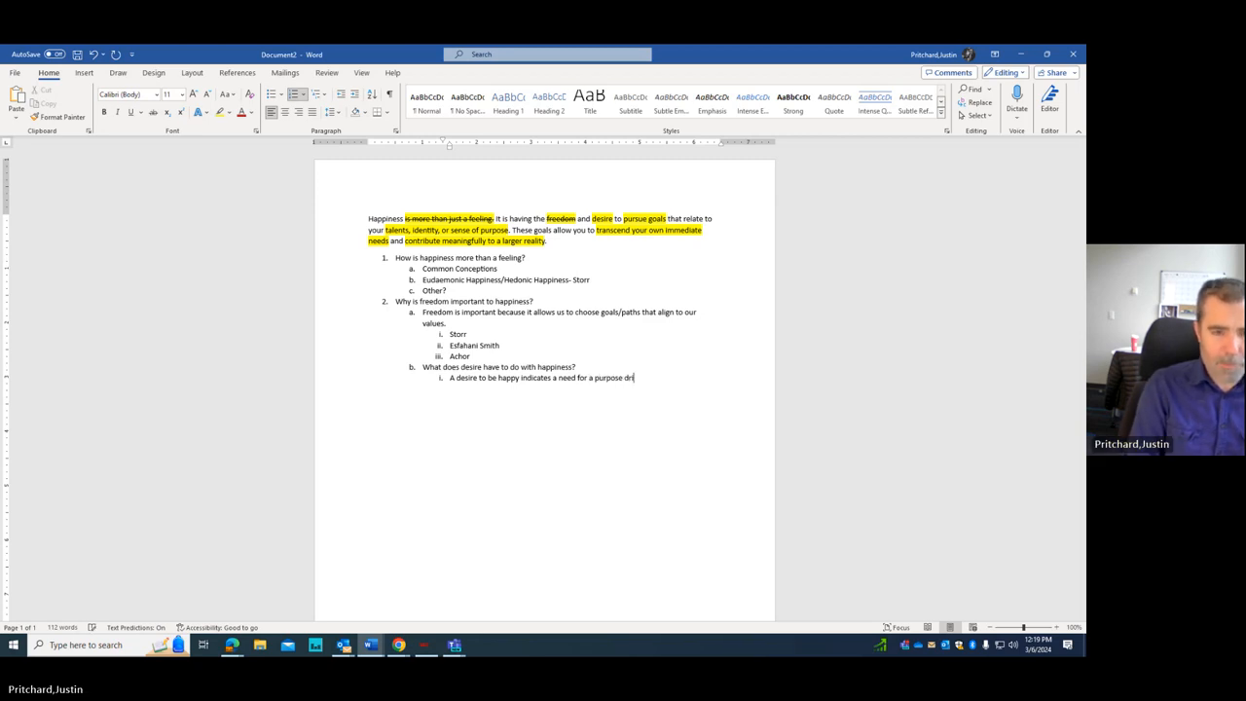
{"action": "type", "text": "ven life…."}
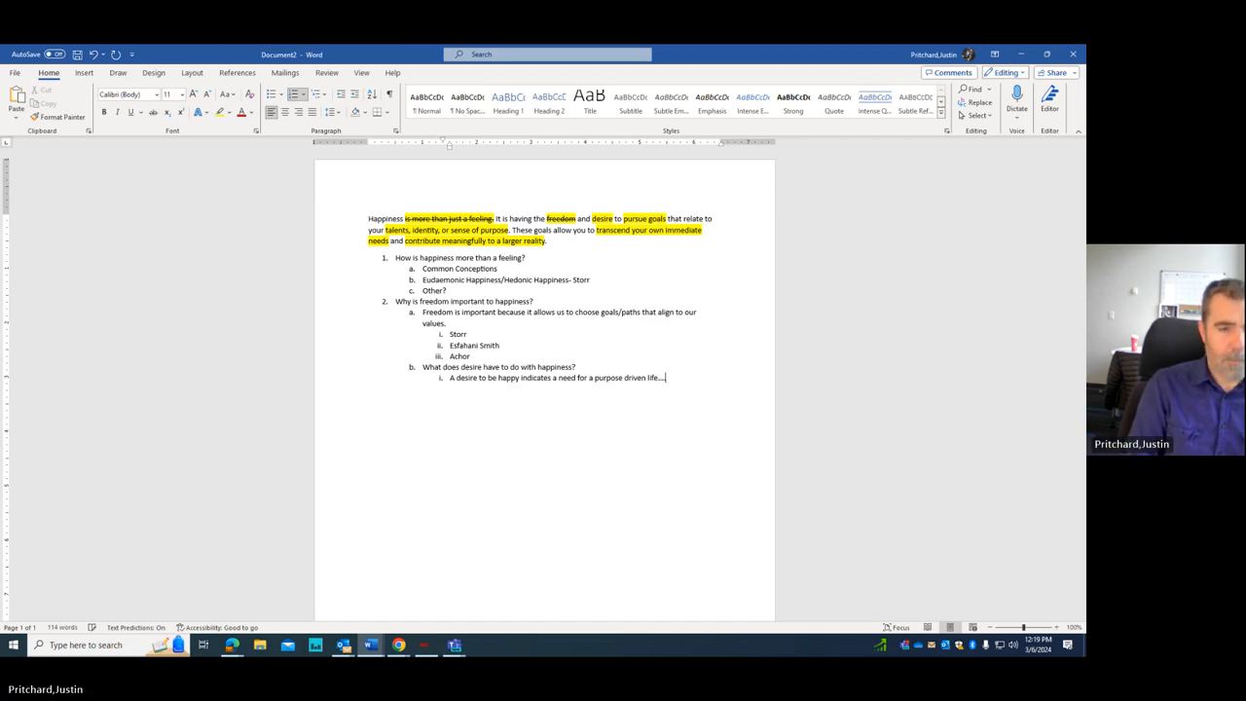
{"action": "key", "text": "enter"}
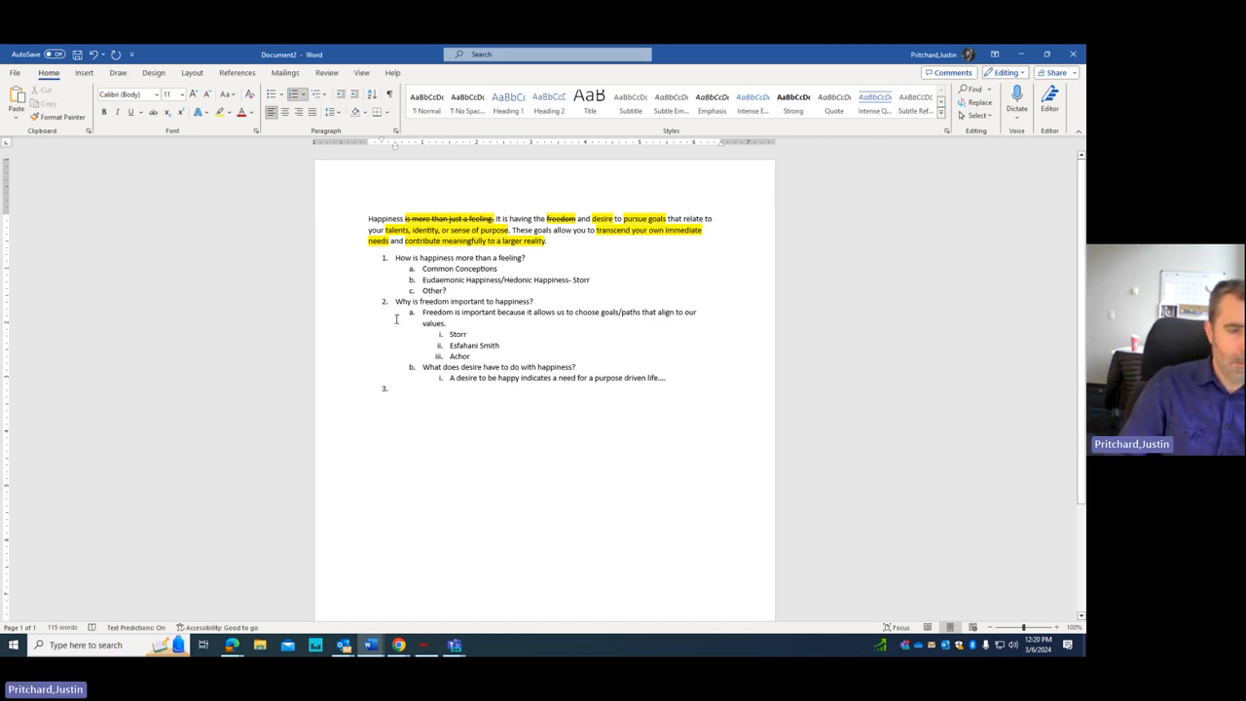
{"action": "mouse_move", "coordinate": [656, 384]}
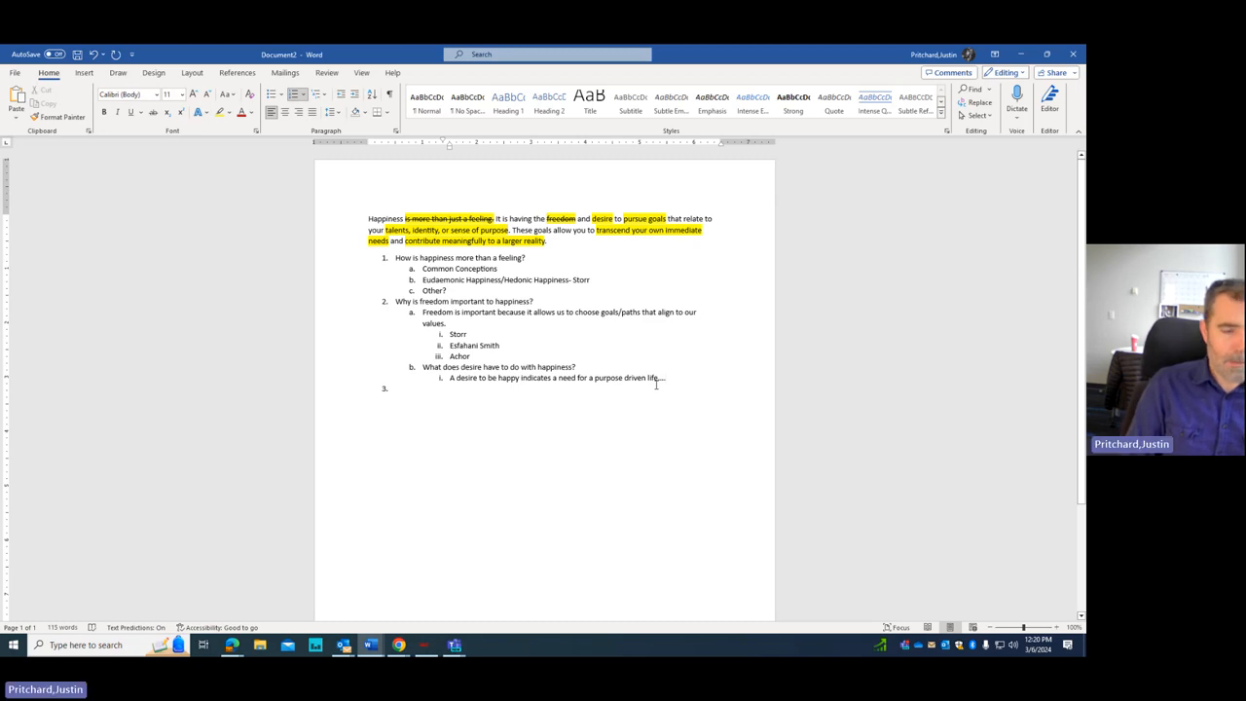
{"action": "mouse_move", "coordinate": [997, 302]}
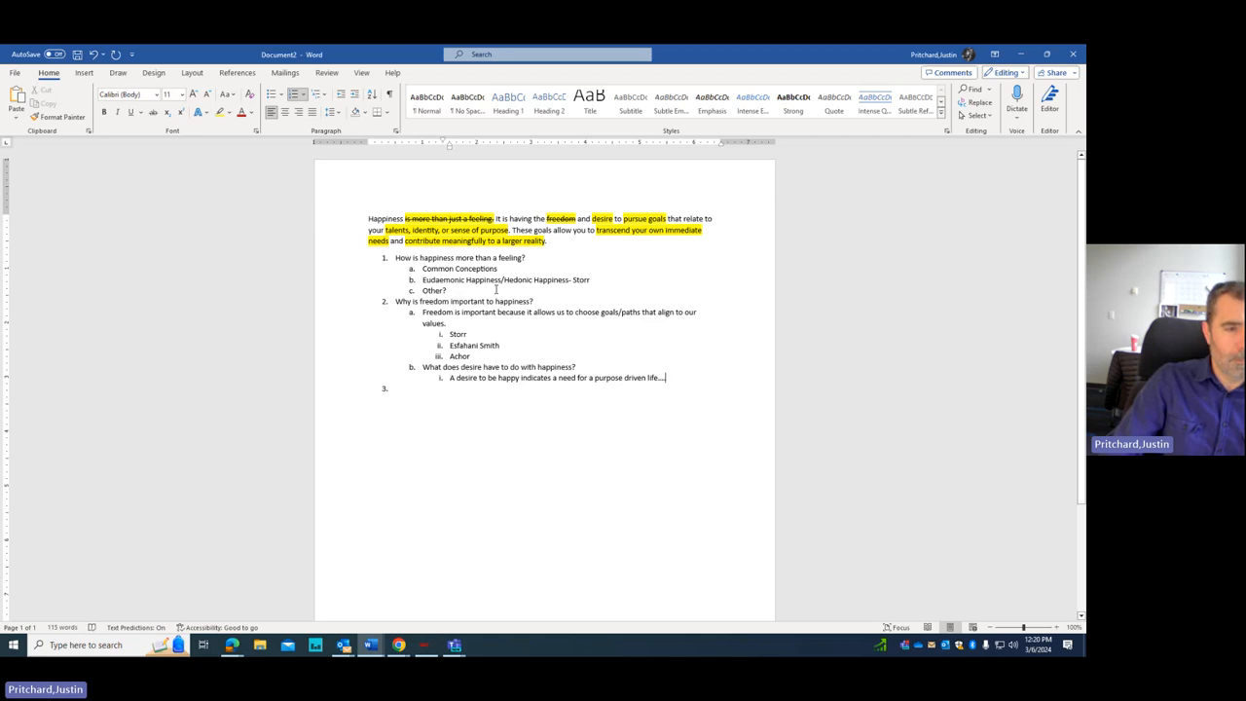
Step: Type point 3: pursuing goals related to talents, interests and identity is essential
{"action": "type", "text": "P"}
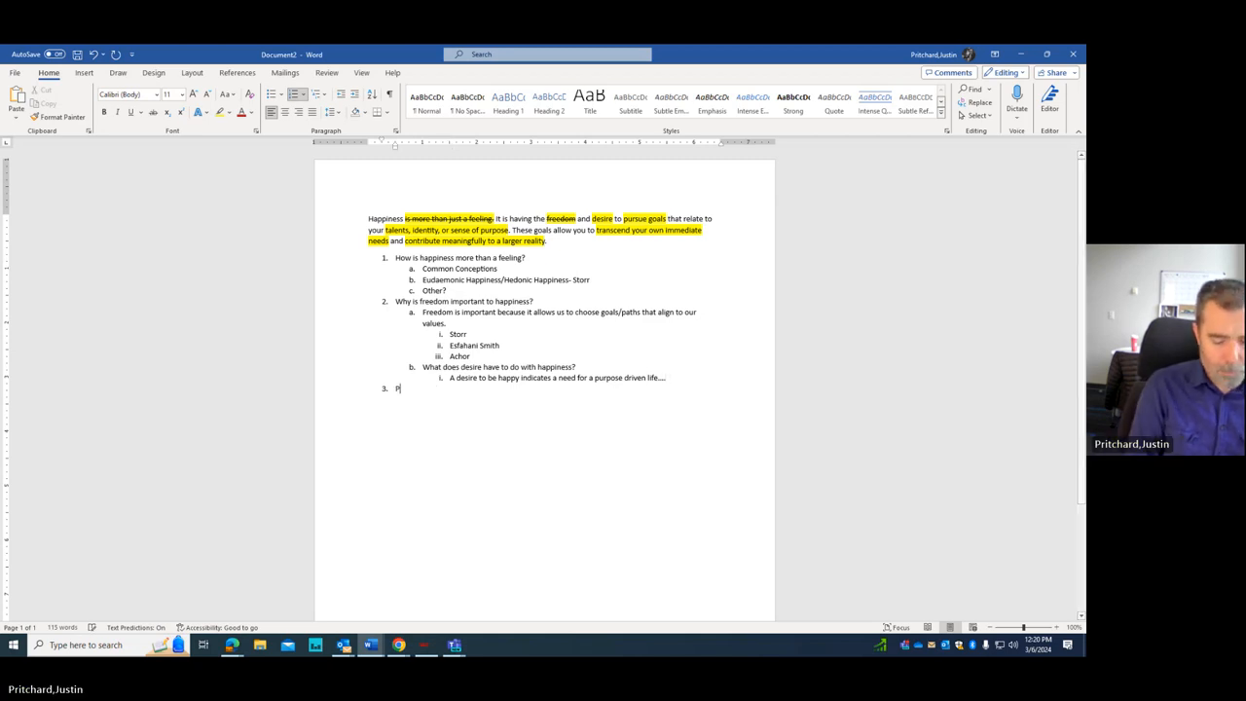
{"action": "type", "text": "ursuing mean"}
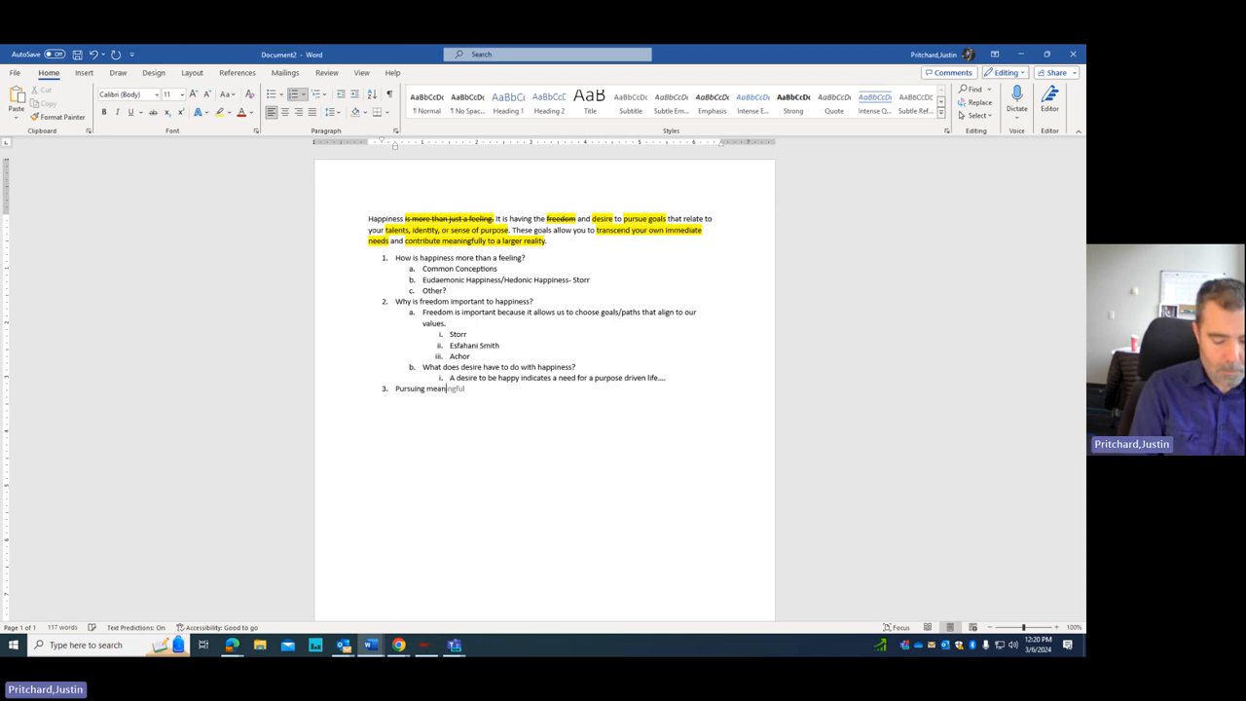
{"action": "type", "text": "goals"}
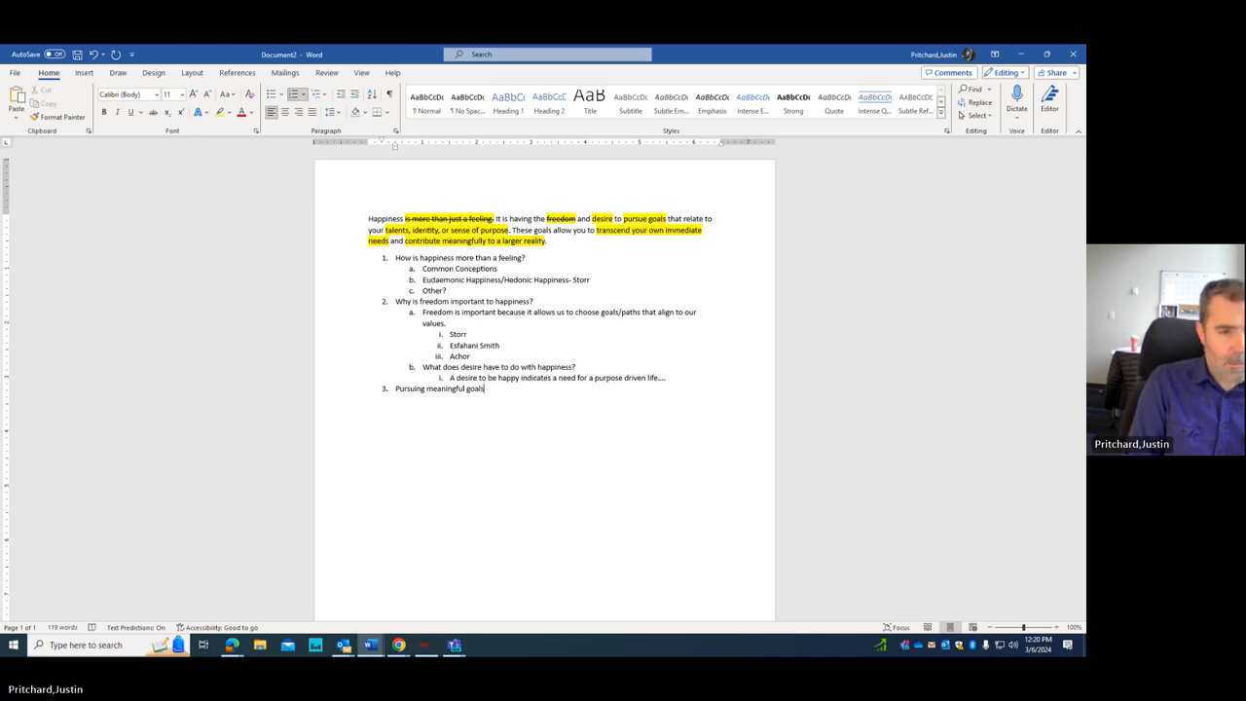
{"action": "type", "text": "related to t"}
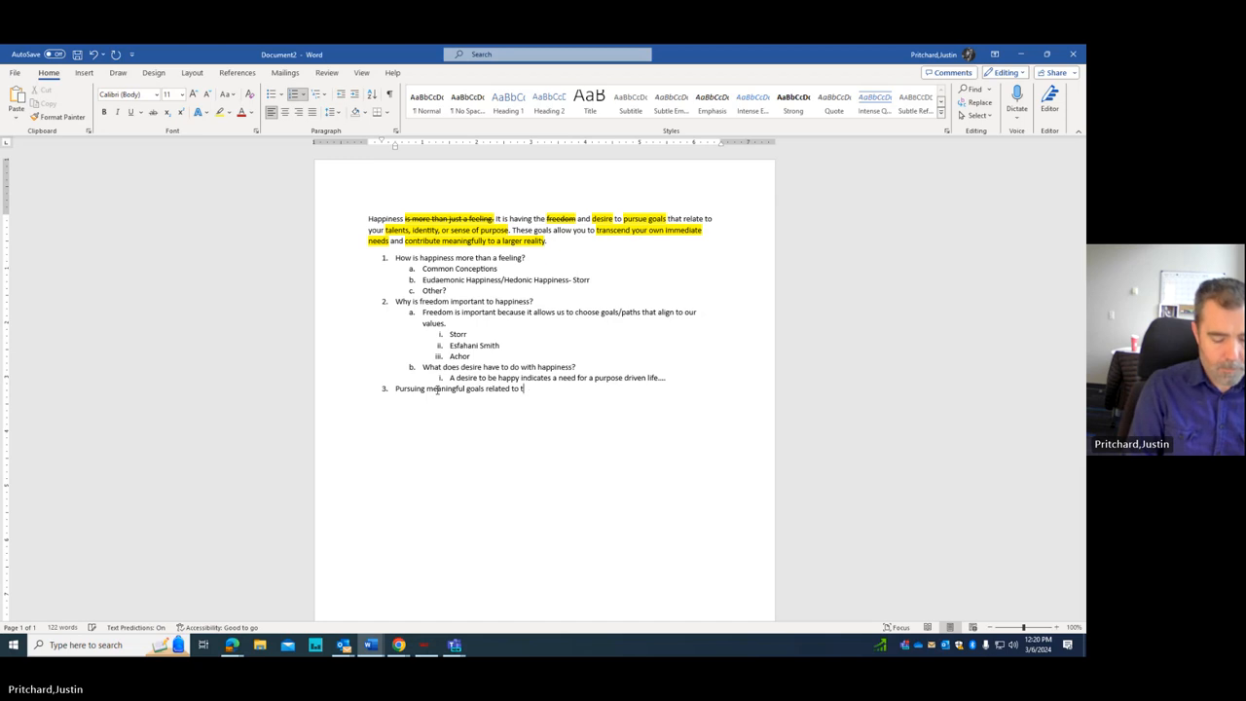
{"action": "type", "text": "alents, values,"}
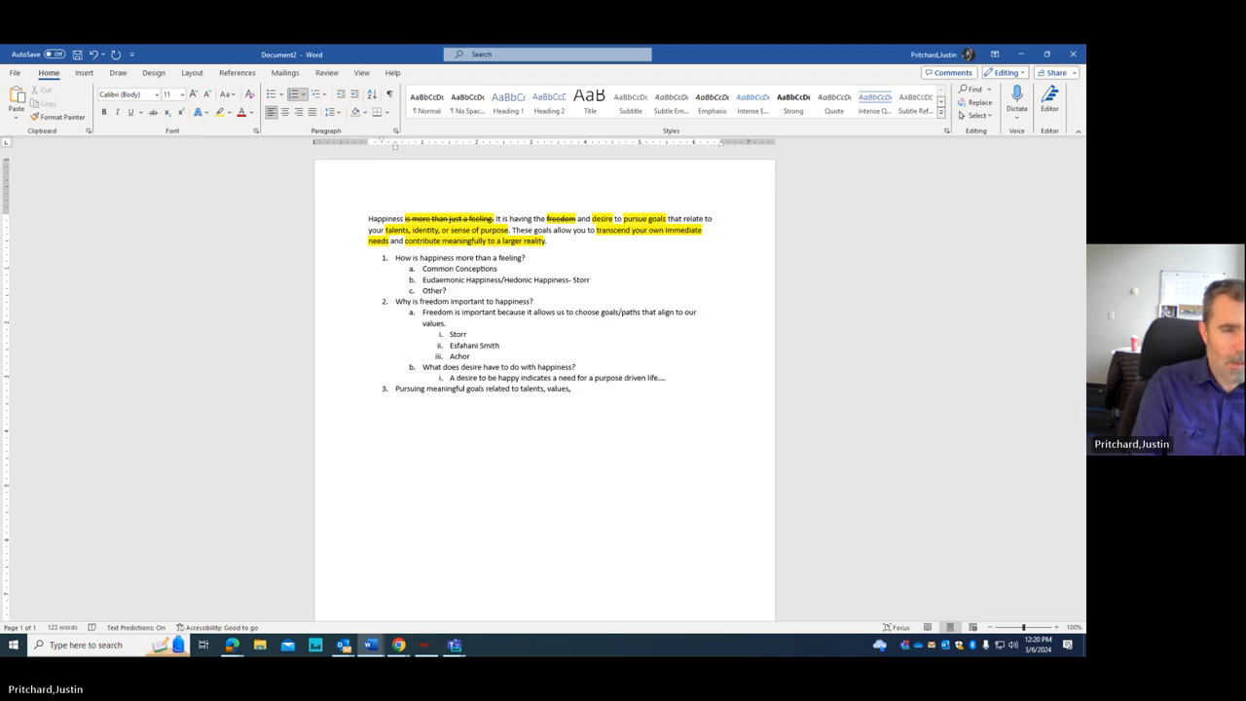
{"action": "type", "text": "interests"}
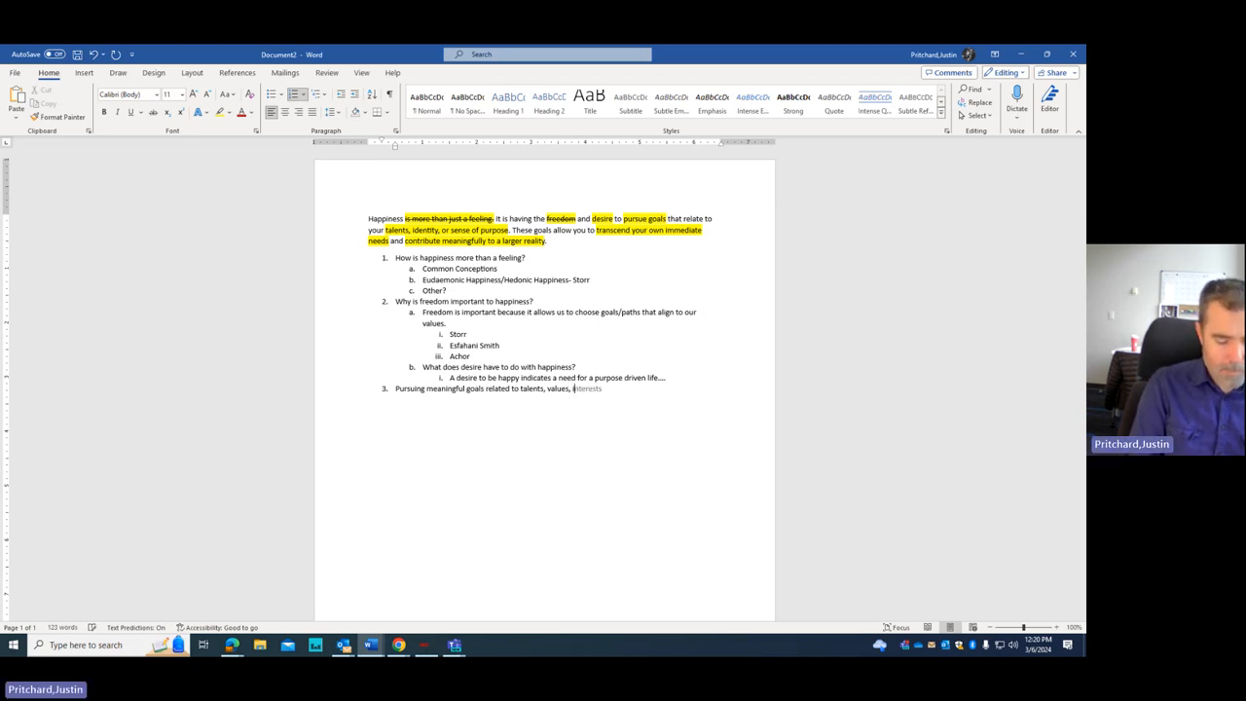
{"action": "type", "text": "identity"}
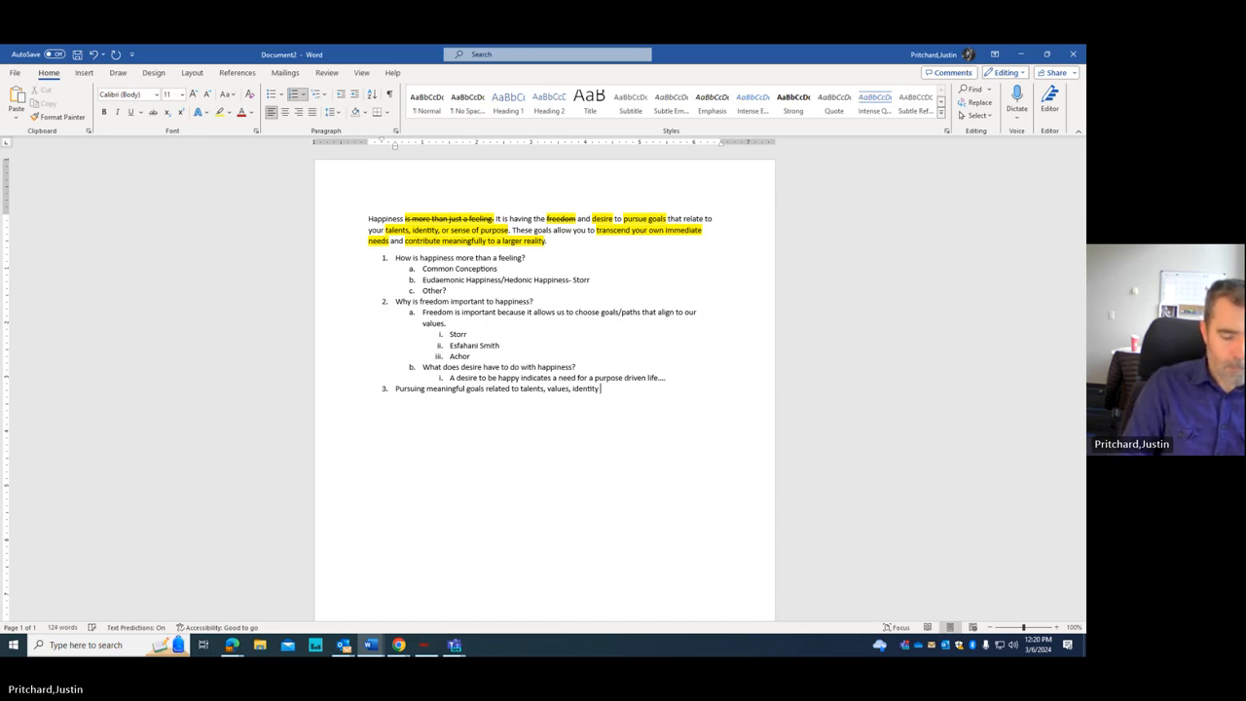
{"action": "type", "text": "is"}
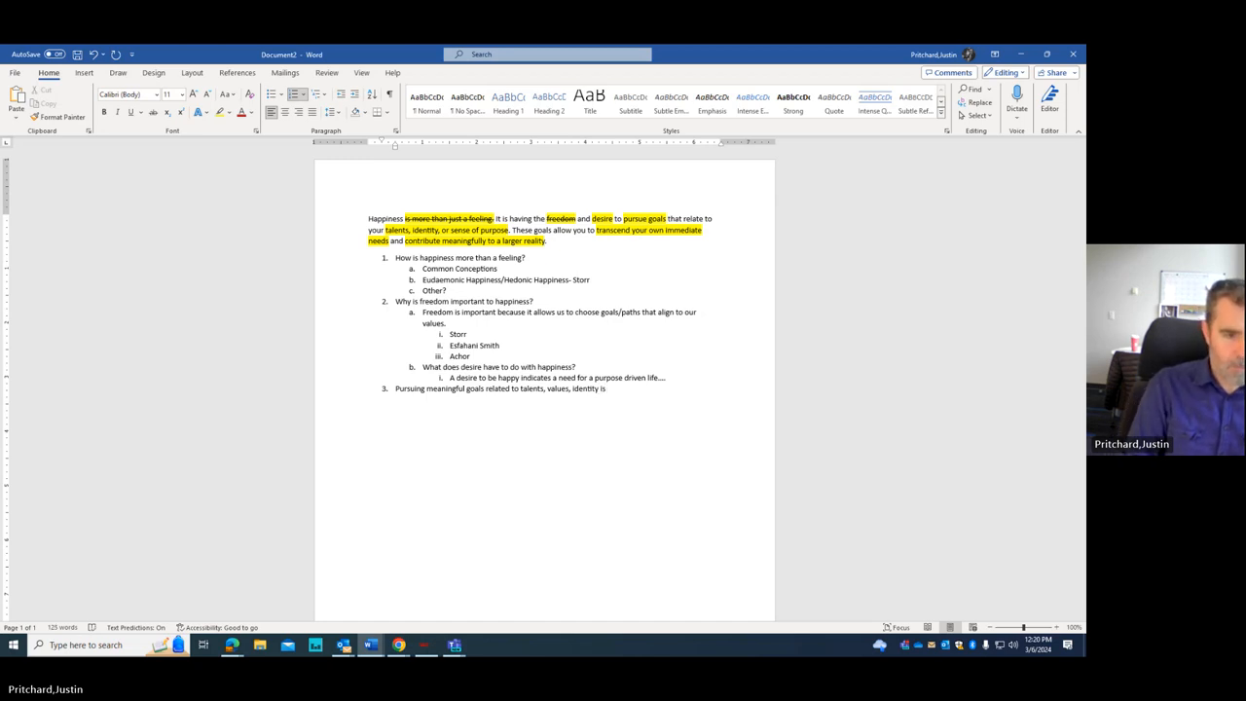
{"action": "type", "text": "an important"}
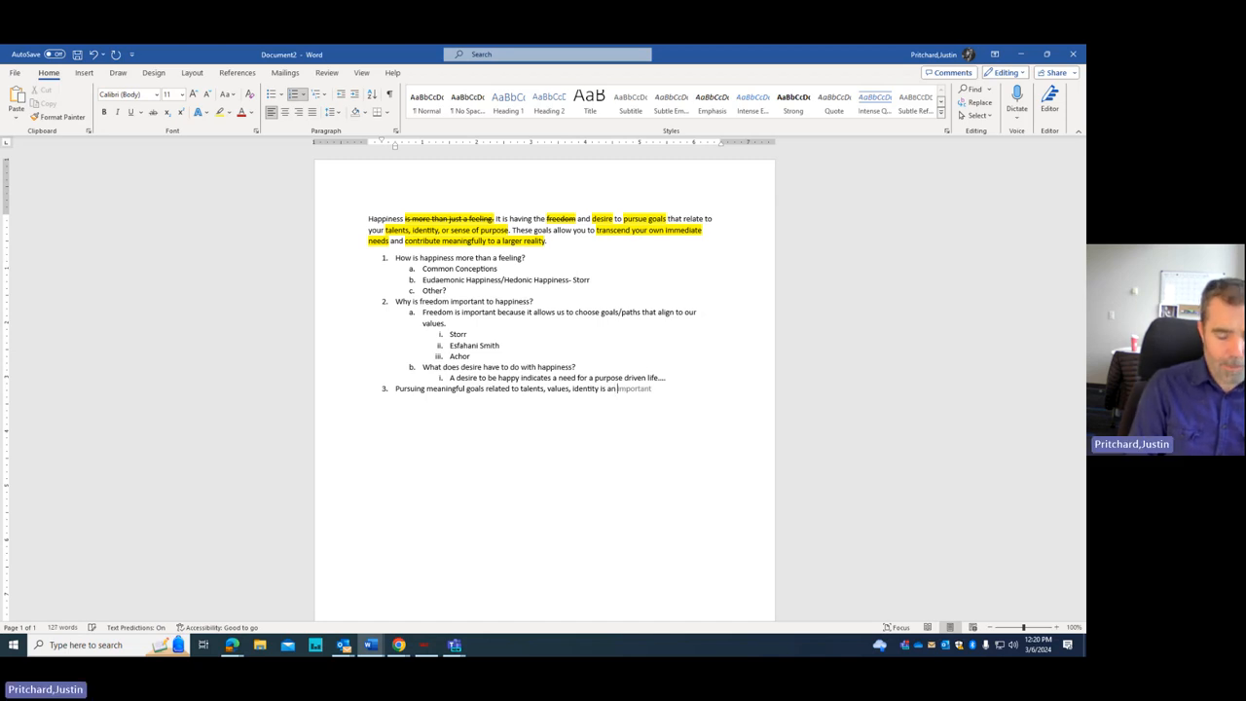
{"action": "type", "text": "essential component of happine"}
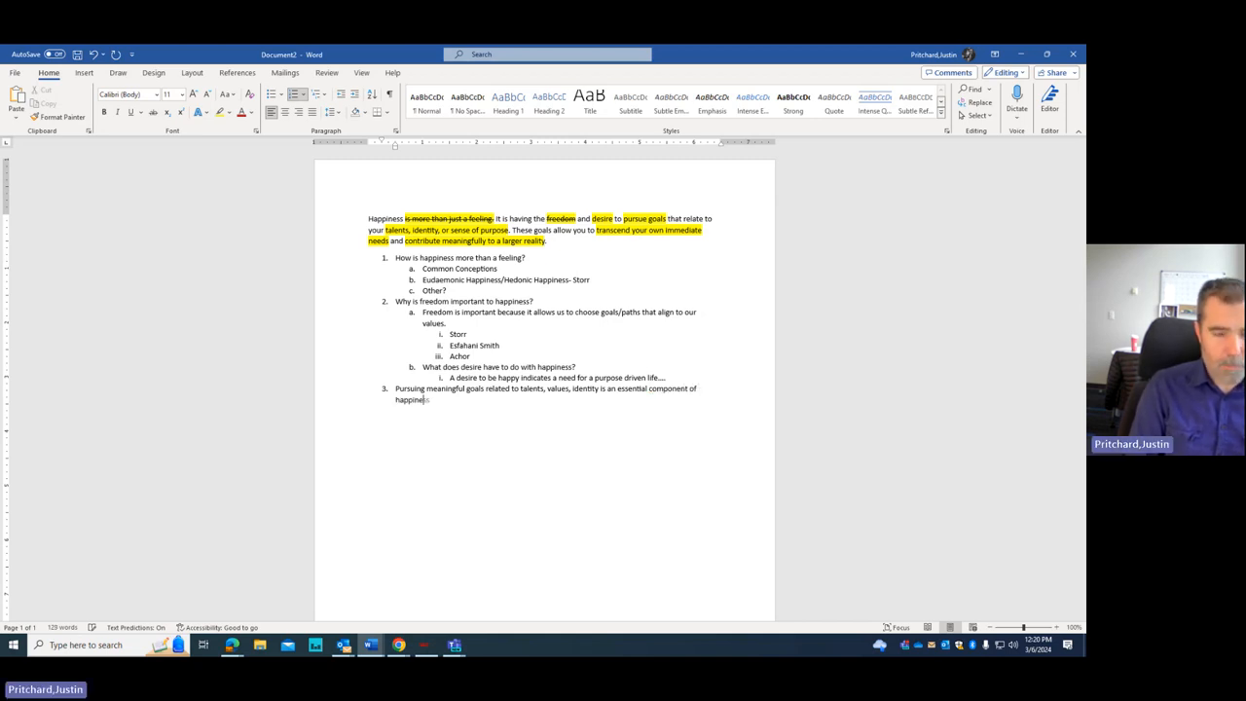
Step: Add sub-points Mark Mason, freedom to pursue goals, Healthy/Storr, and projects as purpose and identity
{"action": "key", "text": "enter"}
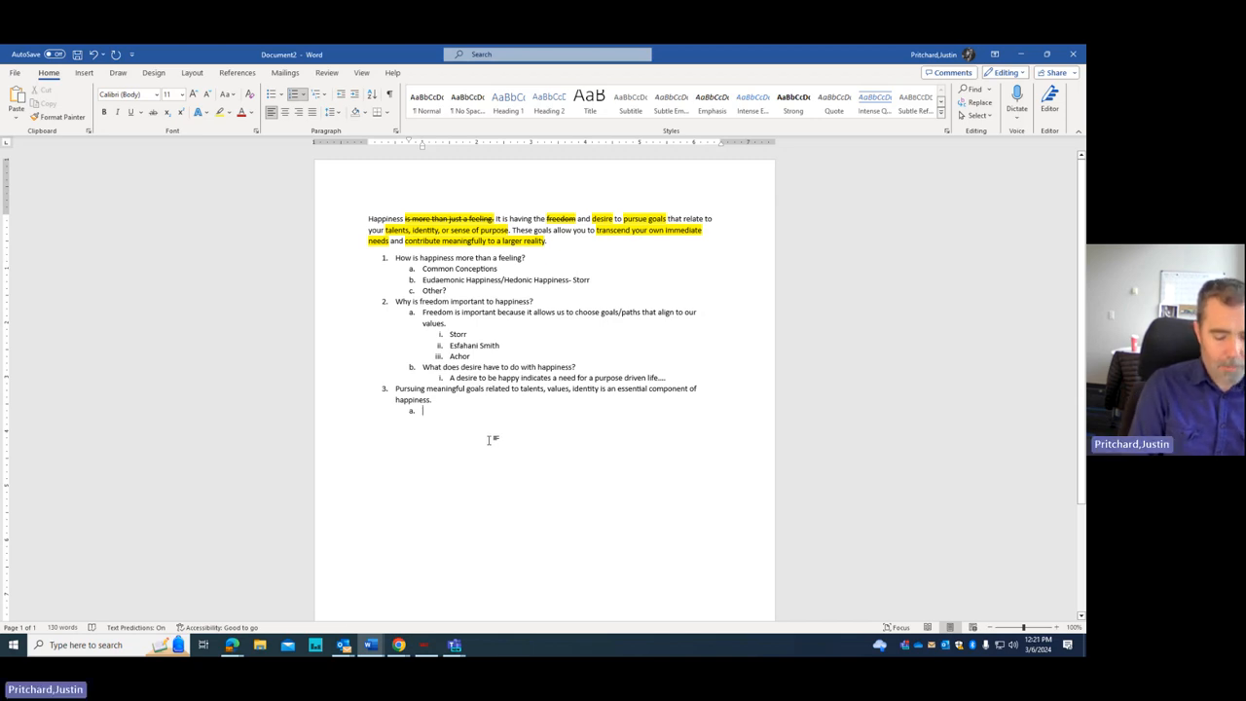
{"action": "type", "text": "Mark"}
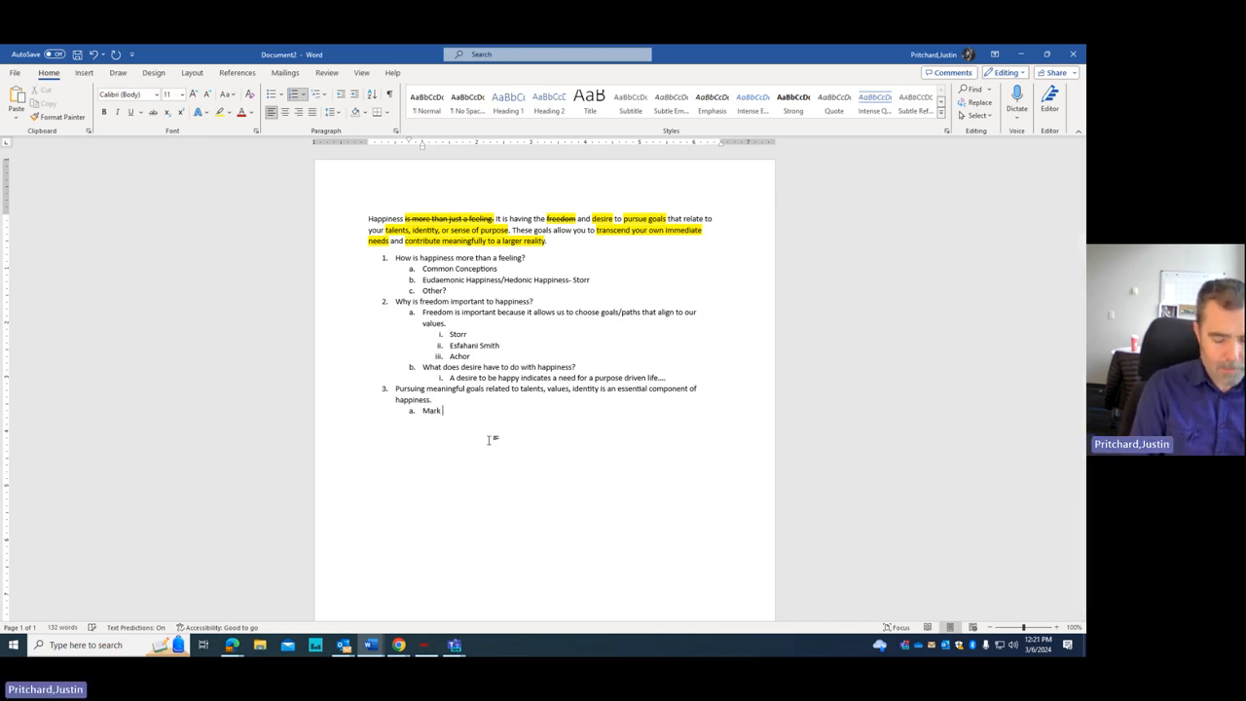
{"action": "type", "text": "Mason"}
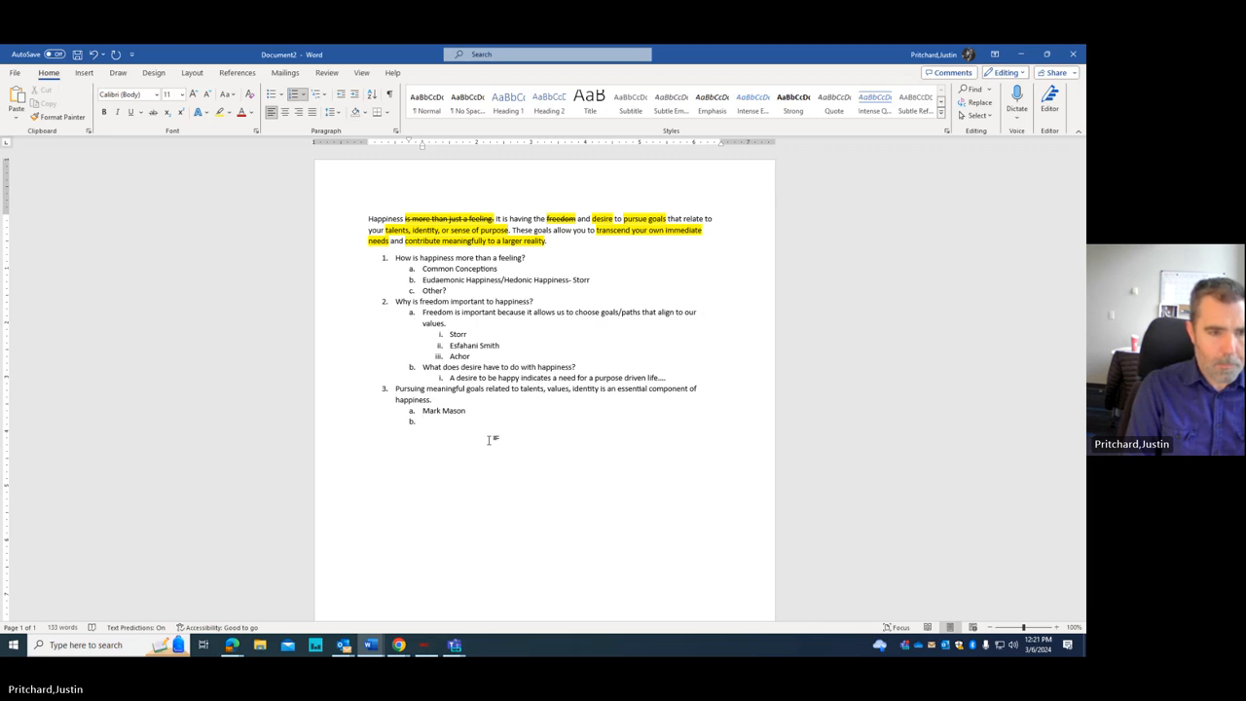
{"action": "type", "text": "Freedom to pursue g"}
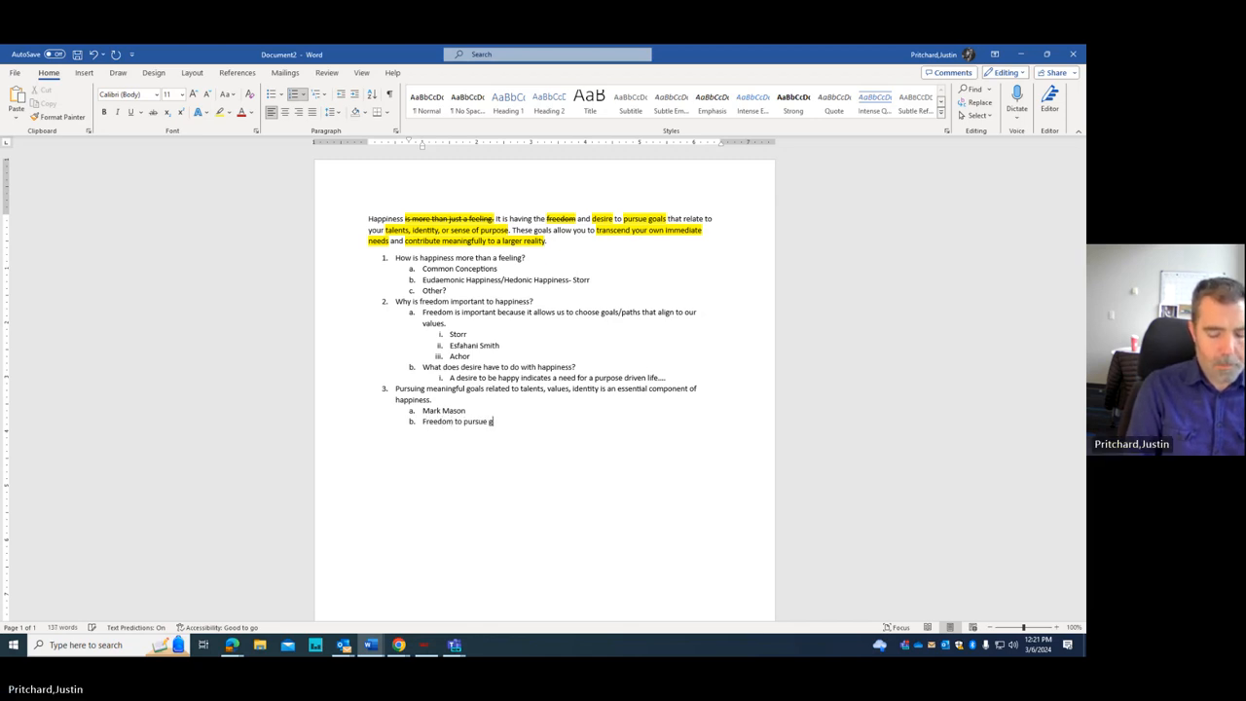
{"action": "type", "text": "oals"}
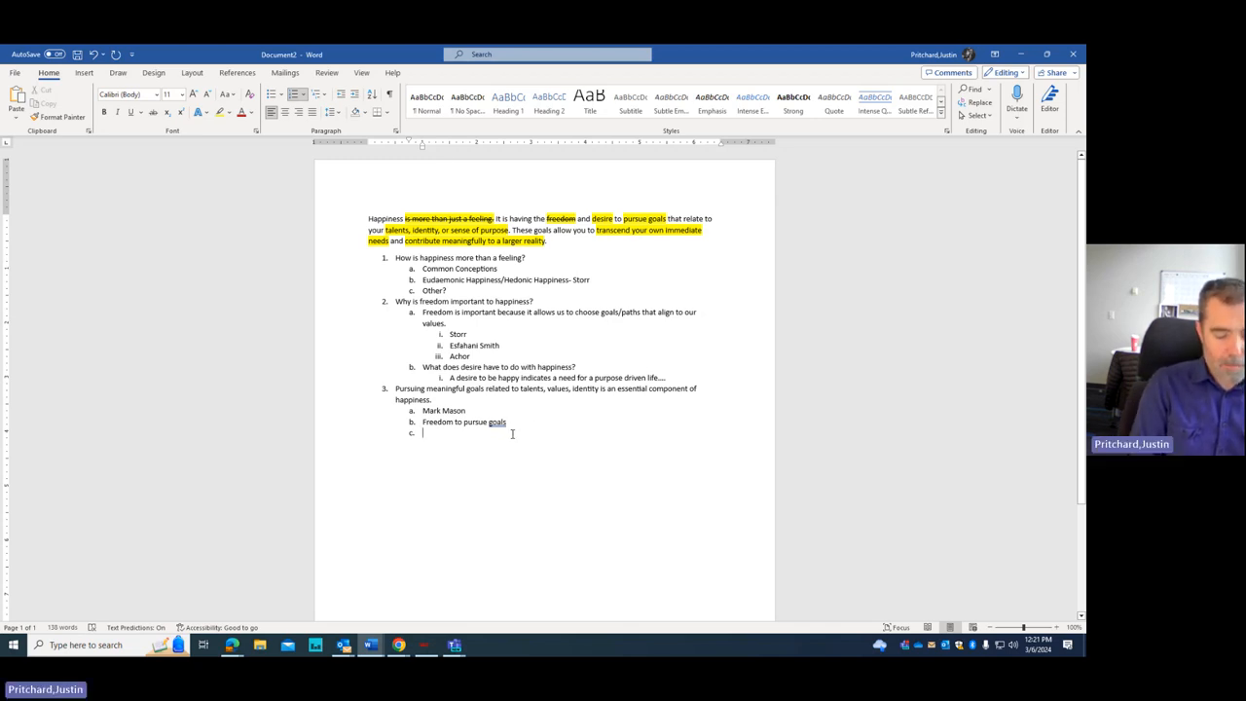
{"action": "type", "text": "Our proje"}
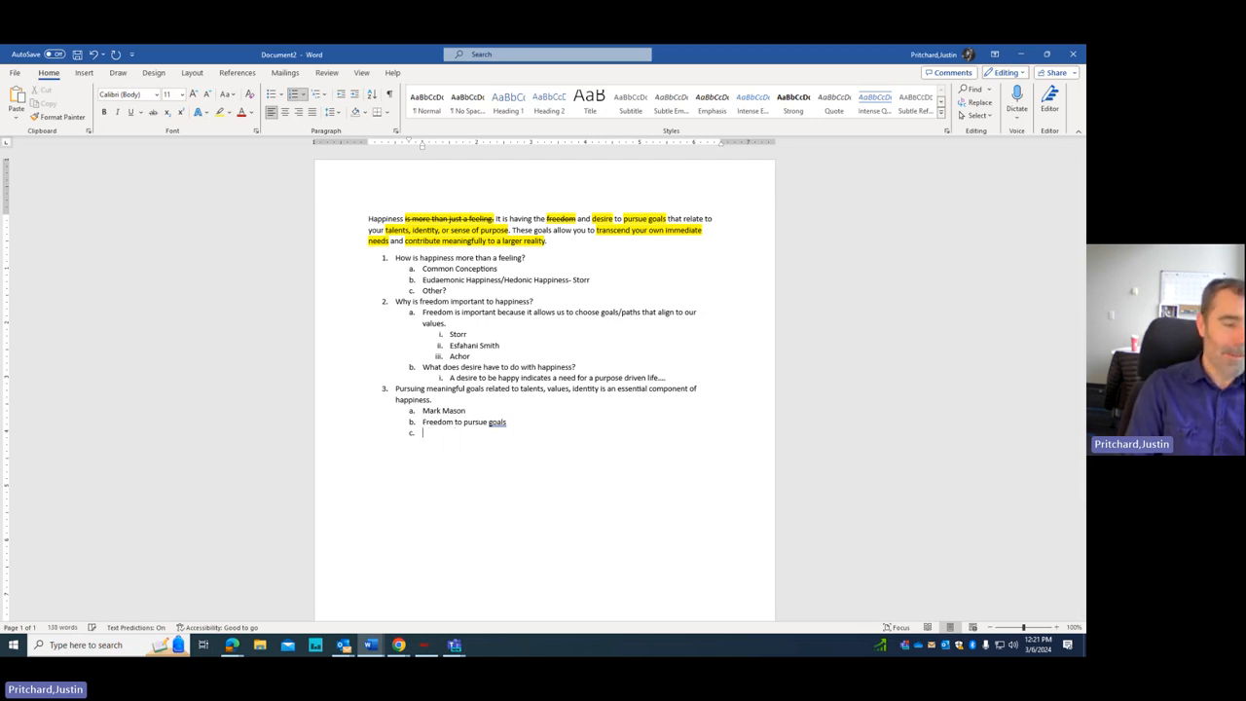
{"action": "type", "text": "Healthy"}
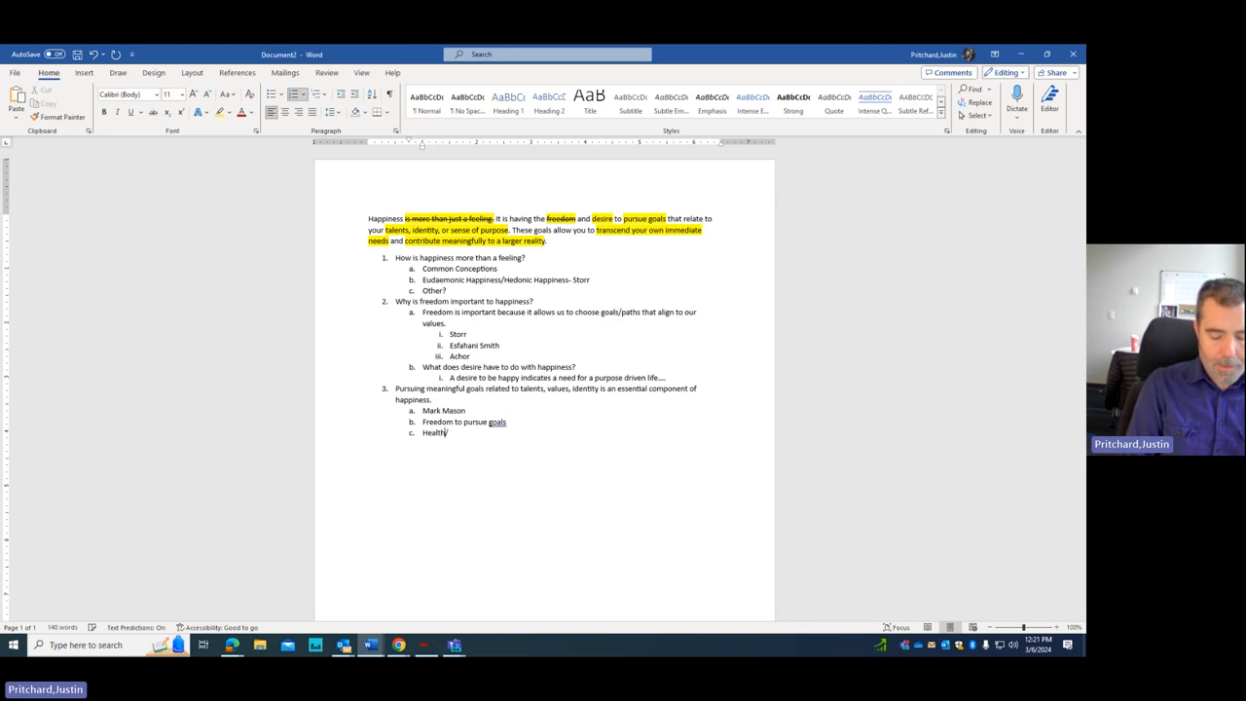
{"action": "type", "text": "/Storr"}
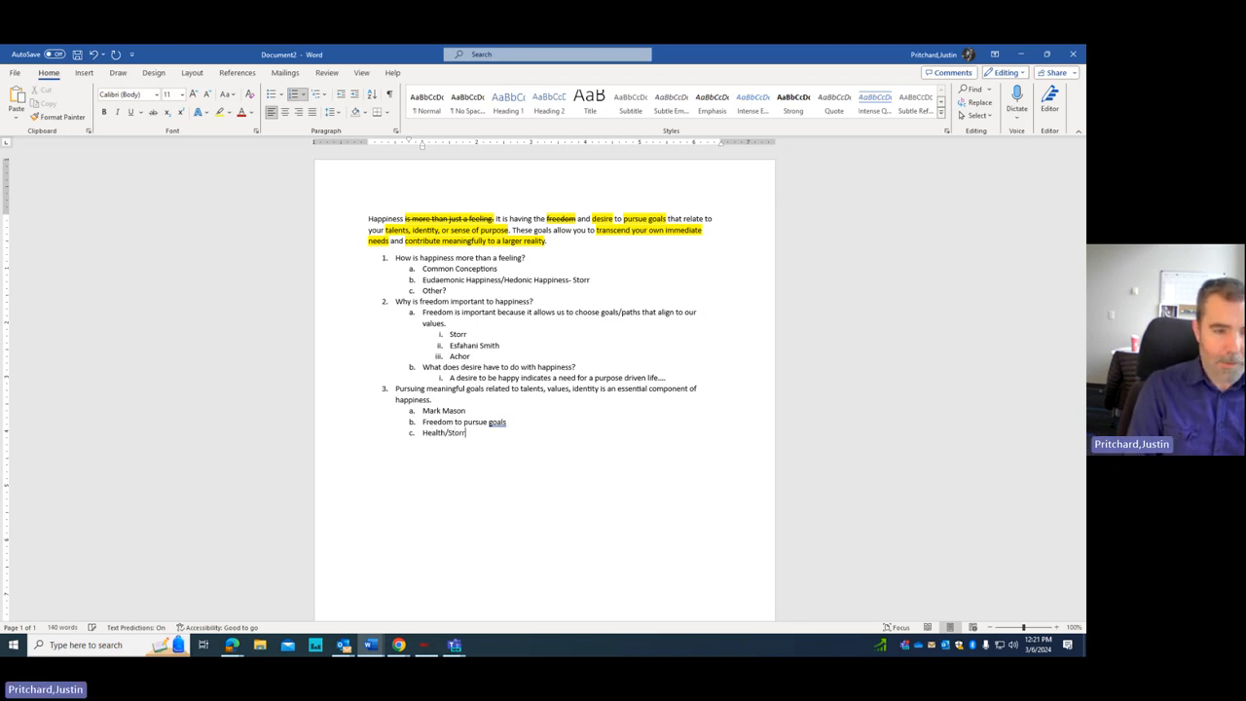
{"action": "type", "text": "Projects as p"}
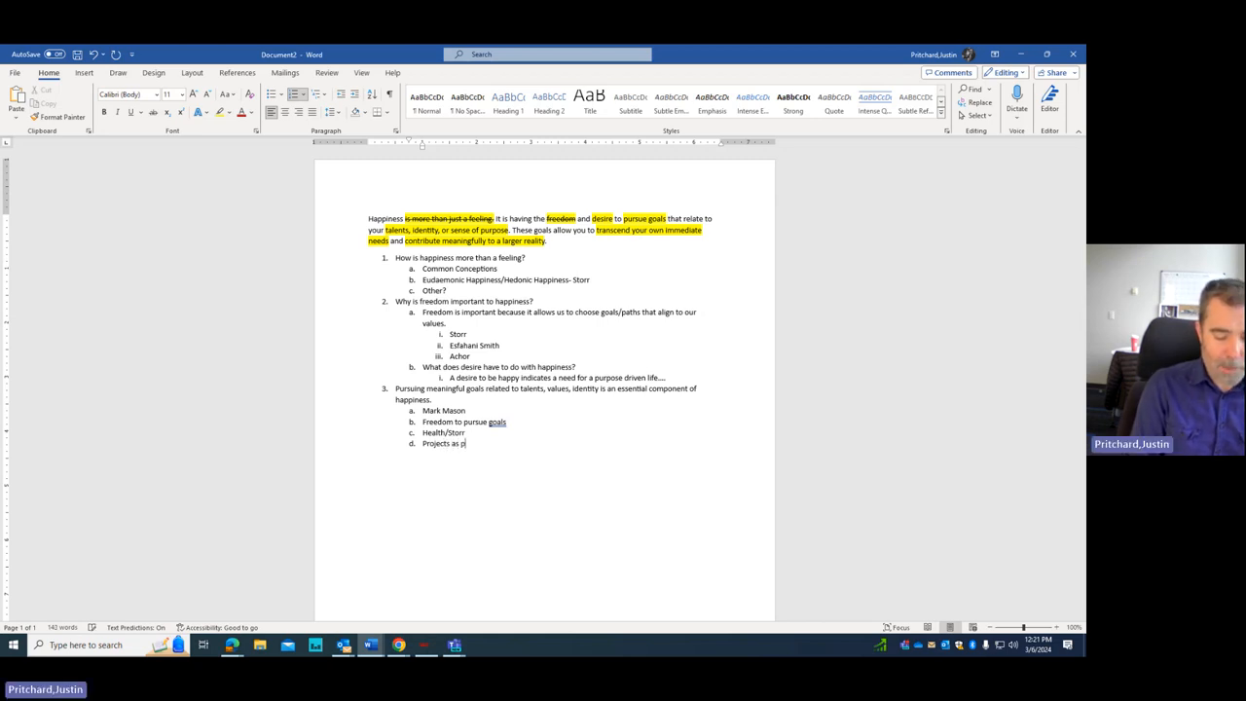
{"action": "type", "text": "urpose and objective"}
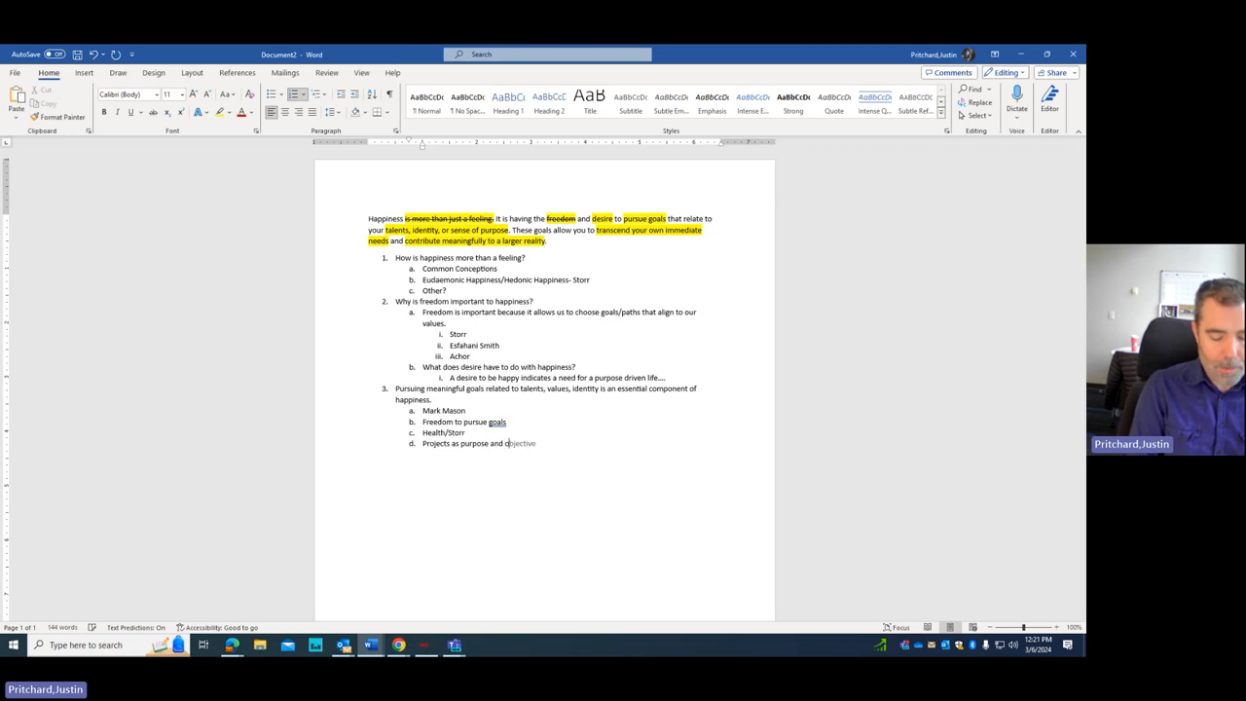
{"action": "type", "text": "our identity."}
{"action": "left_click", "coordinate": [444, 433]}
{"action": "type", "text": " is a"}
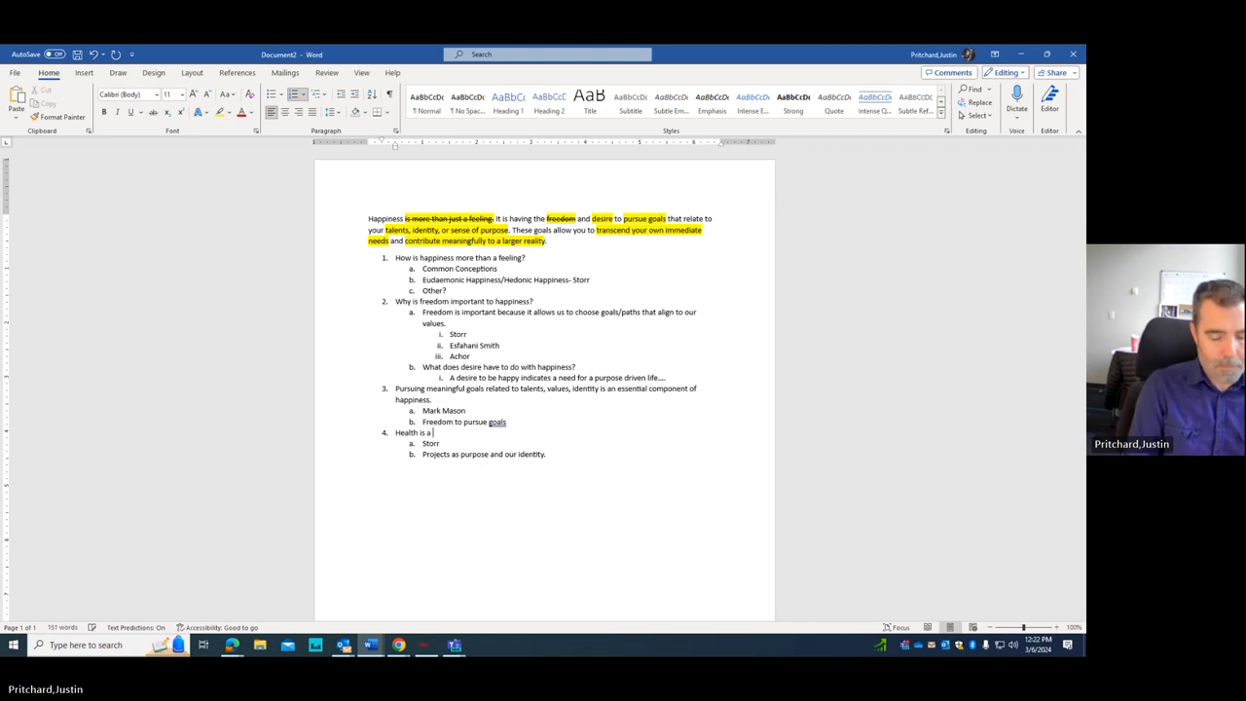
Step: Finish point 4 as 'Health is a reflection of a purpose driven, happy life...'
{"action": "type", "text": "reflection of"}
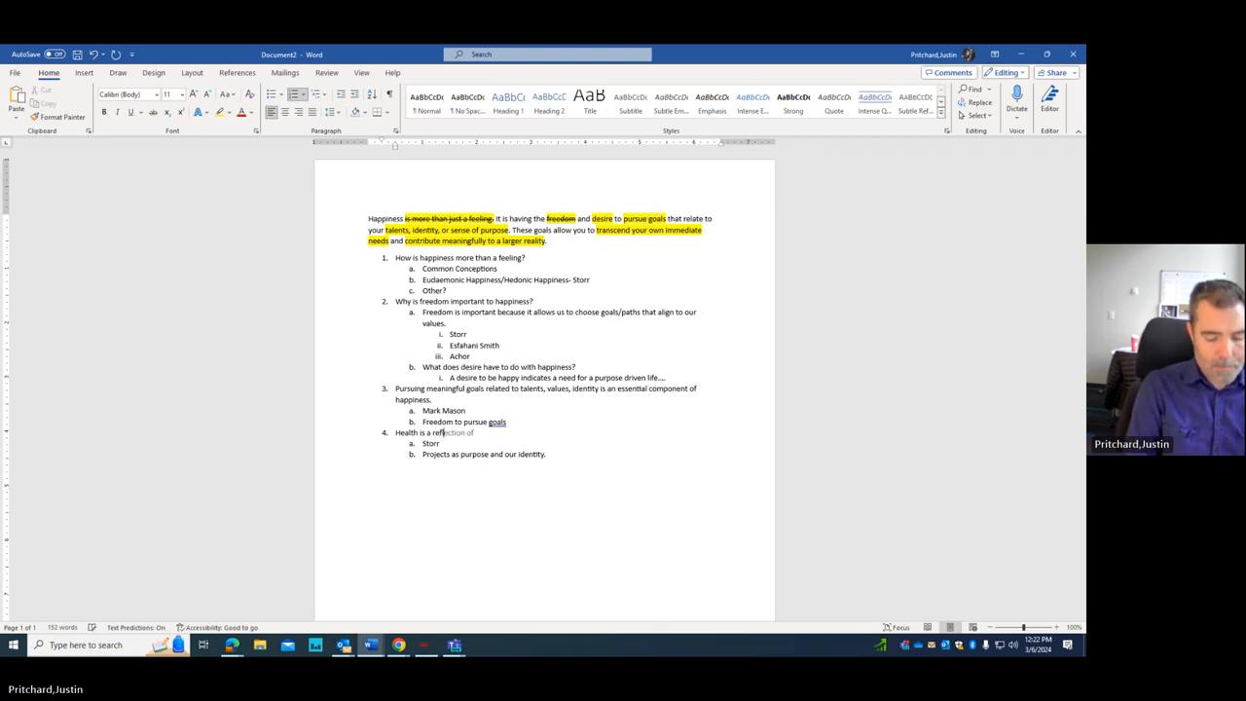
{"action": "type", "text": "a"}
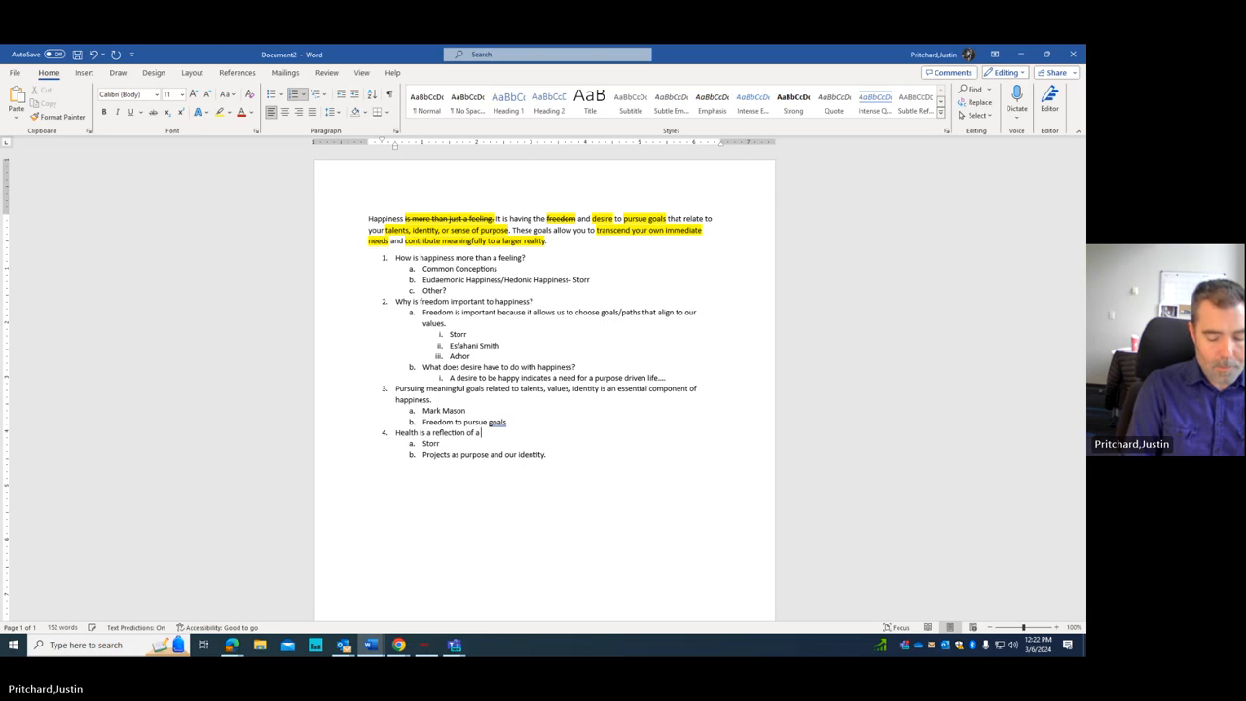
{"action": "type", "text": "purpose dri"}
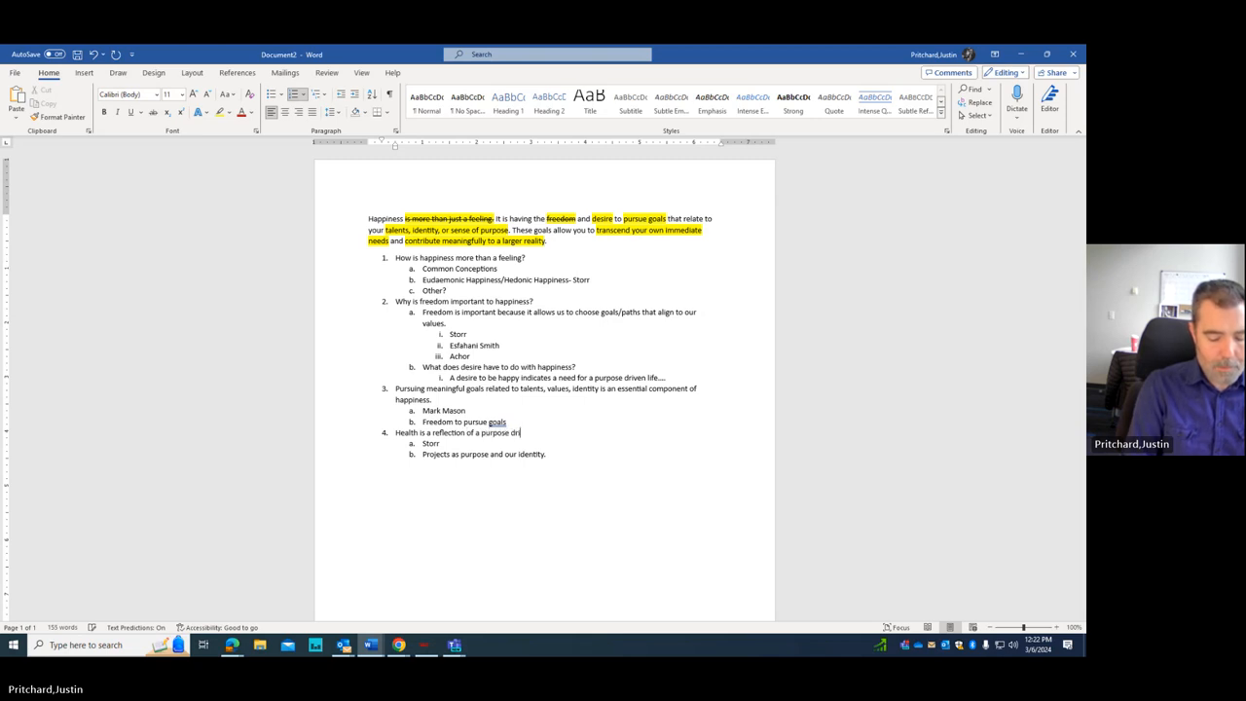
{"action": "type", "text": "driven, hapopy"}
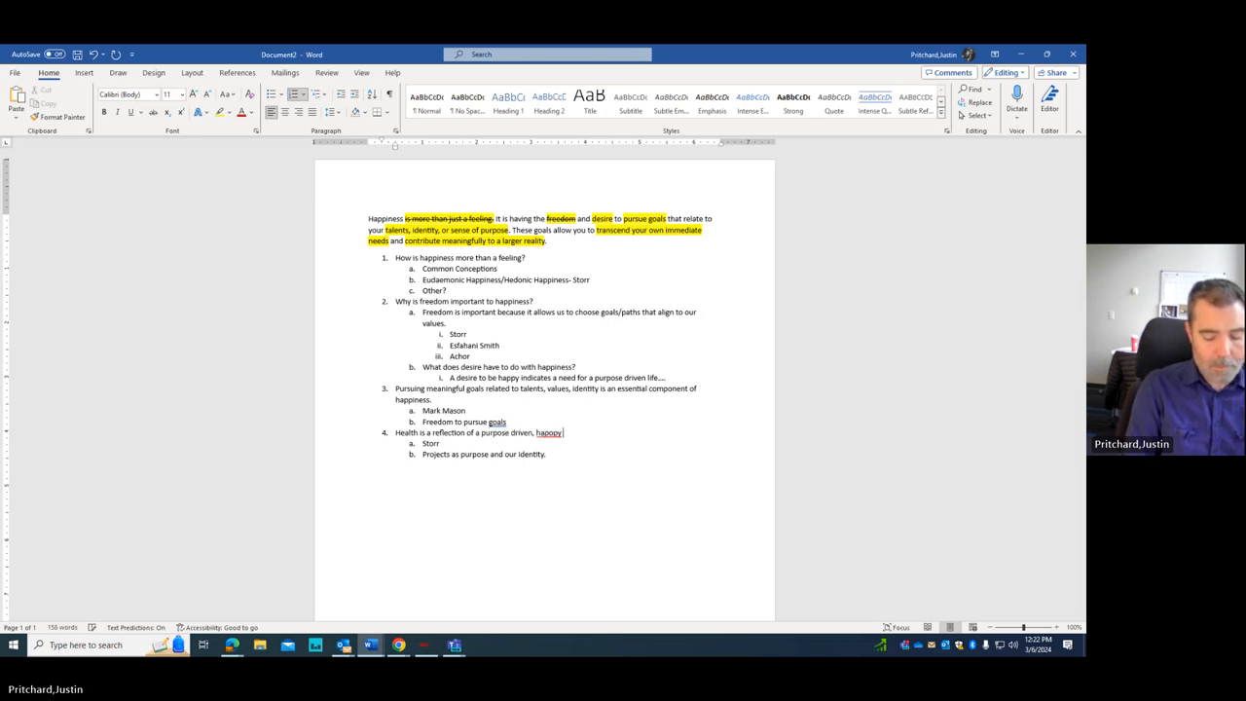
{"action": "type", "text": "life..."}
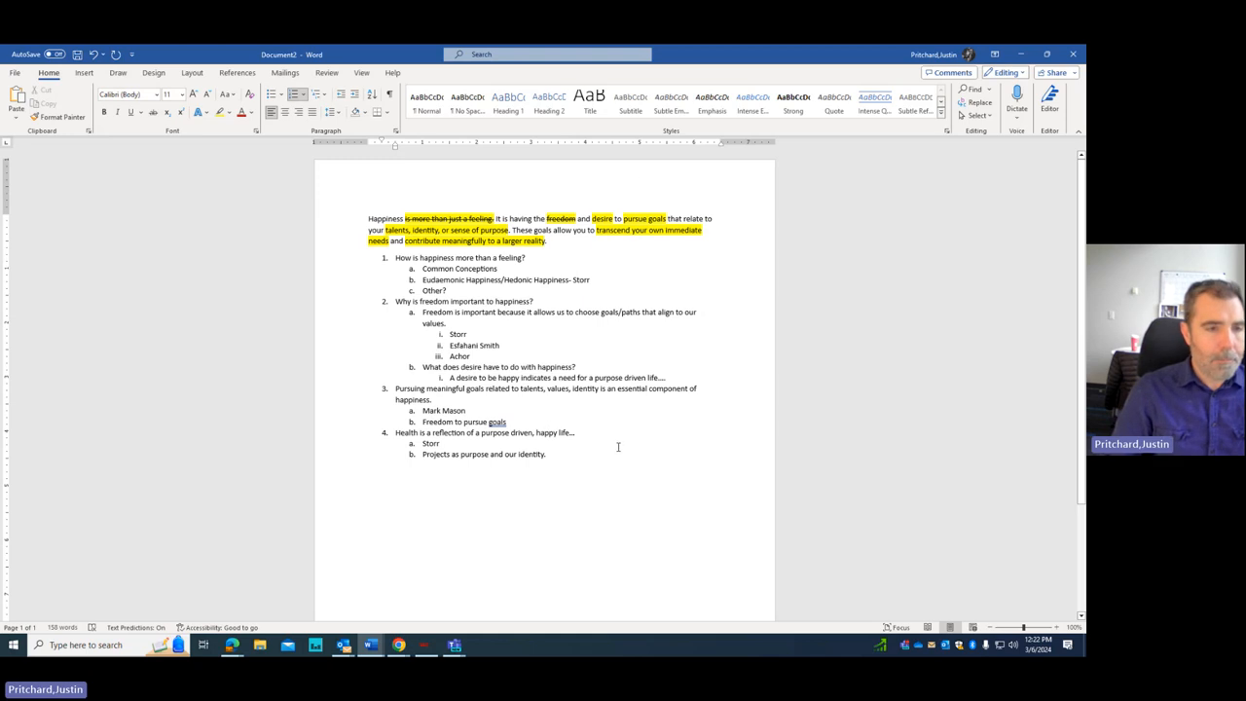
Step: Add main point 5, 'Importance of transcendence'
{"action": "key", "text": "enter"}
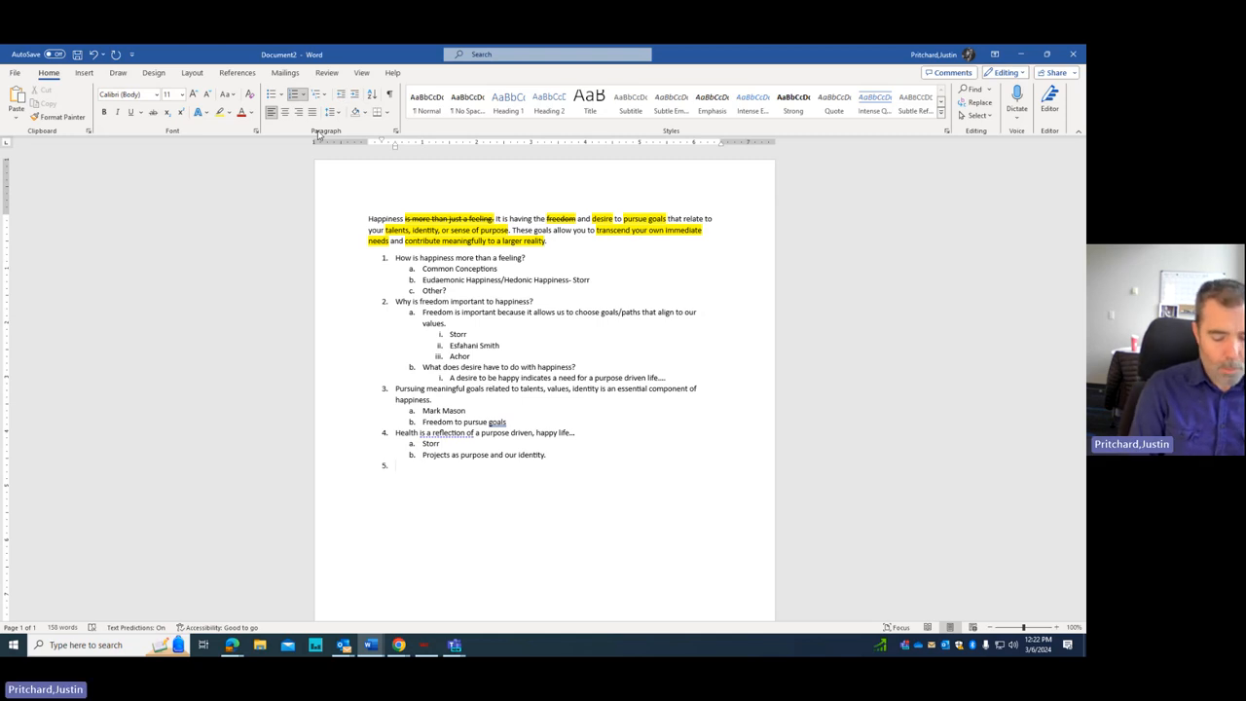
{"action": "type", "text": "Impor"}
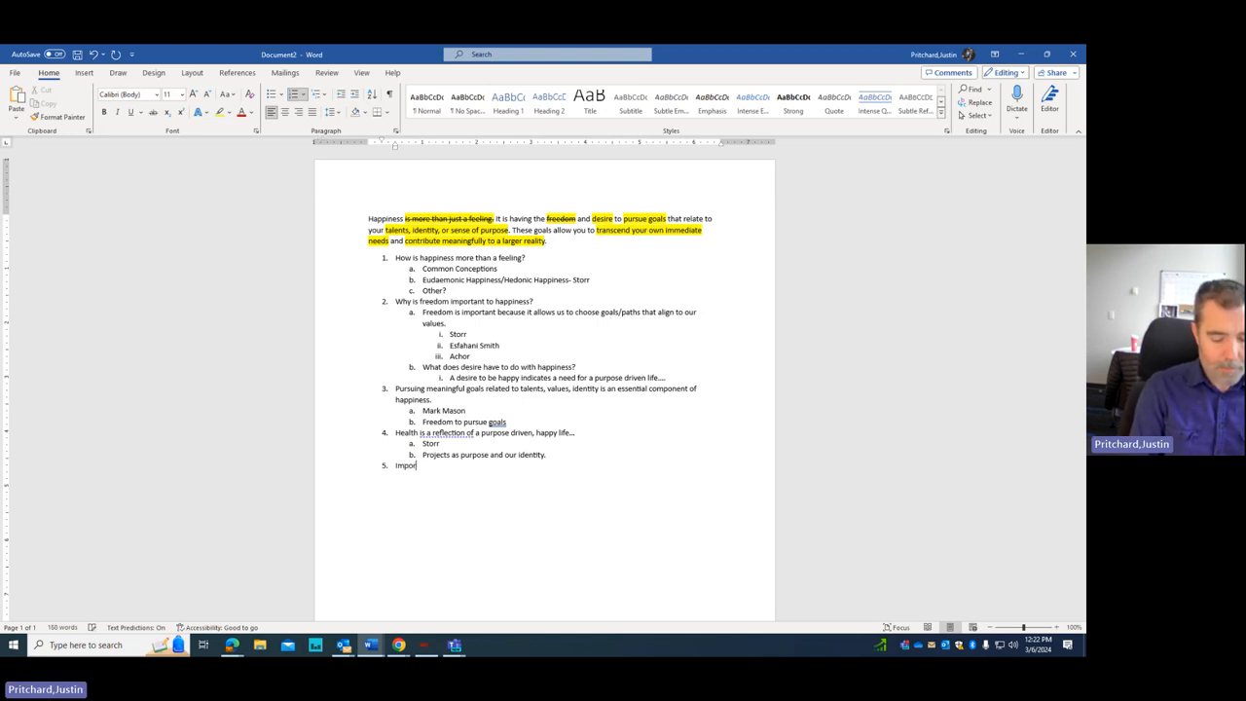
{"action": "type", "text": "tance of"}
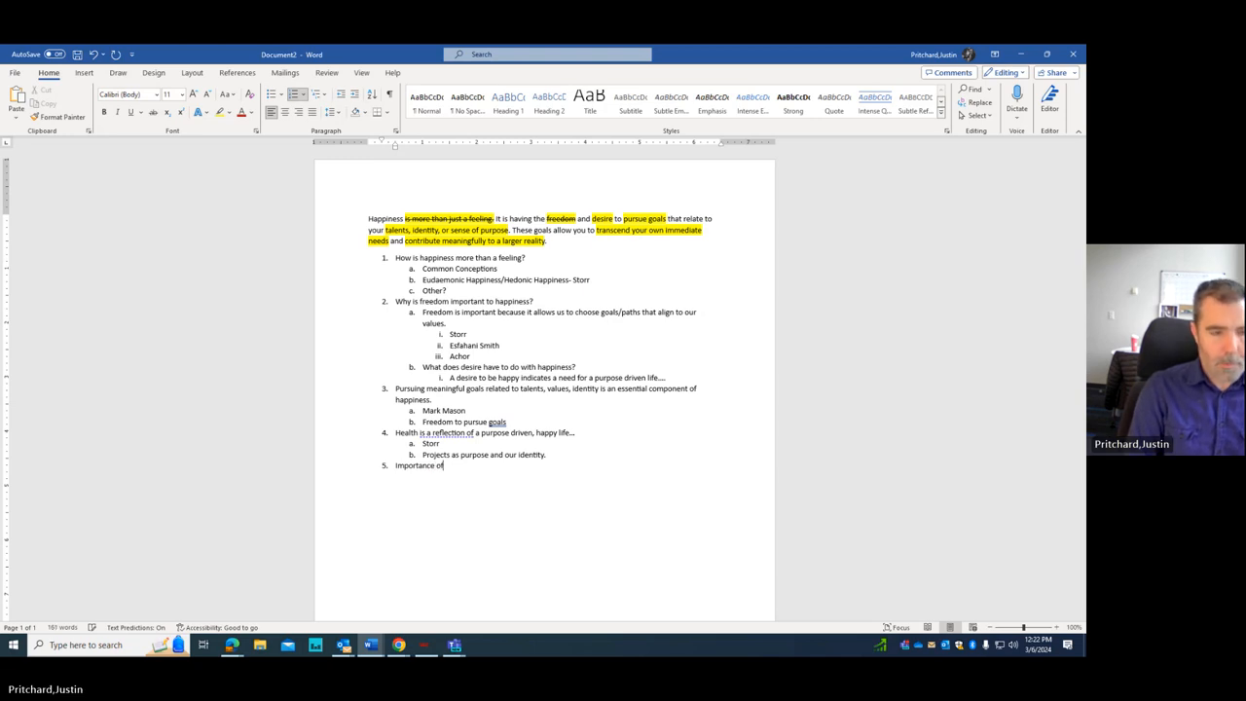
{"action": "type", "text": "transcendence"}
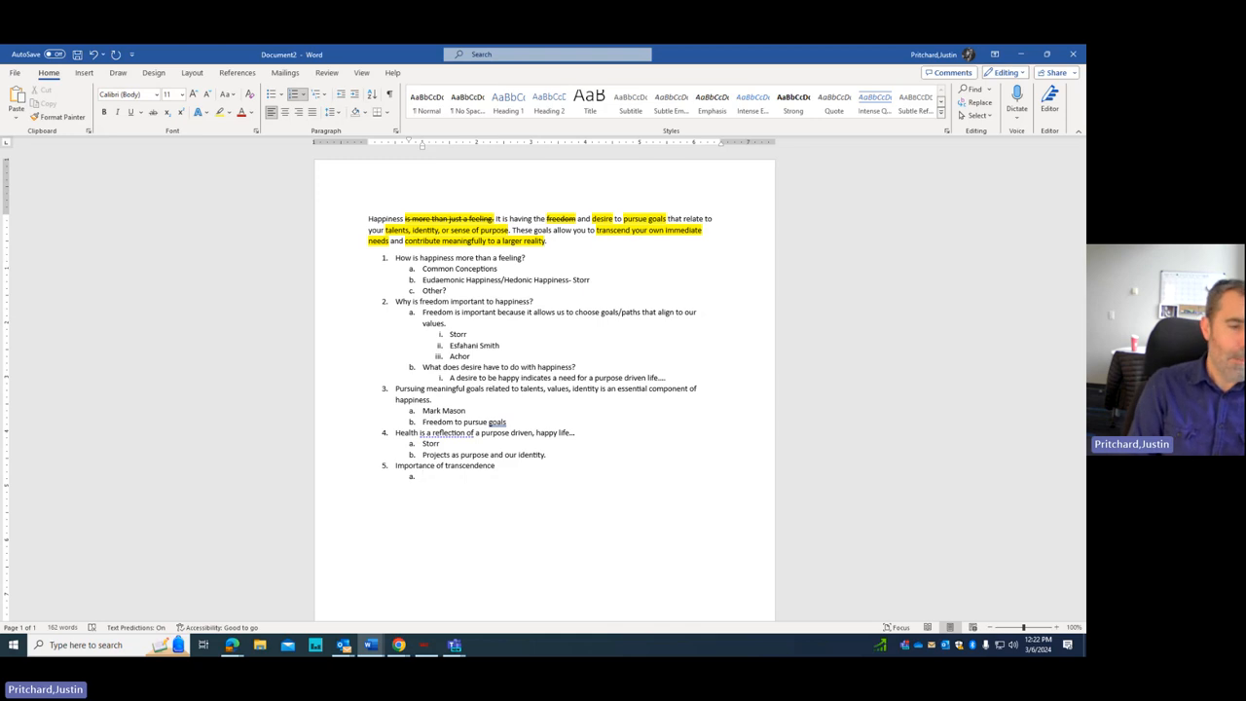
Step: Add sub-points on seeing beyond discomfort and seeing the value of the big picture
{"action": "type", "text": "a"}
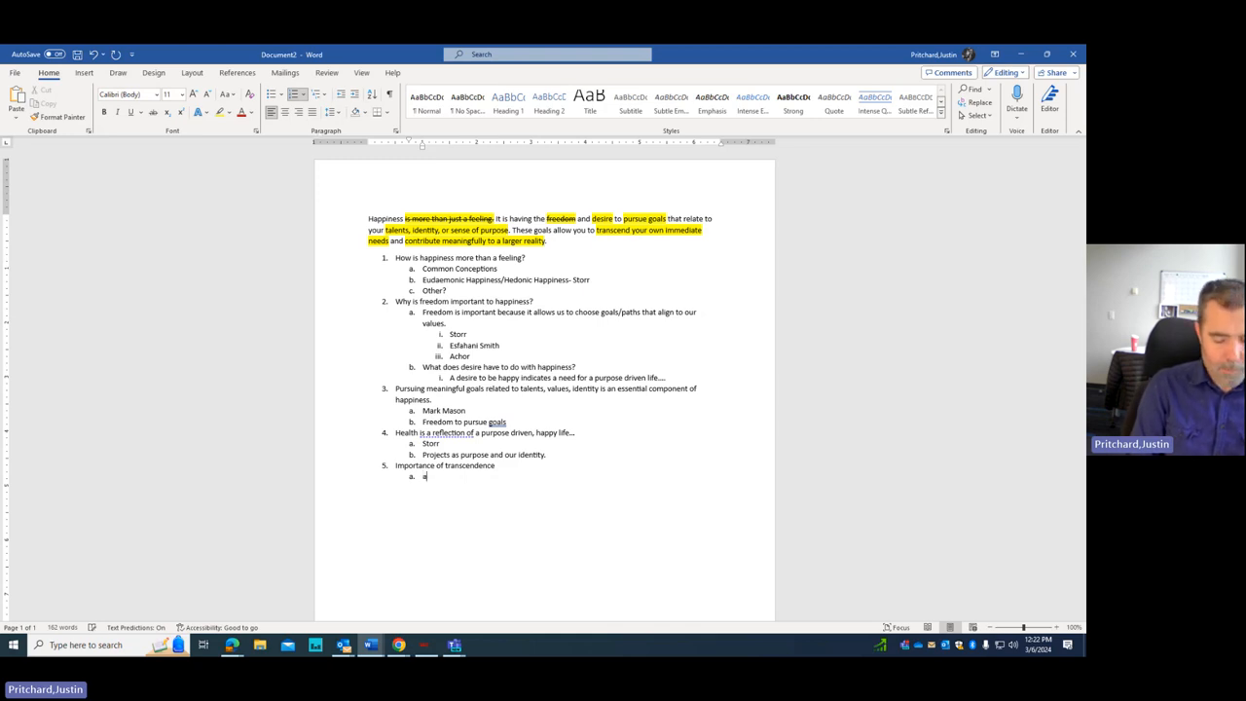
{"action": "type", "text": "Ability to see beyond i"}
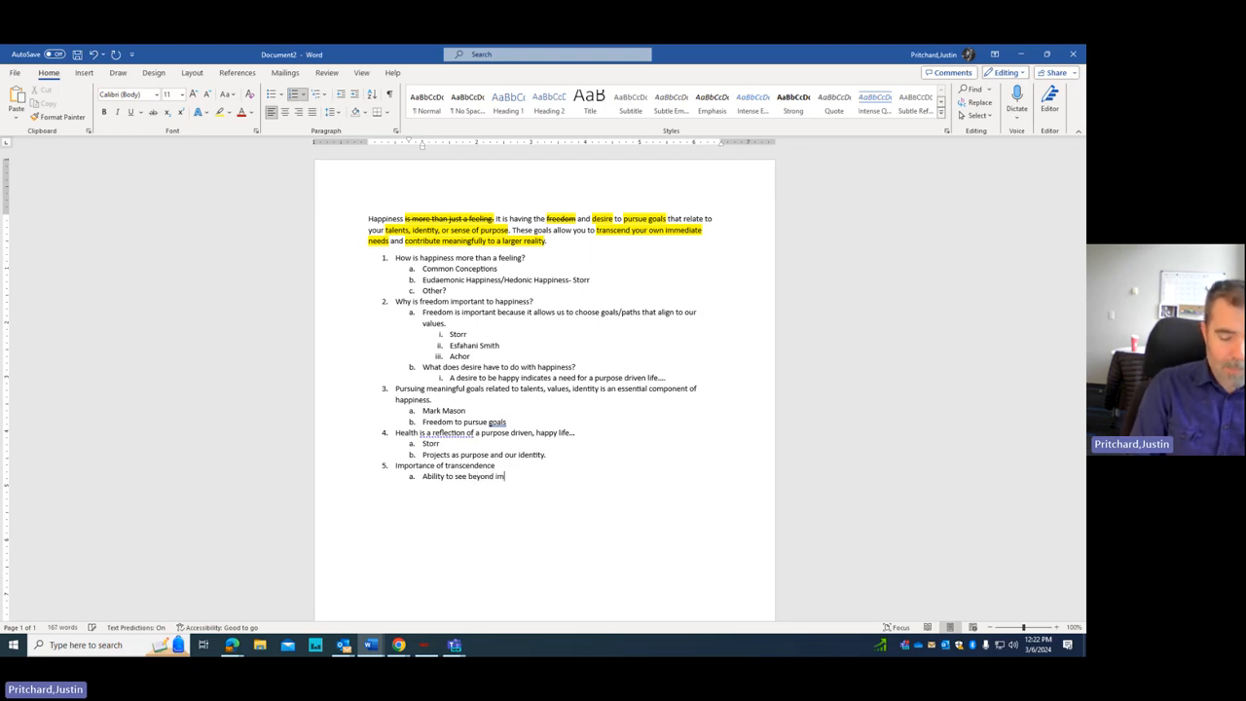
{"action": "type", "text": "mediate incoveniemnc"}
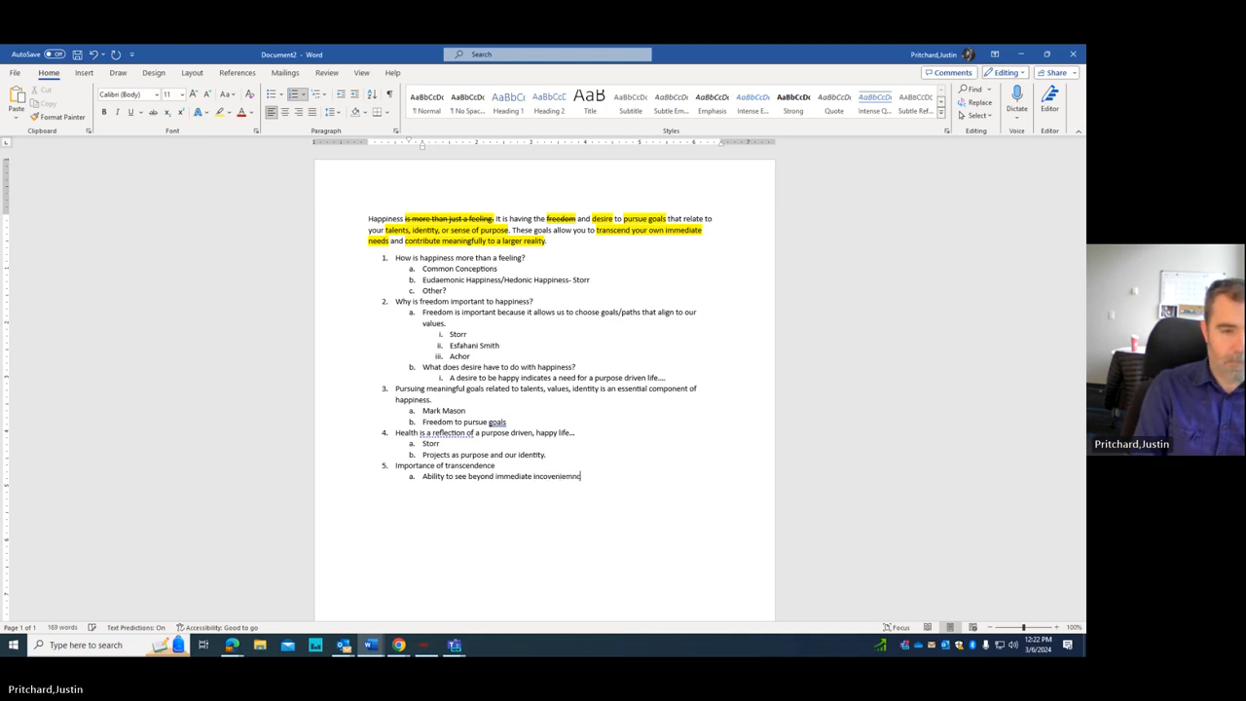
{"action": "key", "text": "backspace"}
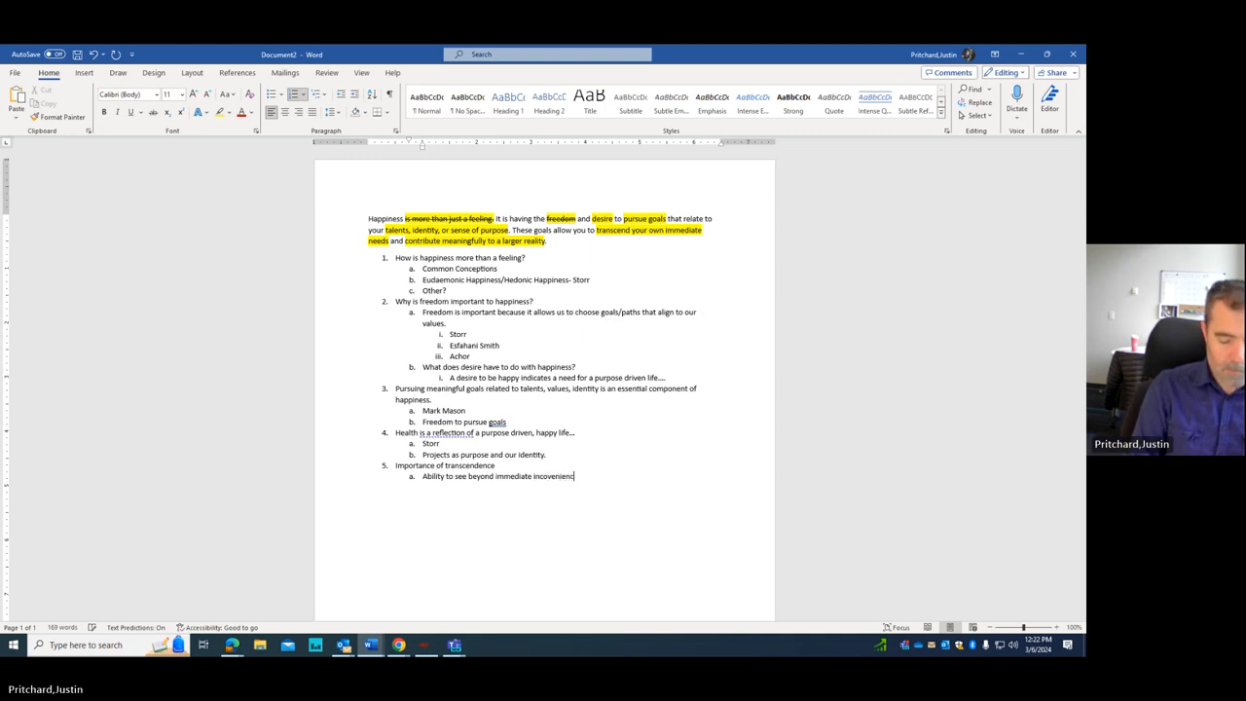
{"action": "type", "text": "e/pain/discomfort"}
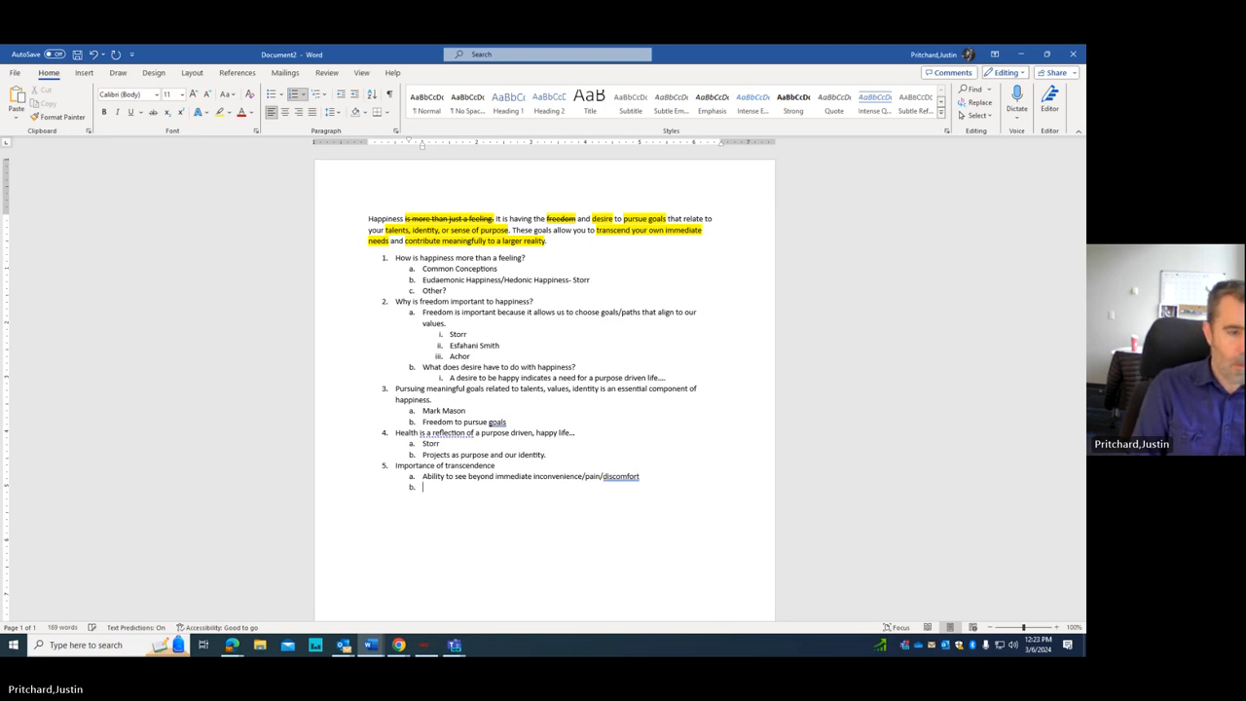
{"action": "type", "text": "See"}
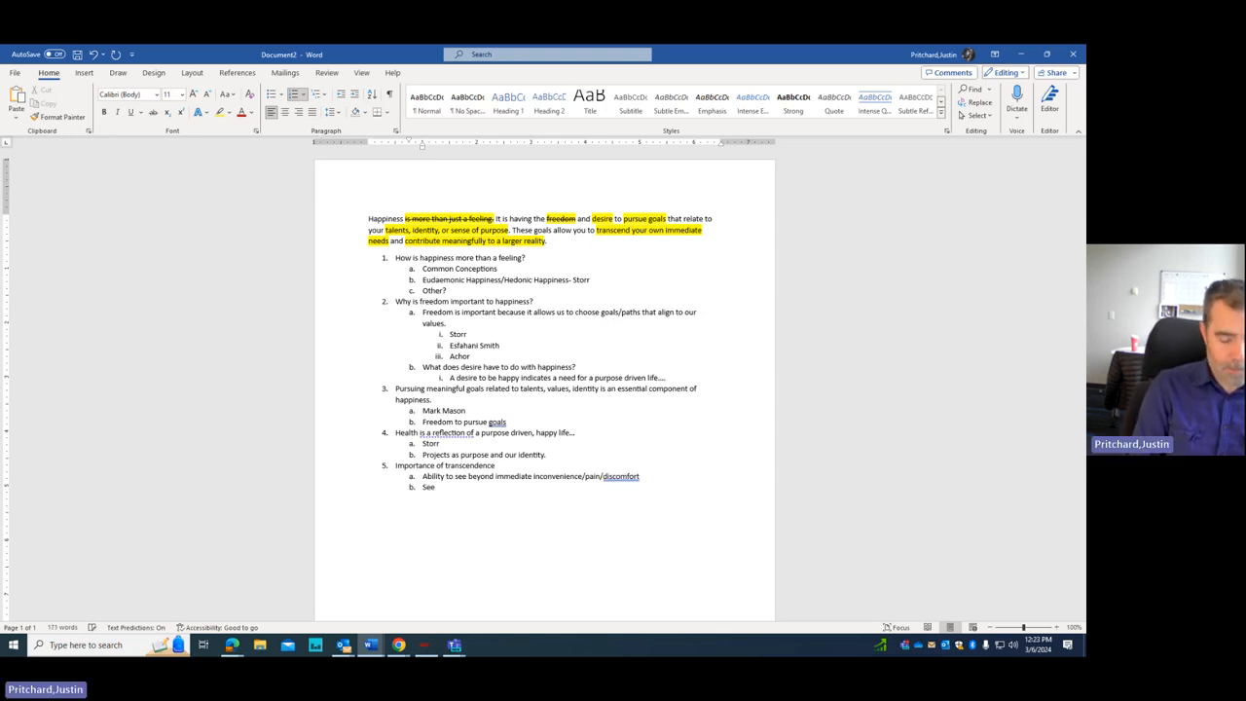
{"action": "type", "text": "Seeing the value"}
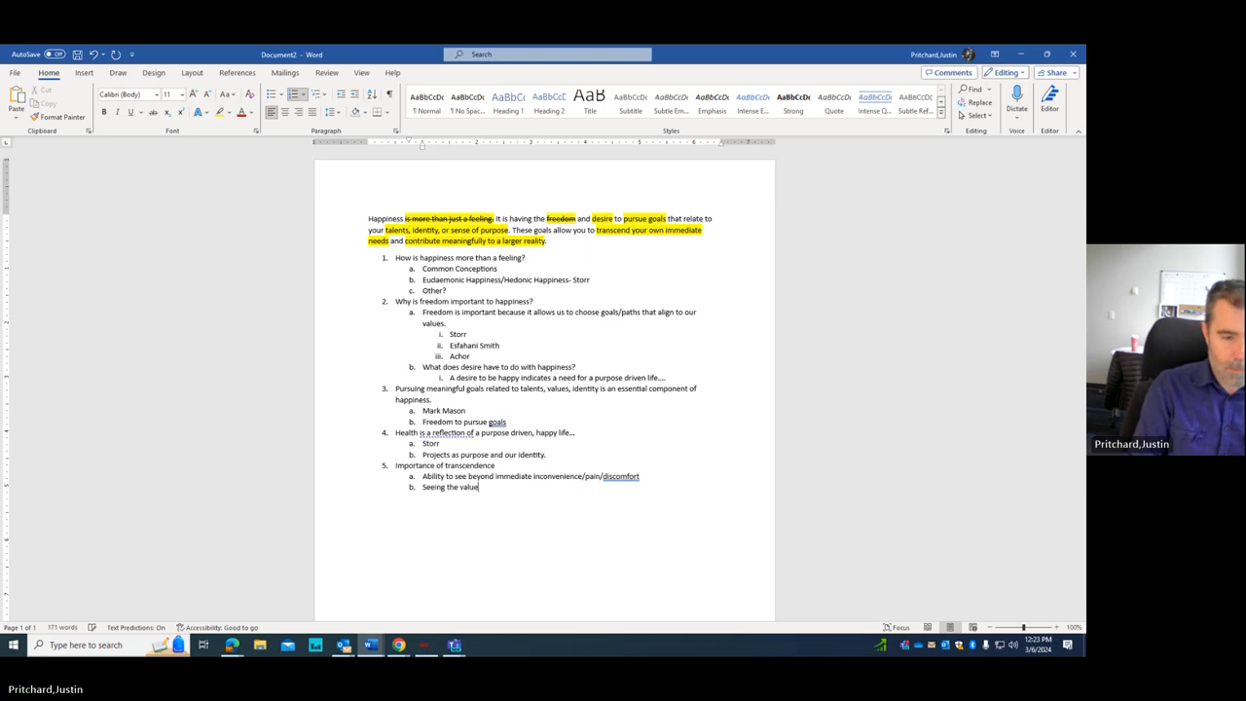
{"action": "type", "text": "of a"}
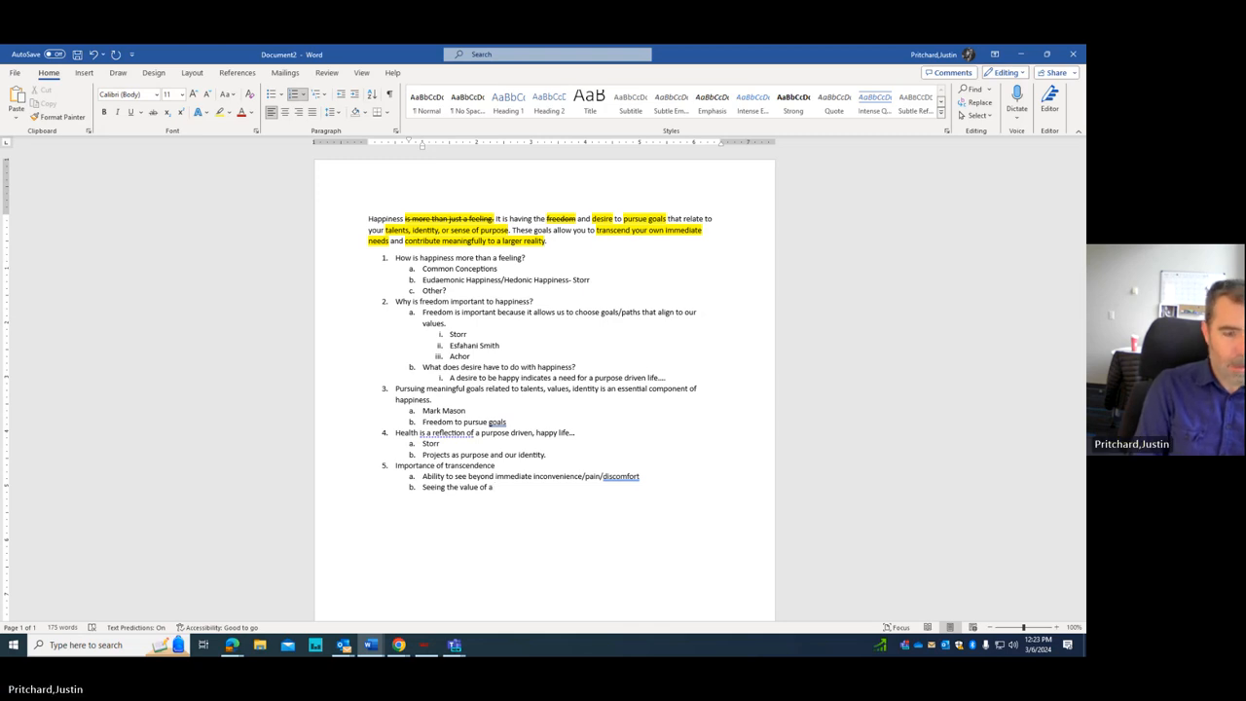
{"action": "type", "text": "the big picture."}
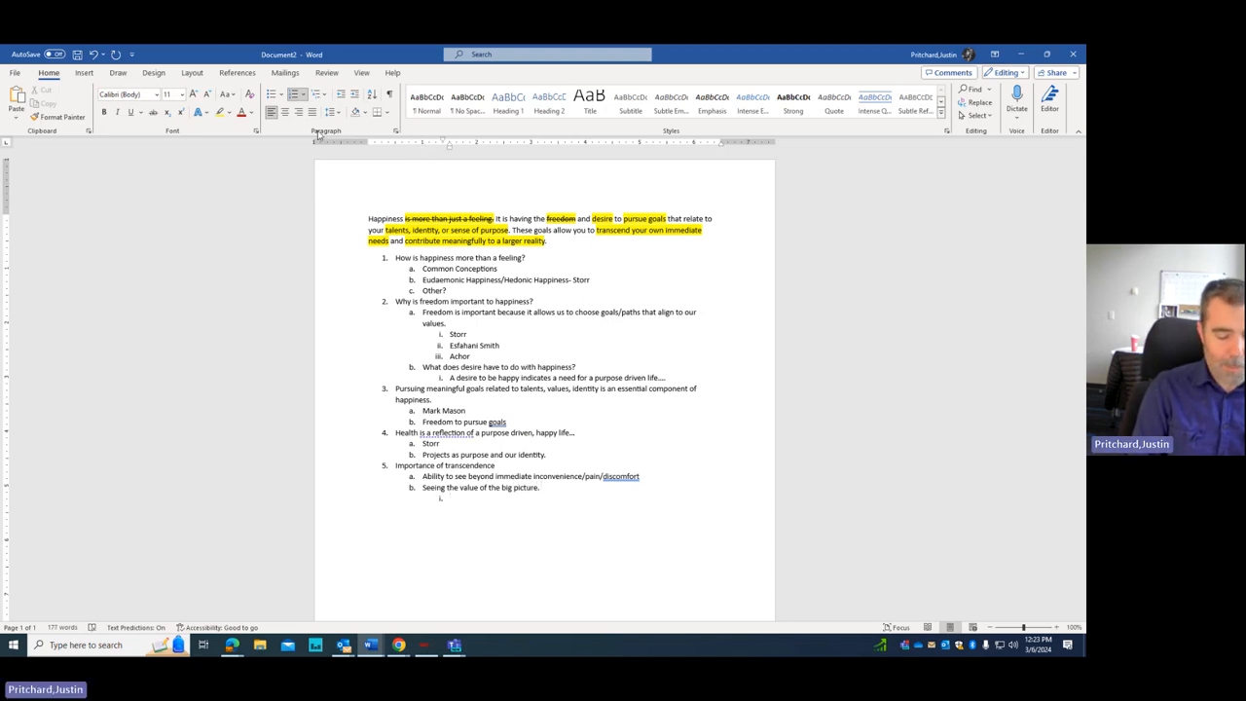
Step: Cite Esfahani-Smith and Manson under the big-picture sub-point
{"action": "type", "text": "Esfahani-Smi"}
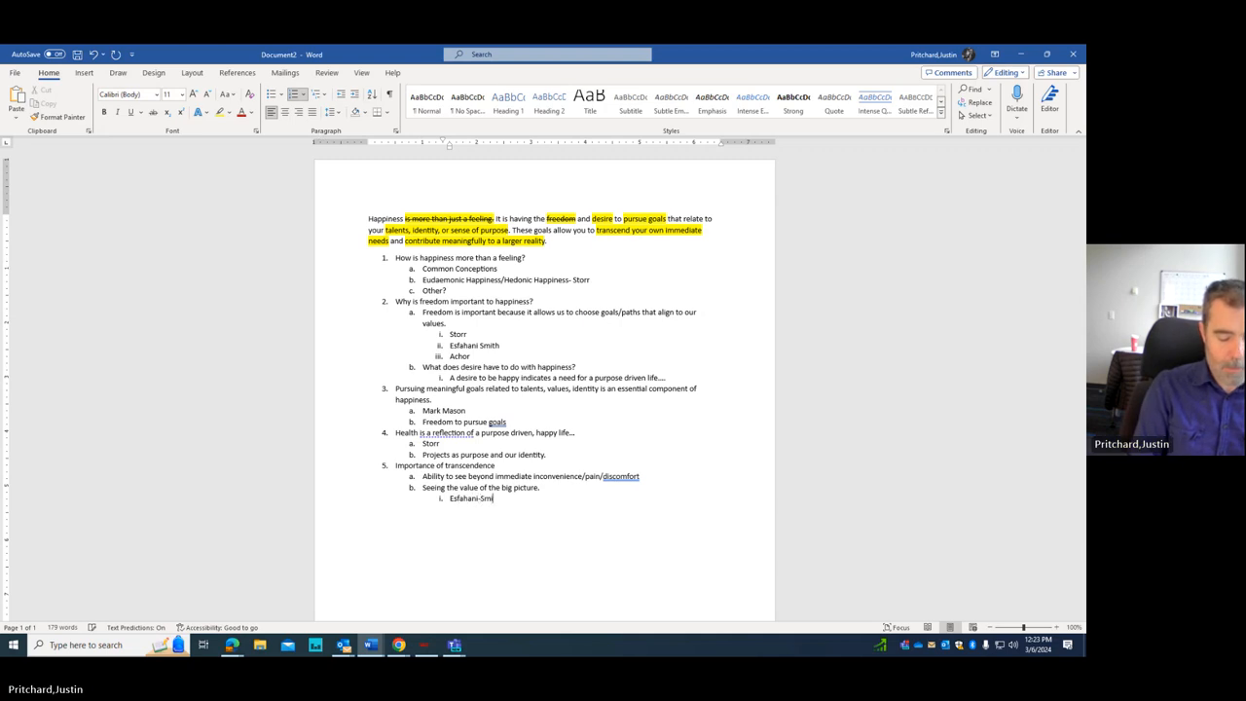
{"action": "key", "text": "enter"}
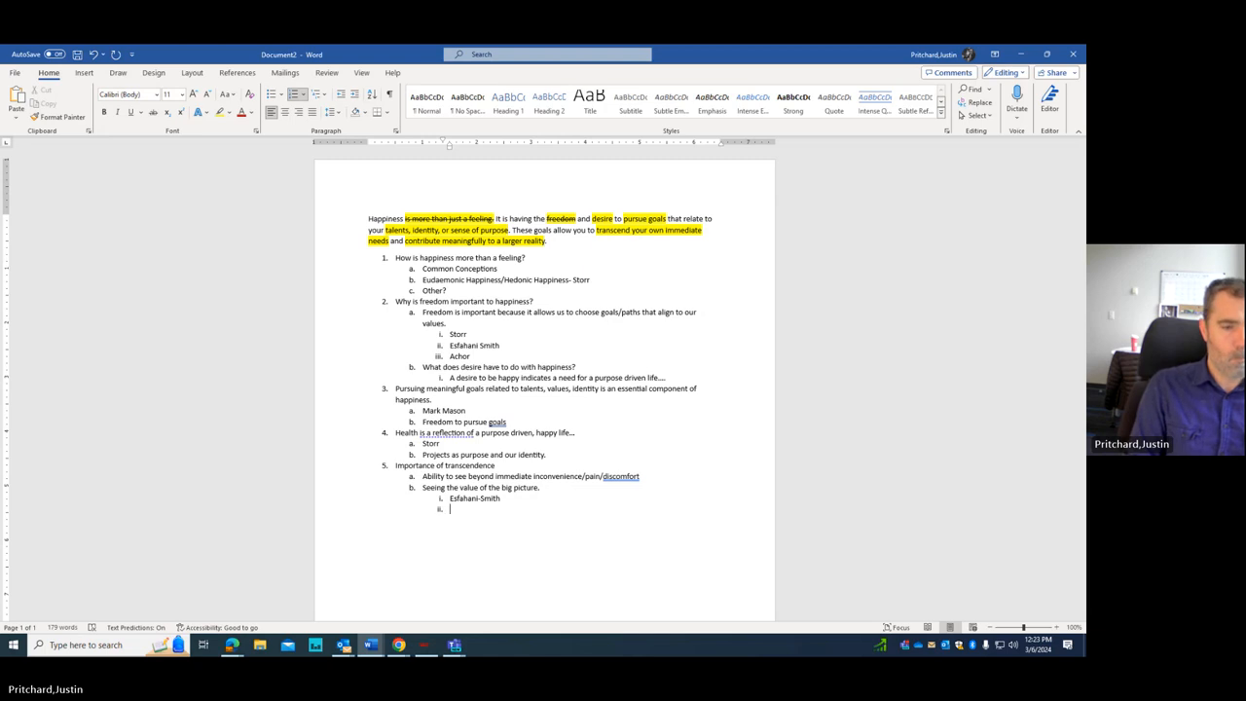
{"action": "type", "text": "M"}
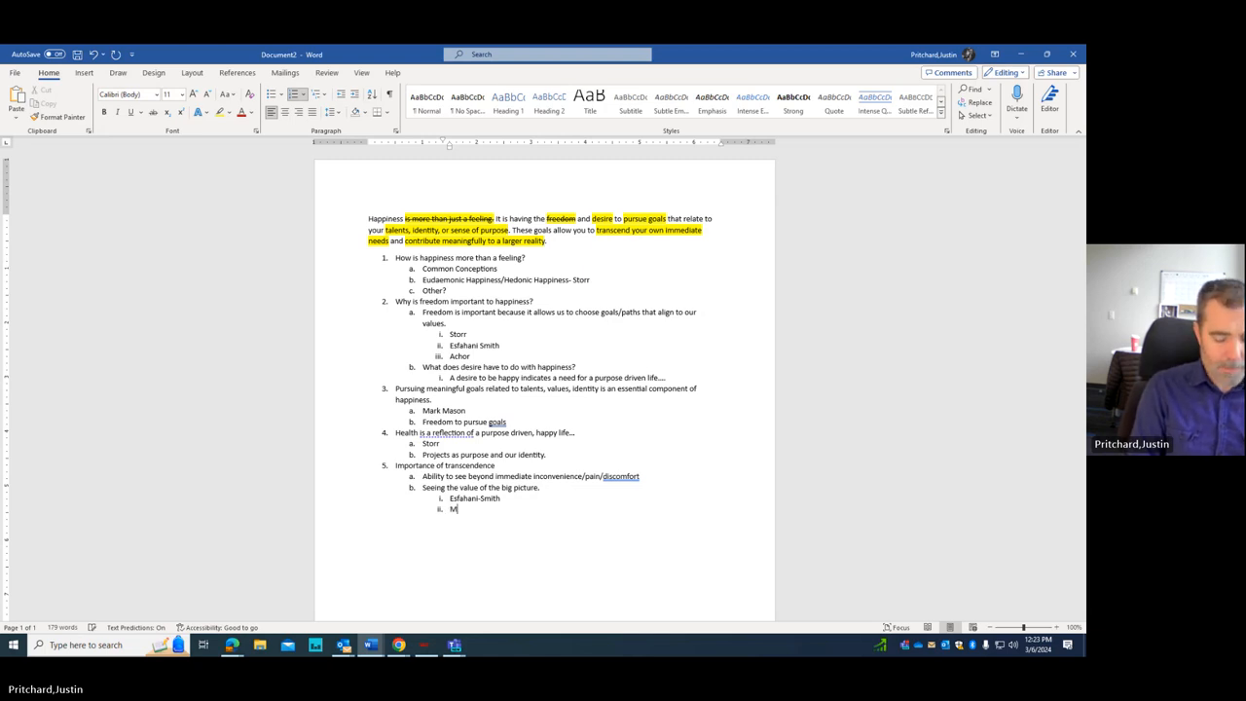
{"action": "type", "text": "anson"}
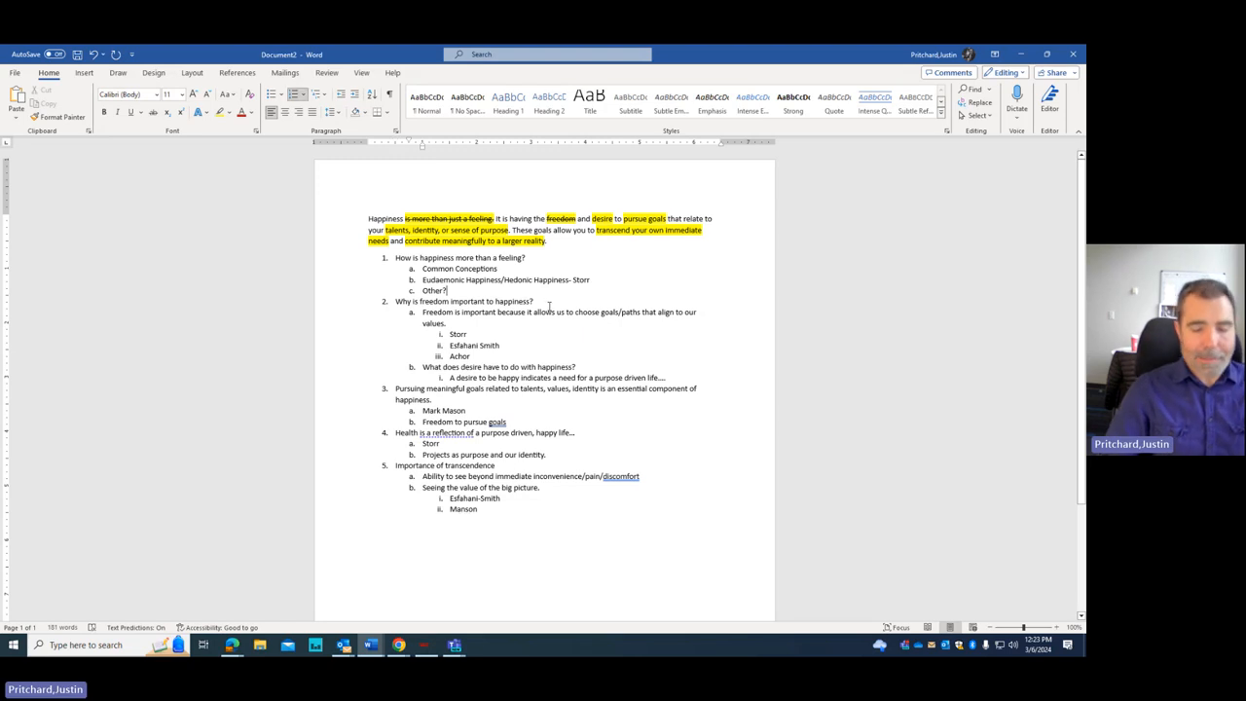
Step: Insert blank lines between the outline's main points, including after point 4
{"action": "key", "text": "backspace"}
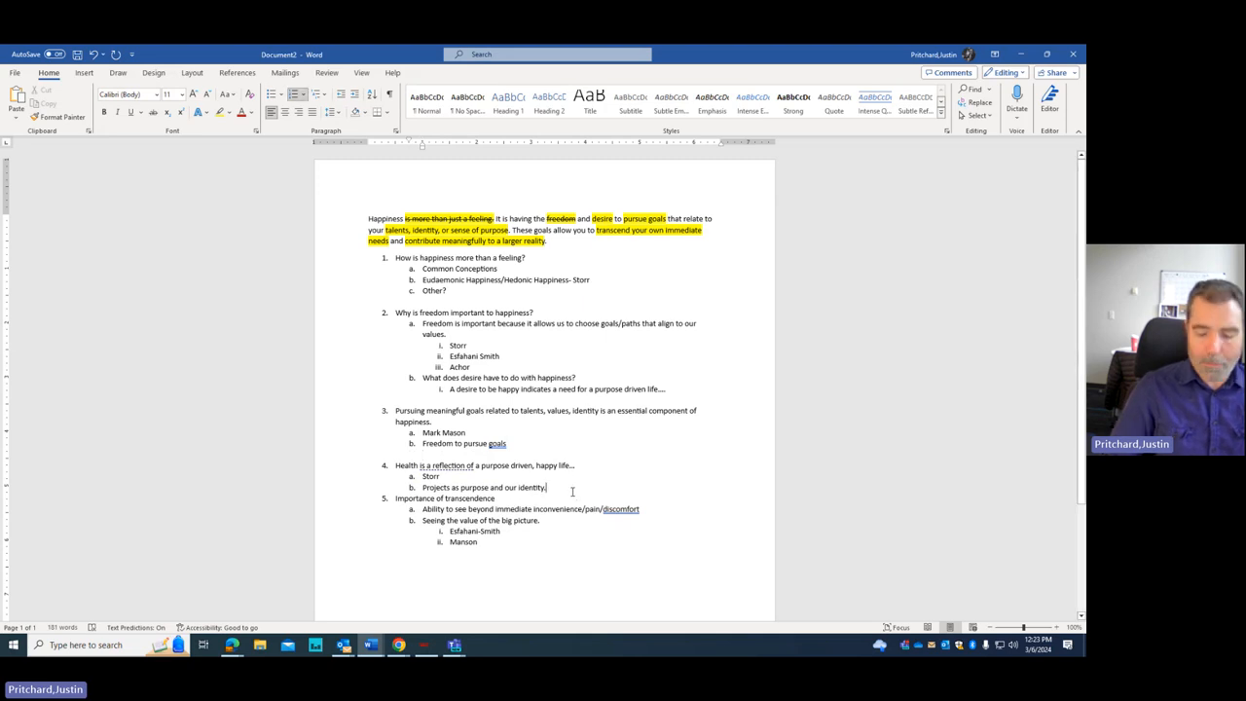
{"action": "key", "text": "enter"}
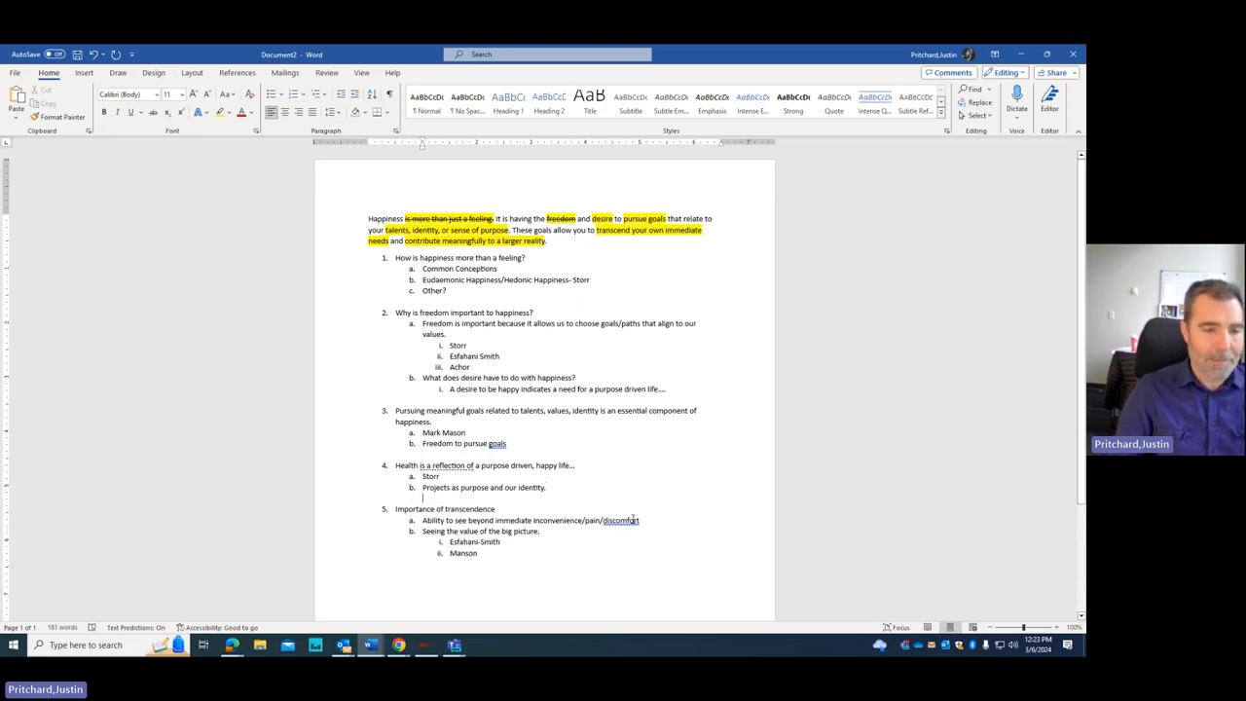
{"action": "mouse_move", "coordinate": [616, 278]}
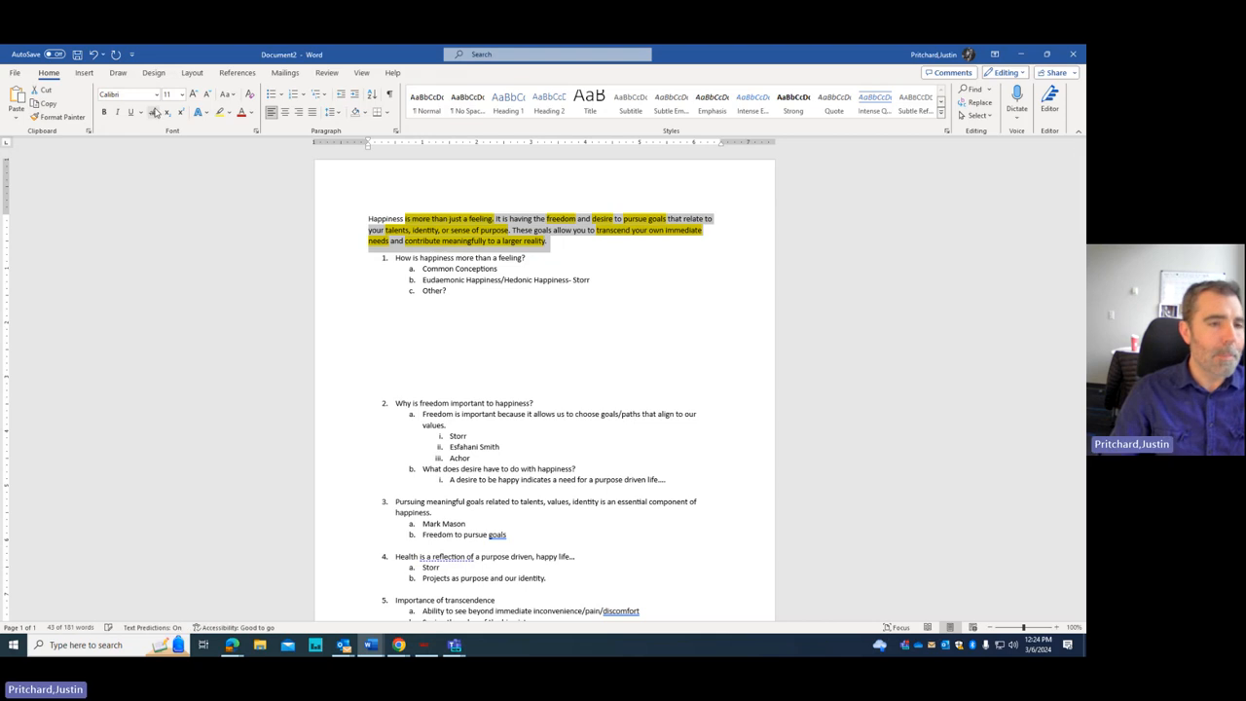
Step: Type the '5-part paragraph structure' heading in the gap below point 1
{"action": "left_click", "coordinate": [499, 392]}
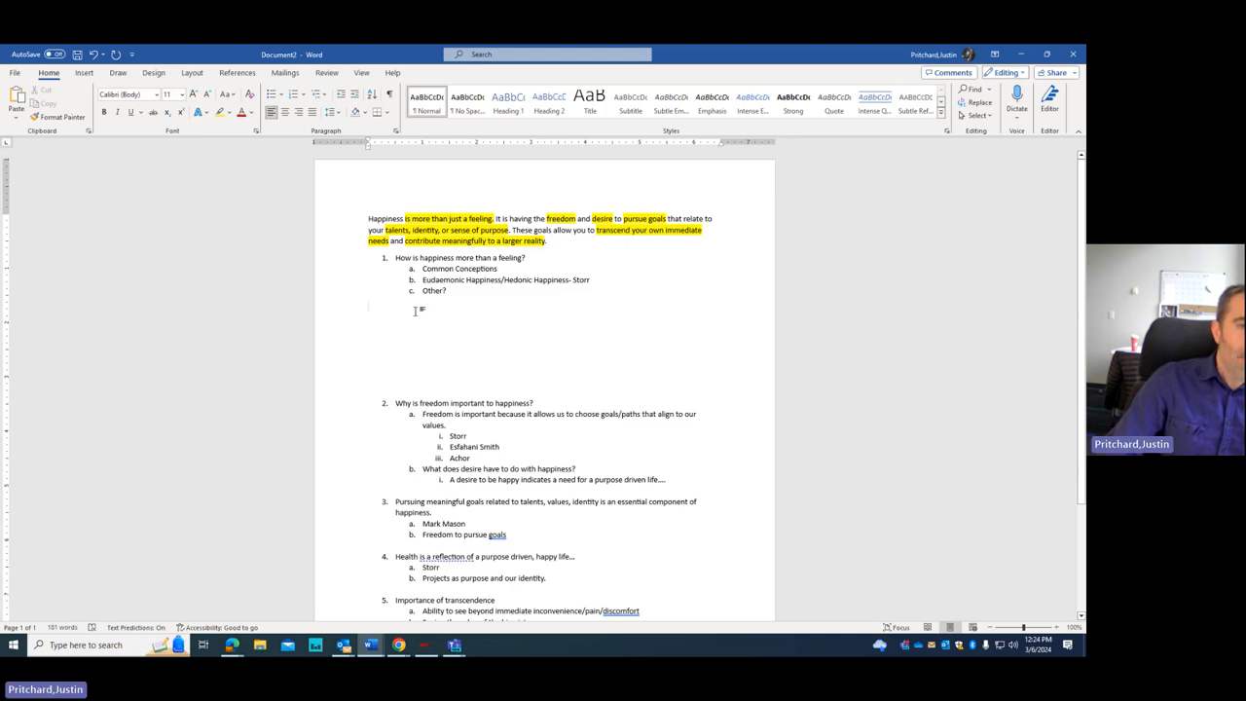
{"action": "mouse_move", "coordinate": [458, 322]}
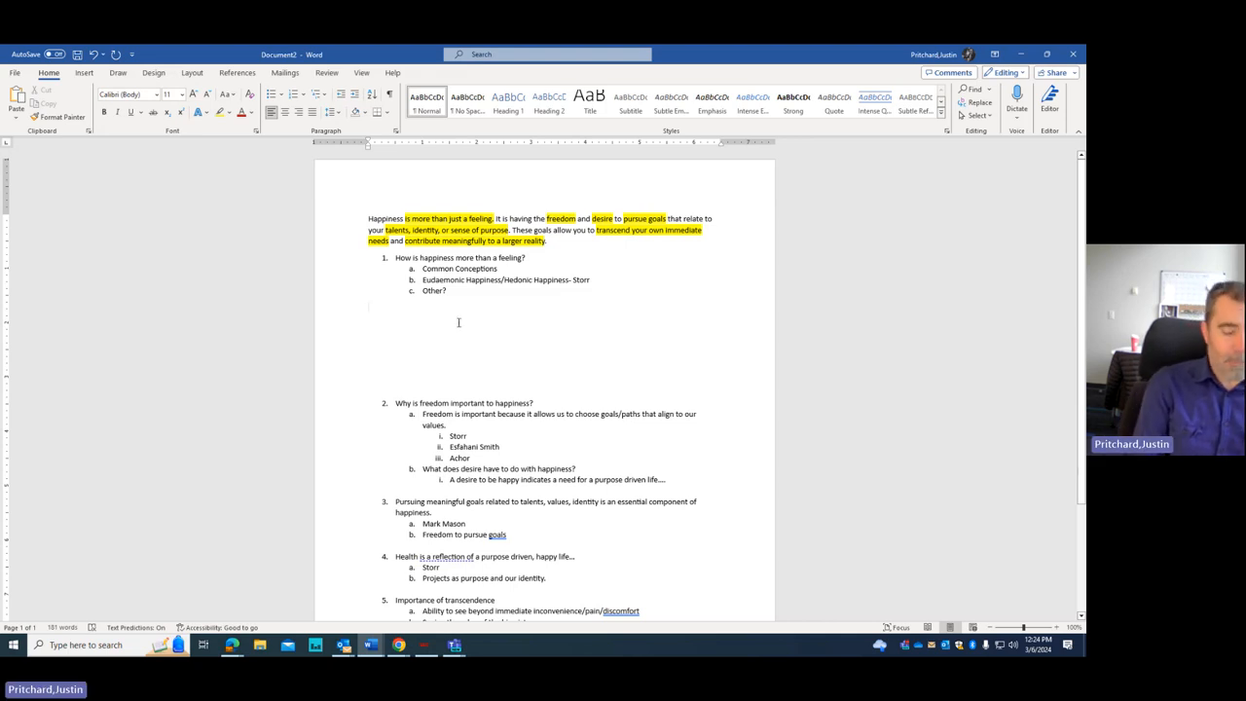
{"action": "type", "text": "5 p"}
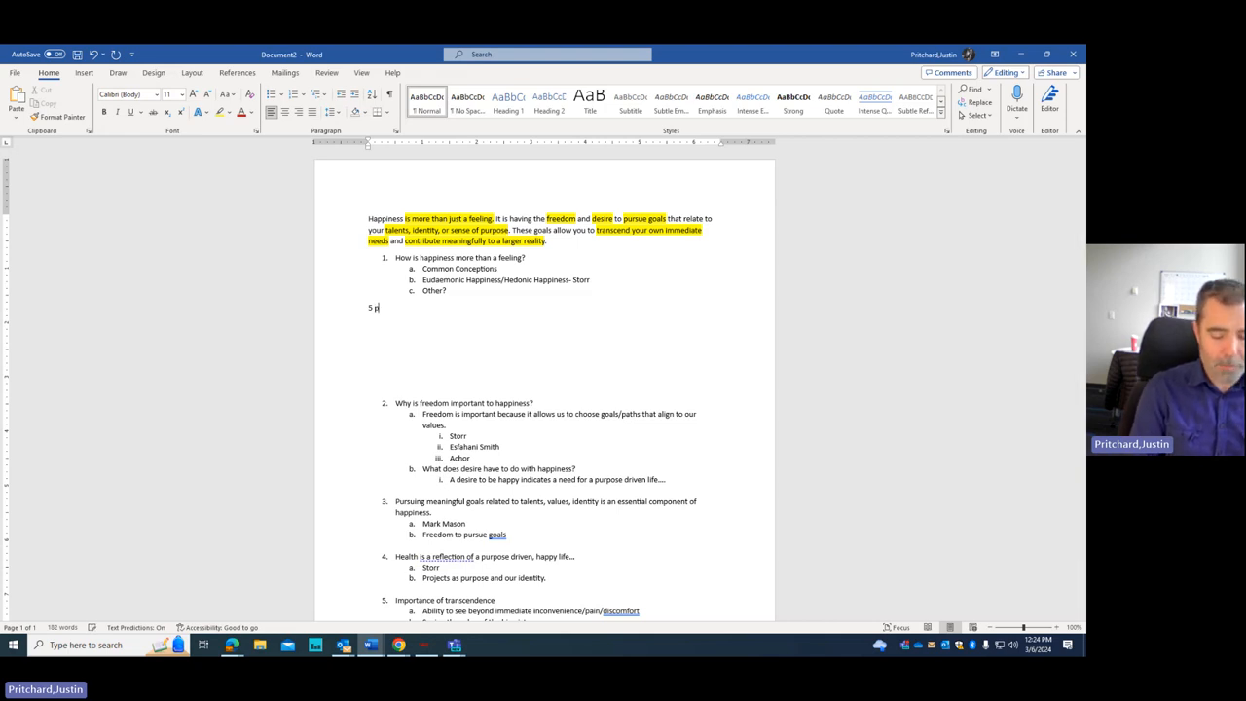
{"action": "type", "text": "art paragraphs"}
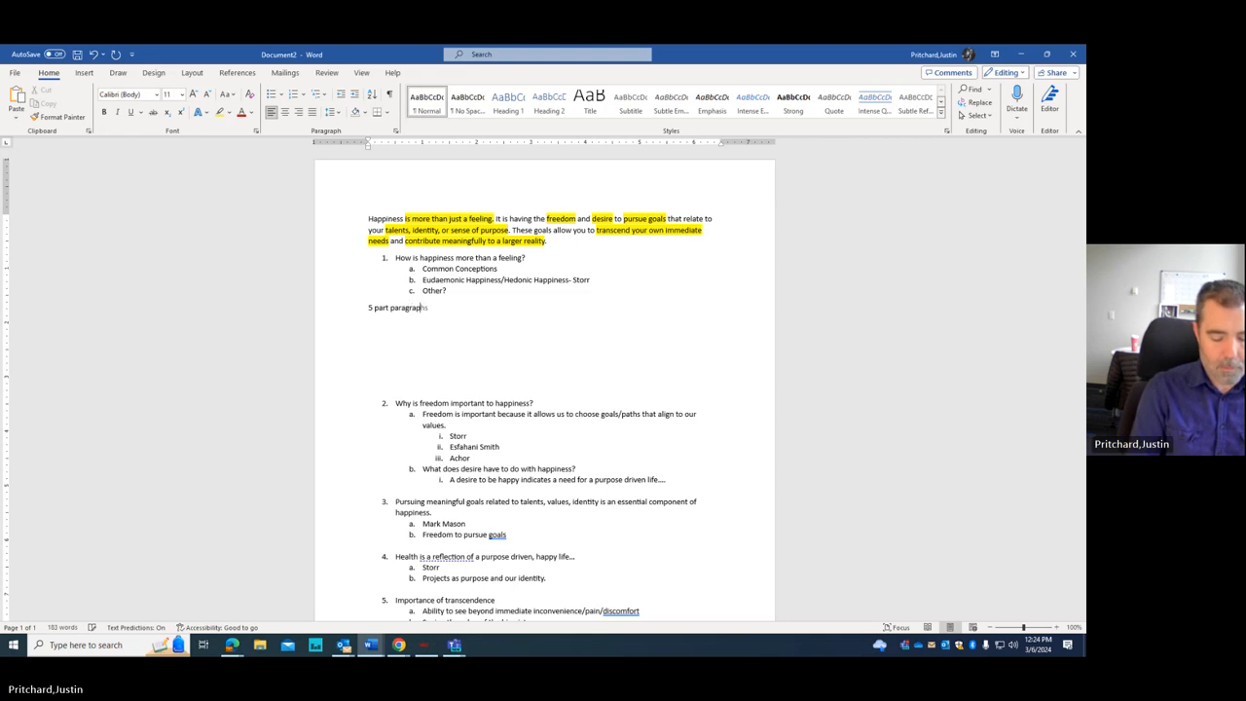
{"action": "type", "text": "structur"}
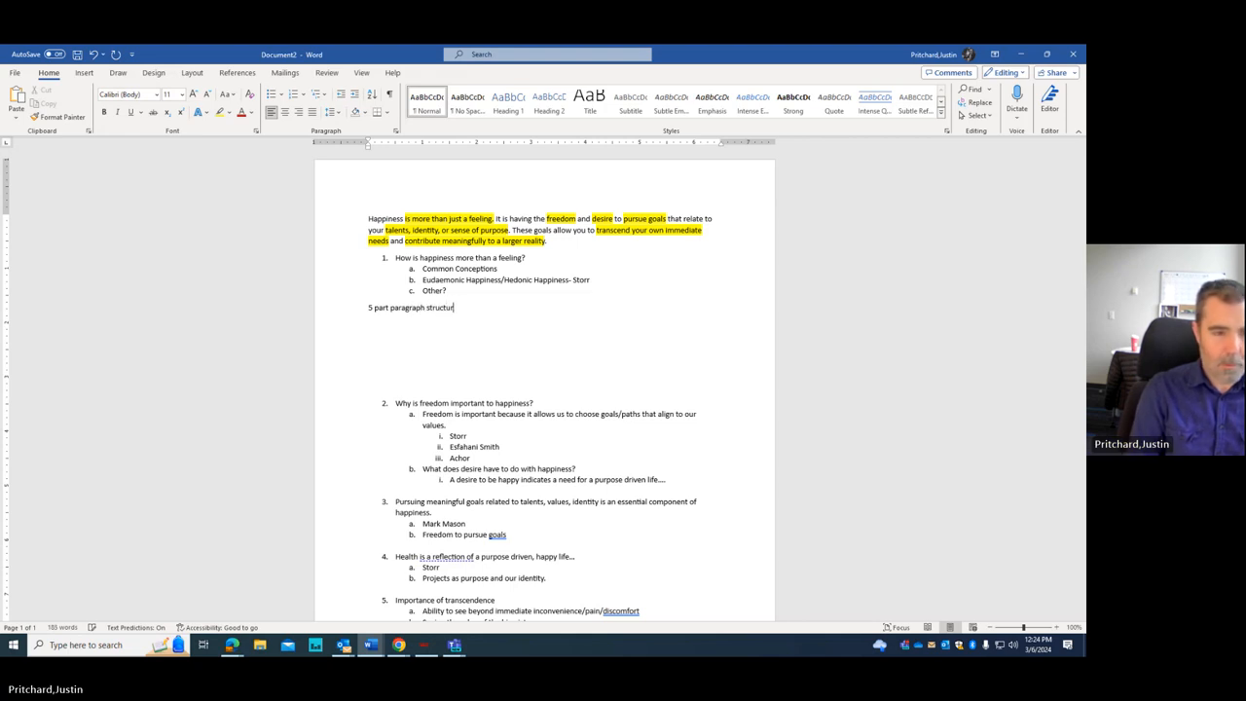
{"action": "type", "text": "-"}
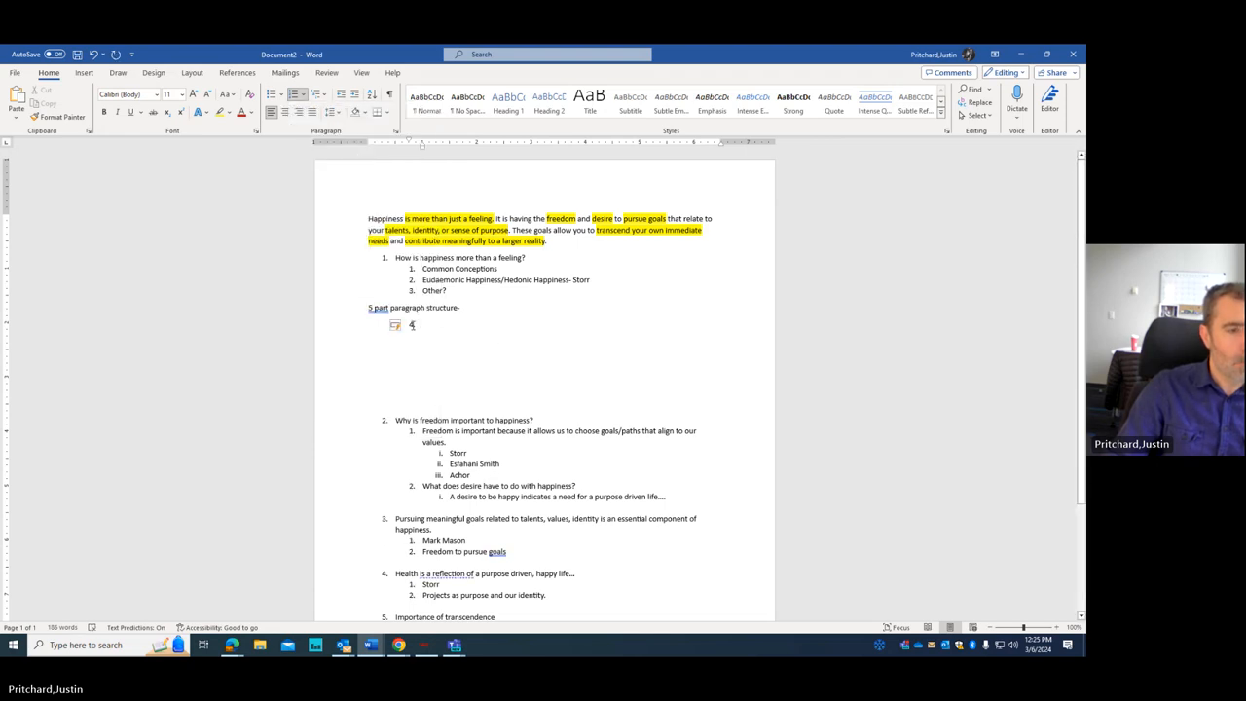
Step: List Topic Sentence, Rationale, Support, Explanation of Support, and Link to thesis beneath it
{"action": "right_click", "coordinate": [412, 325]}
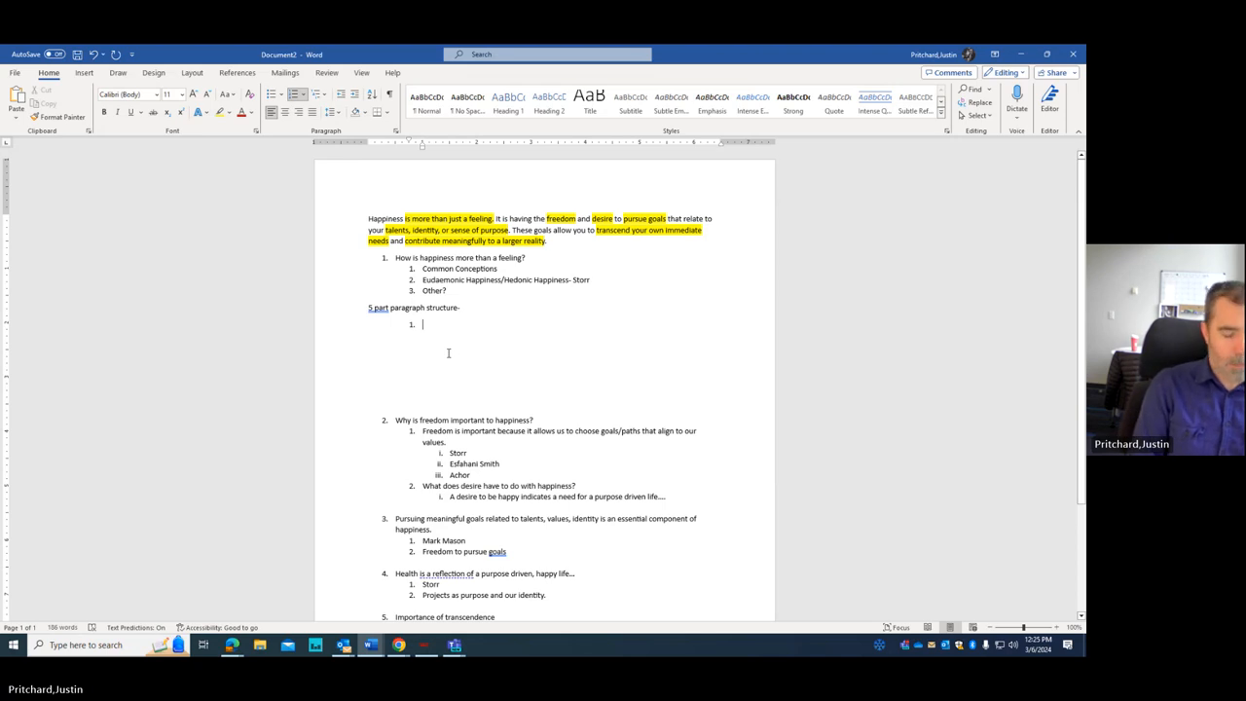
{"action": "type", "text": "Topic Sen"}
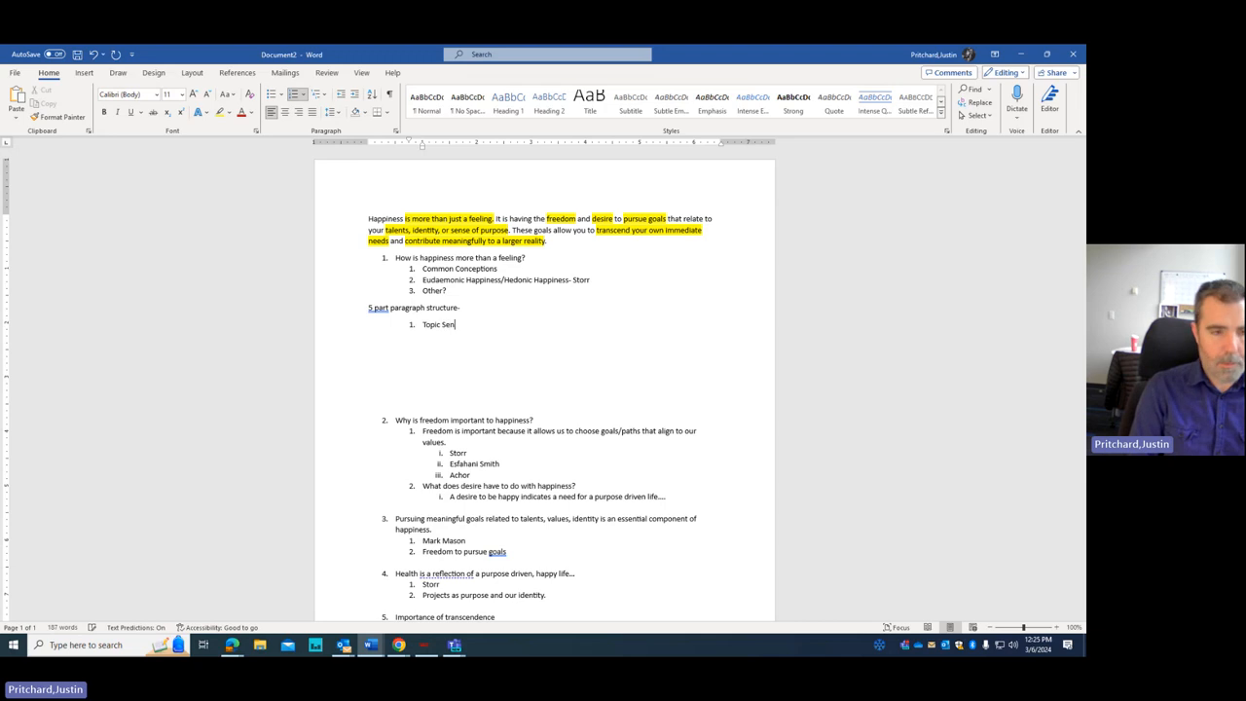
{"action": "type", "text": "tence"}
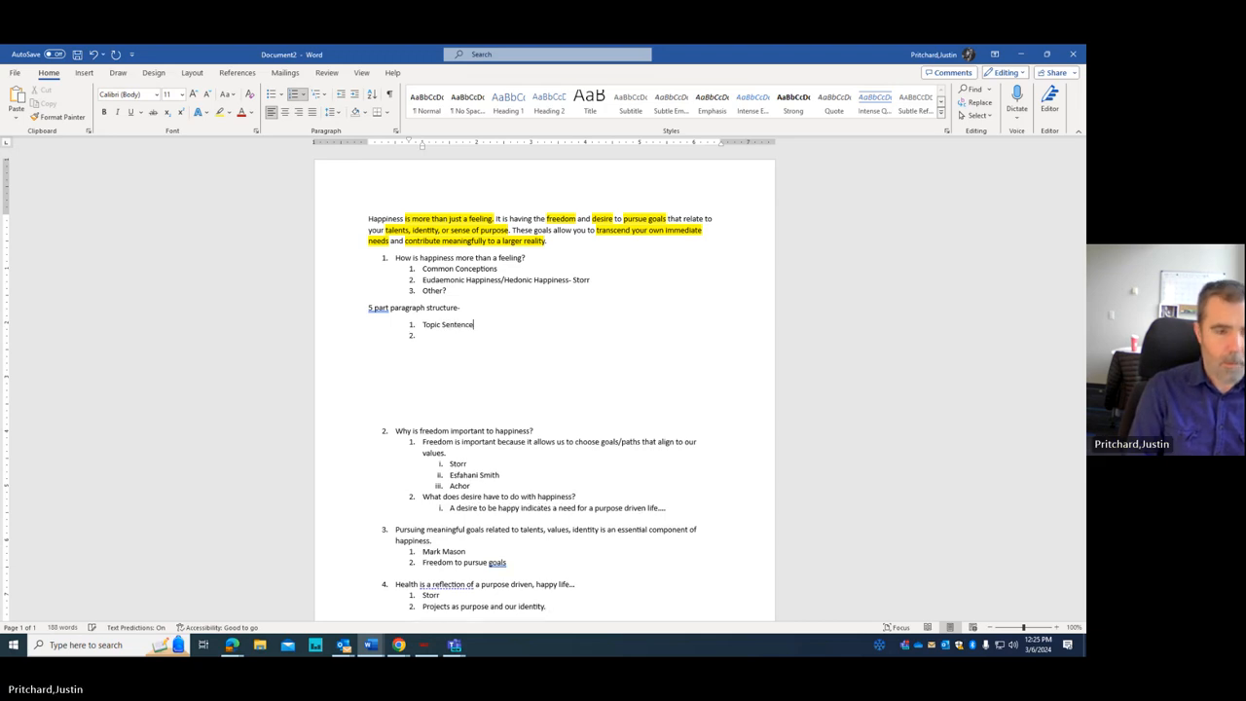
{"action": "type", "text": "Rationale"}
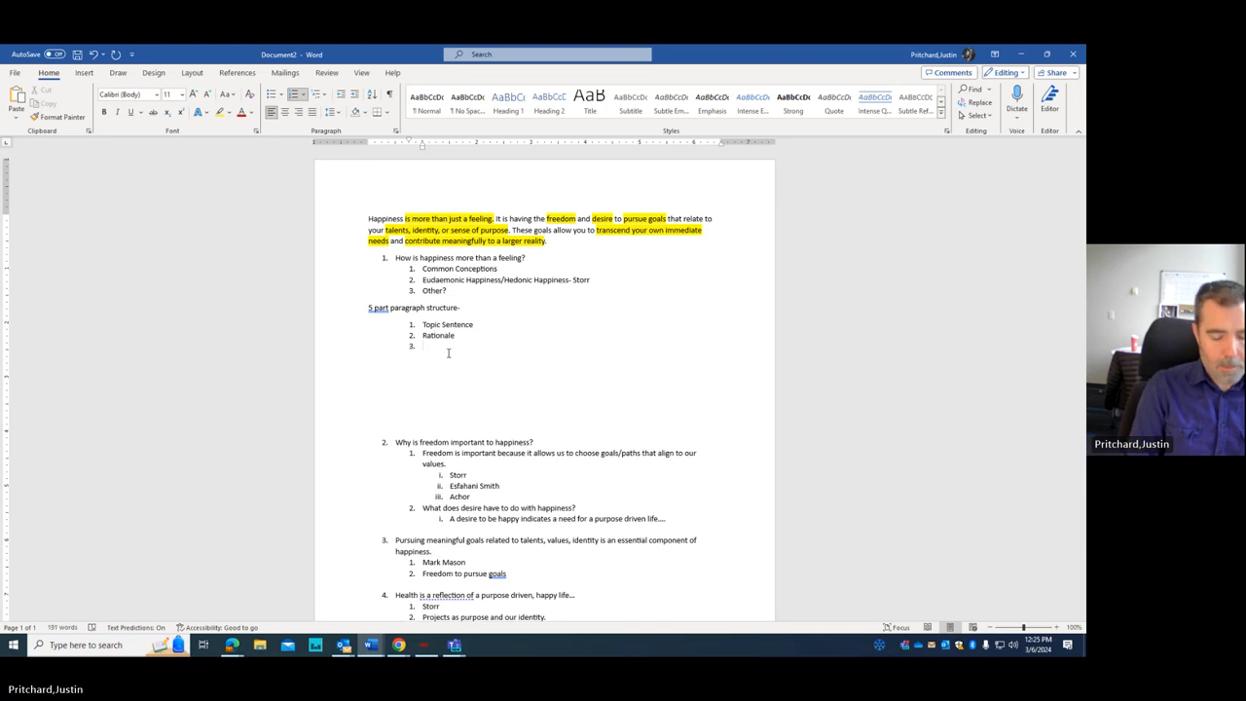
{"action": "type", "text": "Support"}
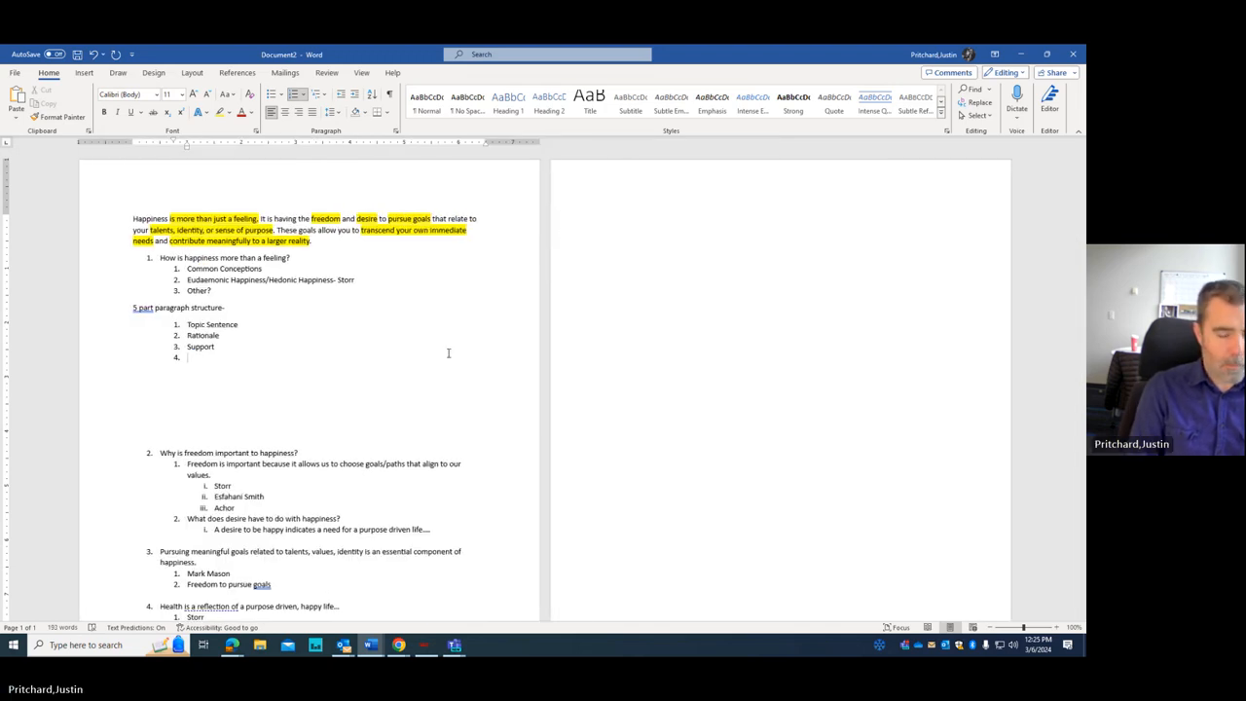
{"action": "type", "text": "Explant"}
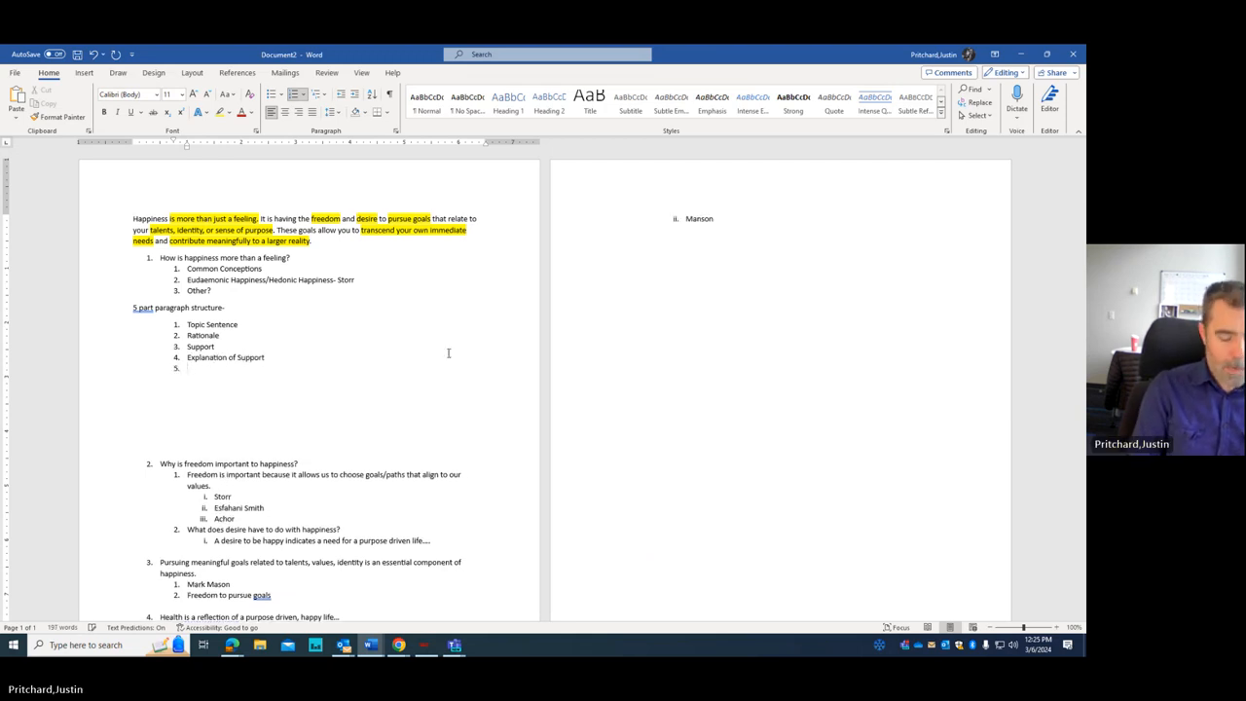
{"action": "type", "text": "Link to thesis"}
{"action": "left_click", "coordinate": [318, 324]}
{"action": "type", "text": "- Happiness is"}
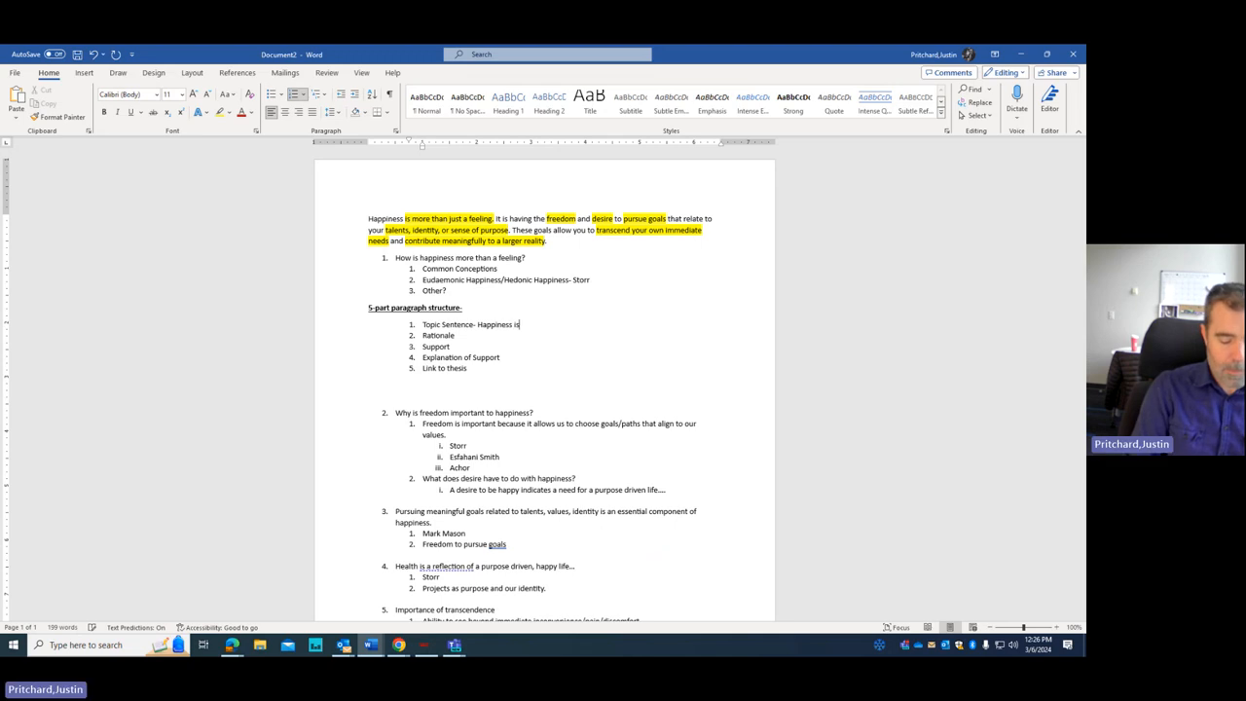
Step: Begin the topic sentence: happiness is often perceived as positive feelings brought about by physical gratification
{"action": "type", "text": "often perc"}
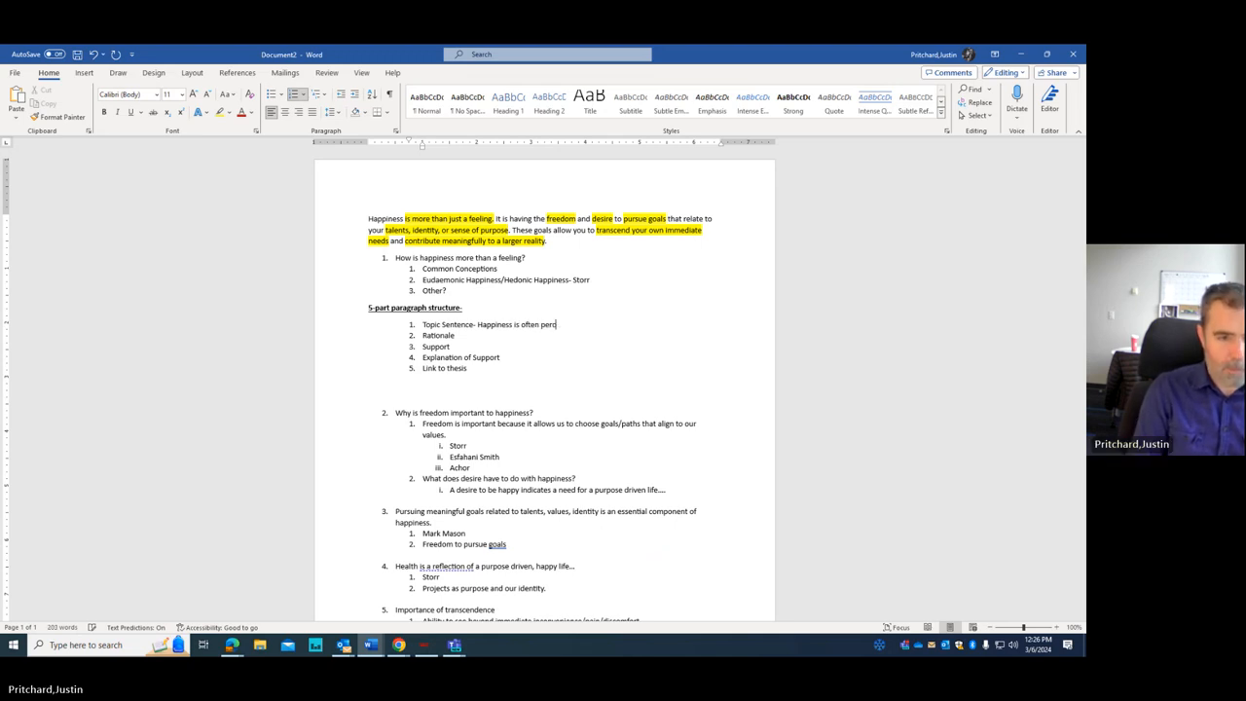
{"action": "type", "text": "ie"}
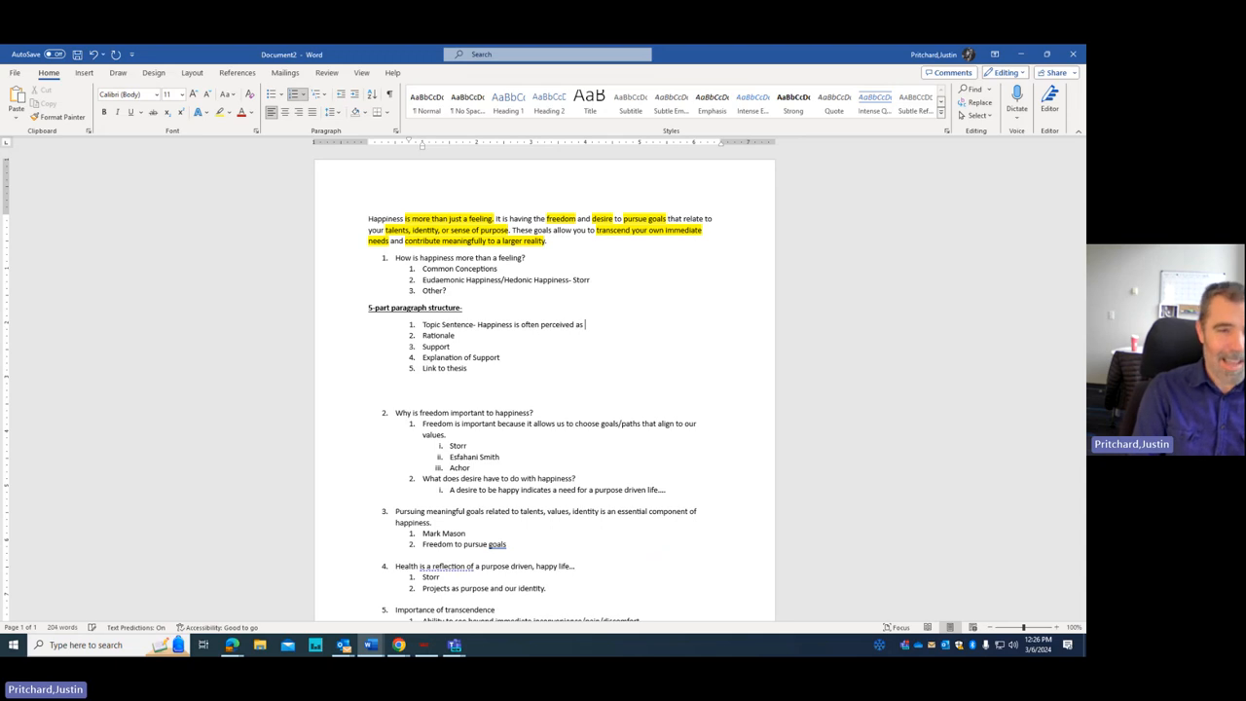
{"action": "type", "text": "pos"}
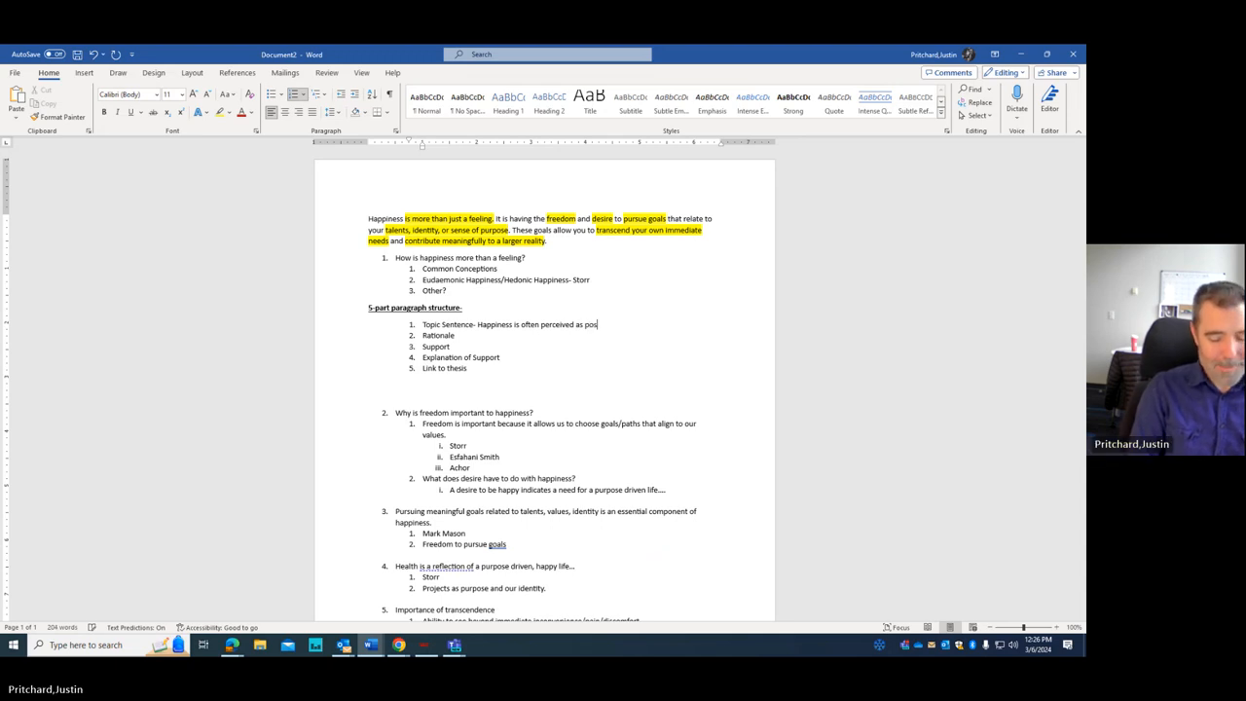
{"action": "type", "text": "tive feel"}
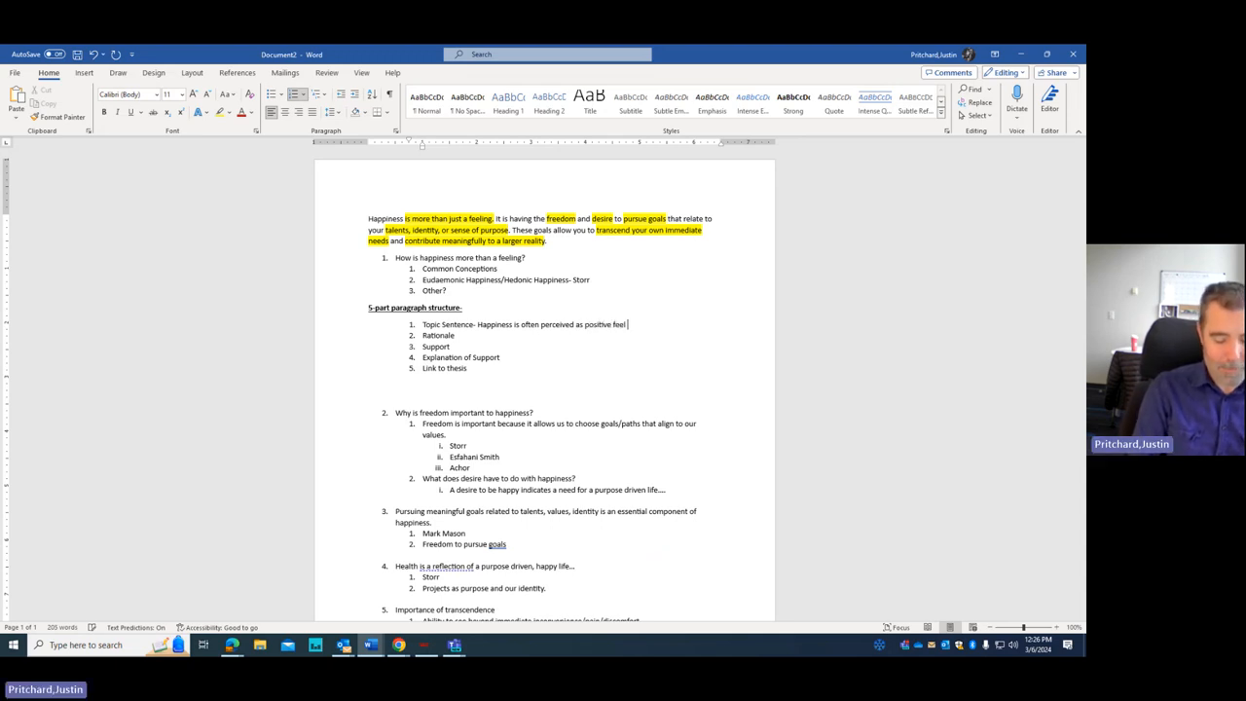
{"action": "type", "text": "brough"}
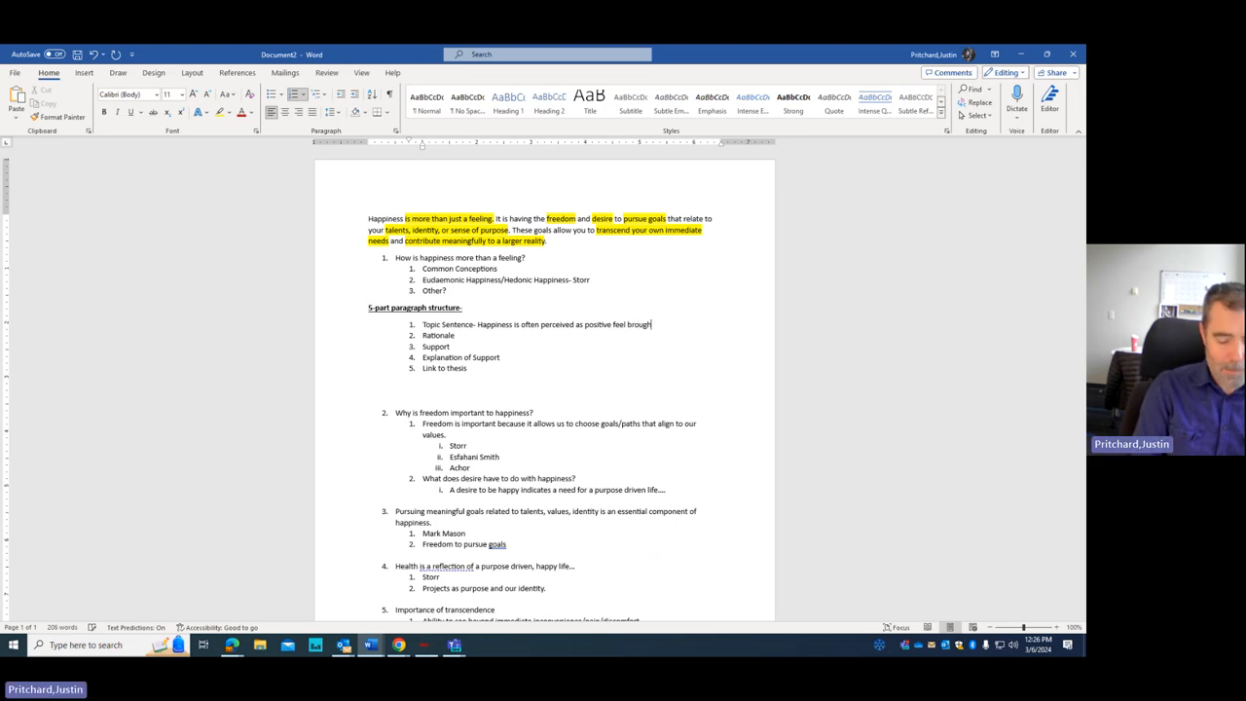
{"action": "type", "text": "about by some kind of"}
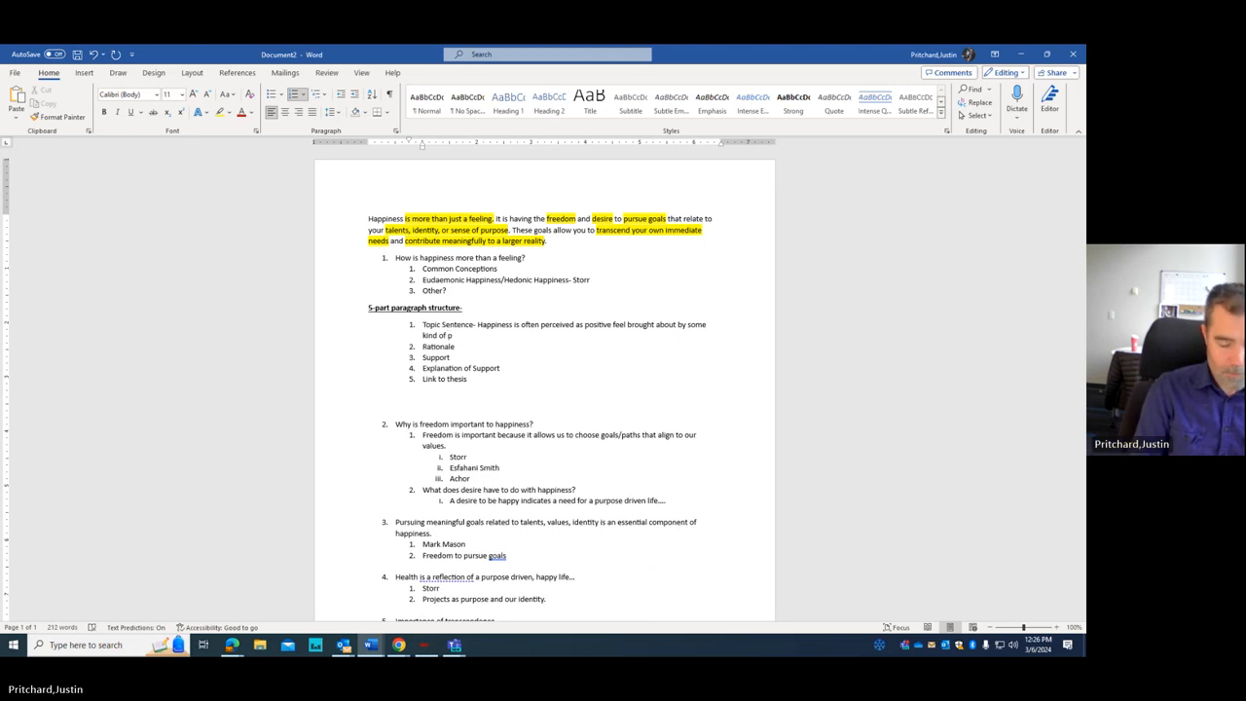
{"action": "type", "text": "physical or emotional gratification. H"}
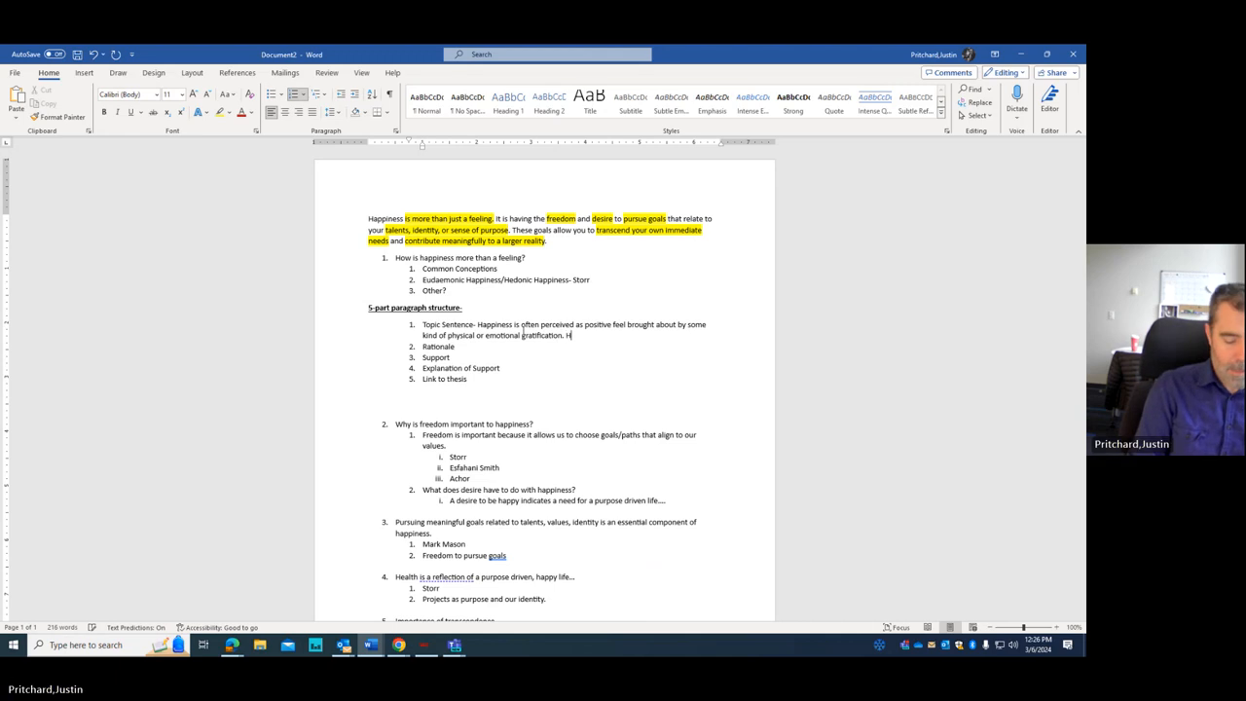
Step: Add that, looked at socially, it clearly means much more, and select the Topic Sentence label
{"action": "type", "text": "owever,"}
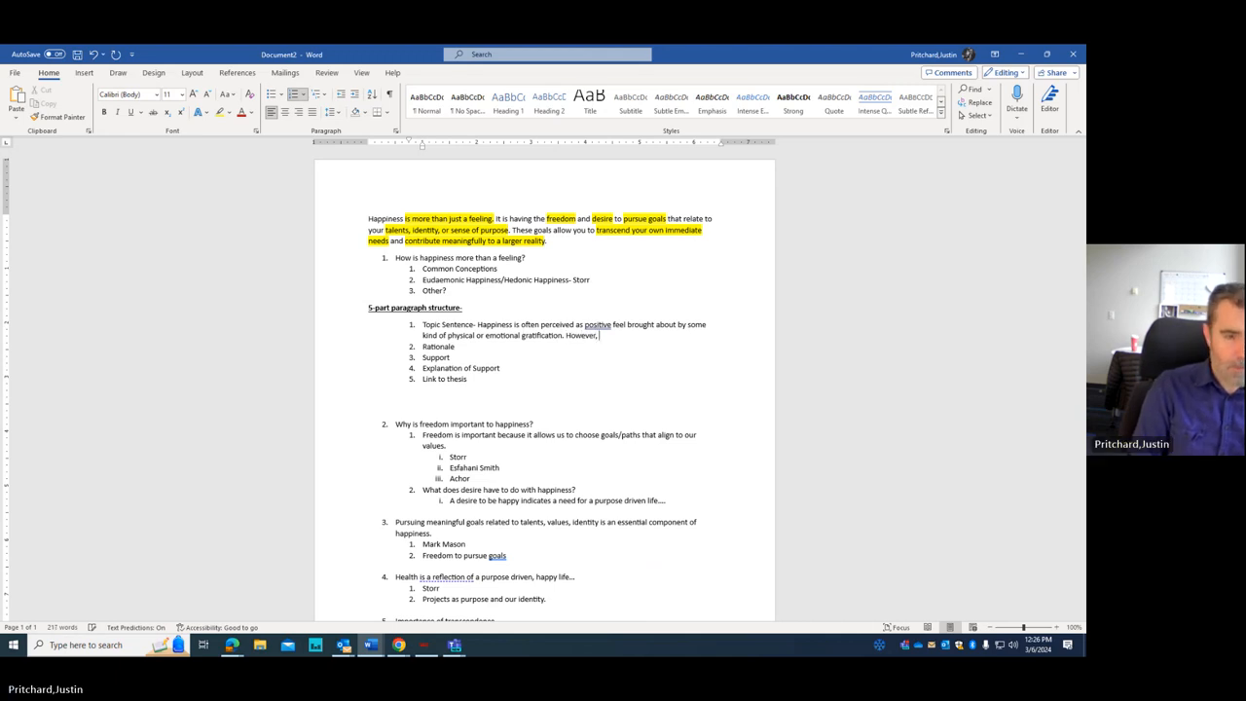
{"action": "type", "text": "if you lo"}
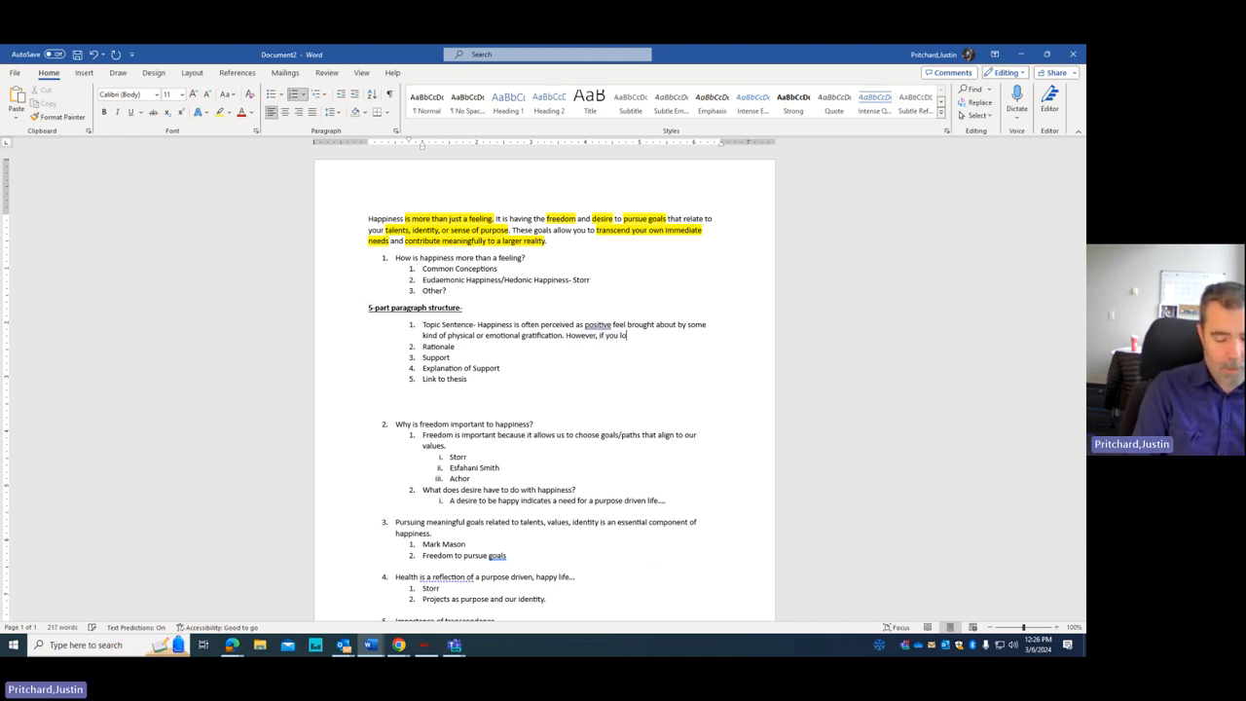
{"action": "type", "text": "ok at the way"}
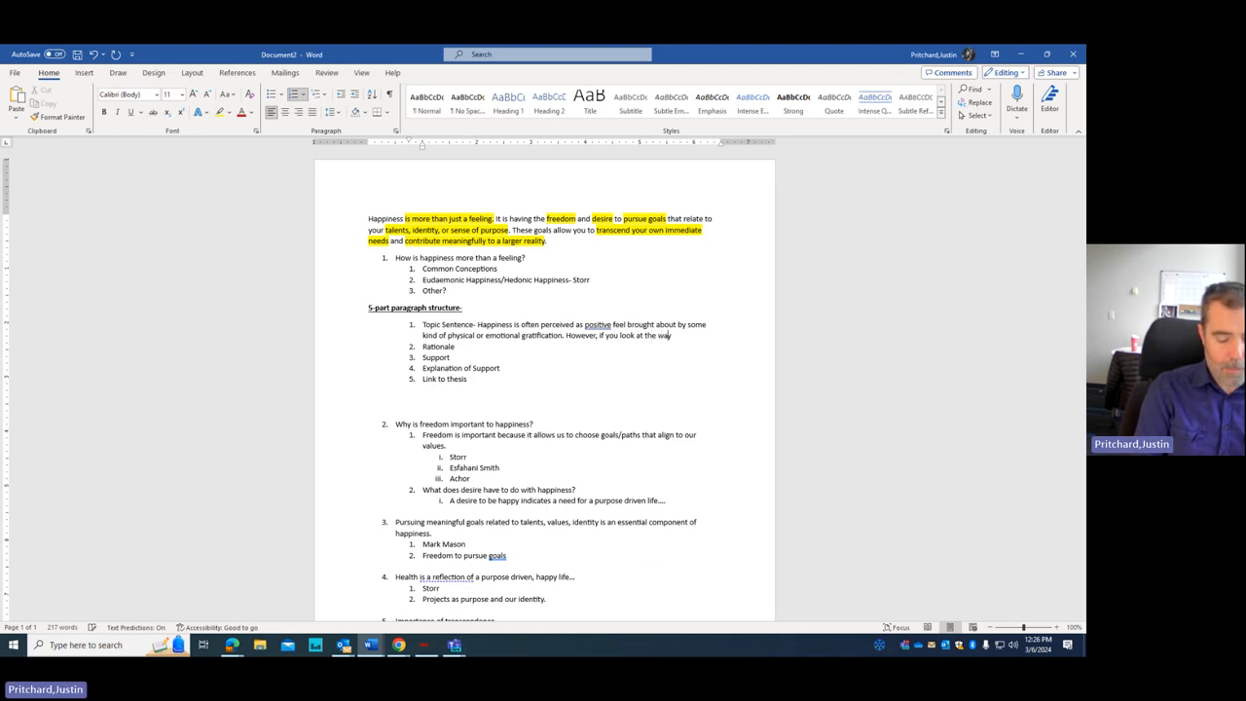
{"action": "type", "text": "we"}
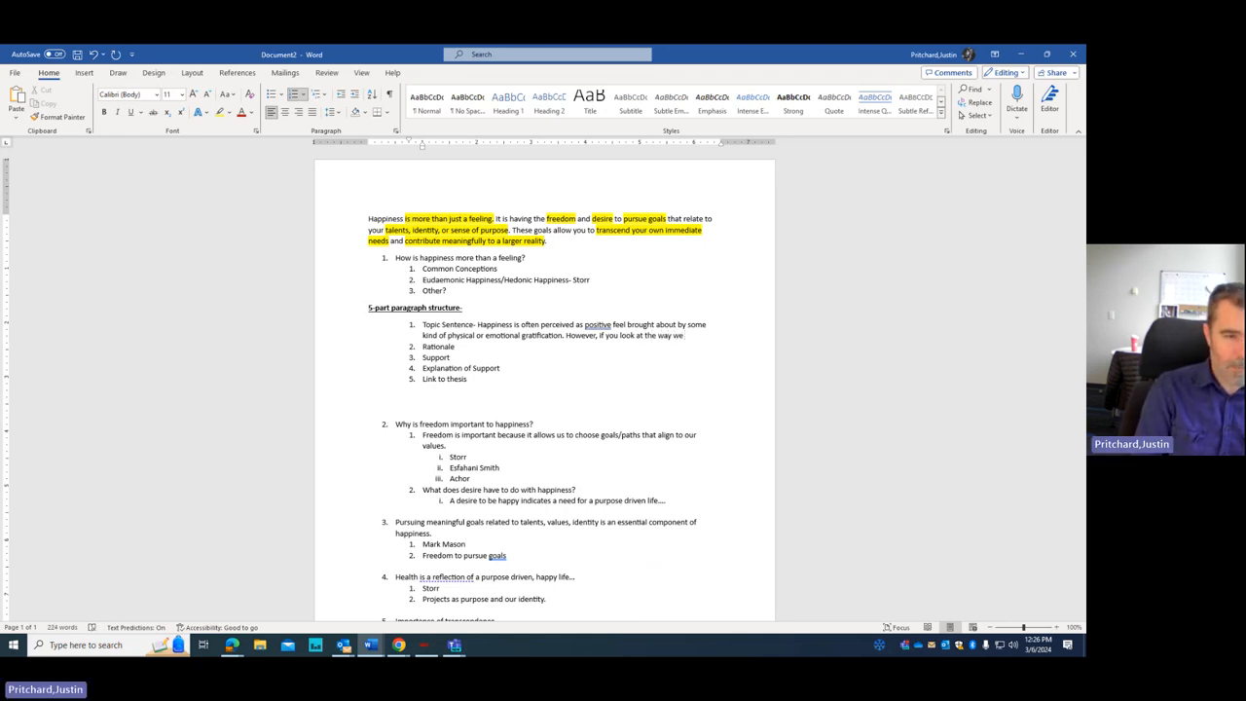
{"action": "type", "text": "discus"}
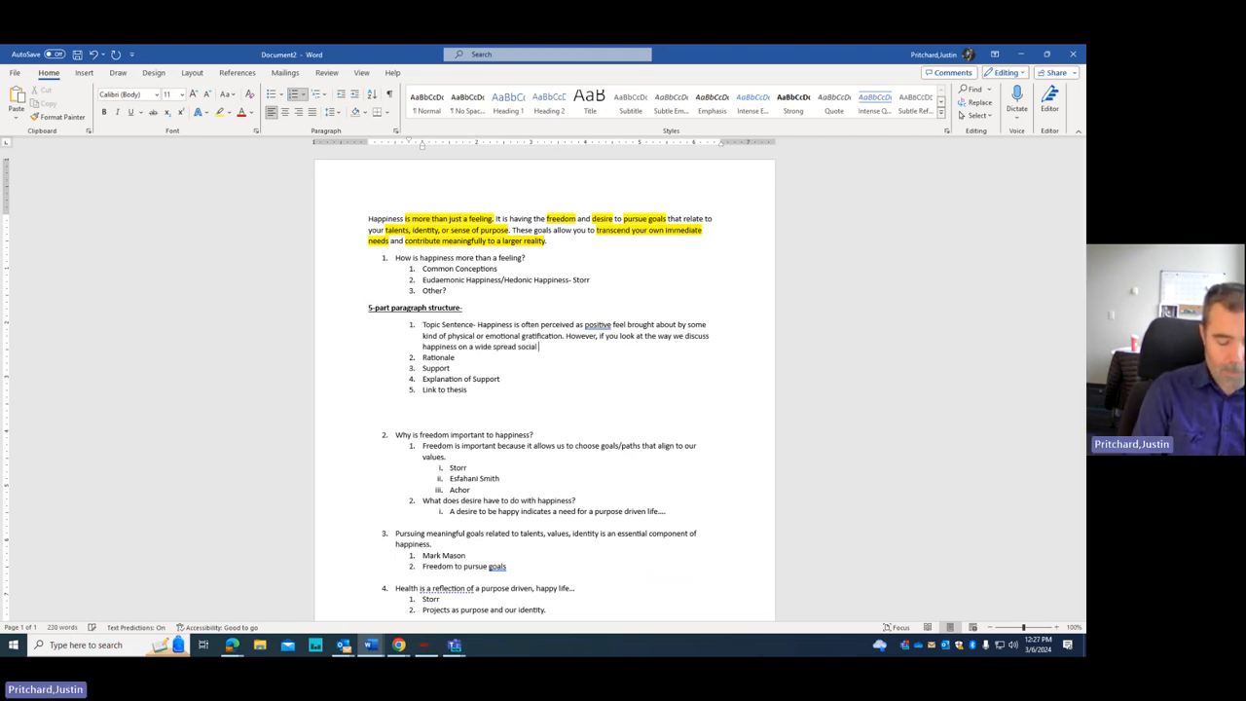
{"action": "type", "text": "scale,"}
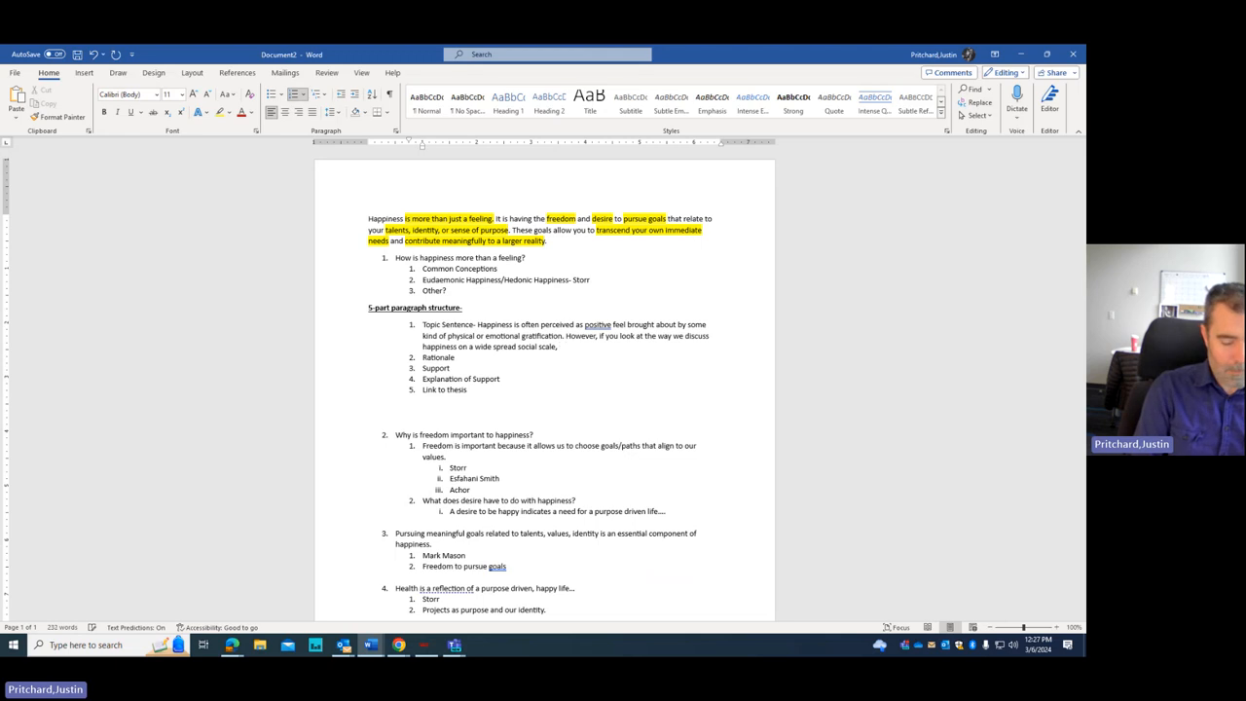
{"action": "type", "text": "it clearly"}
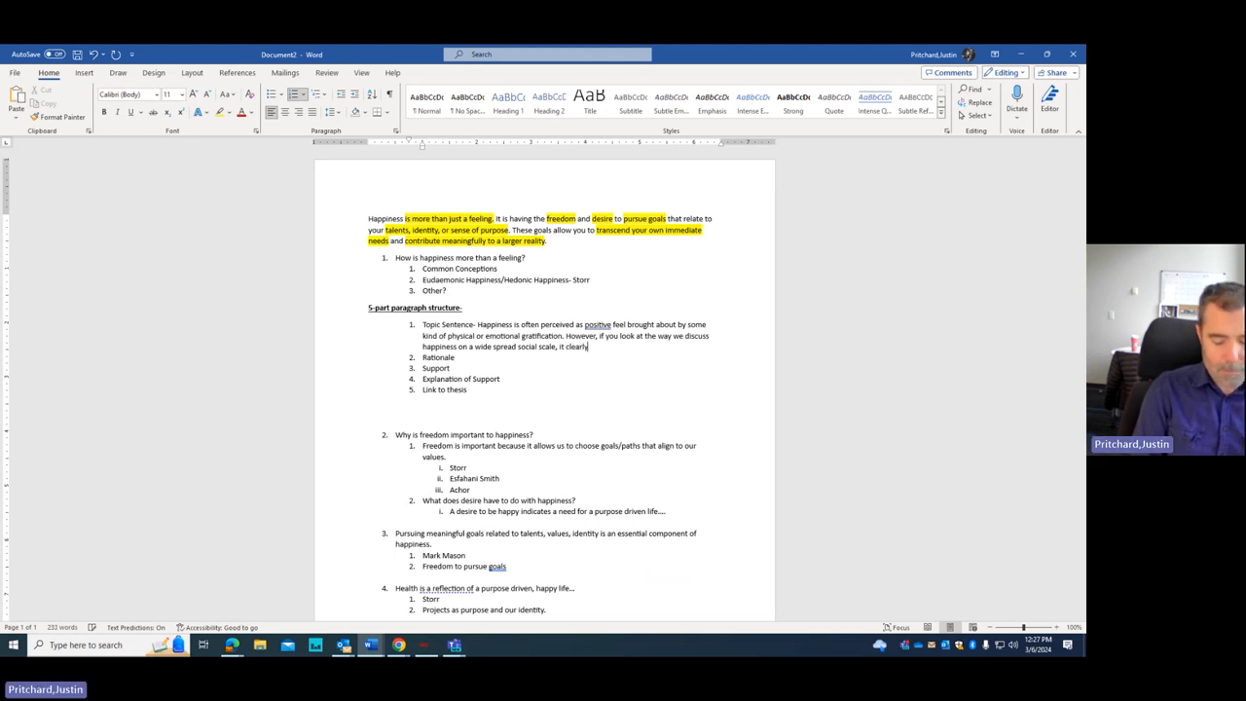
{"action": "type", "text": "means much"}
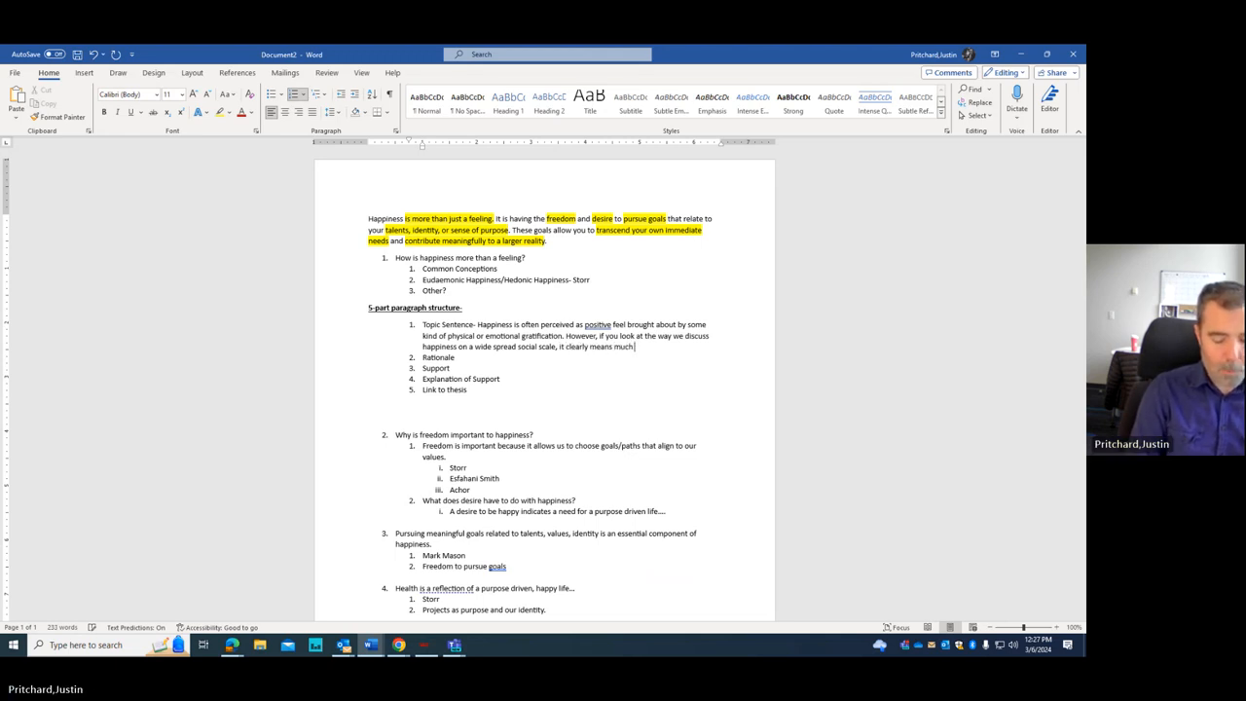
{"action": "type", "text": "more."}
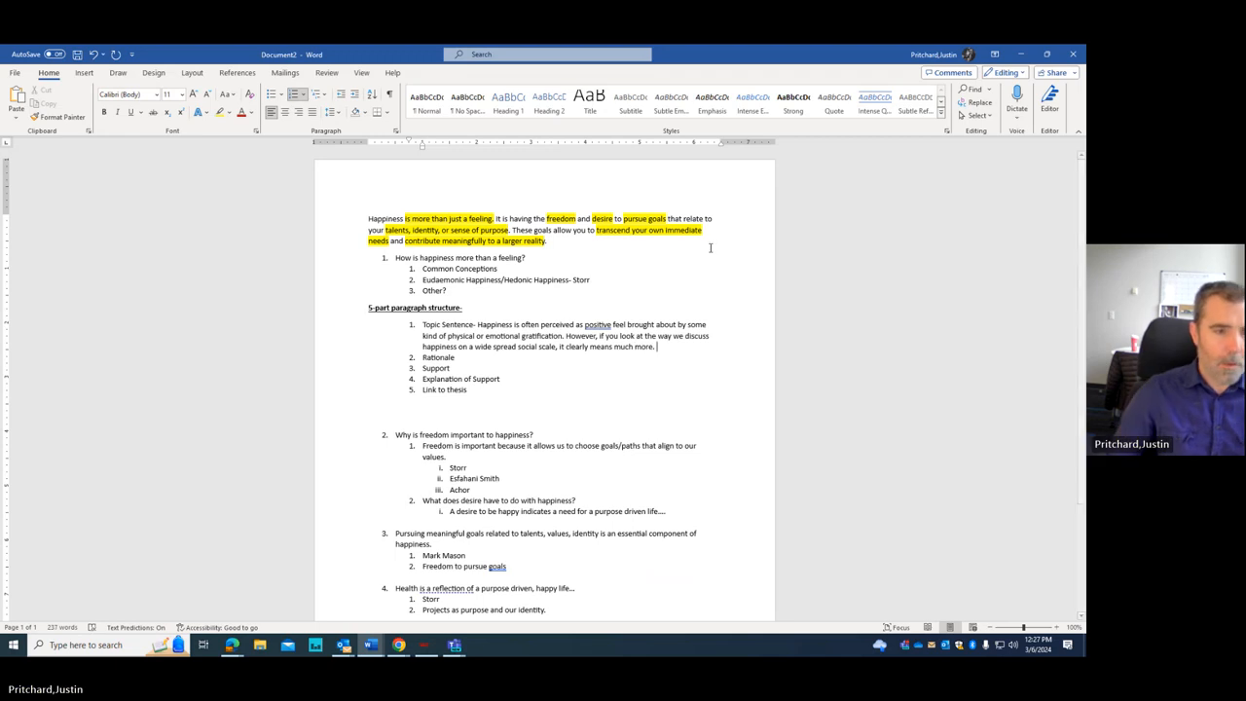
{"action": "double_click", "coordinate": [448, 325]}
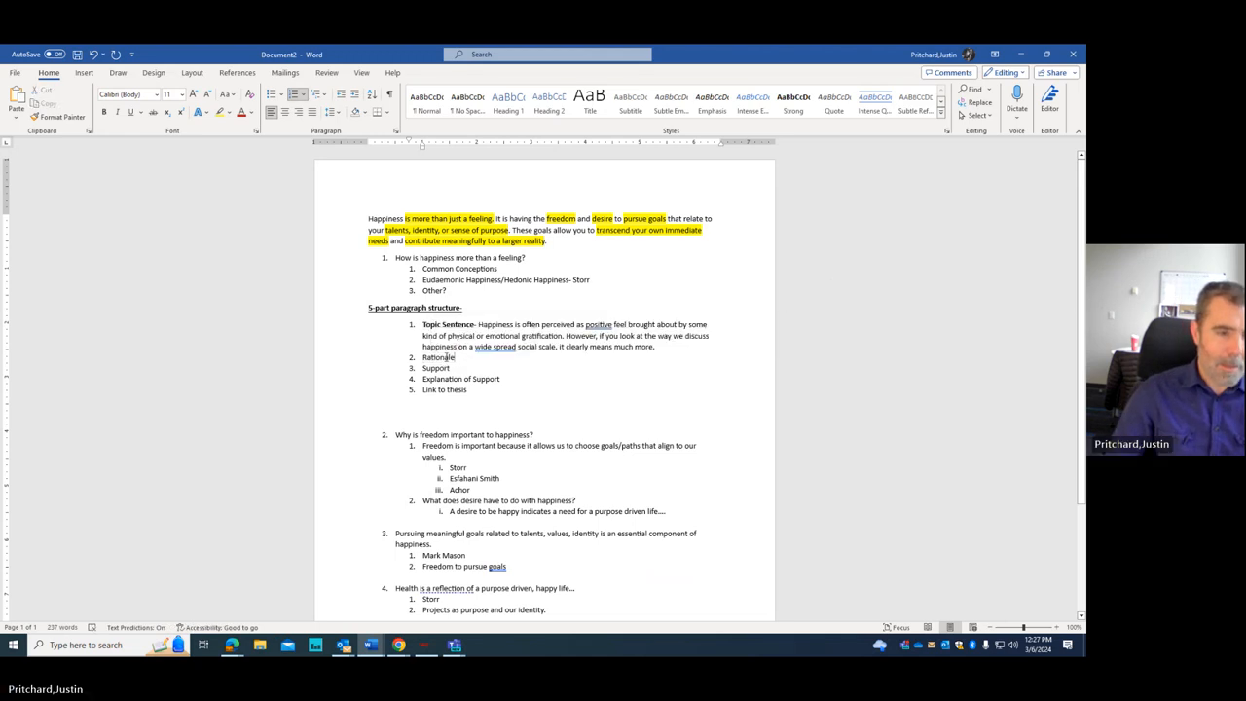
Step: Select the Rationale label and start explaining that happiness means so much to so many people
{"action": "double_click", "coordinate": [438, 357]}
{"action": "type", "text": "-"}
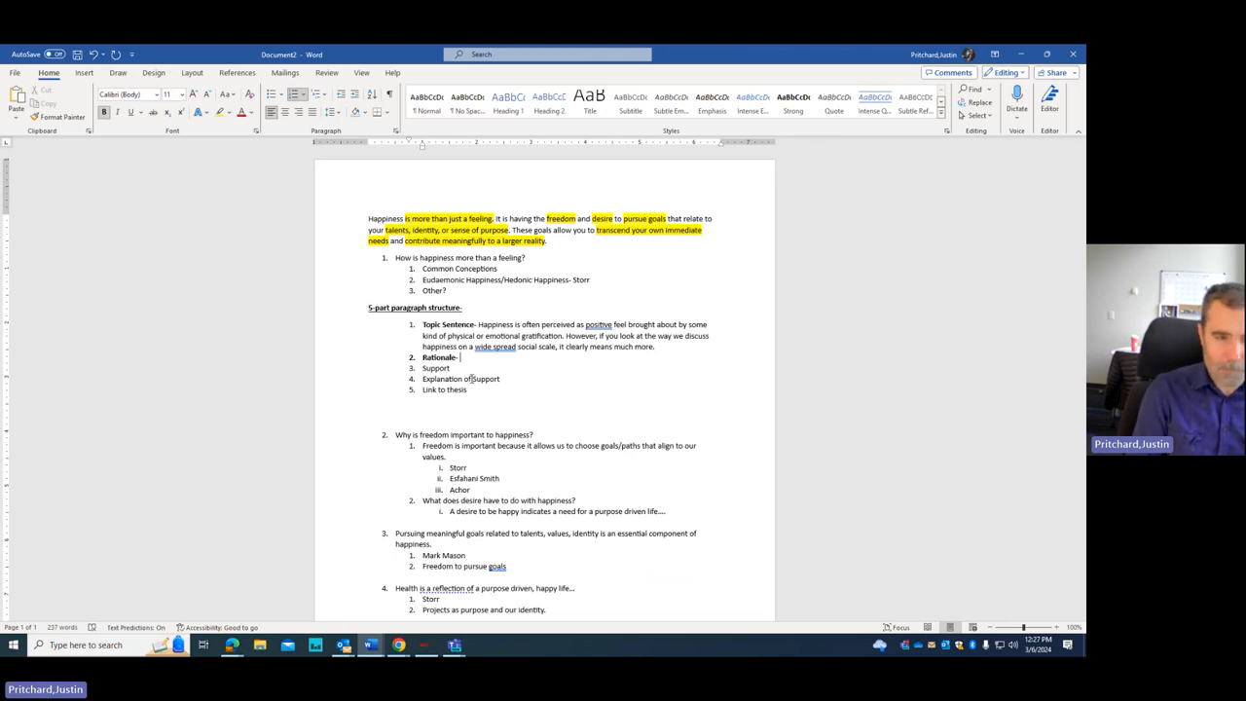
{"action": "type", "text": "B"}
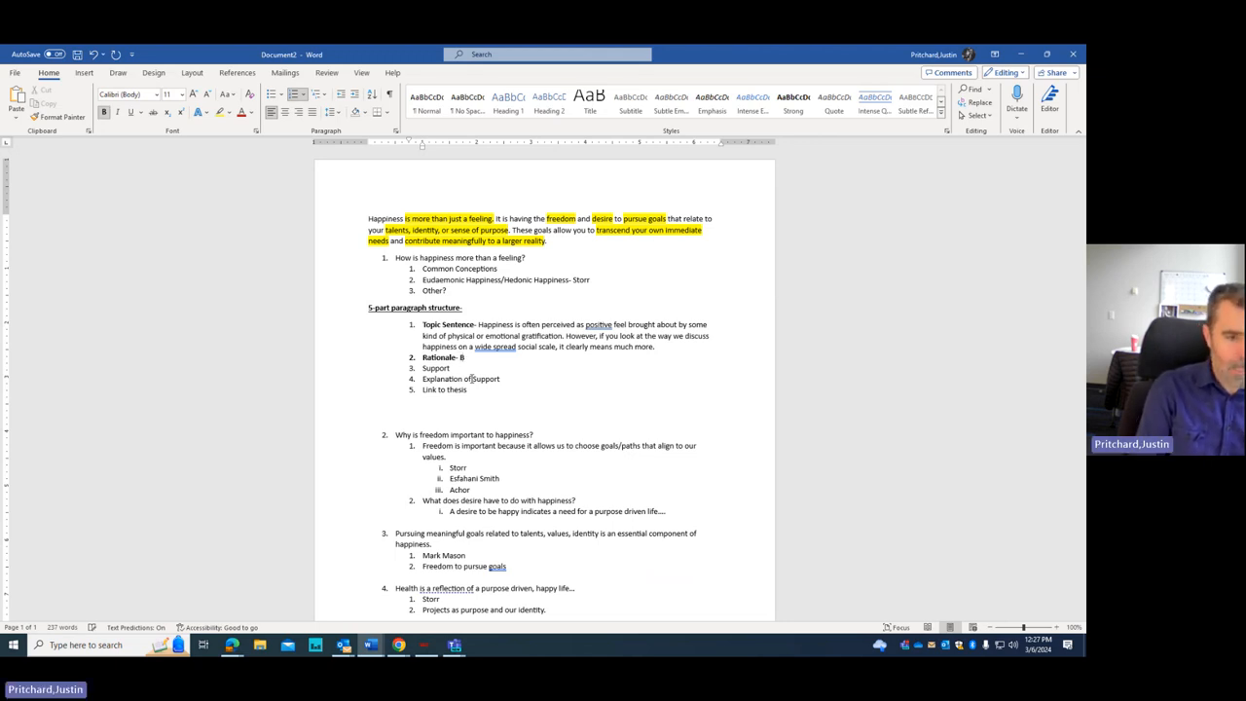
{"action": "type", "text": "ecause happiness can mmean"}
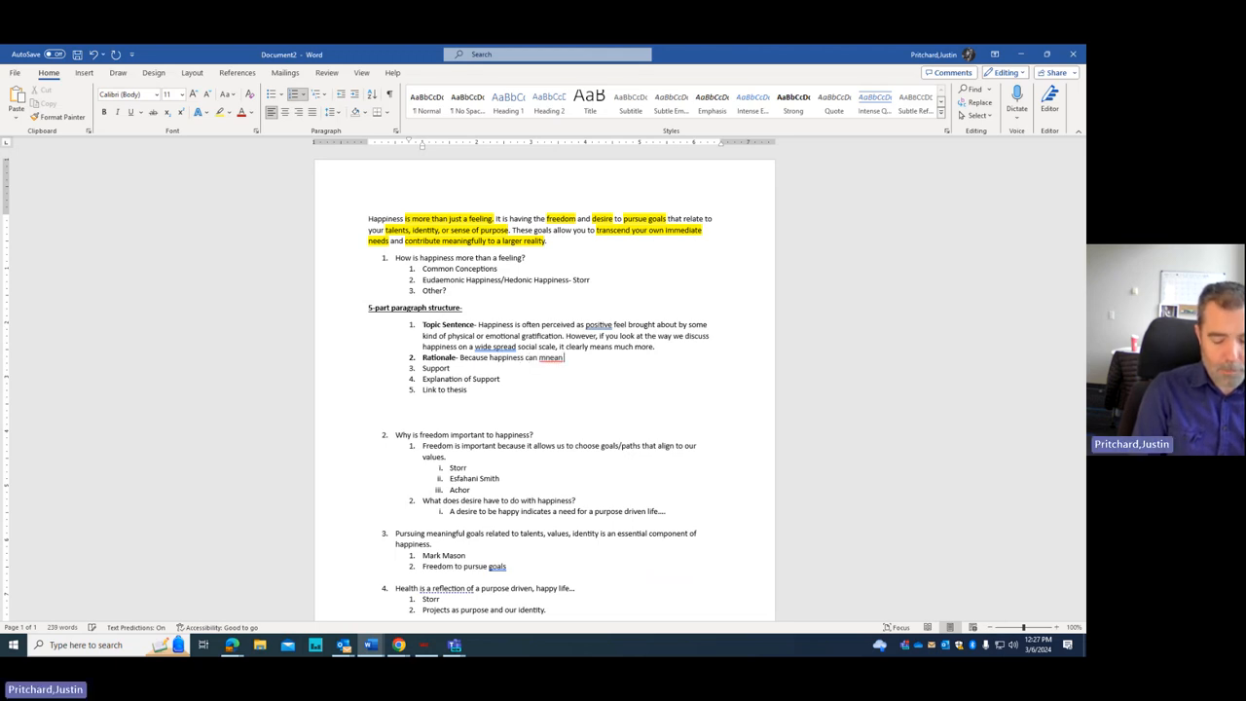
{"action": "type", "text": "so much to so"}
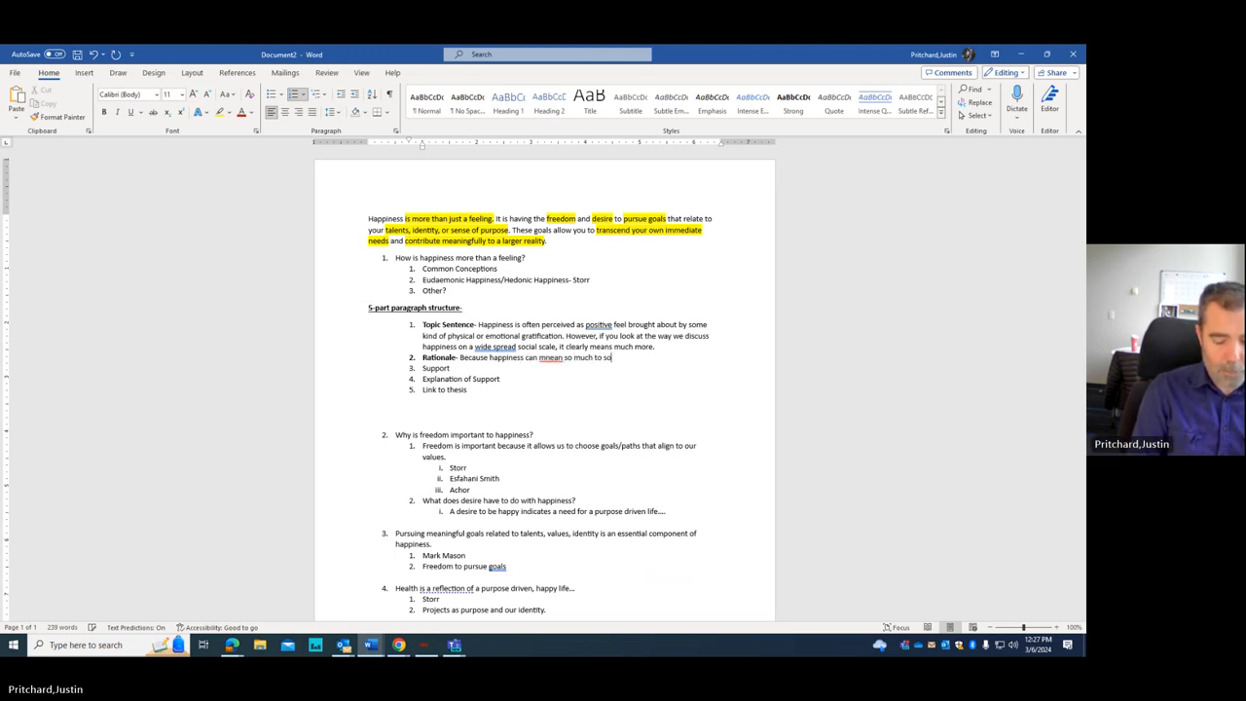
{"action": "type", "text": "many peop"}
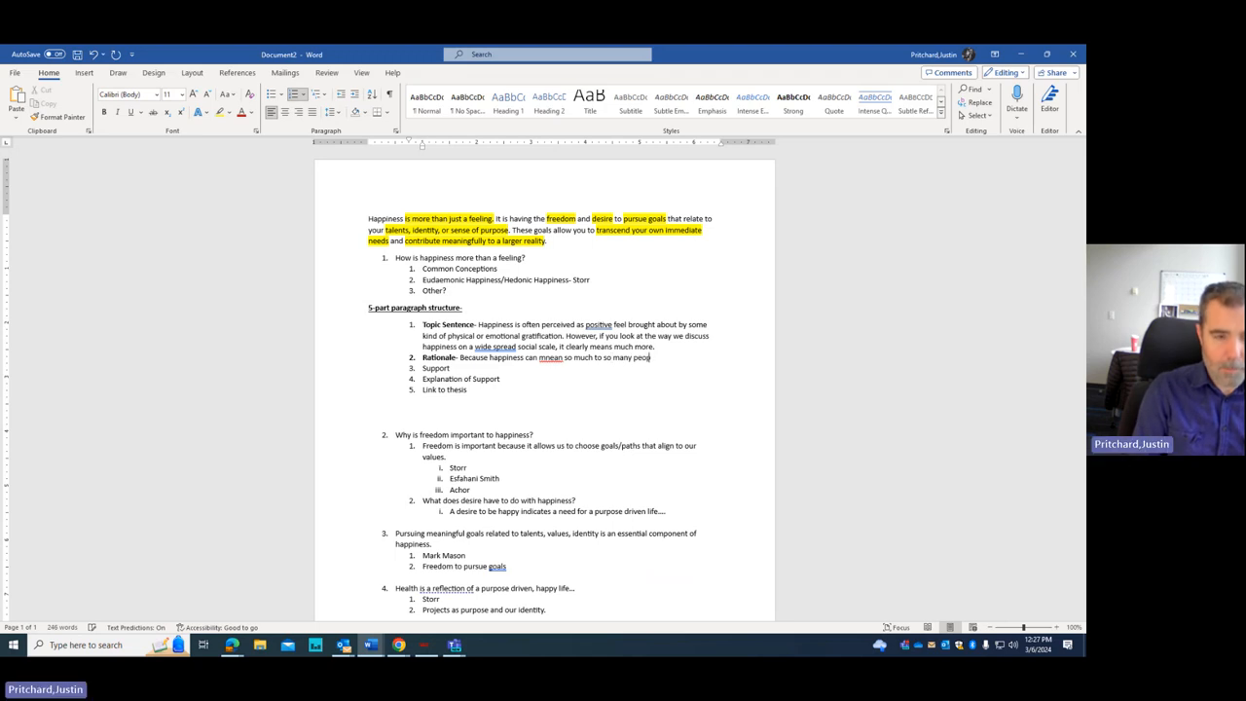
{"action": "type", "text": "ple, it's"}
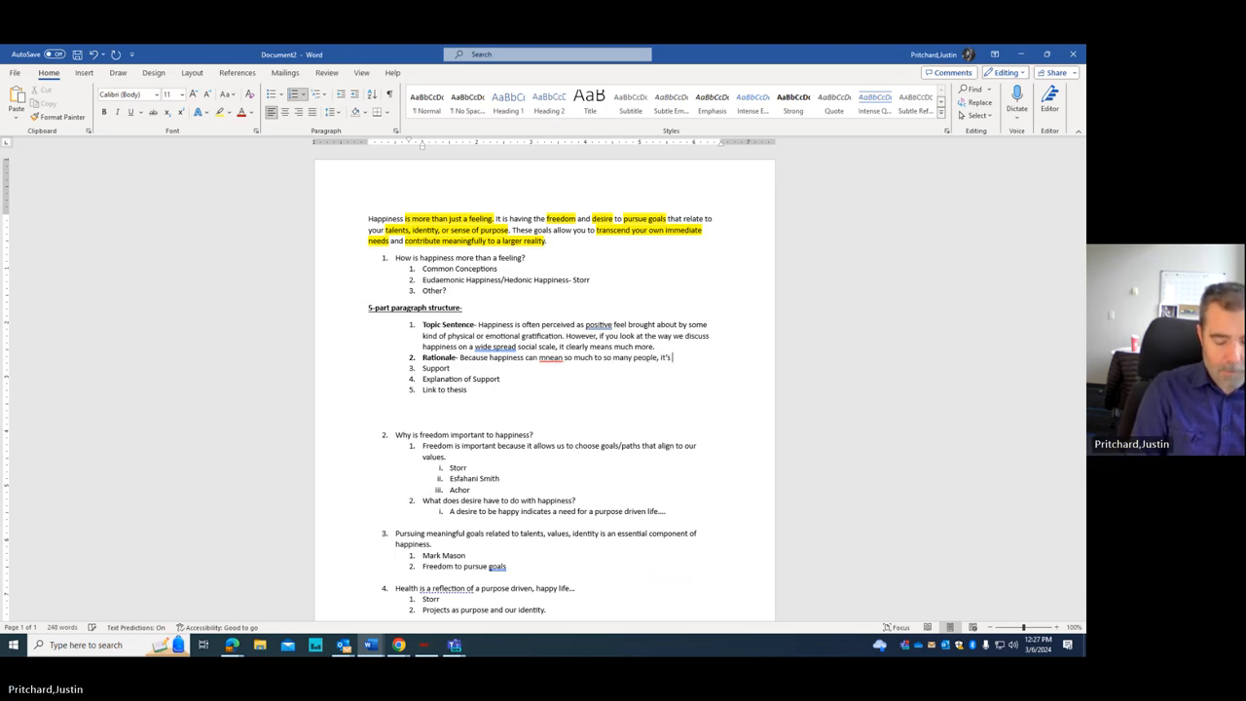
{"action": "type", "text": "important to have a"}
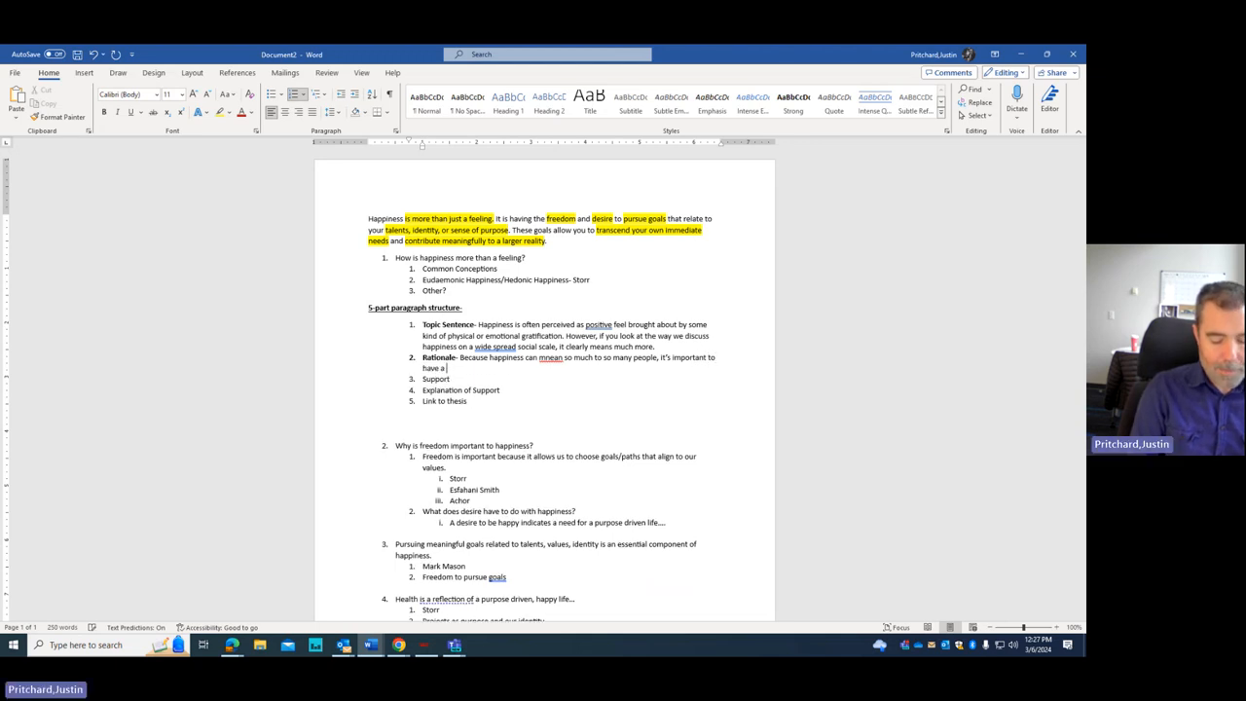
Step: Add that happiness must be clearly defined, so here it is discussed through a framework
{"action": "type", "text": "clear definition of the kj9nd"}
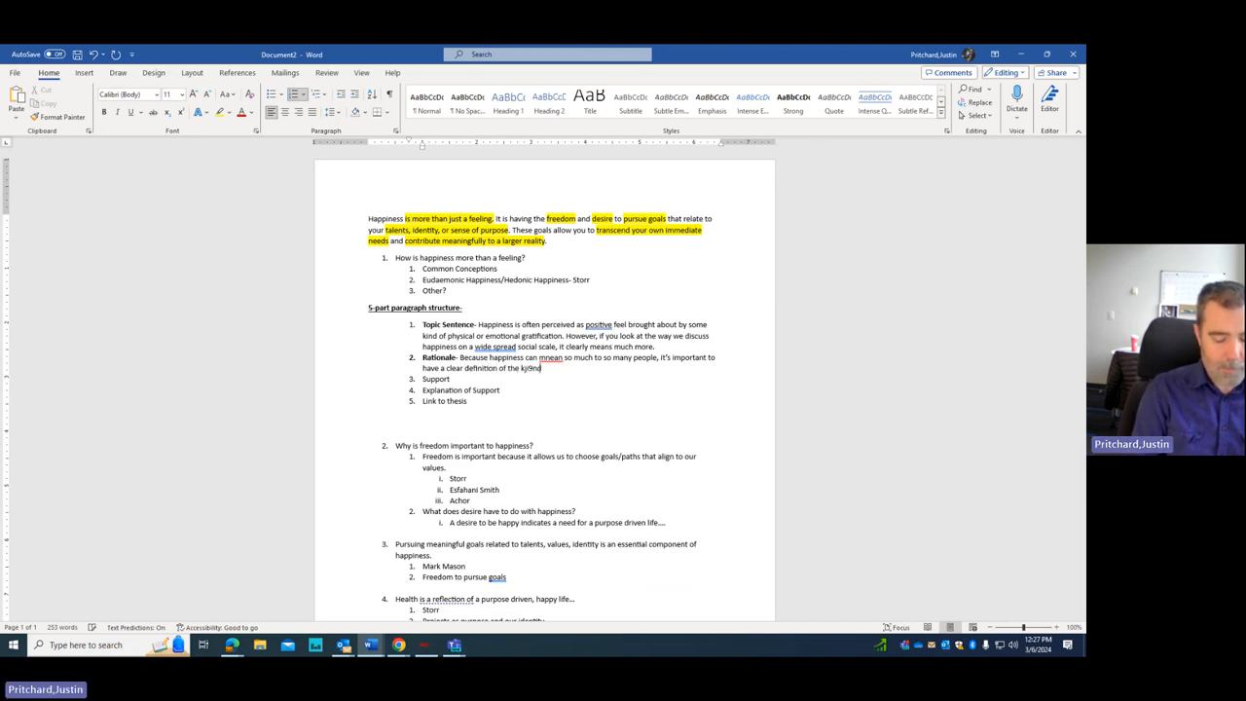
{"action": "type", "text": "of happiness we wan"}
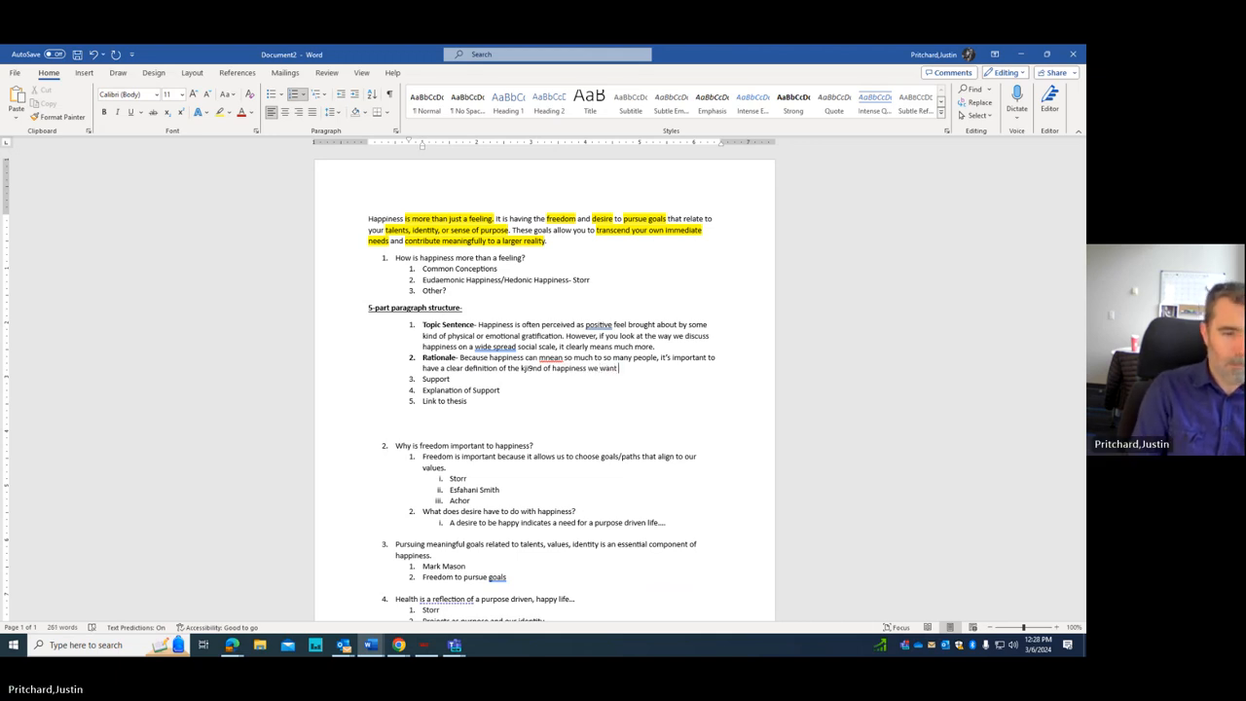
{"action": "type", "text": "to discus"}
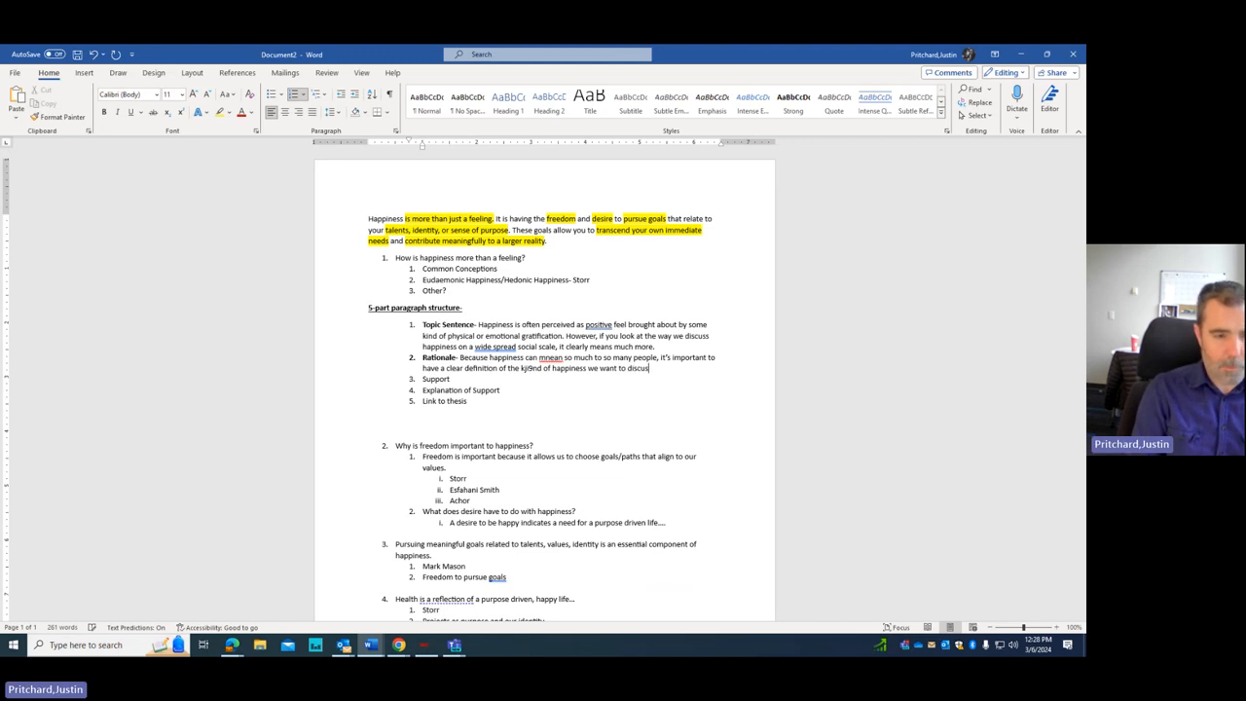
{"action": "type", "text": "in t"}
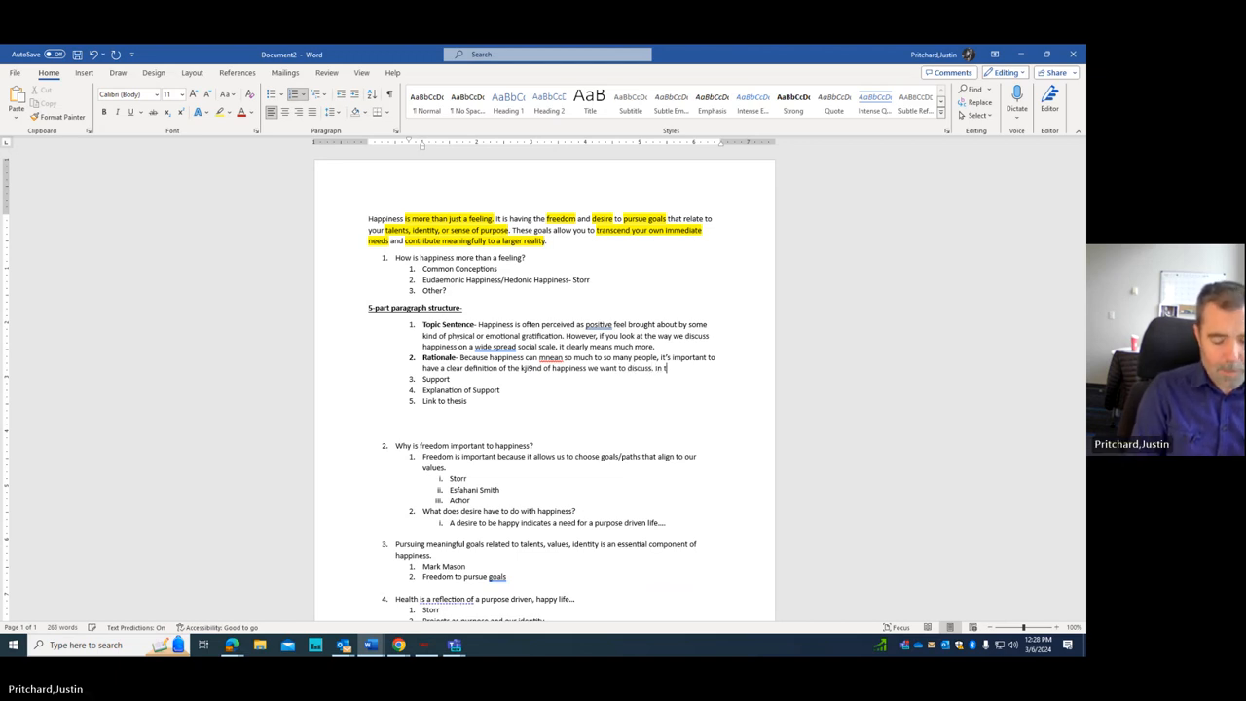
{"action": "type", "text": "this case, it is"}
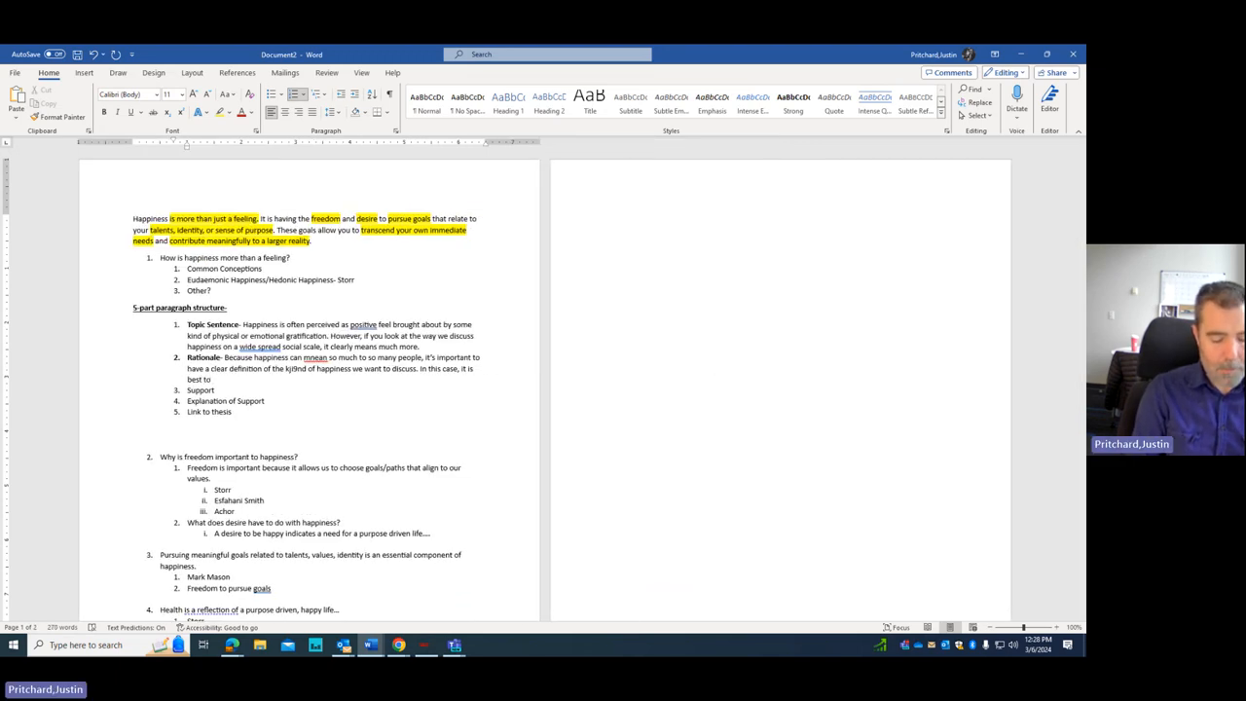
{"action": "type", "text": "refer to happiness in"}
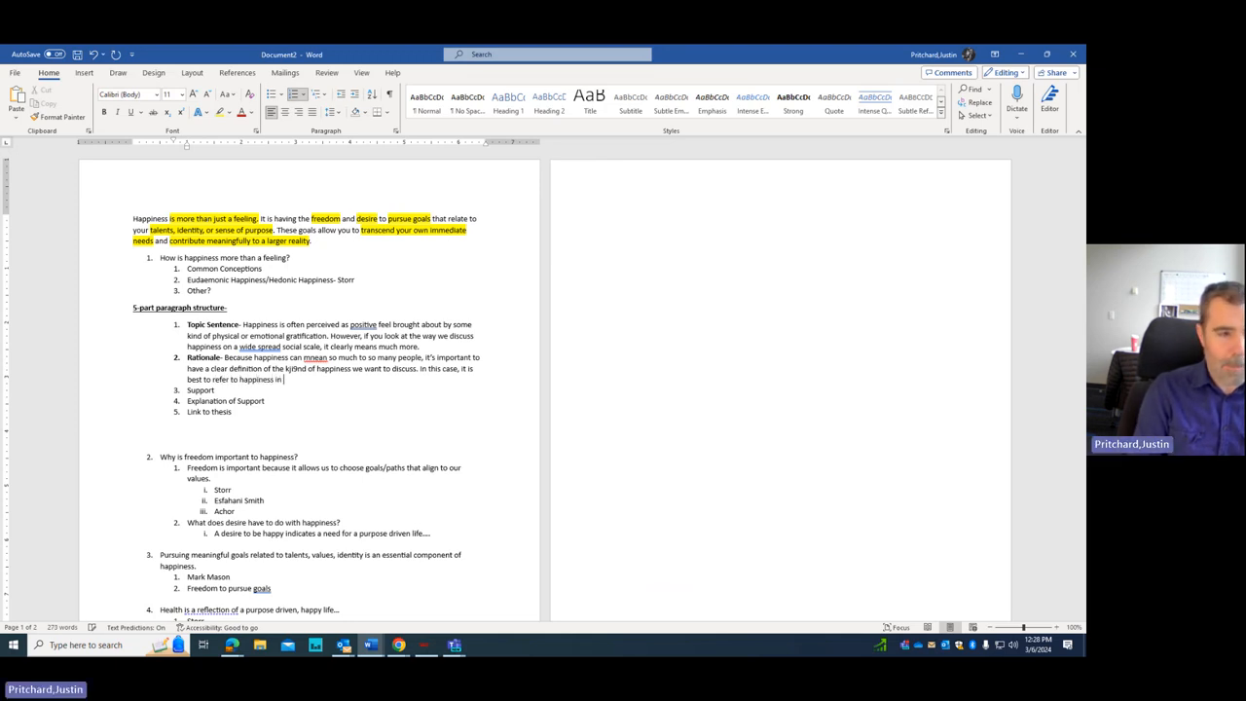
{"action": "type", "text": "the Aristotelian"}
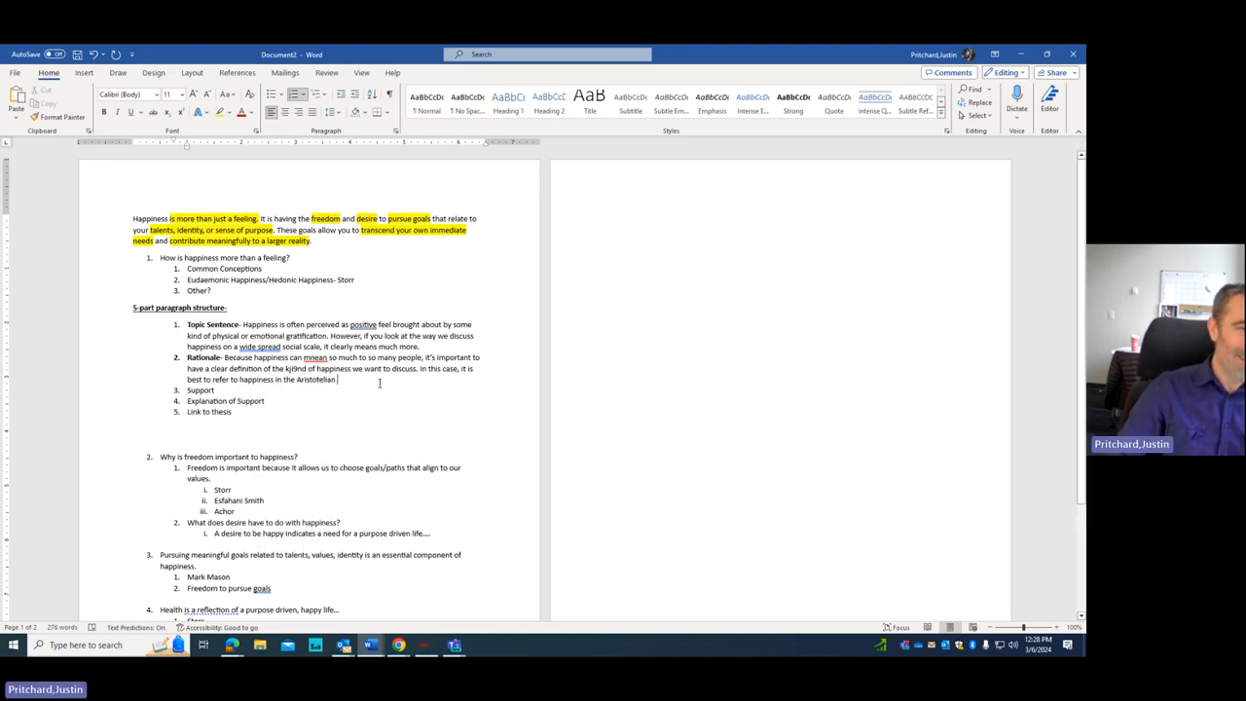
{"action": "type", "text": "framework."}
{"action": "left_click", "coordinate": [219, 389]}
{"action": "type", "text": "-"}
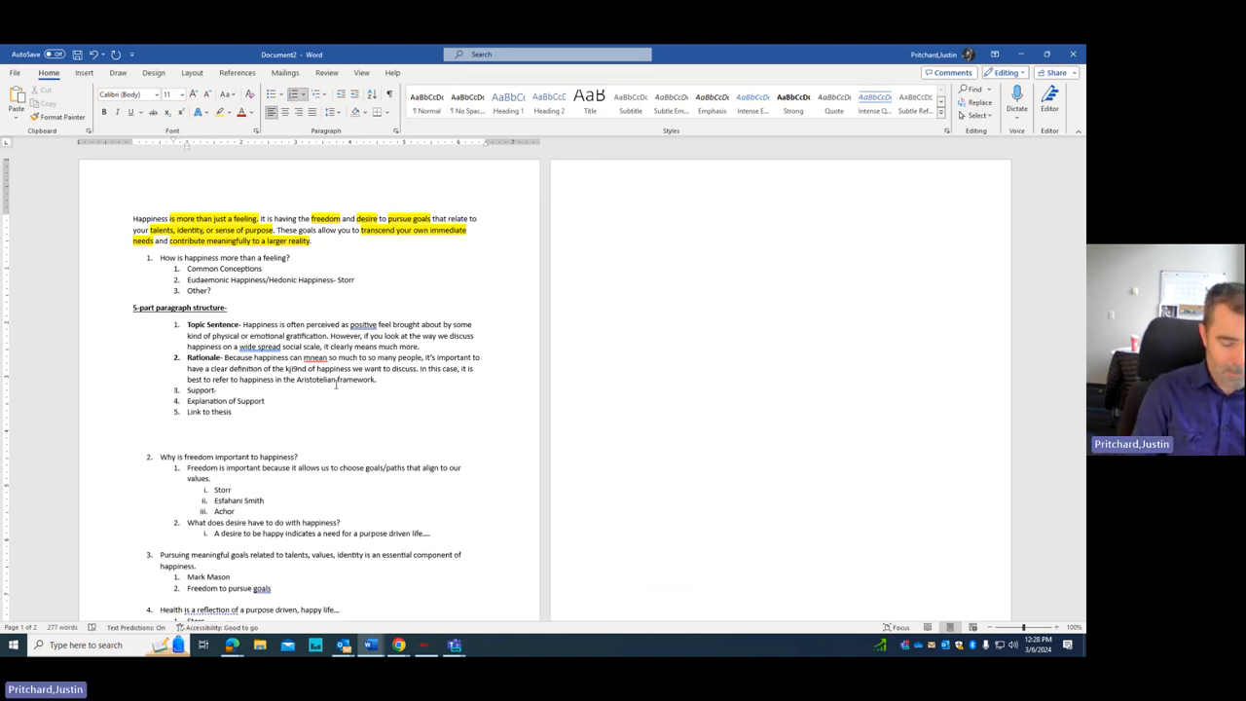
Step: Finish the Rationale, then start Support: Aristotle, philosopher and teacher, described happiness in two ways
{"action": "type", "text": "Aristotle, a"}
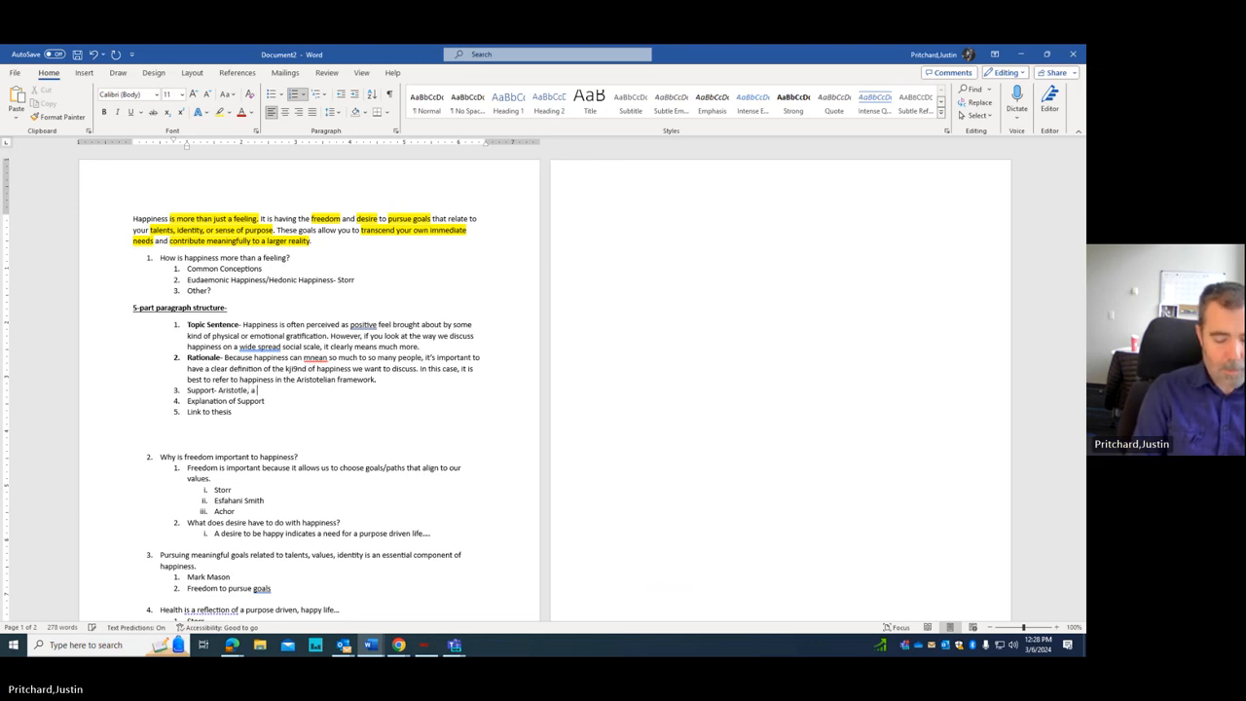
{"action": "type", "text": "Philosopher and"}
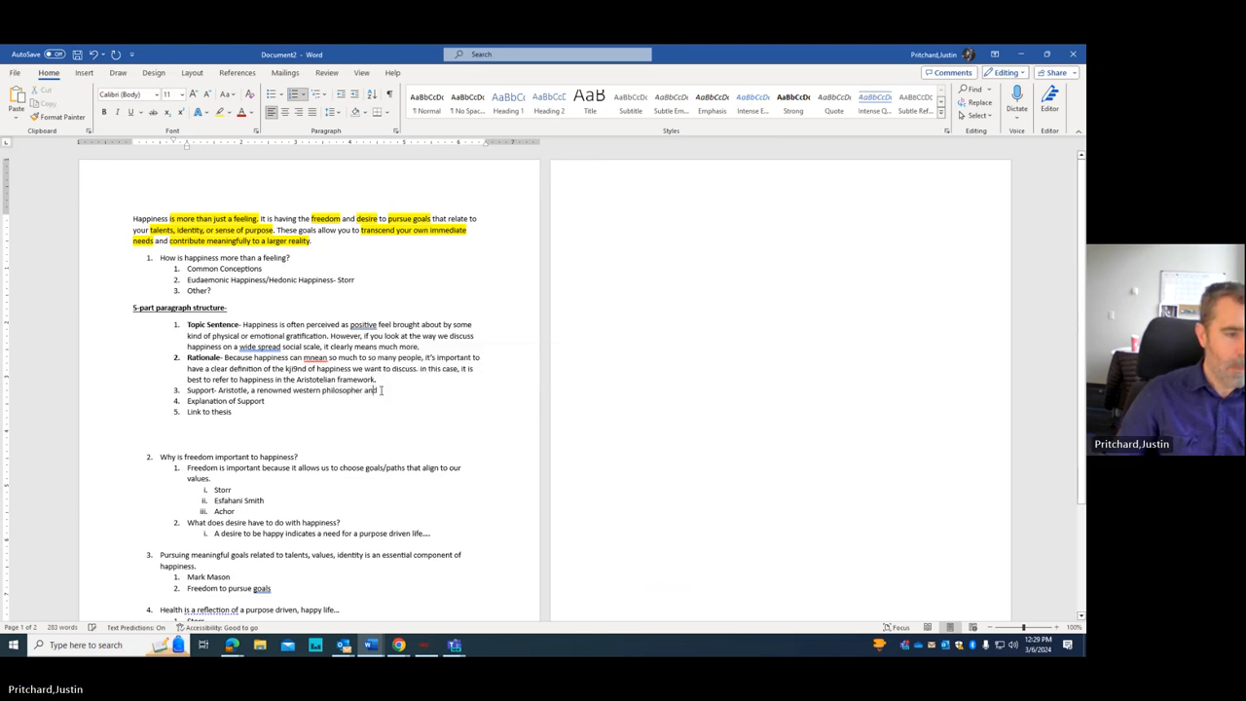
{"action": "type", "text": "teacher described"}
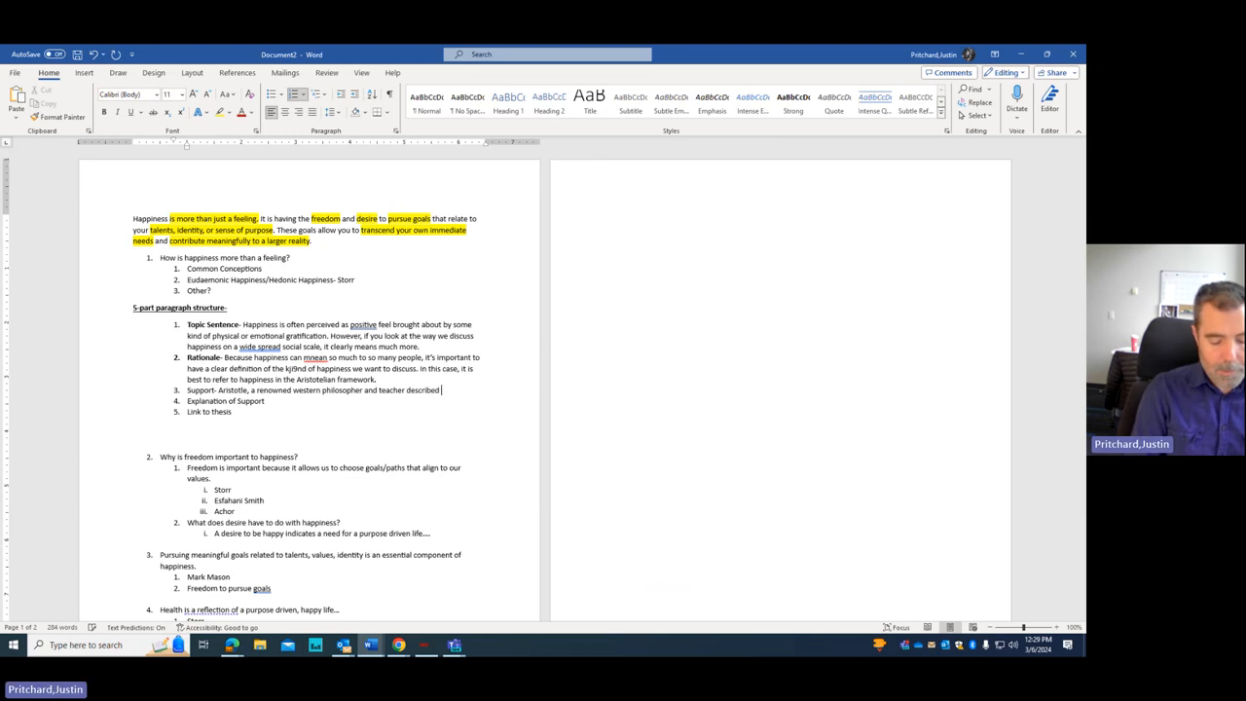
{"action": "type", "text": "happiness as"}
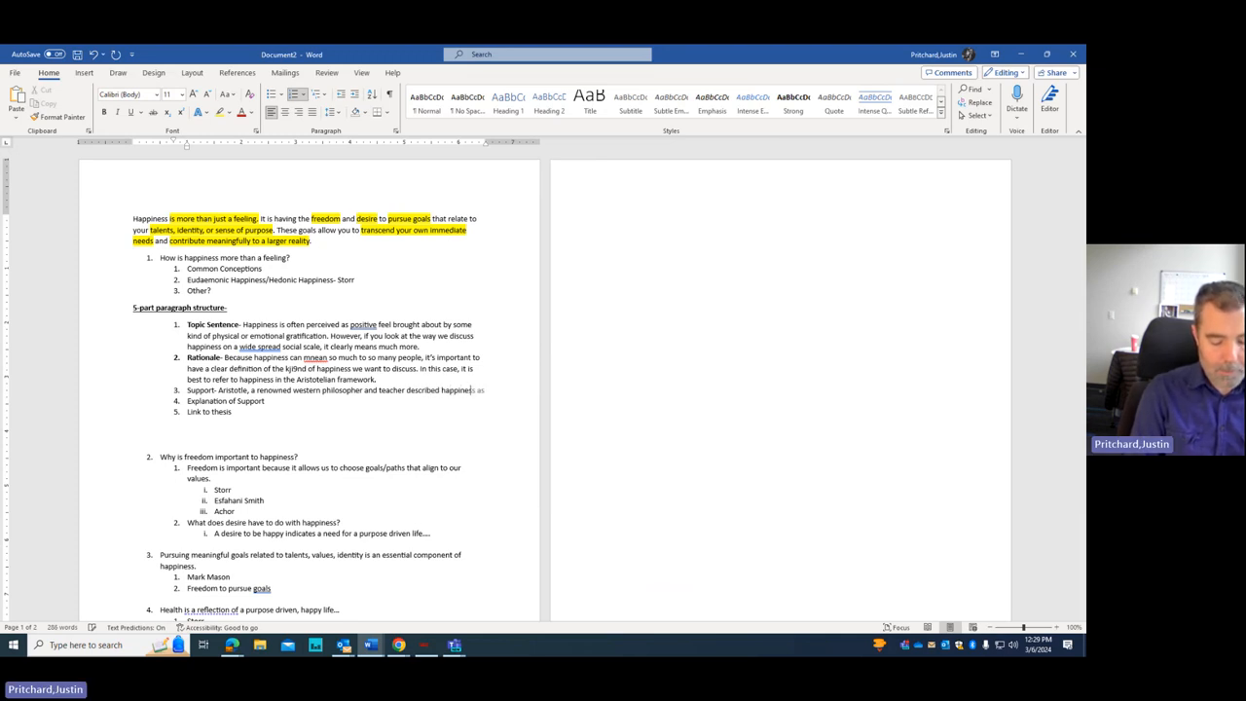
{"action": "type", "text": "in two ways \"…"}
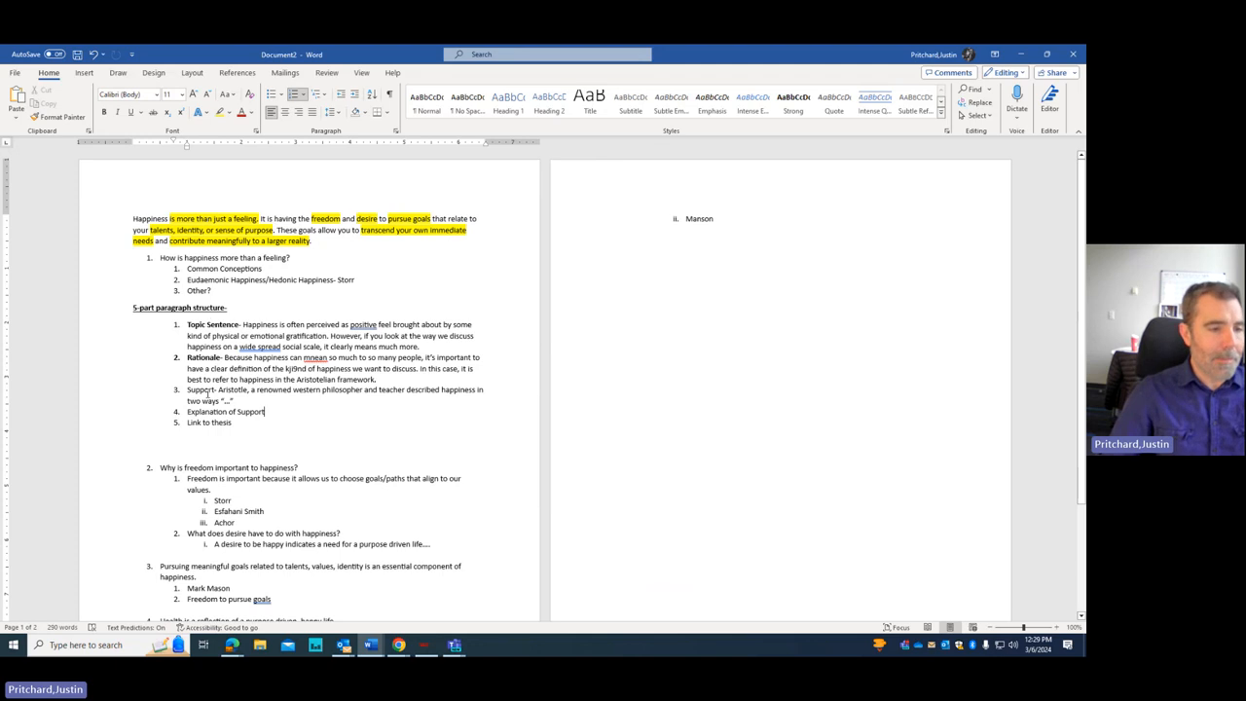
Step: Start the Explanation of Support on separating notions of happiness, correcting the term to 'Eudemonic'
{"action": "double_click", "coordinate": [200, 389]}
{"action": "type", "text": "-"}
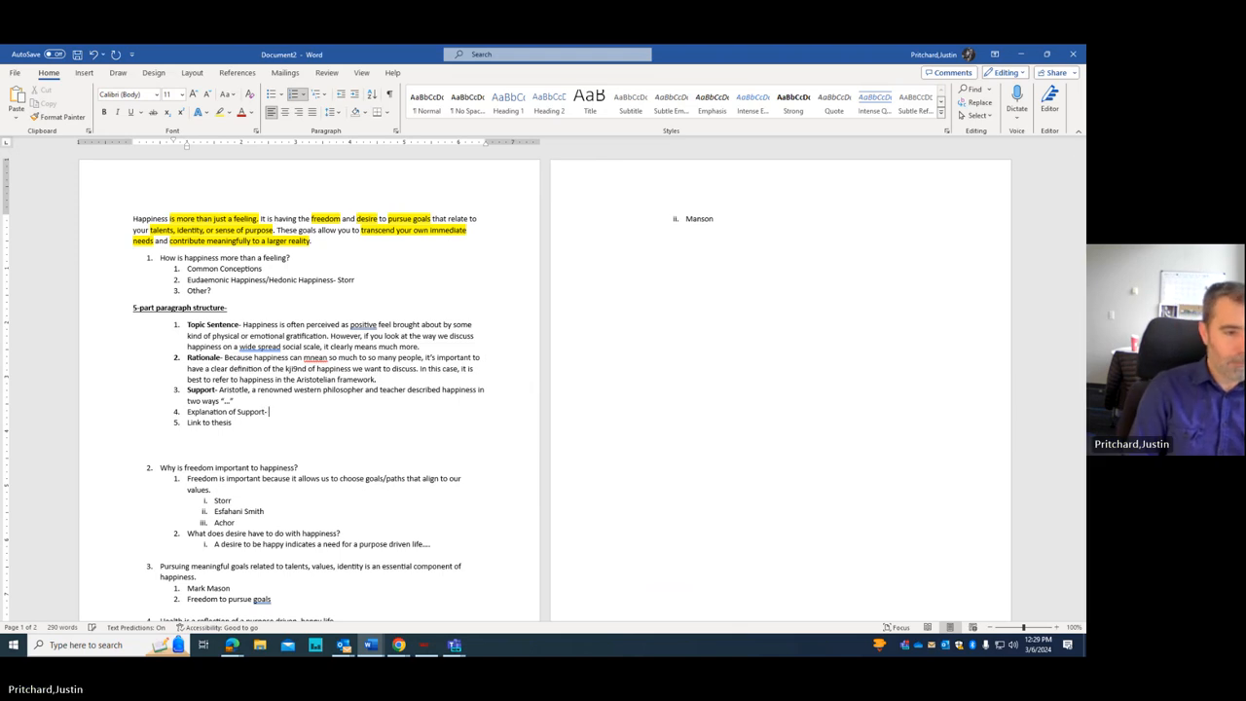
{"action": "type", "text": "By separating the n"}
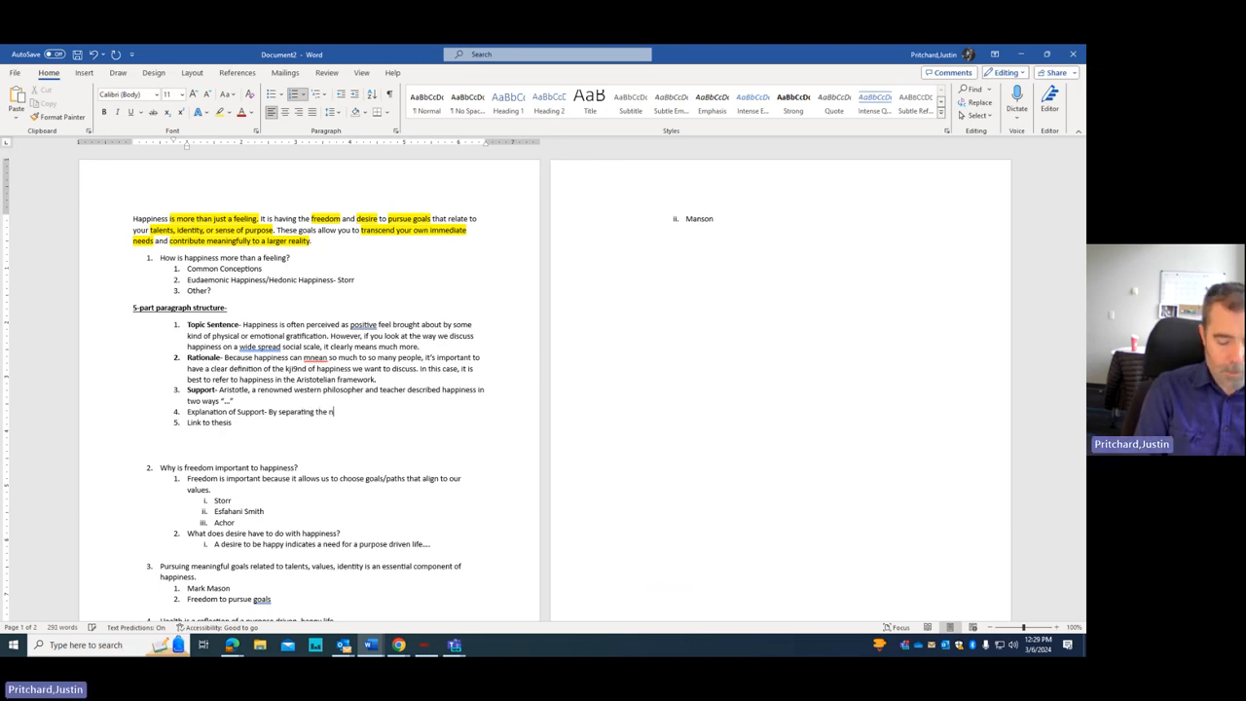
{"action": "type", "text": "otion of happiness into"}
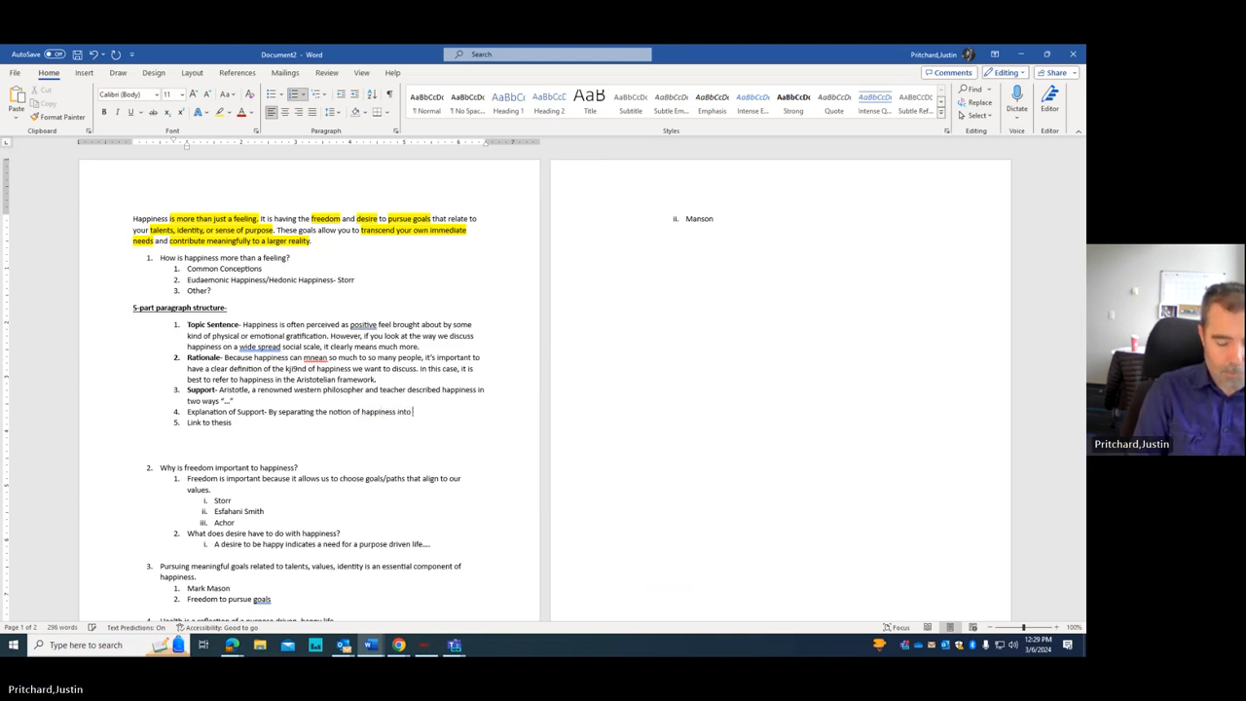
{"action": "type", "text": "Eudaemonika and Hedonika,"}
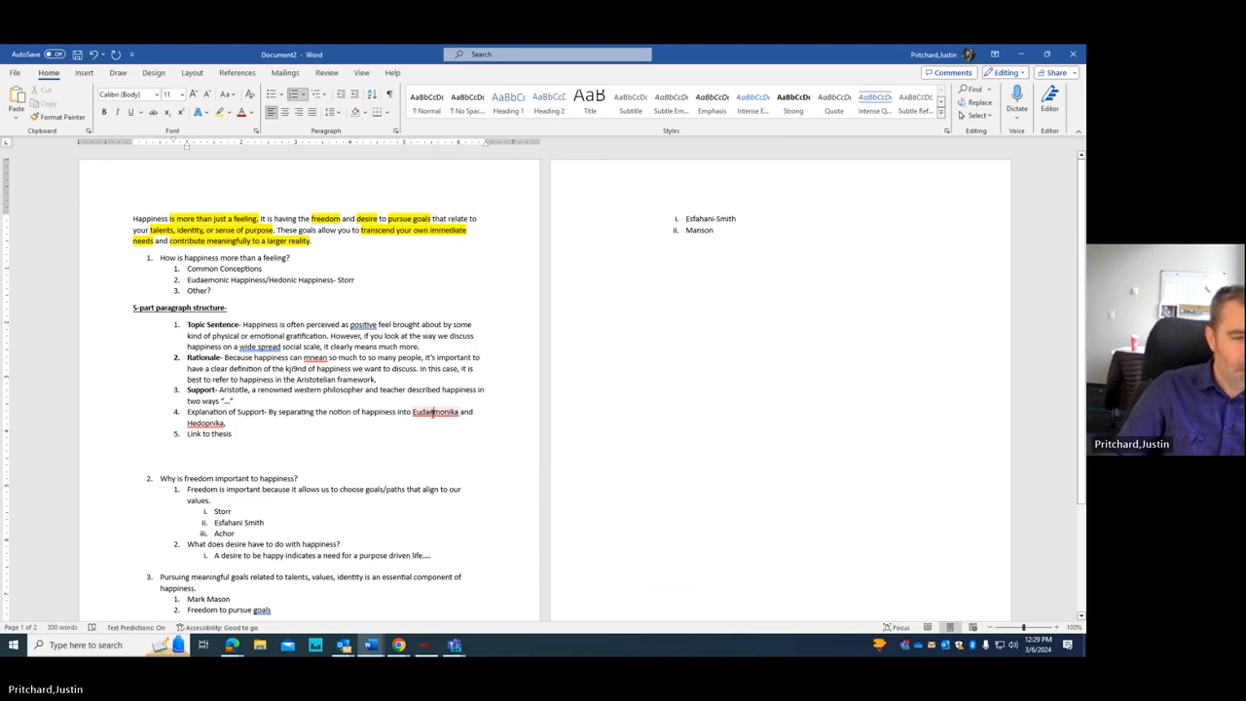
{"action": "right_click", "coordinate": [205, 422]}
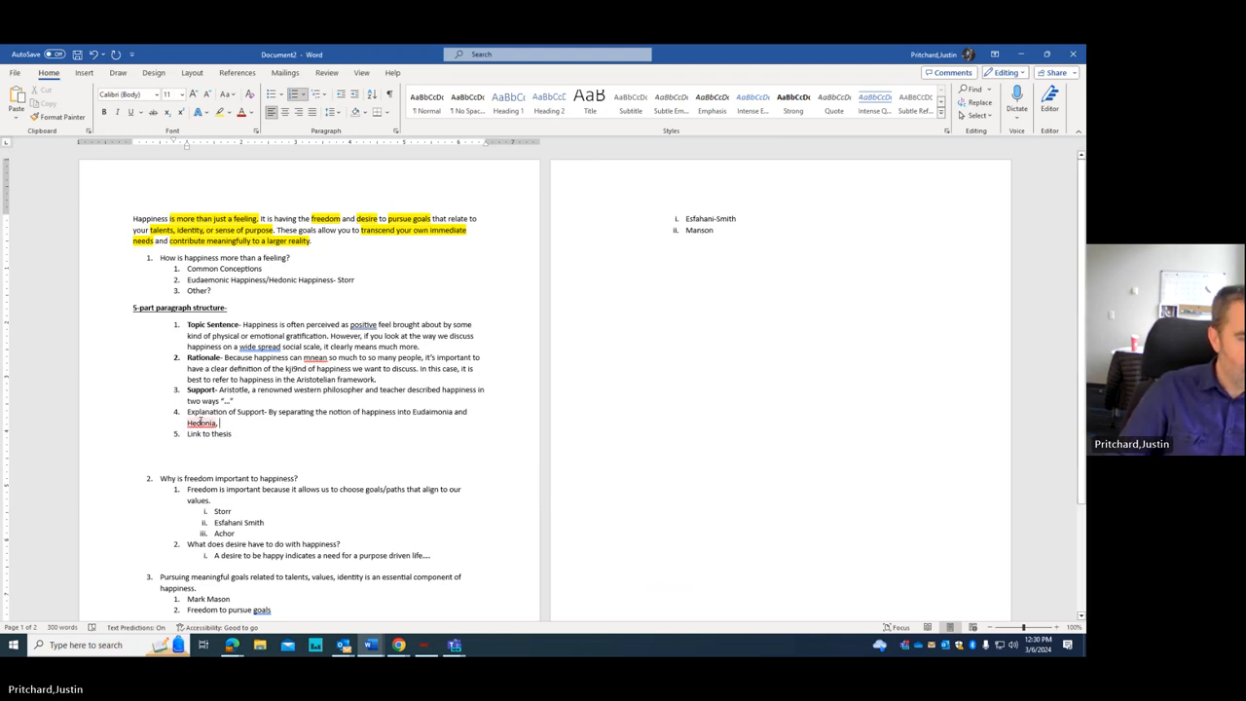
{"action": "right_click", "coordinate": [201, 423]}
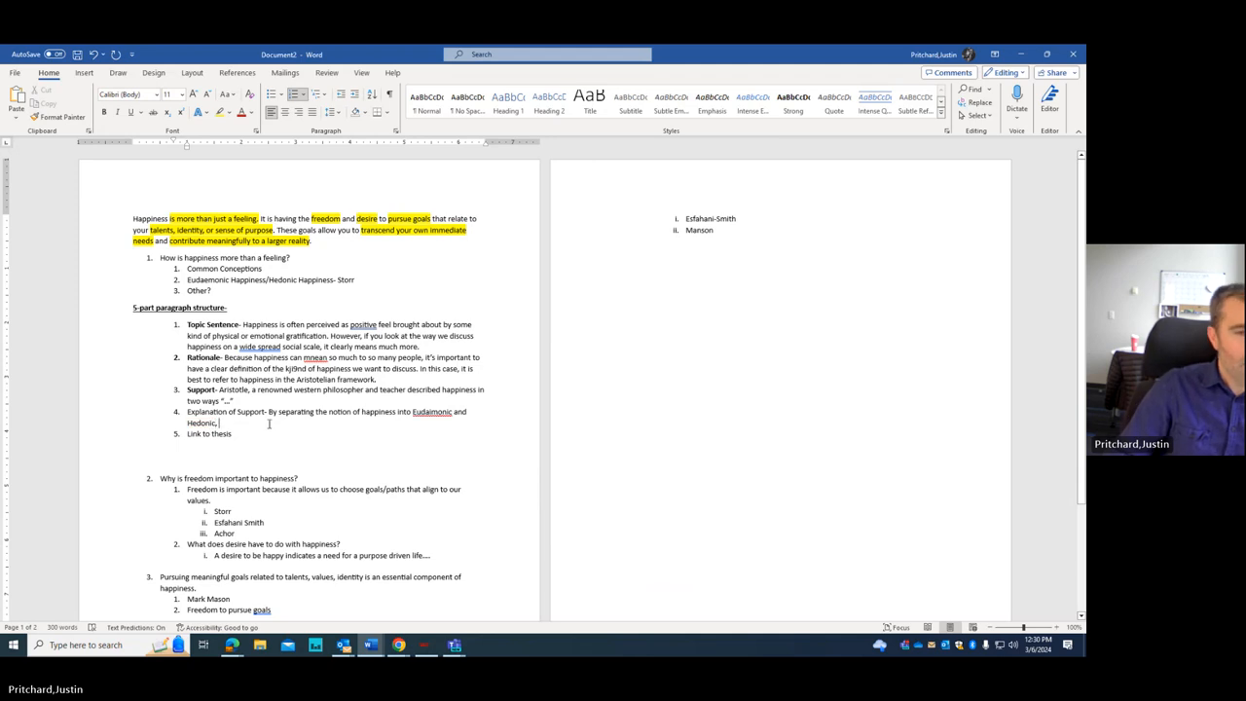
{"action": "right_click", "coordinate": [431, 411]}
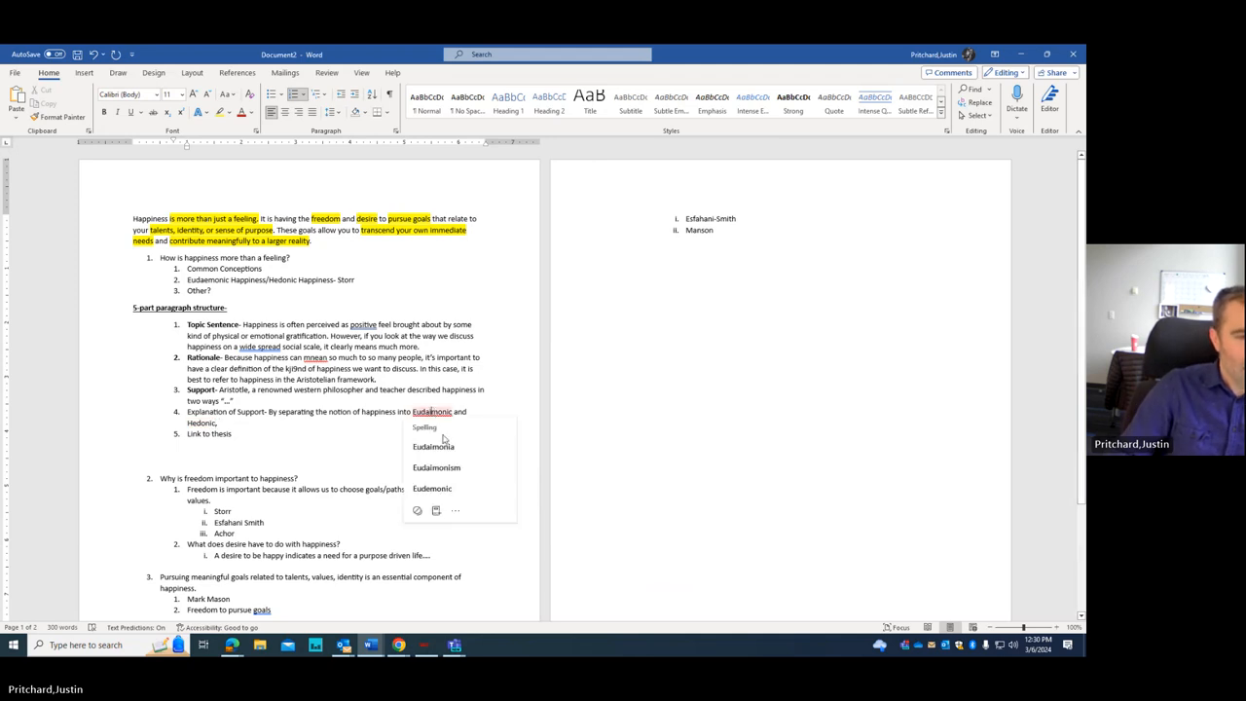
{"action": "left_click", "coordinate": [433, 488]}
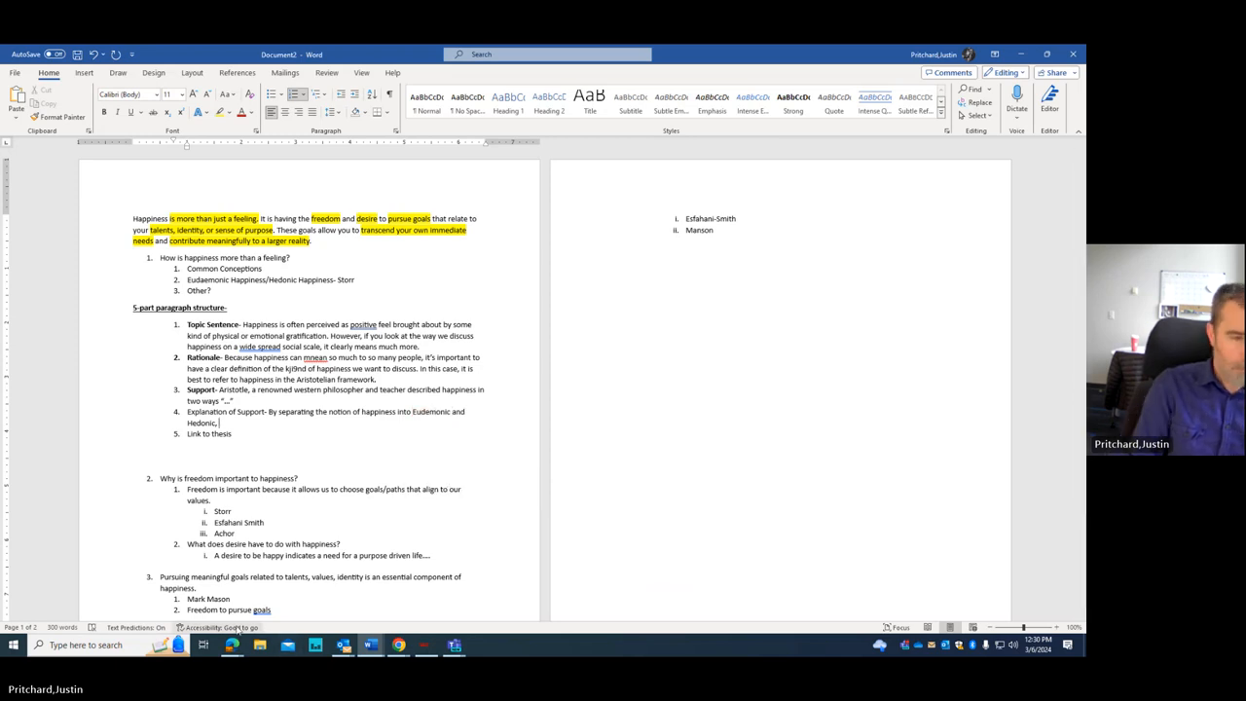
Step: Add that this separates physical responses from meaning-based, purposive concepts, fixing a typo
{"action": "type", "text": "Aristot"}
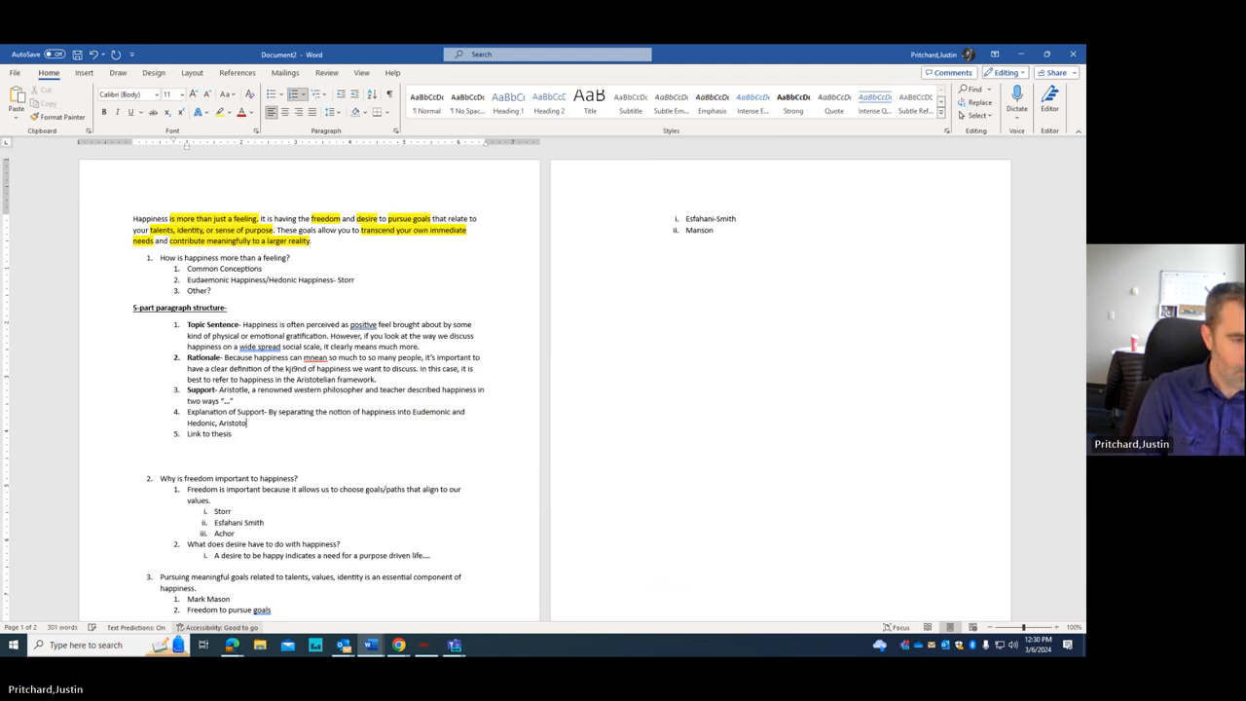
{"action": "type", "text": "allow"}
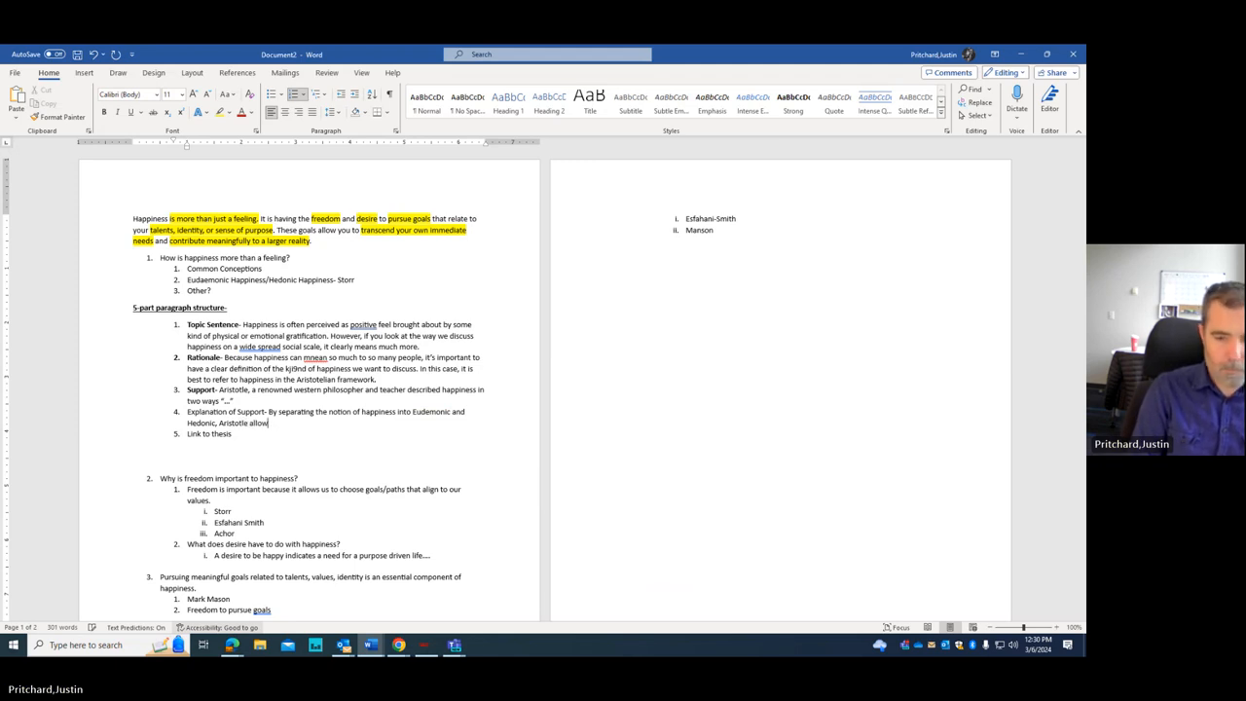
{"action": "type", "text": "s"}
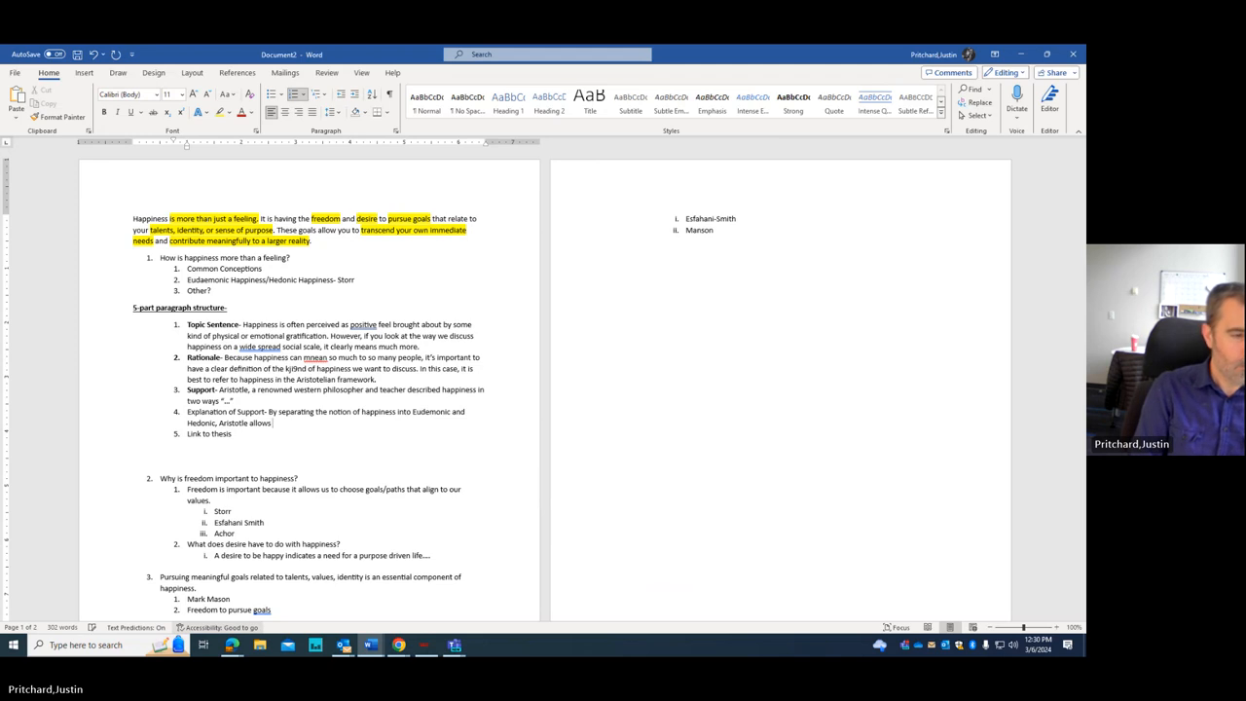
{"action": "type", "text": "us to separate the physical"}
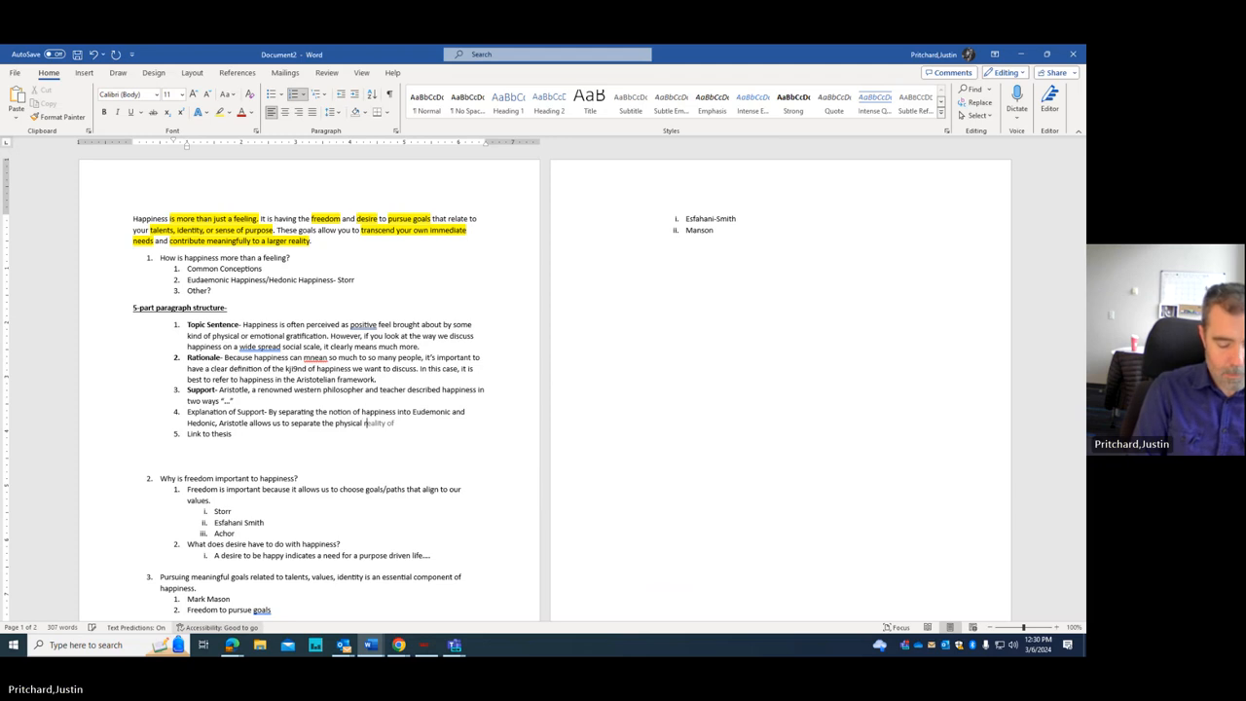
{"action": "type", "text": "responses from the more"}
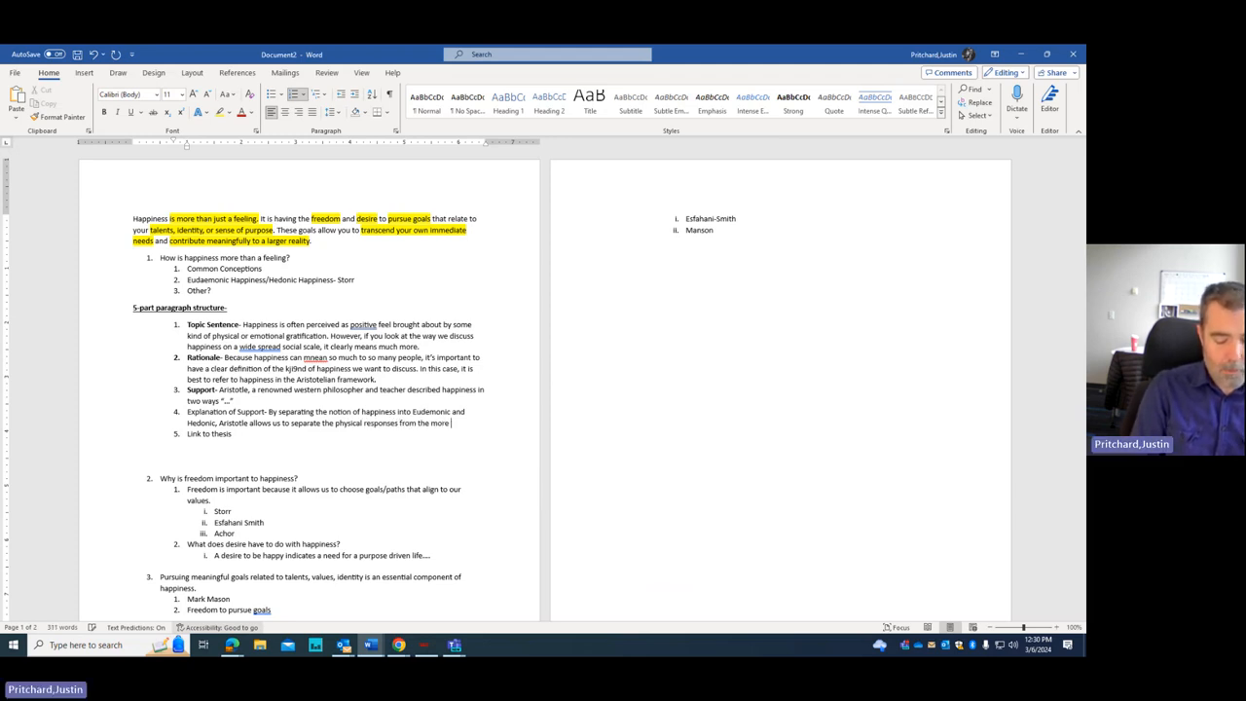
{"action": "type", "text": "mean-based, purposive respo"}
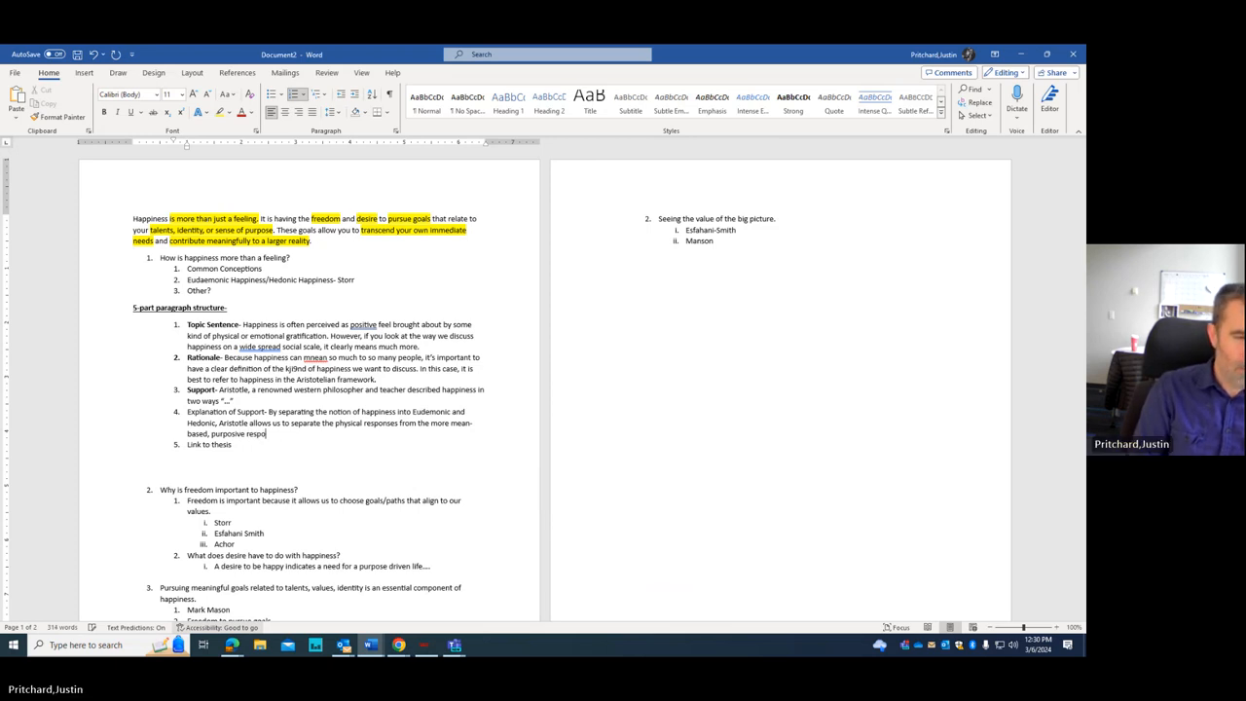
{"action": "key", "text": "Backspace"}
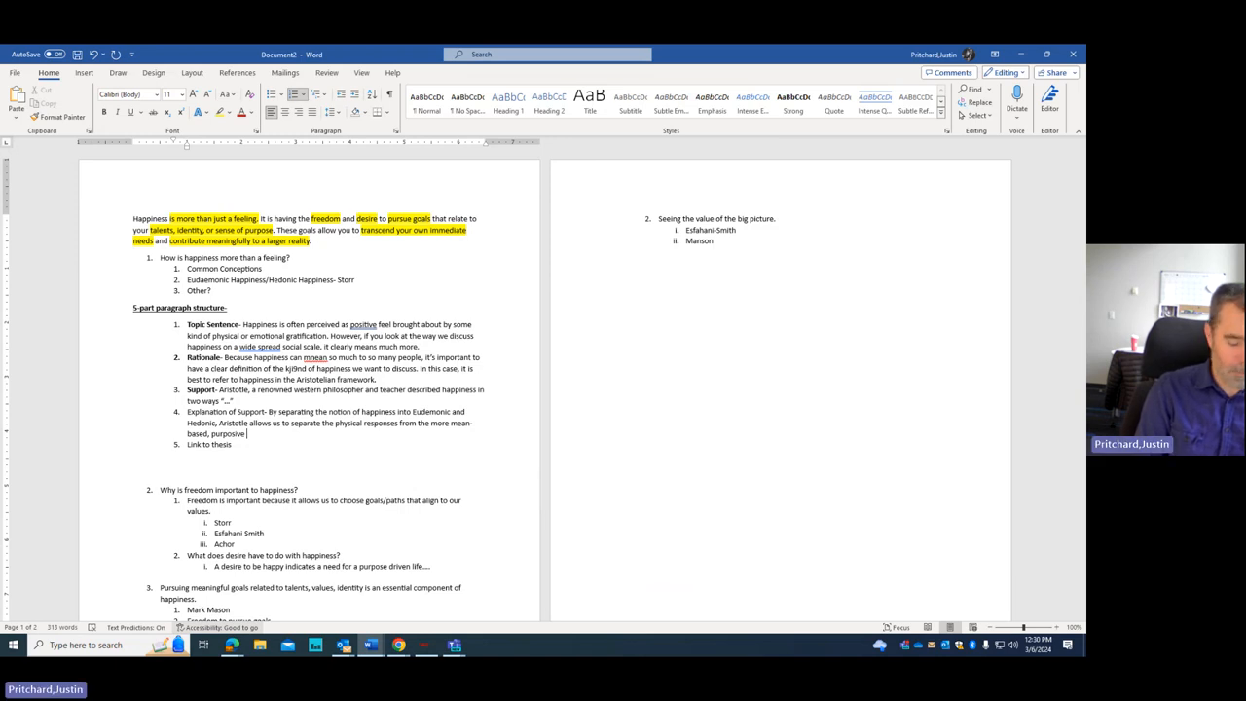
{"action": "type", "text": "concepts of happiness."}
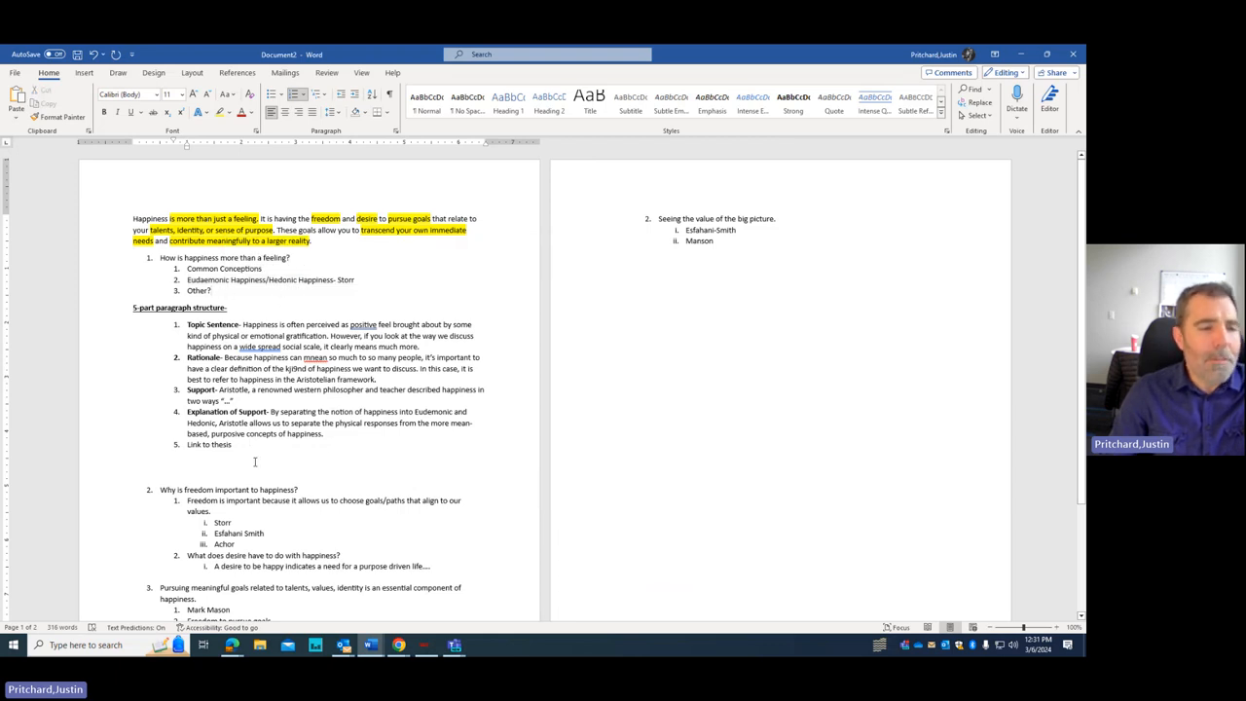
Step: Select the five-part paragraph labels and bold 'Link to thesis' to match the others
{"action": "left_click", "coordinate": [188, 324]}
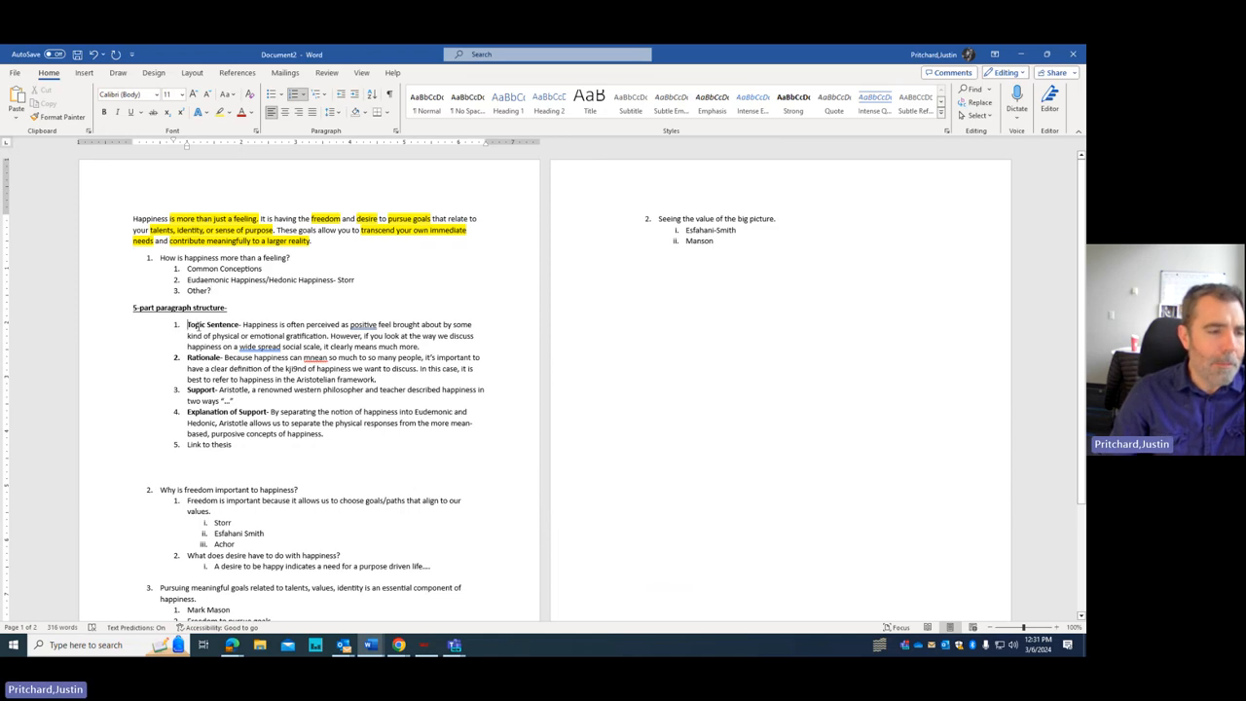
{"action": "left_click_drag", "start_coordinate": [187, 325], "coordinate": [323, 433]}
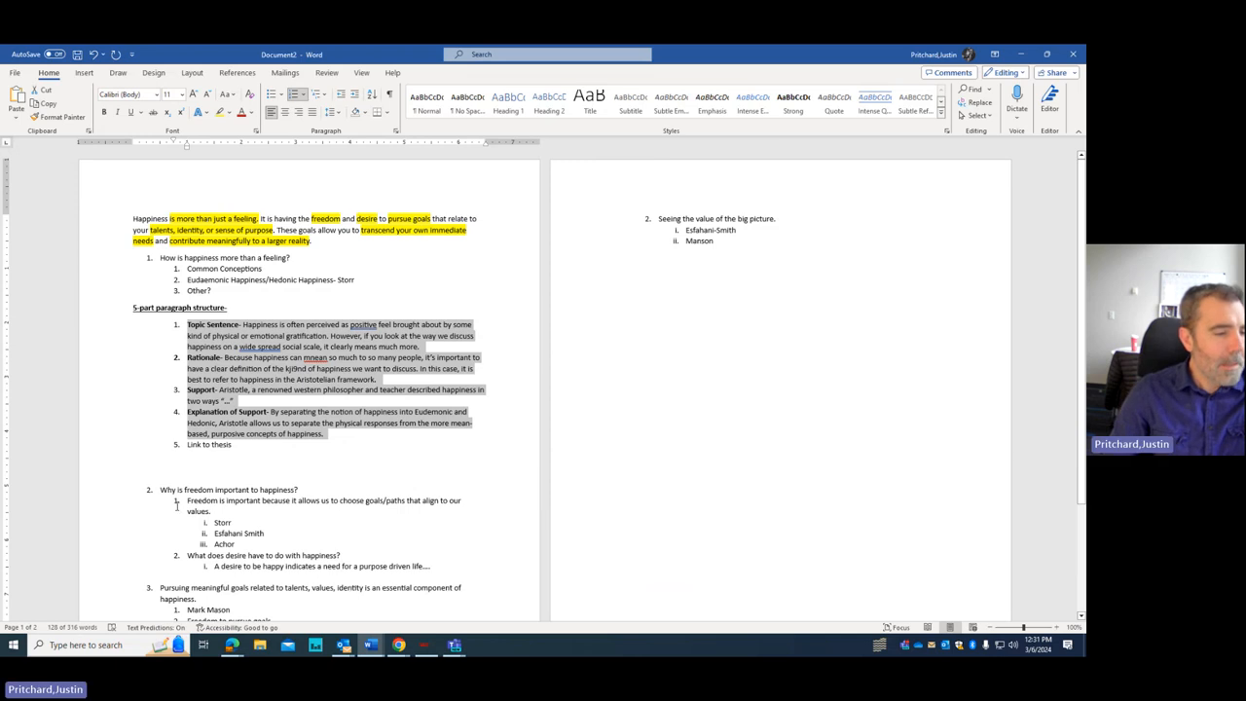
{"action": "scroll", "scroll_direction": "down", "scroll_amount": 3}
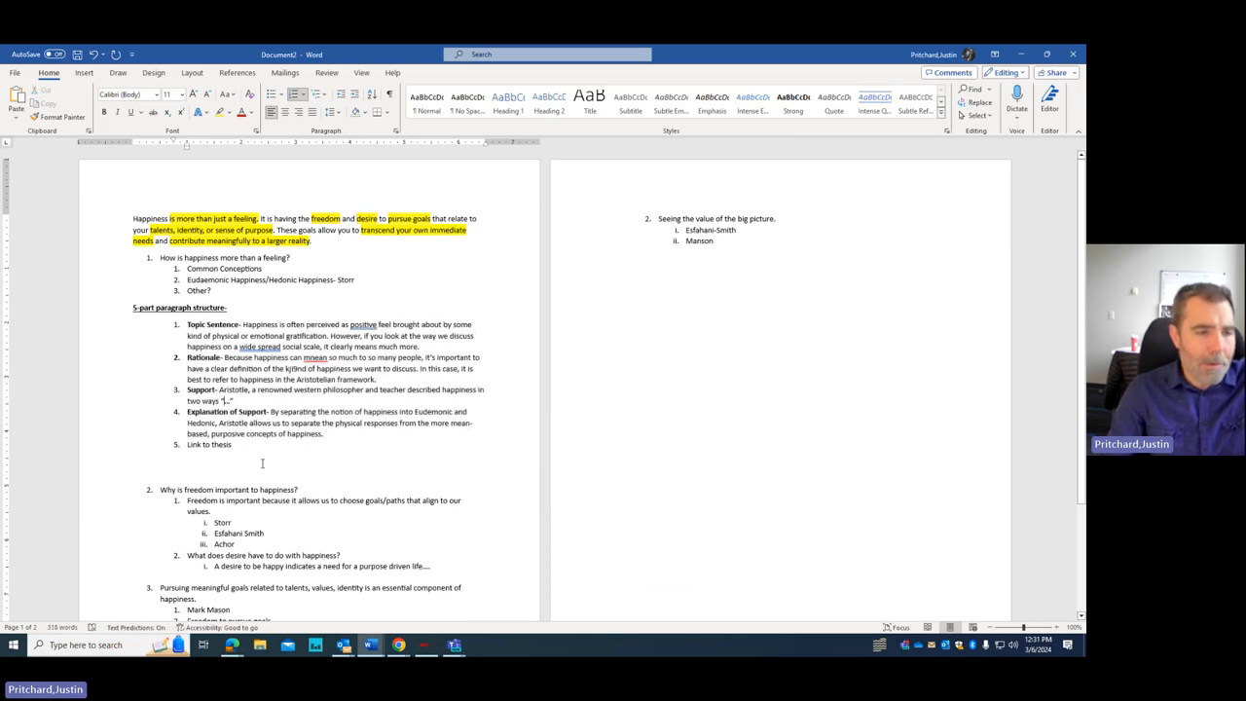
{"action": "double_click", "coordinate": [208, 444]}
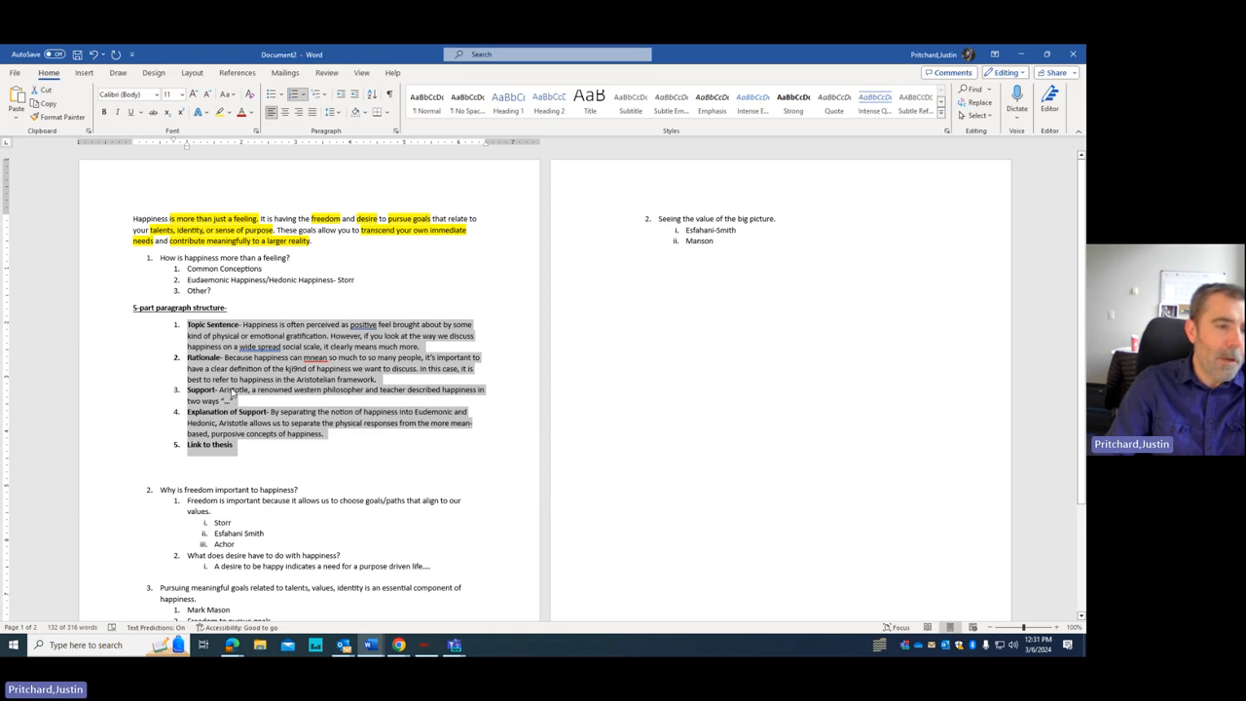
{"action": "mouse_move", "coordinate": [323, 425]}
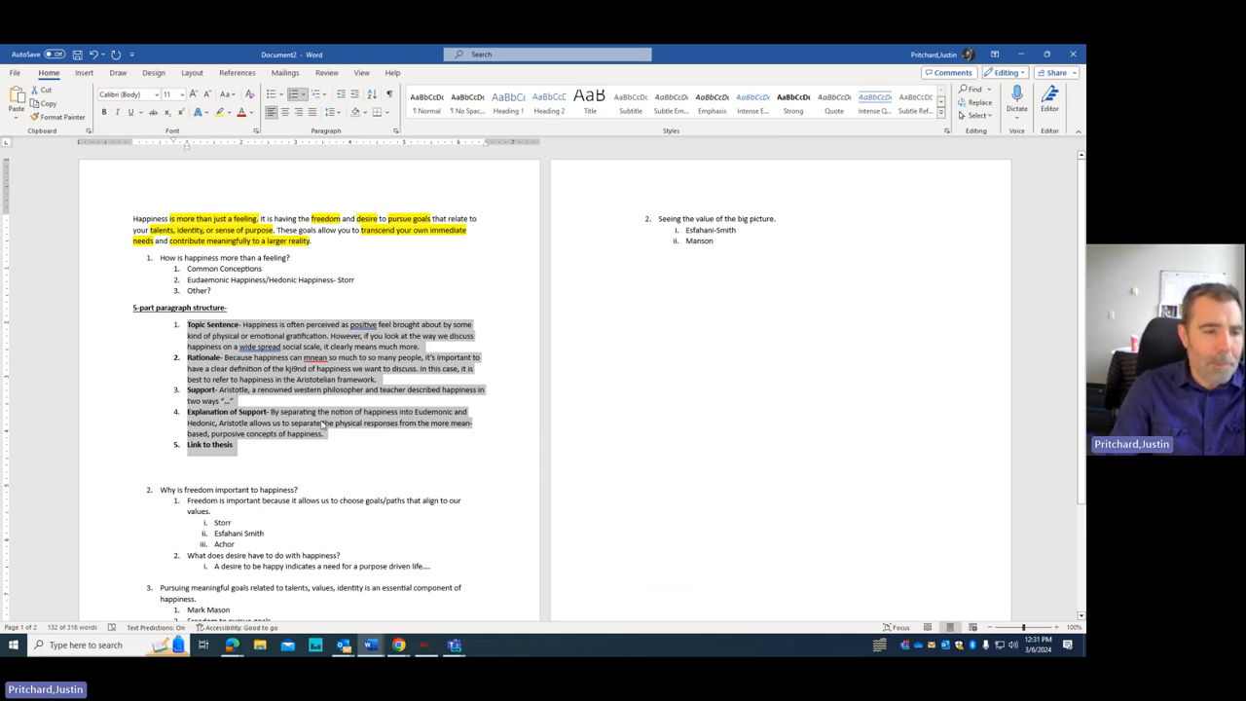
{"action": "scroll", "scroll_direction": "down", "scroll_amount": 3}
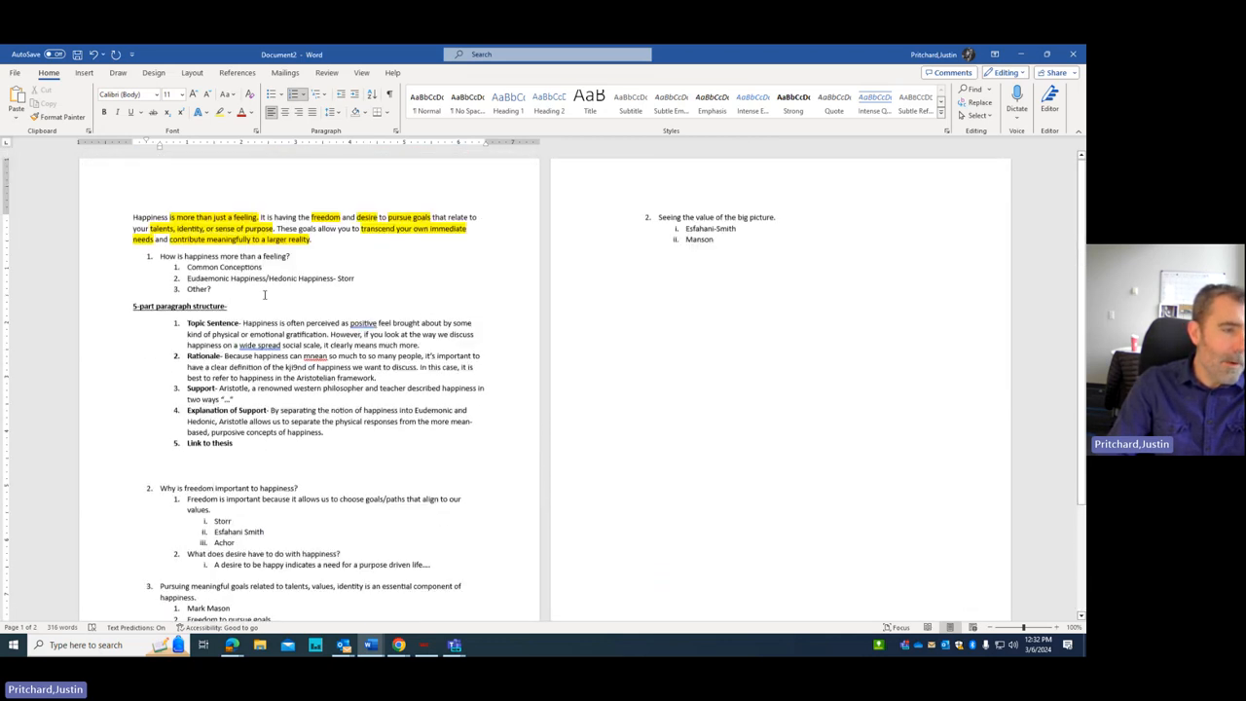
Step: Insert 'Hook Statement' and 'Bridge' lines before the opening happiness paragraph
{"action": "scroll", "scroll_direction": "down", "scroll_amount": 3}
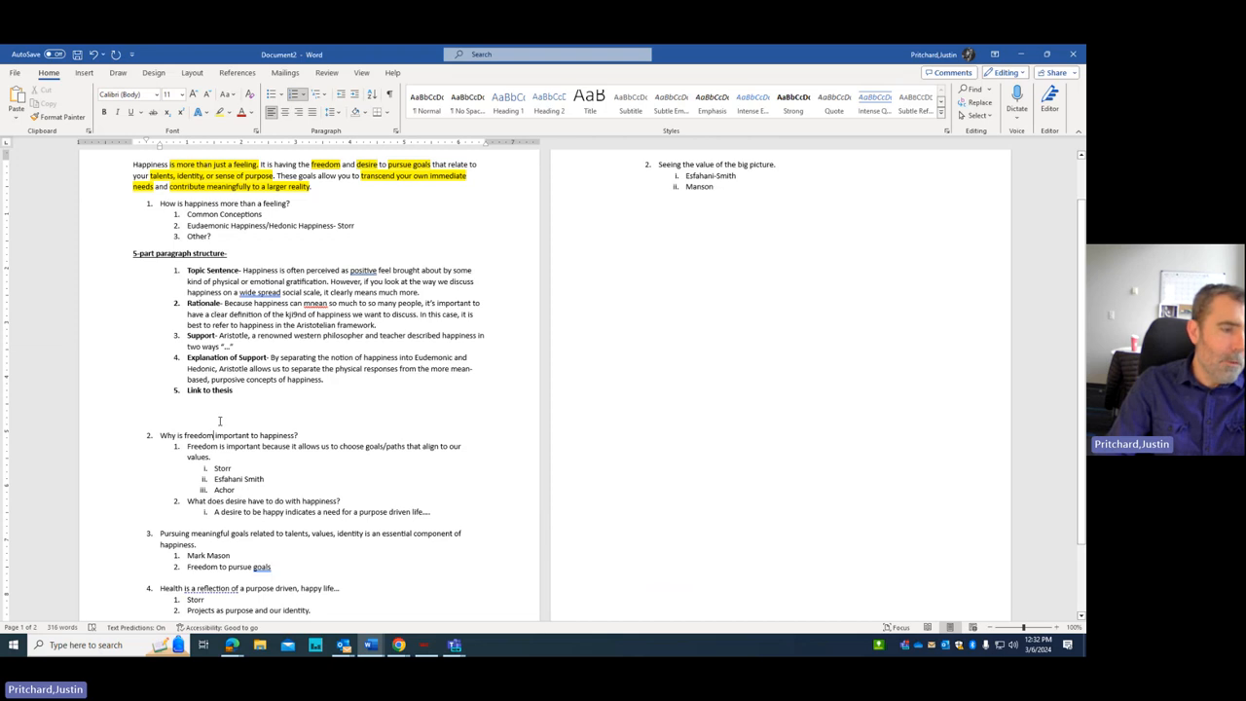
{"action": "scroll", "scroll_direction": "down", "scroll_amount": 3}
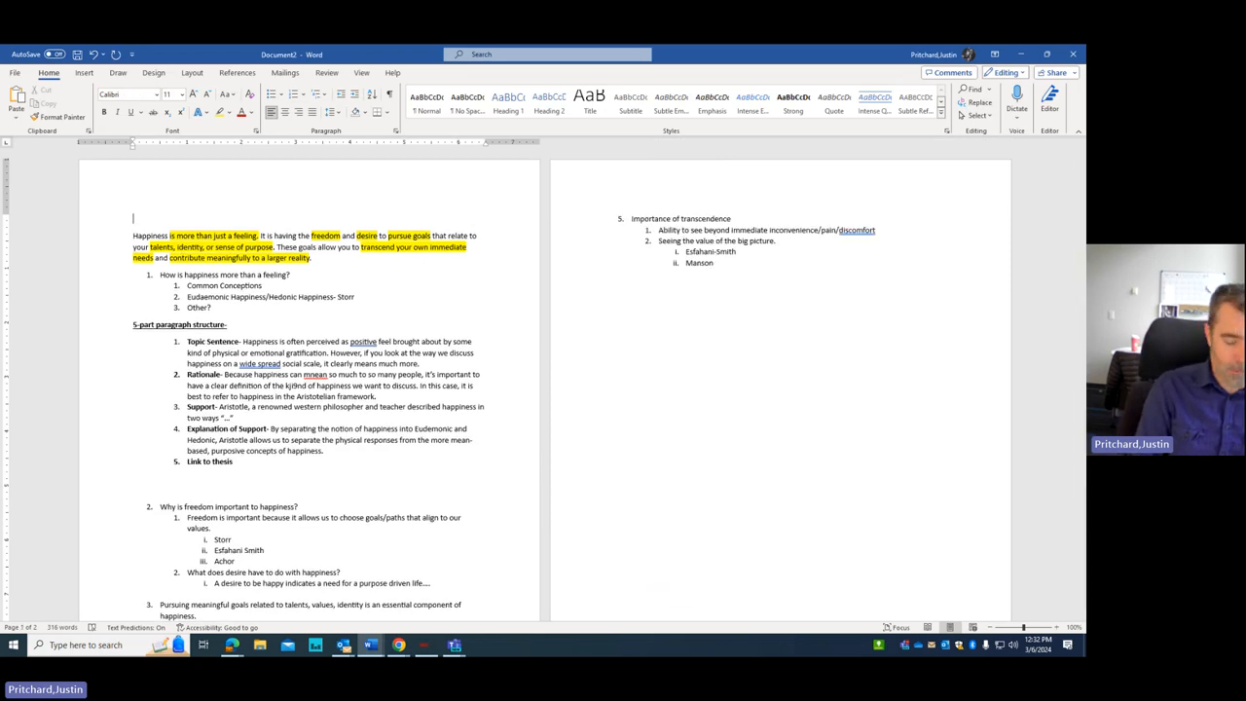
{"action": "type", "text": "Hook Statement"}
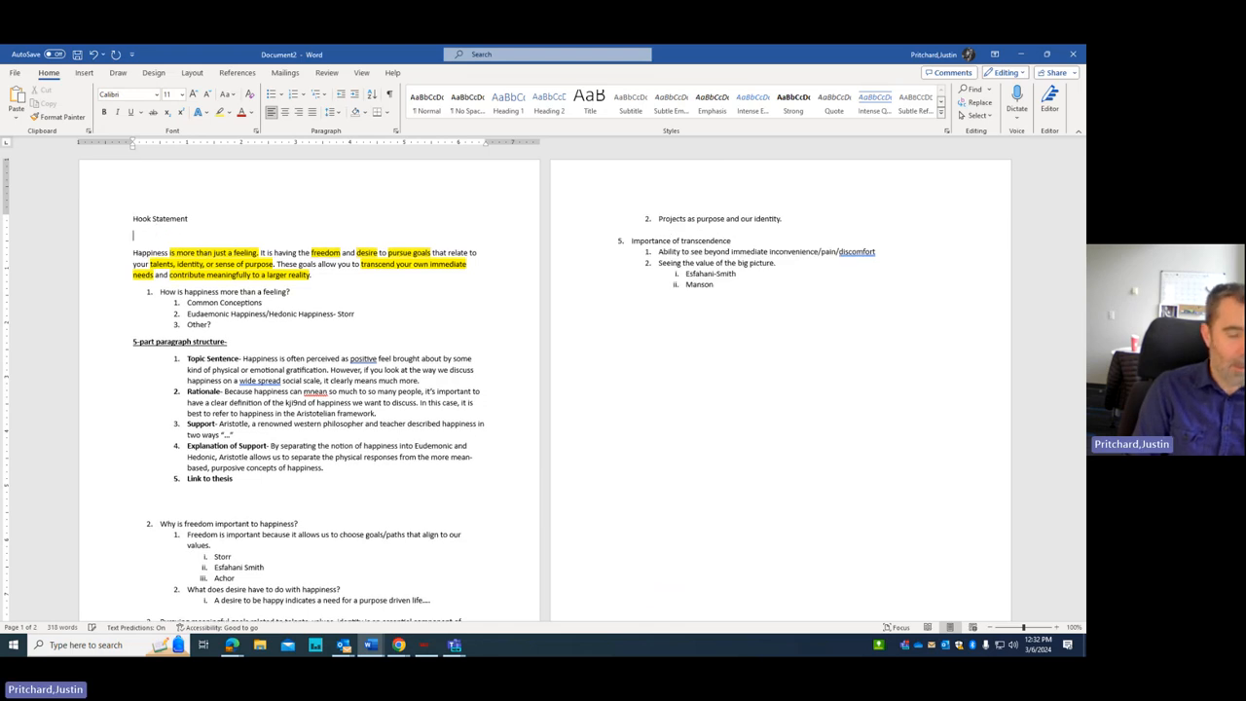
{"action": "type", "text": "BVride"}
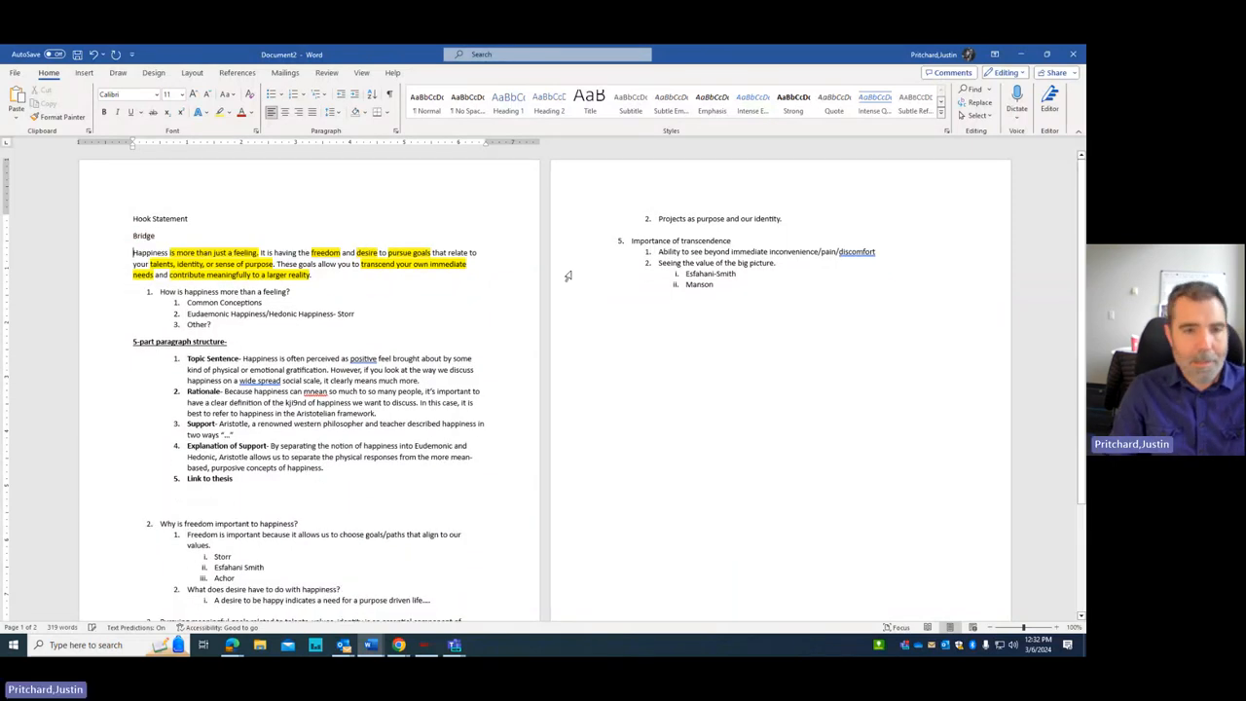
Step: Type a Conclusion heading with Restate Thesis, Restate Major Points and Clincher-Take Away lines
{"action": "left_click", "coordinate": [604, 300]}
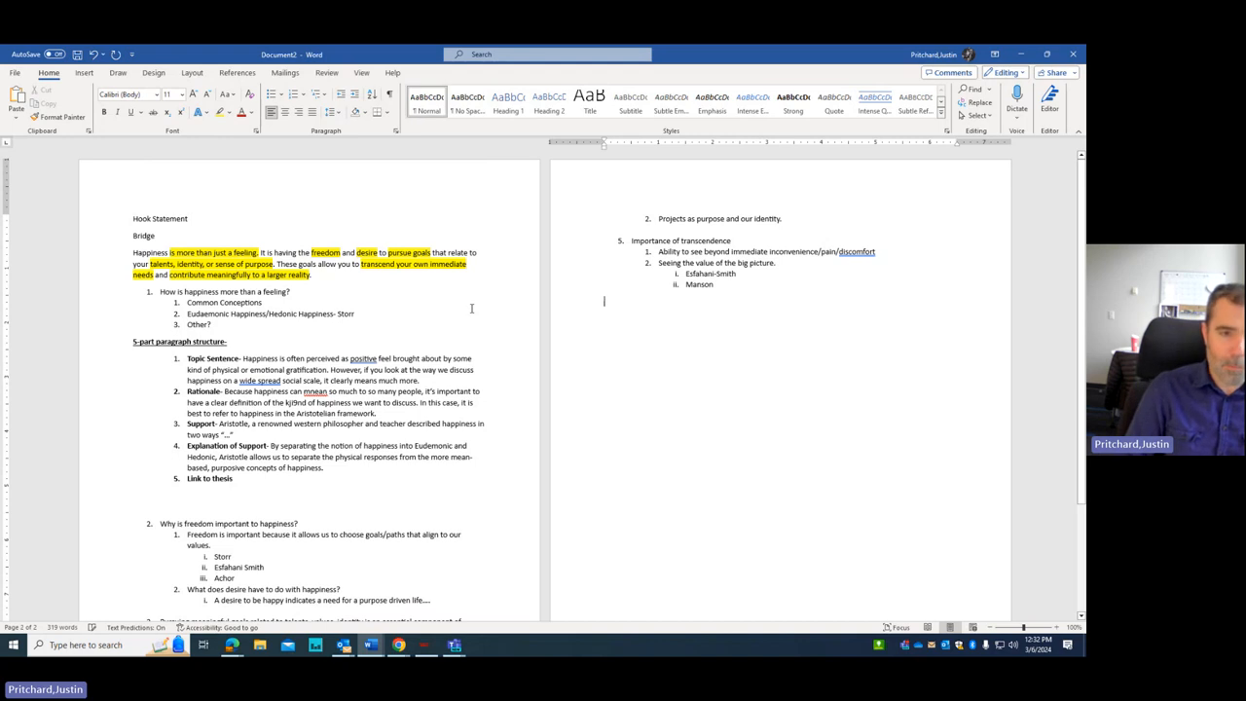
{"action": "type", "text": "Concl"}
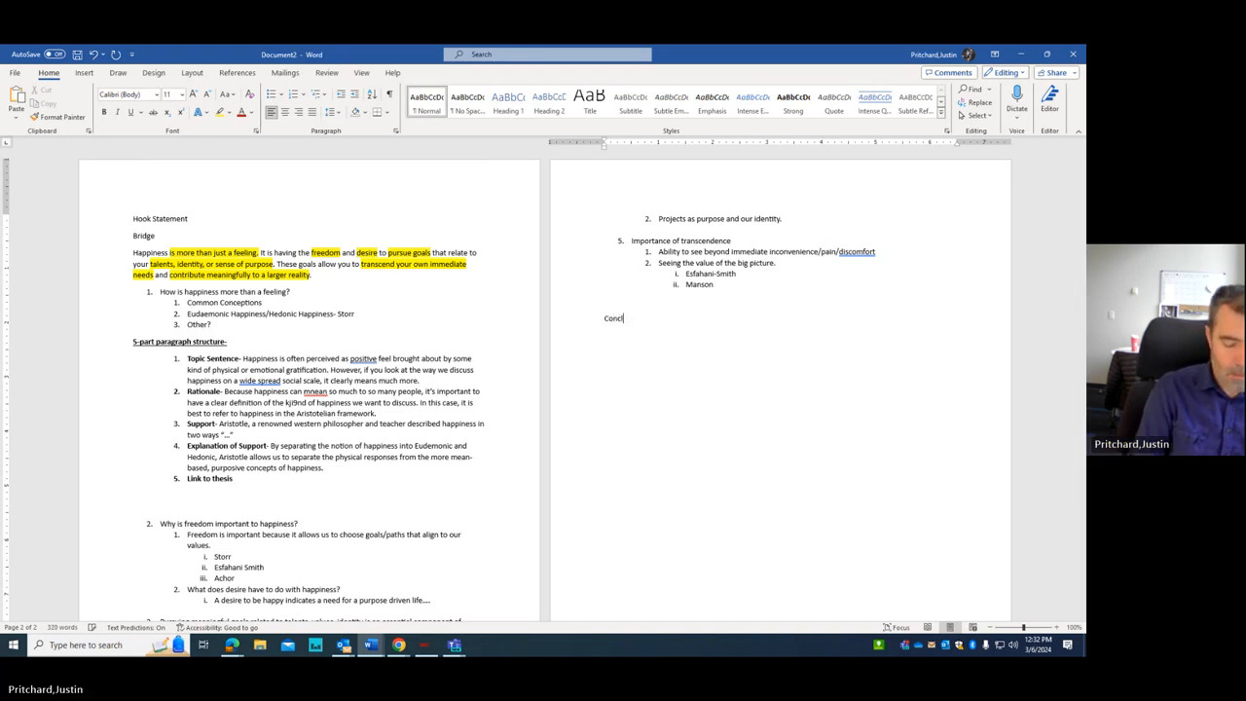
{"action": "type", "text": "usion"}
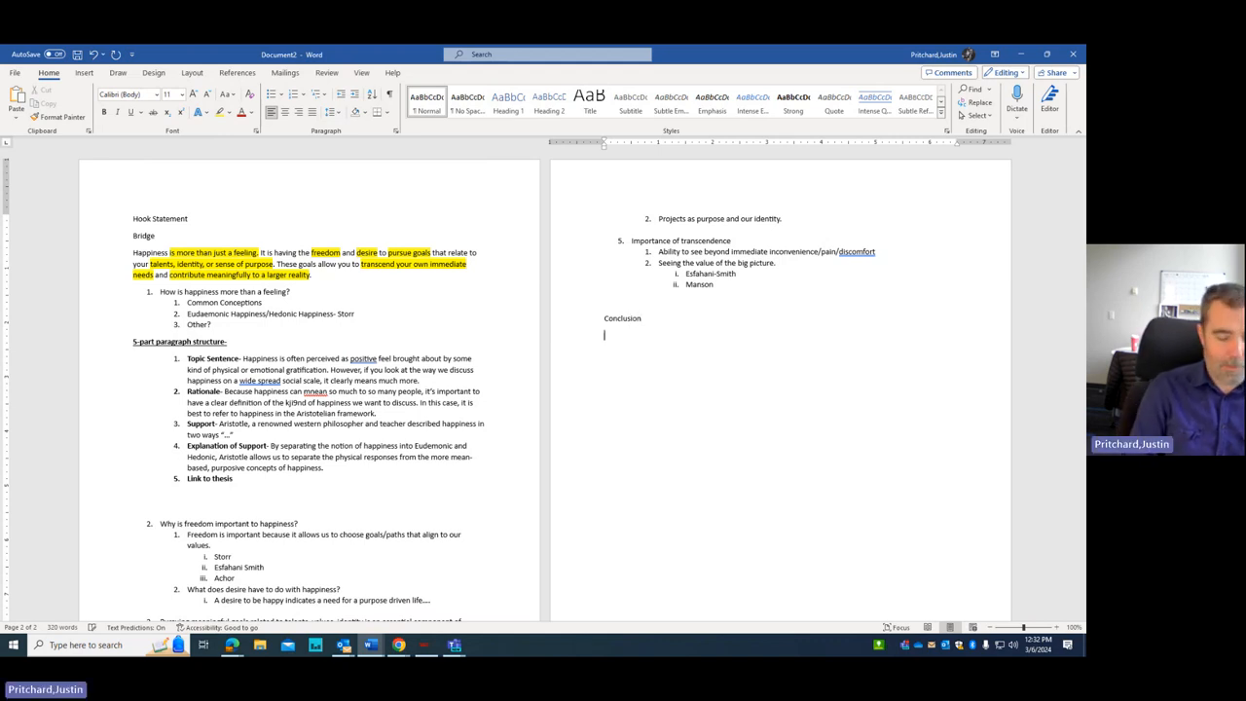
{"action": "type", "text": "Restate Thesis"}
{"action": "type", "text": "Restate Major P"}
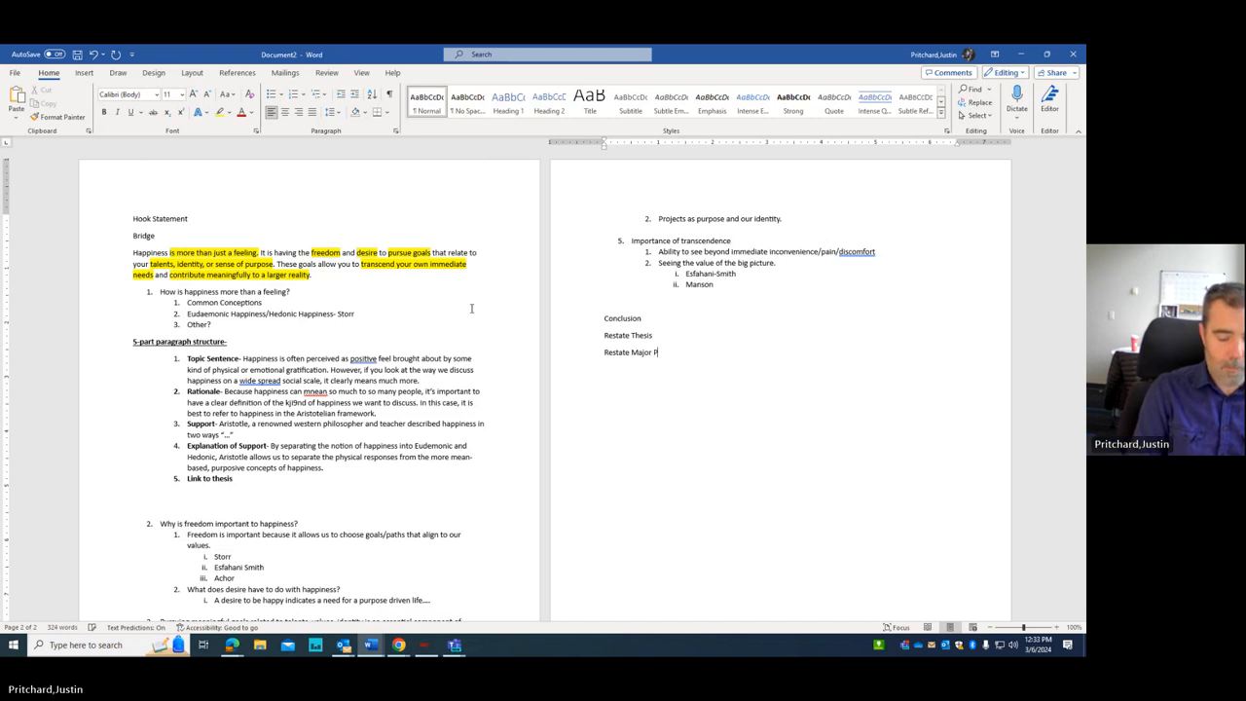
{"action": "type", "text": "oints"}
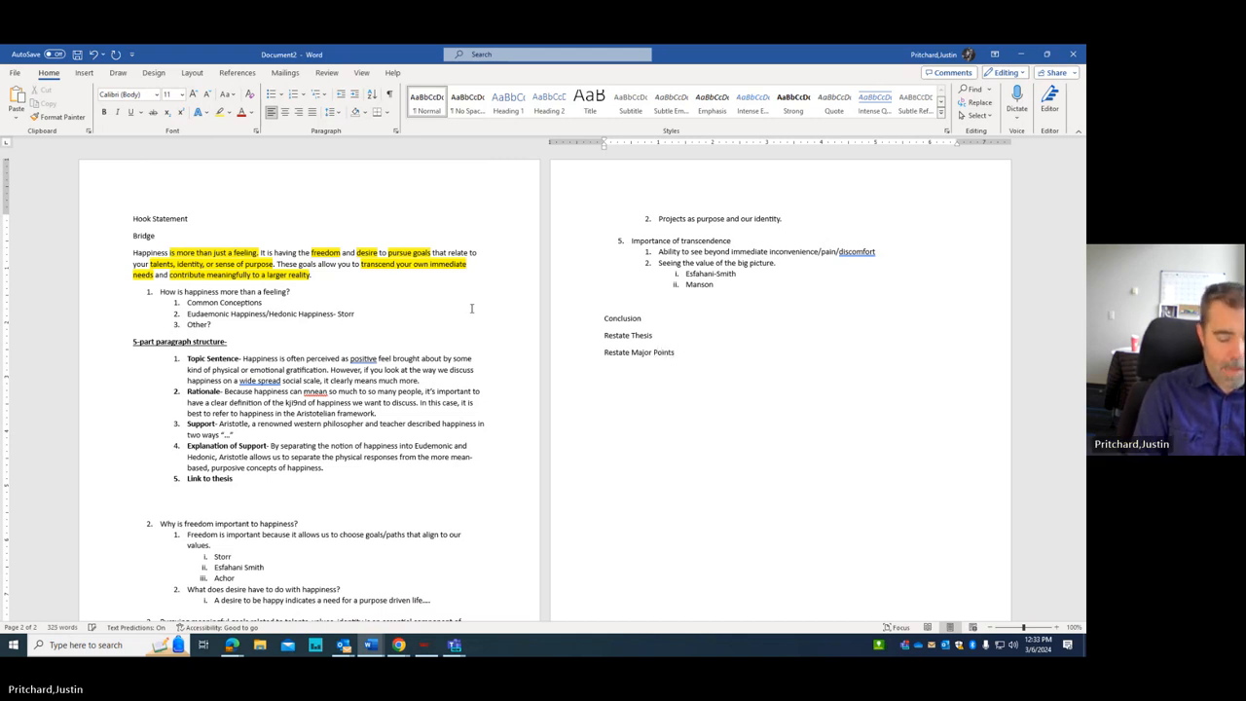
{"action": "type", "text": "Clincher"}
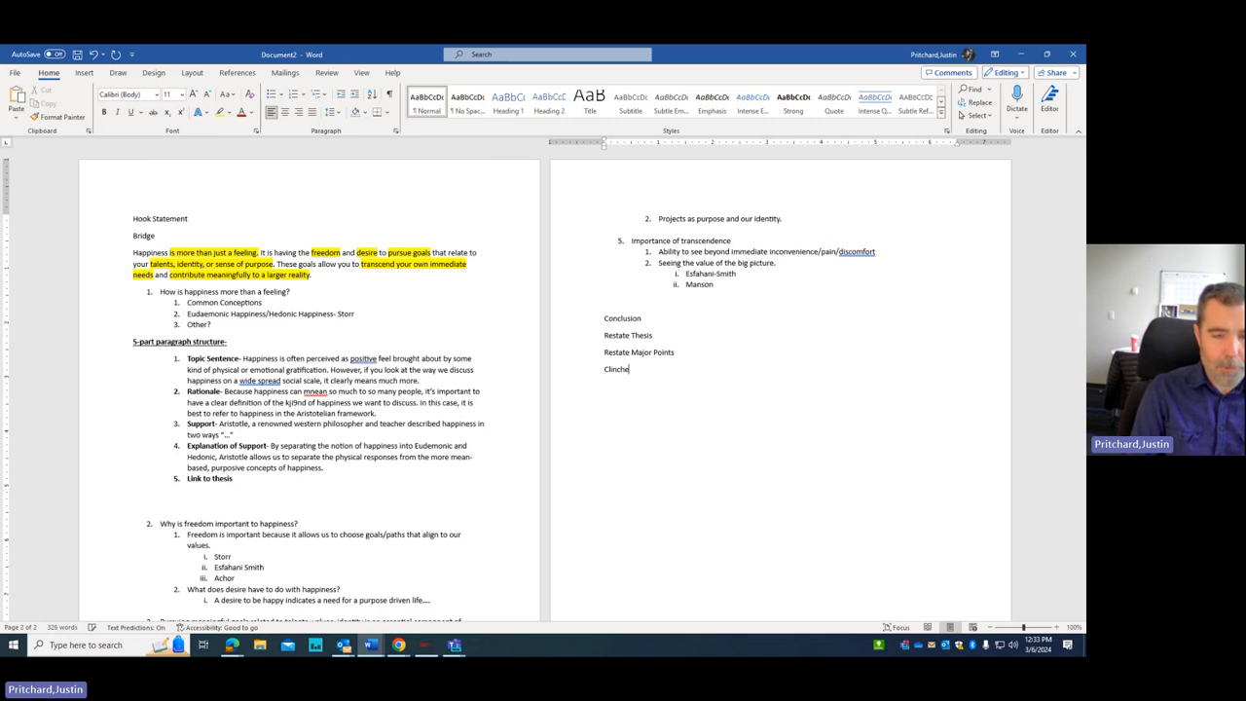
{"action": "type", "text": "-Tail"}
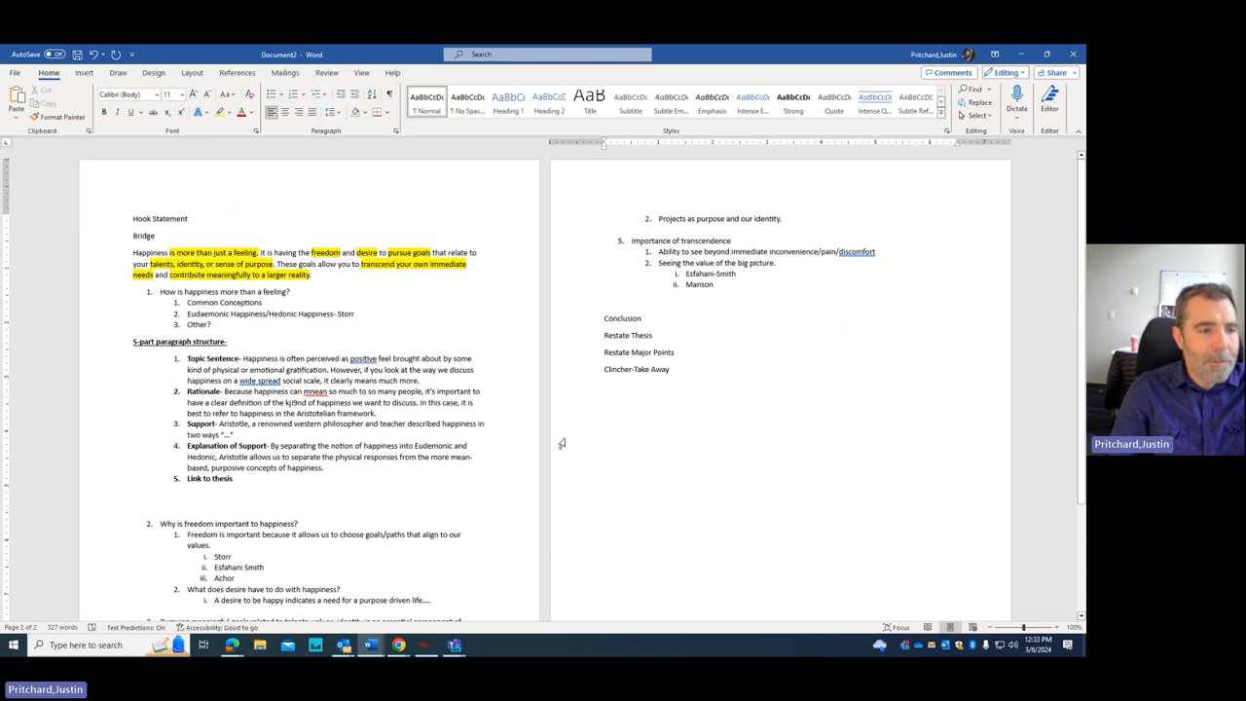
{"action": "left_click", "coordinate": [669, 369]}
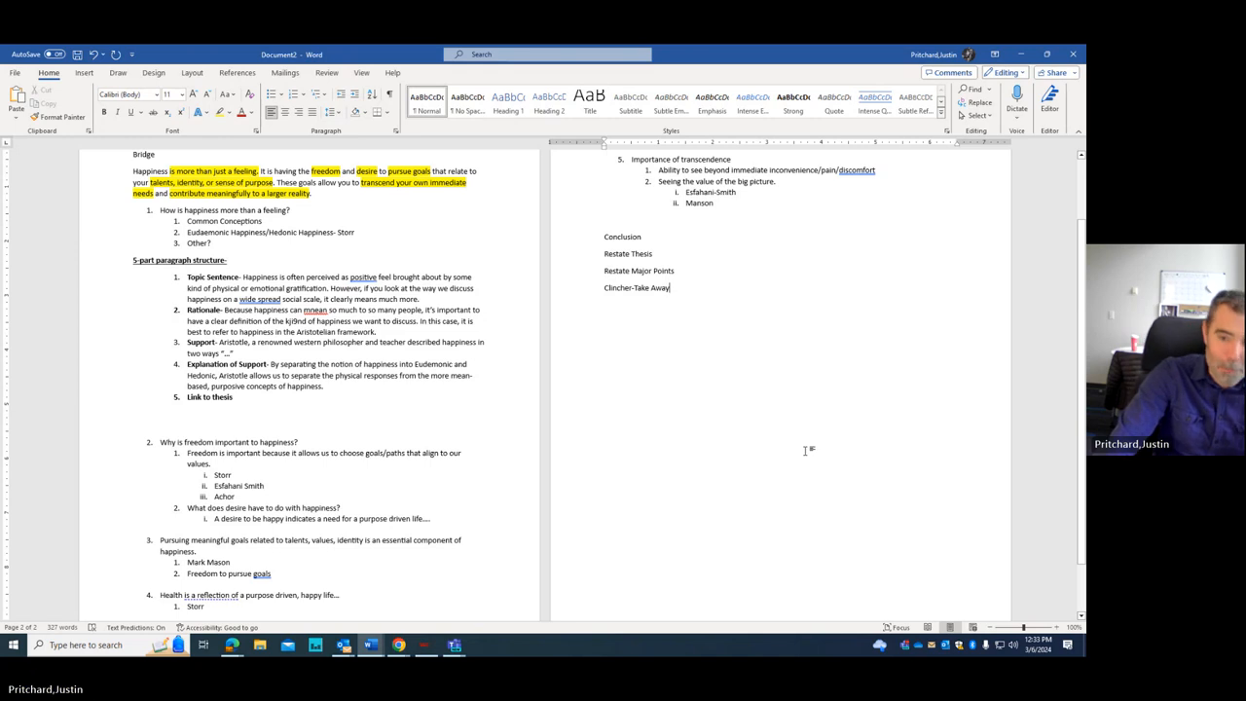
{"action": "mouse_move", "coordinate": [802, 453]}
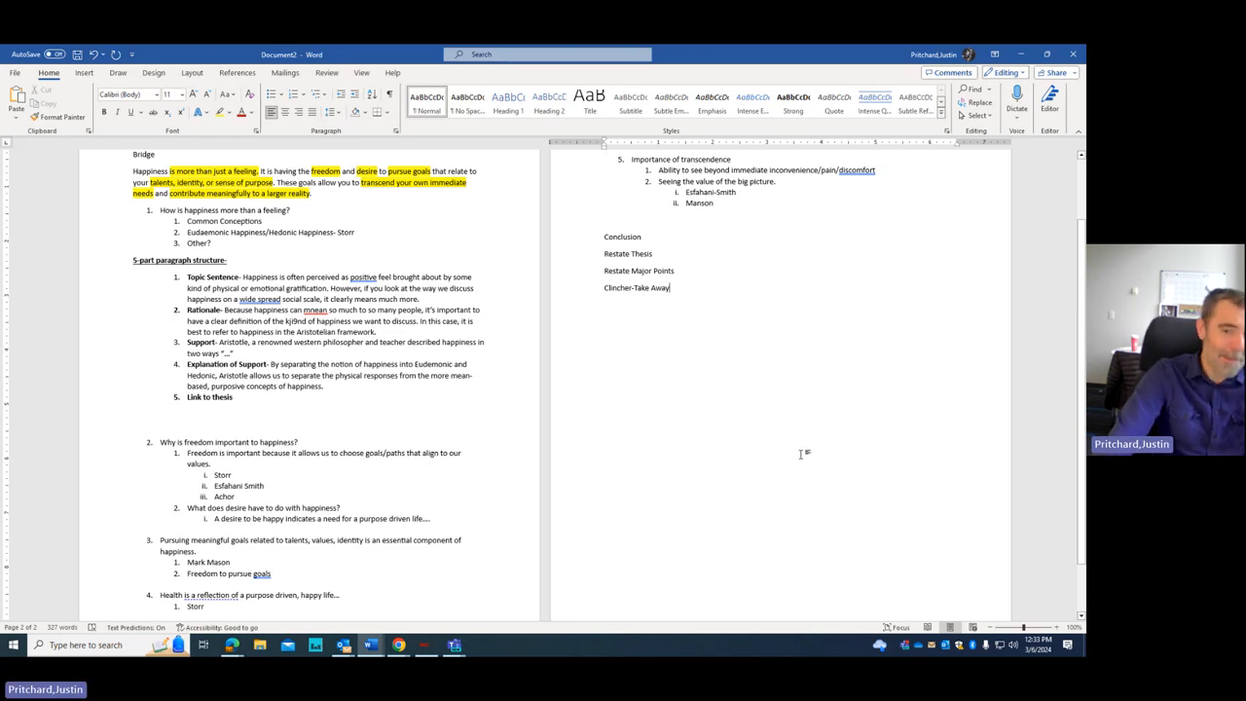
{"action": "mouse_move", "coordinate": [786, 470]}
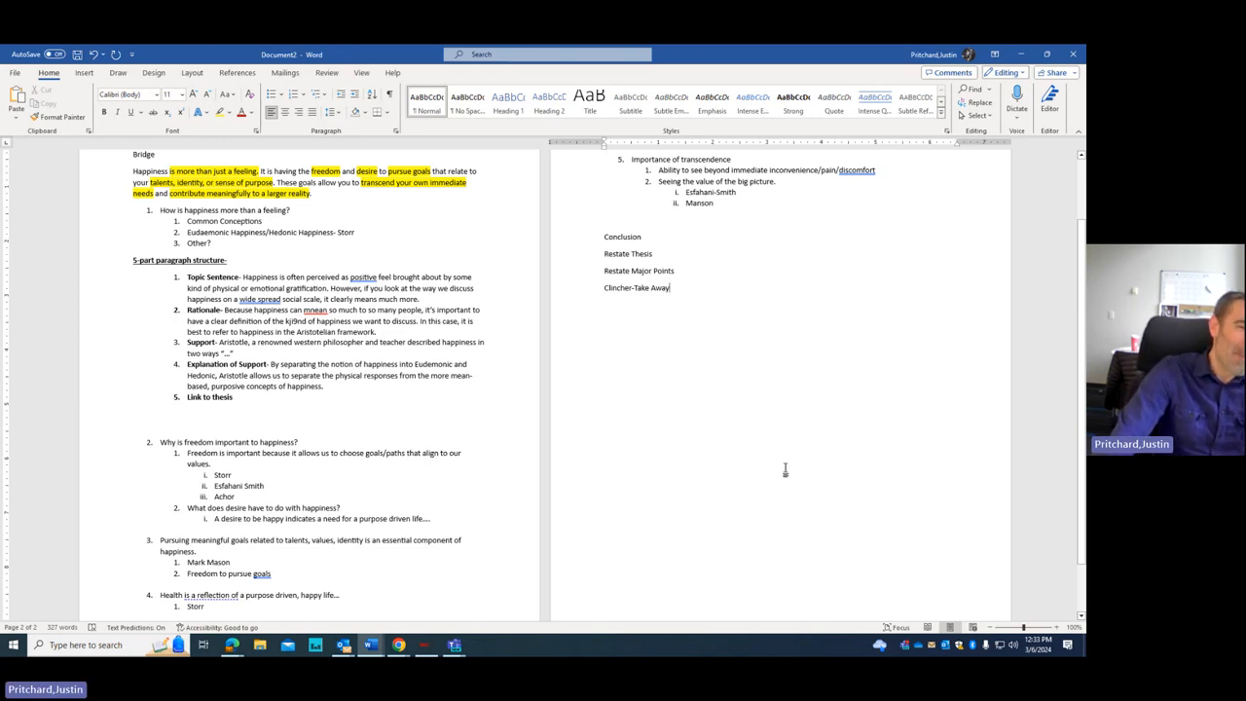